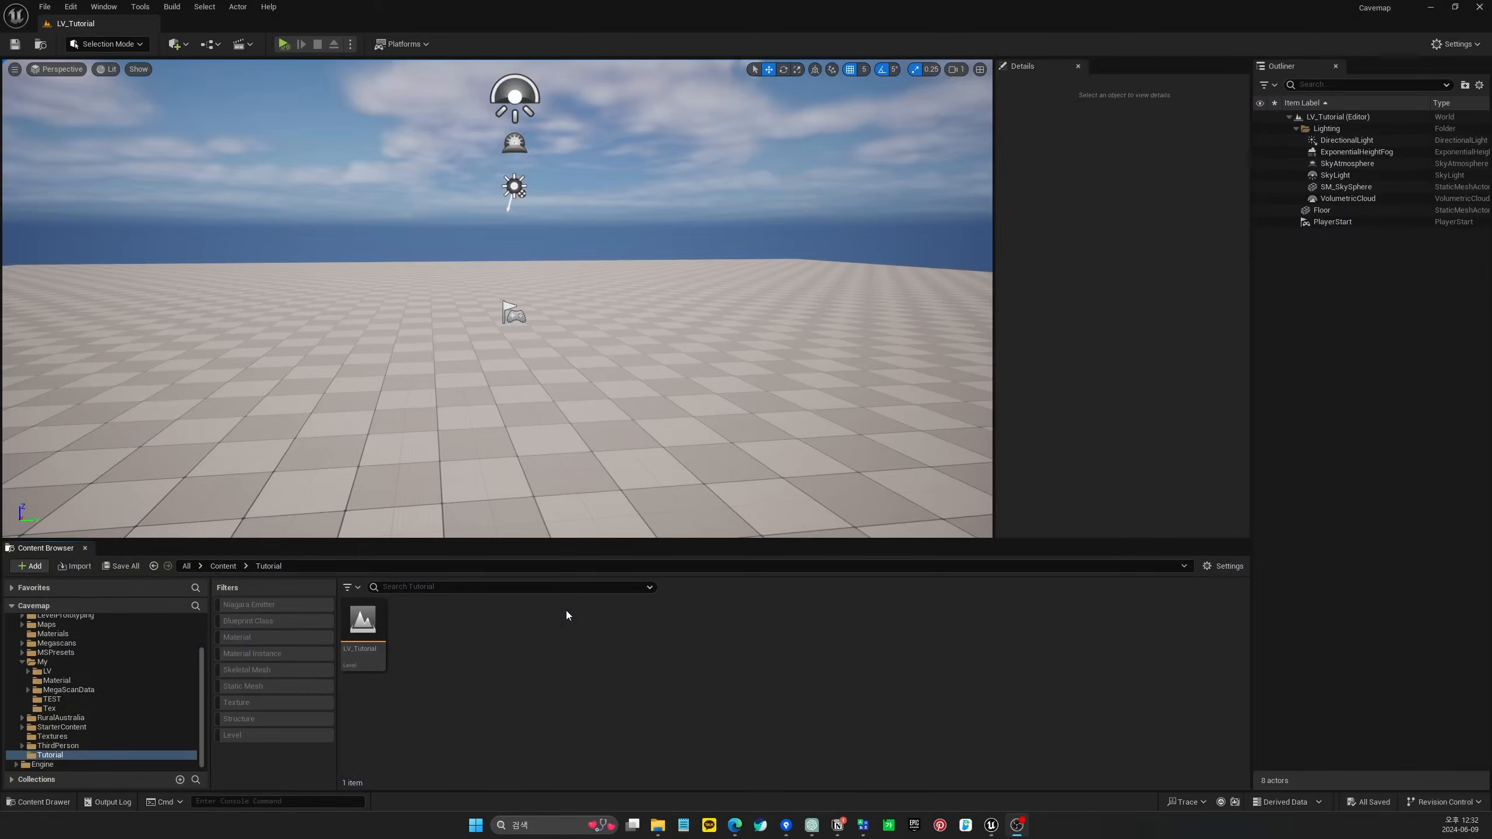
pyautogui.moveTo(568, 697)
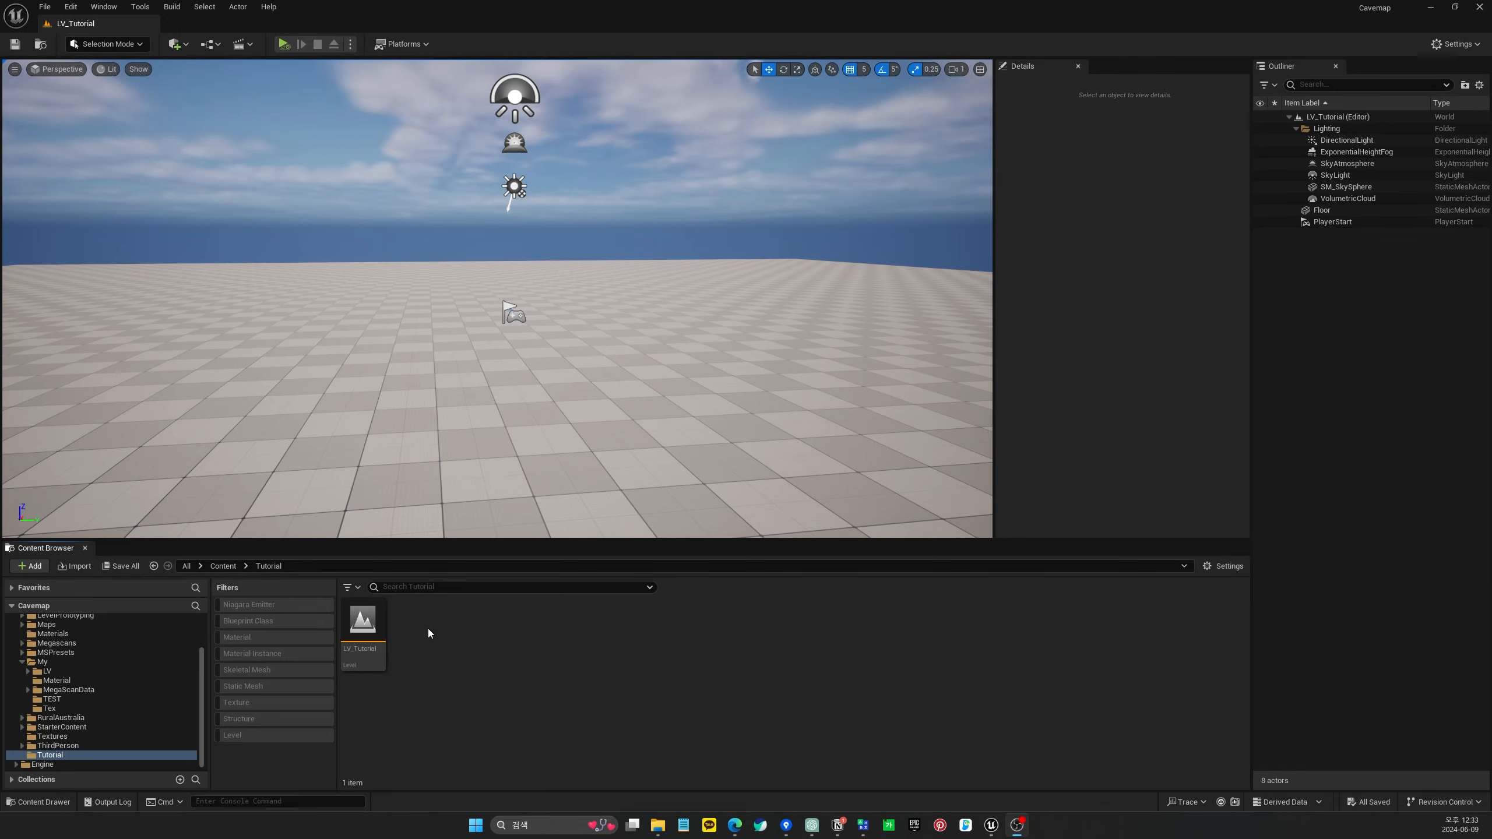
# Enable the Niagara Fluids plugin via Edit > Plugins, searching 'fluid', then close the window
pyautogui.click(70, 7)
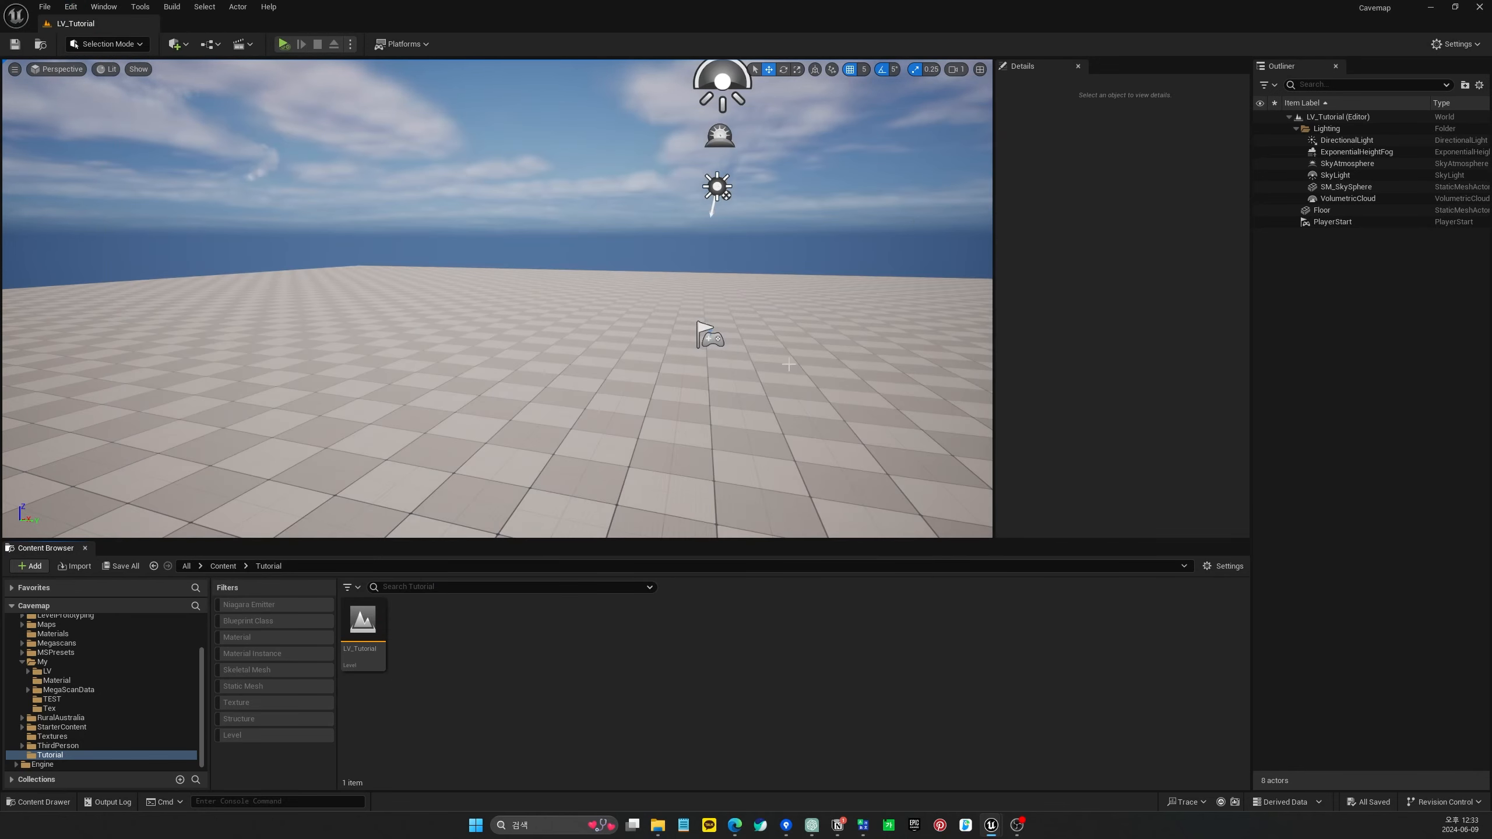
pyautogui.click(70, 7)
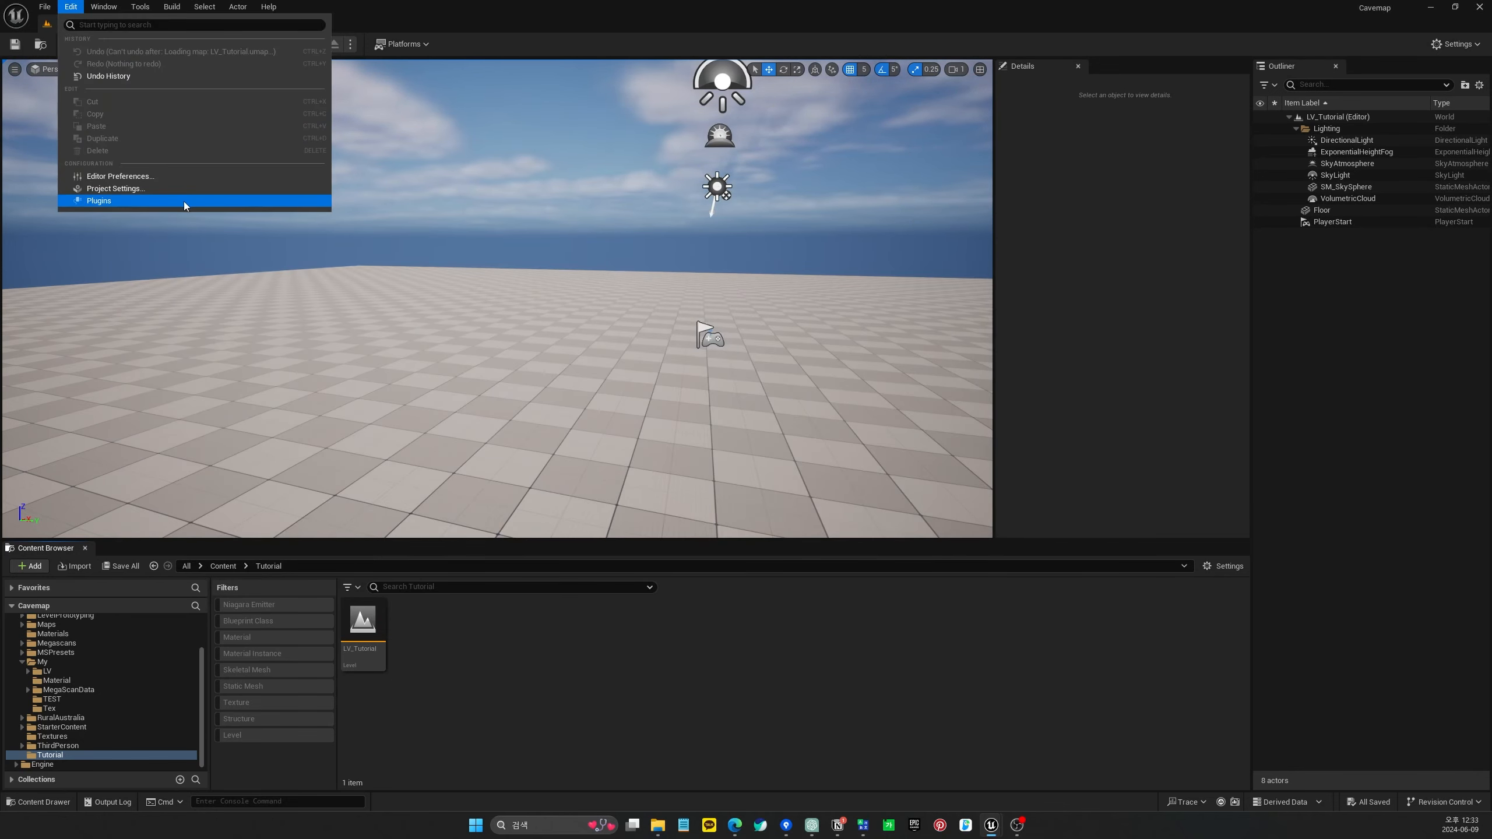
pyautogui.click(98, 200)
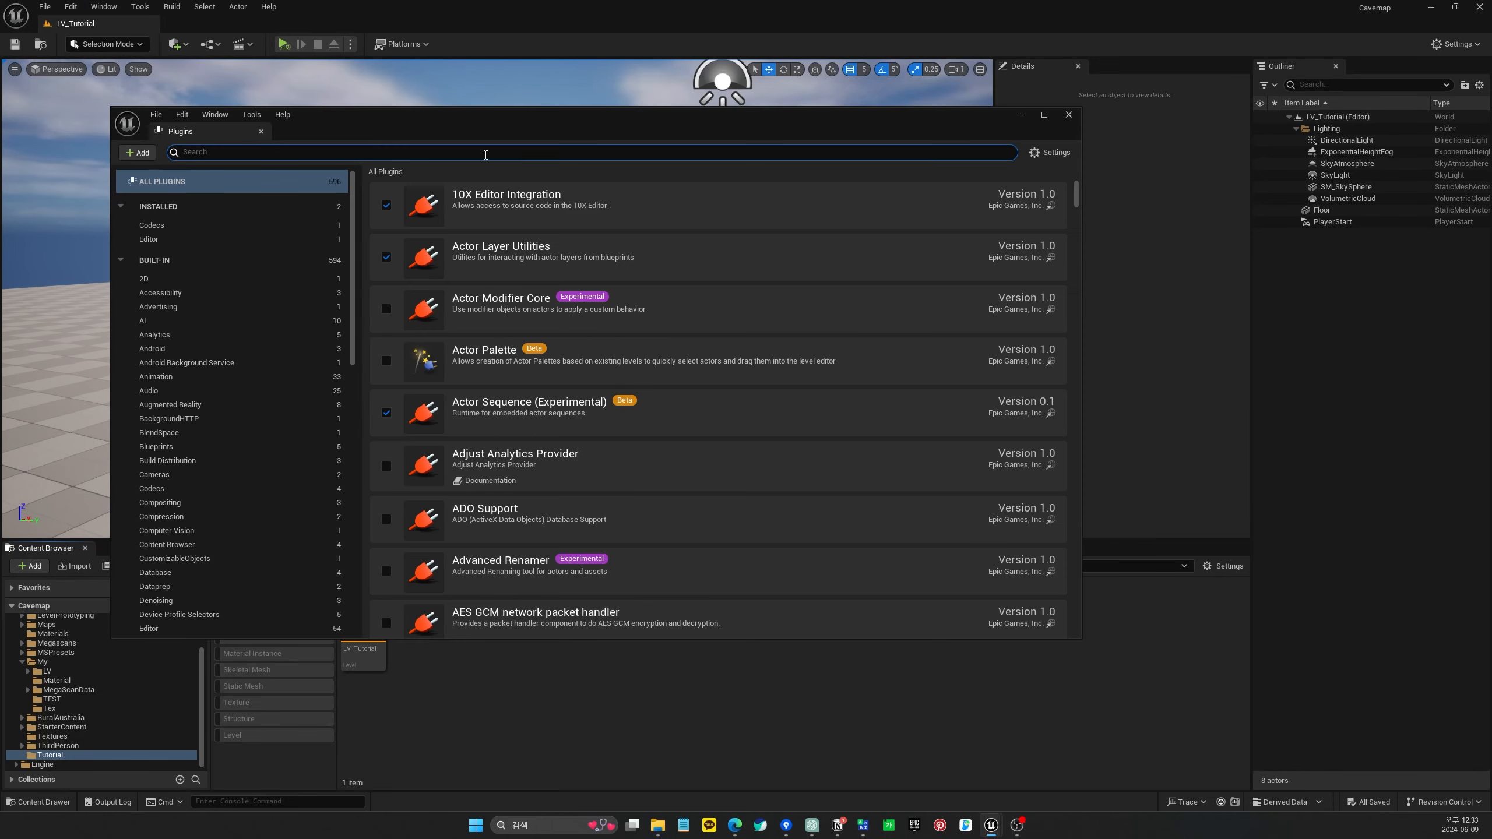
pyautogui.write('fluid')
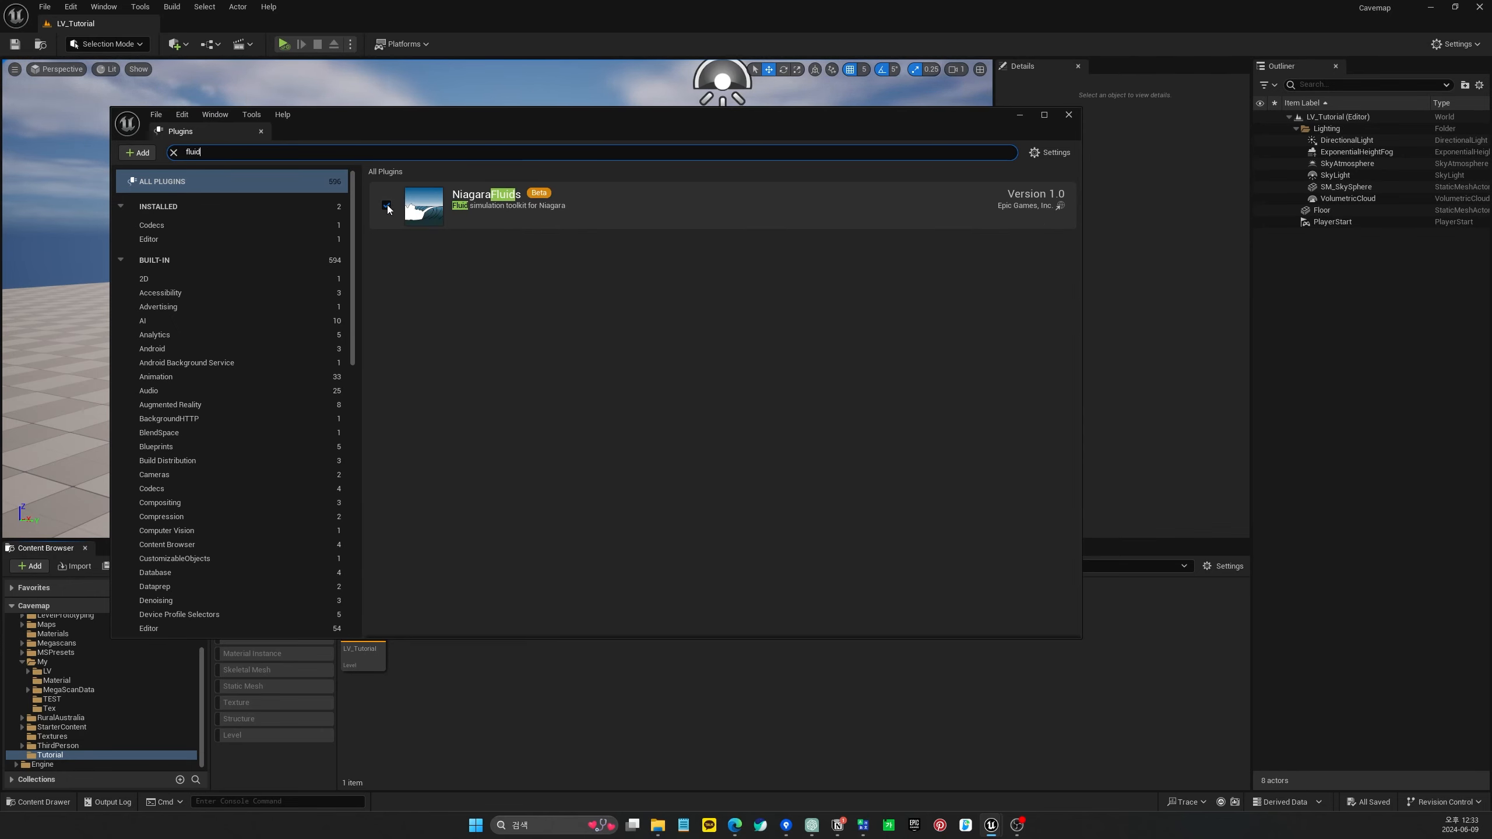
pyautogui.click(386, 204)
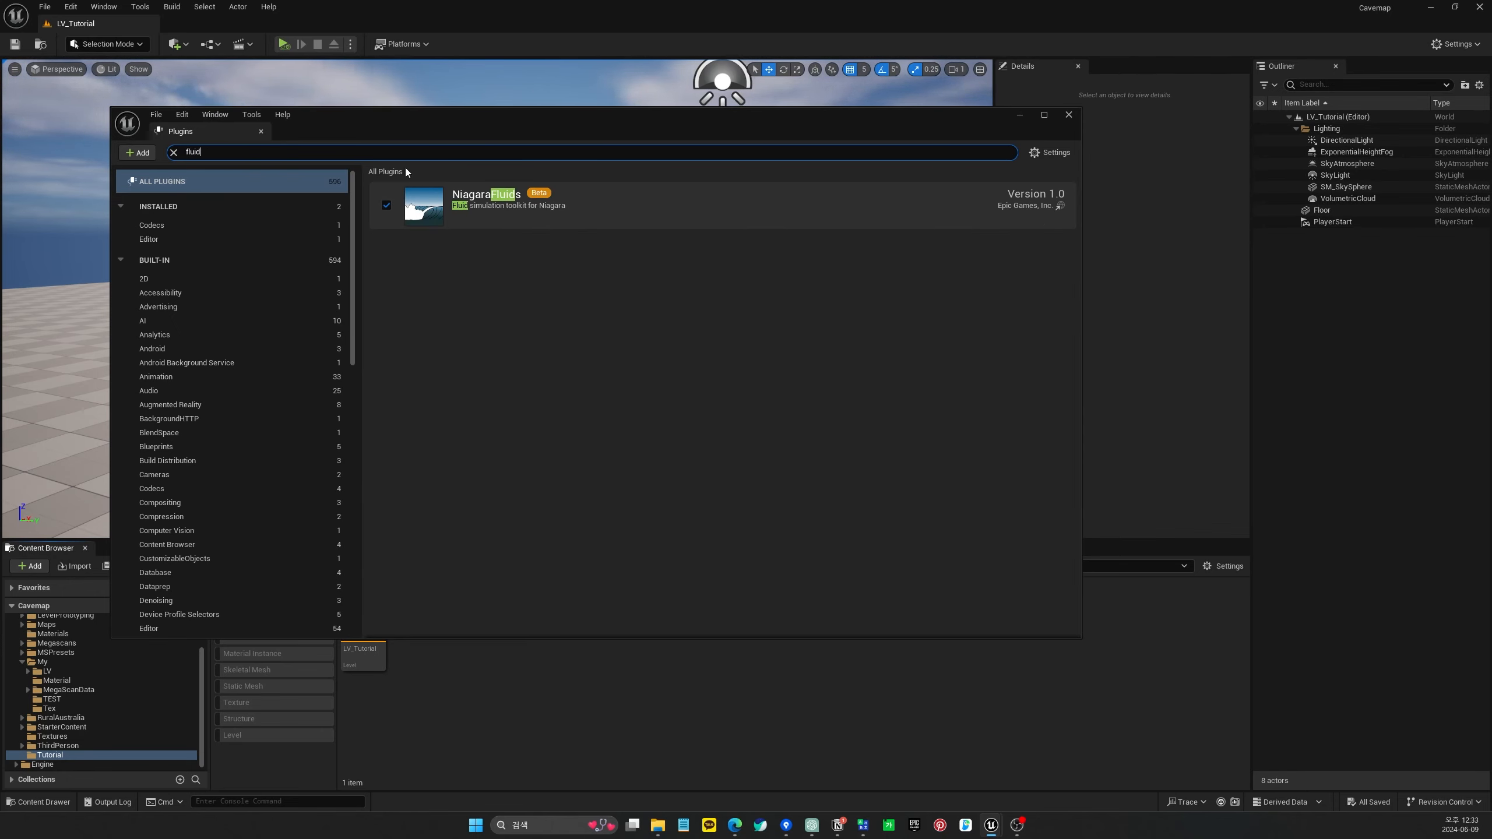
pyautogui.click(1066, 114)
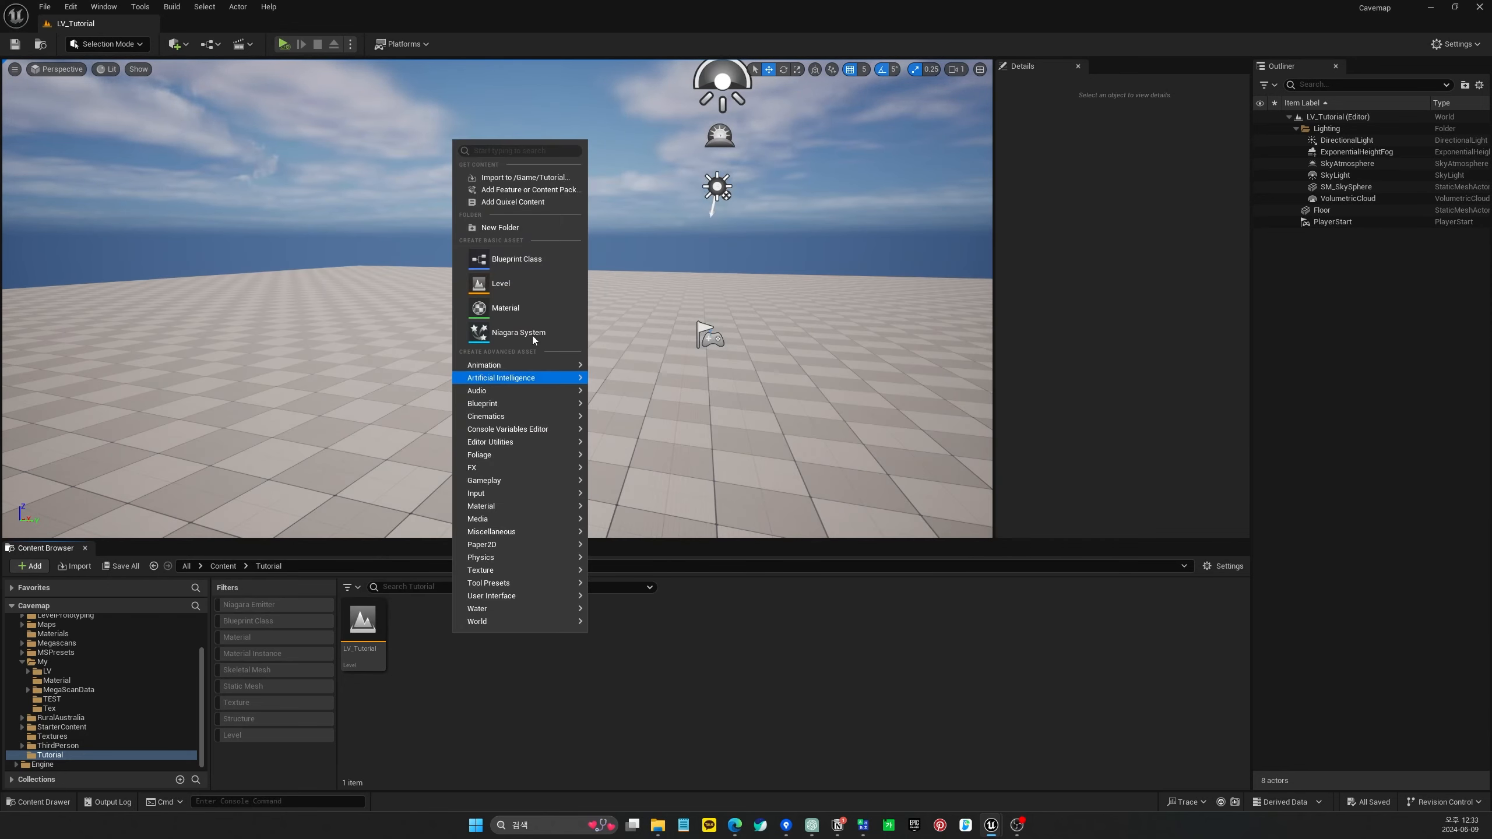
# Create a Niagara system from the Niagara Fluids > 3D Liquid Grid3D_FLIP_Pool template, named NS_Fluid
pyautogui.click(519, 332)
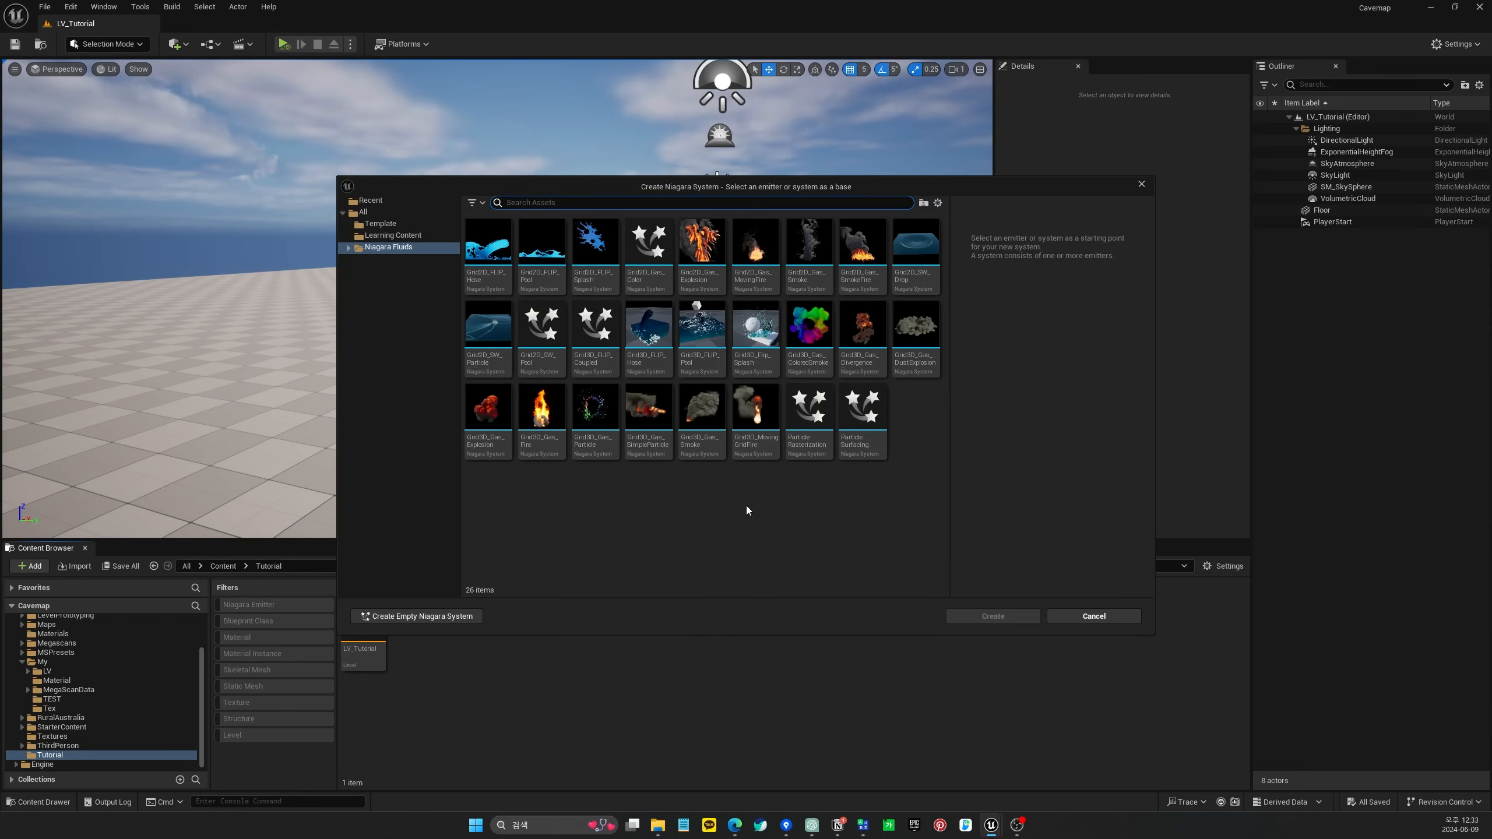
pyautogui.click(350, 246)
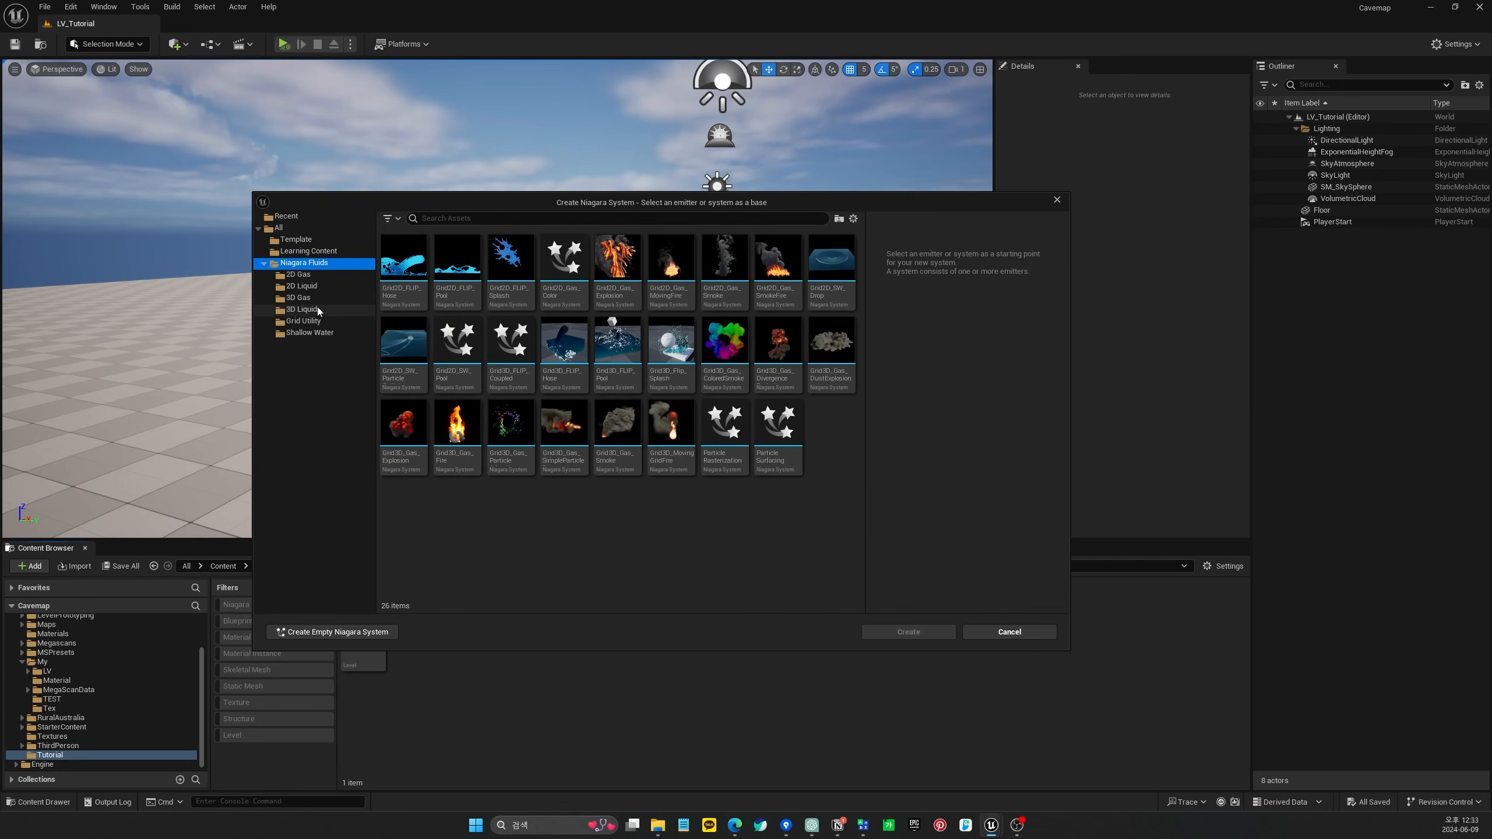
pyautogui.click(301, 309)
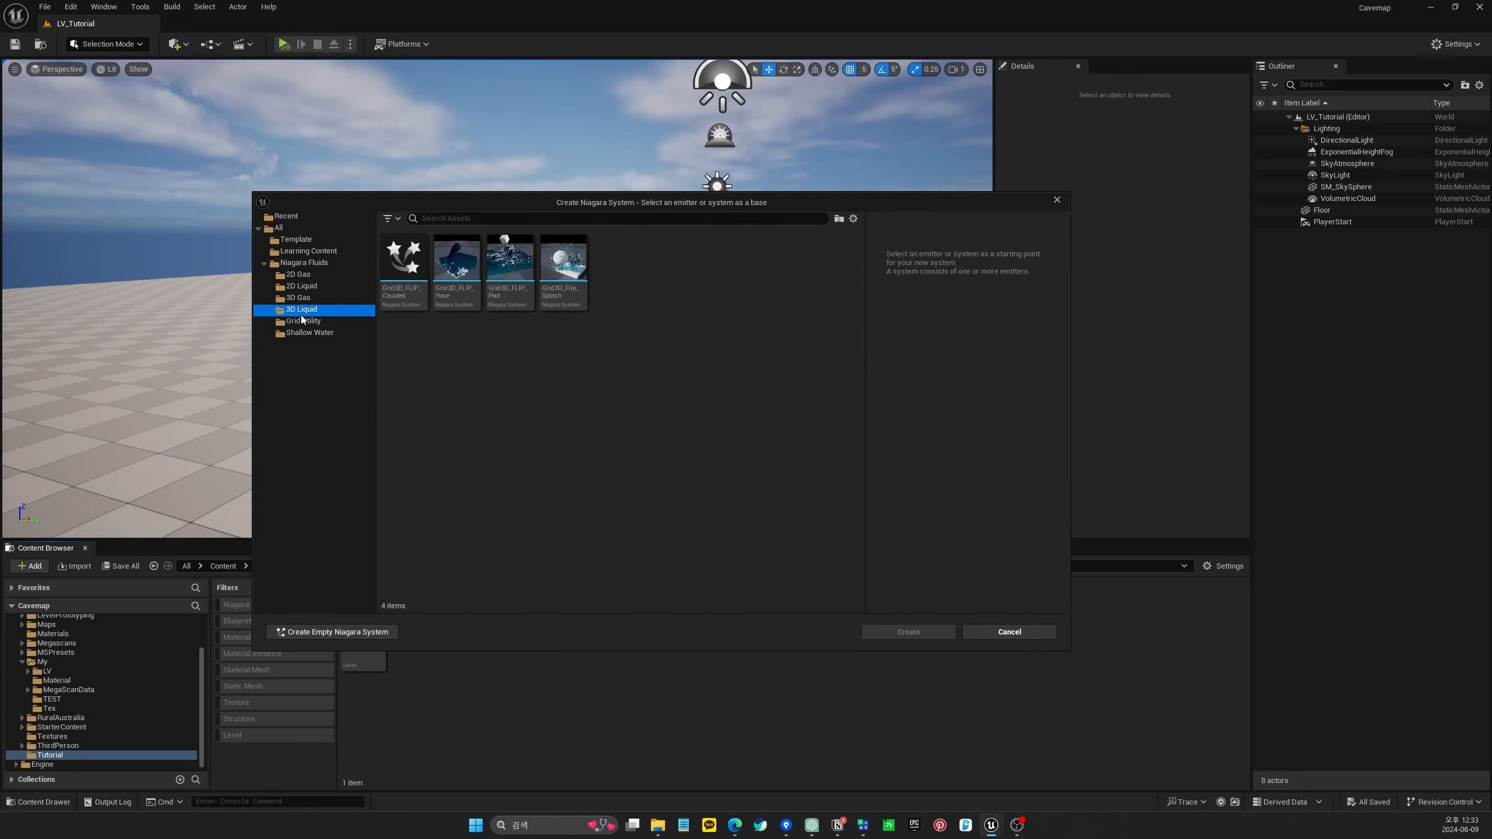
pyautogui.moveTo(517, 324)
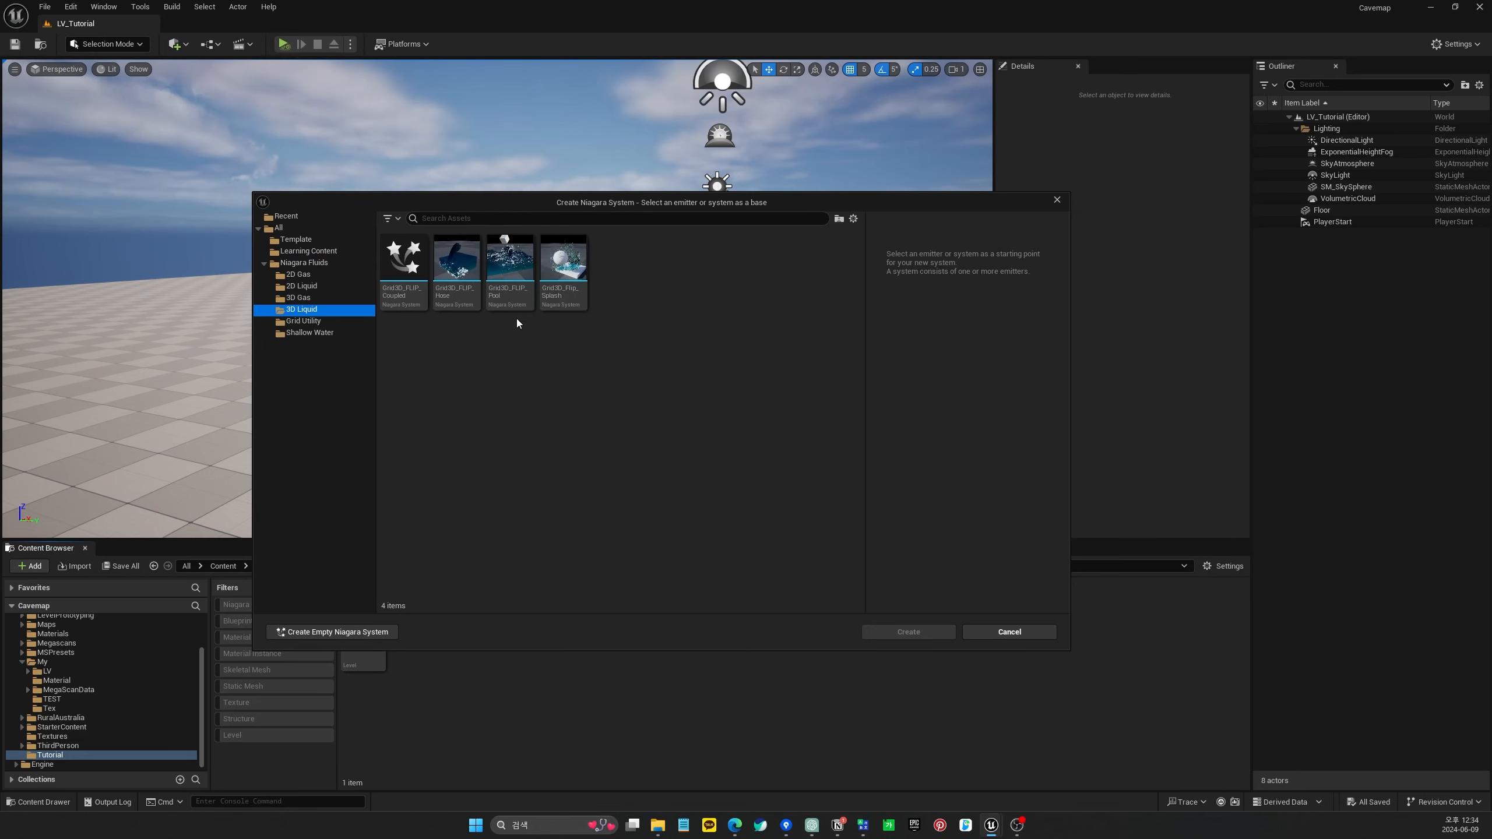
pyautogui.click(509, 261)
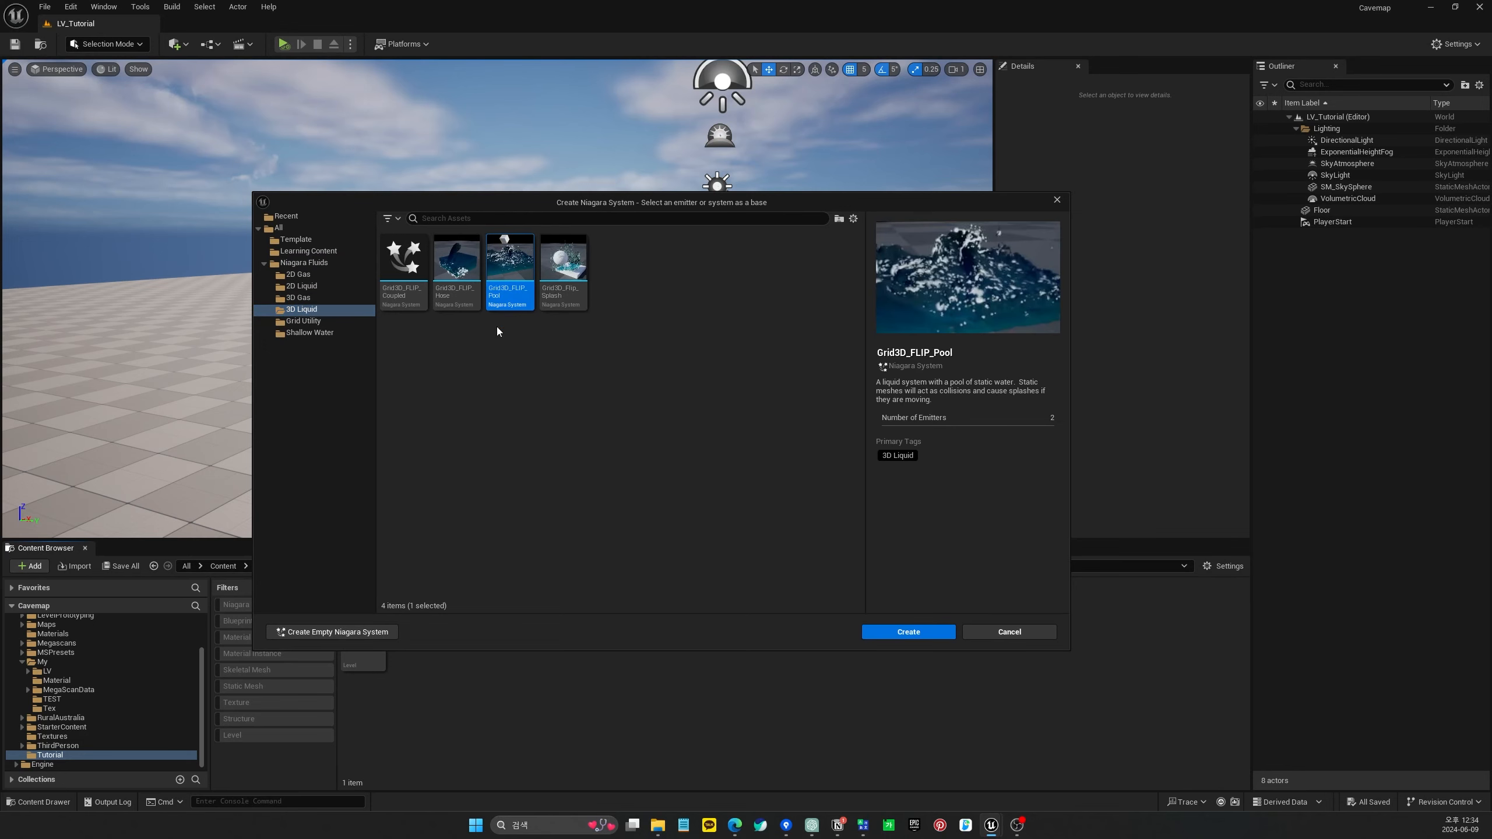
pyautogui.moveTo(956, 370)
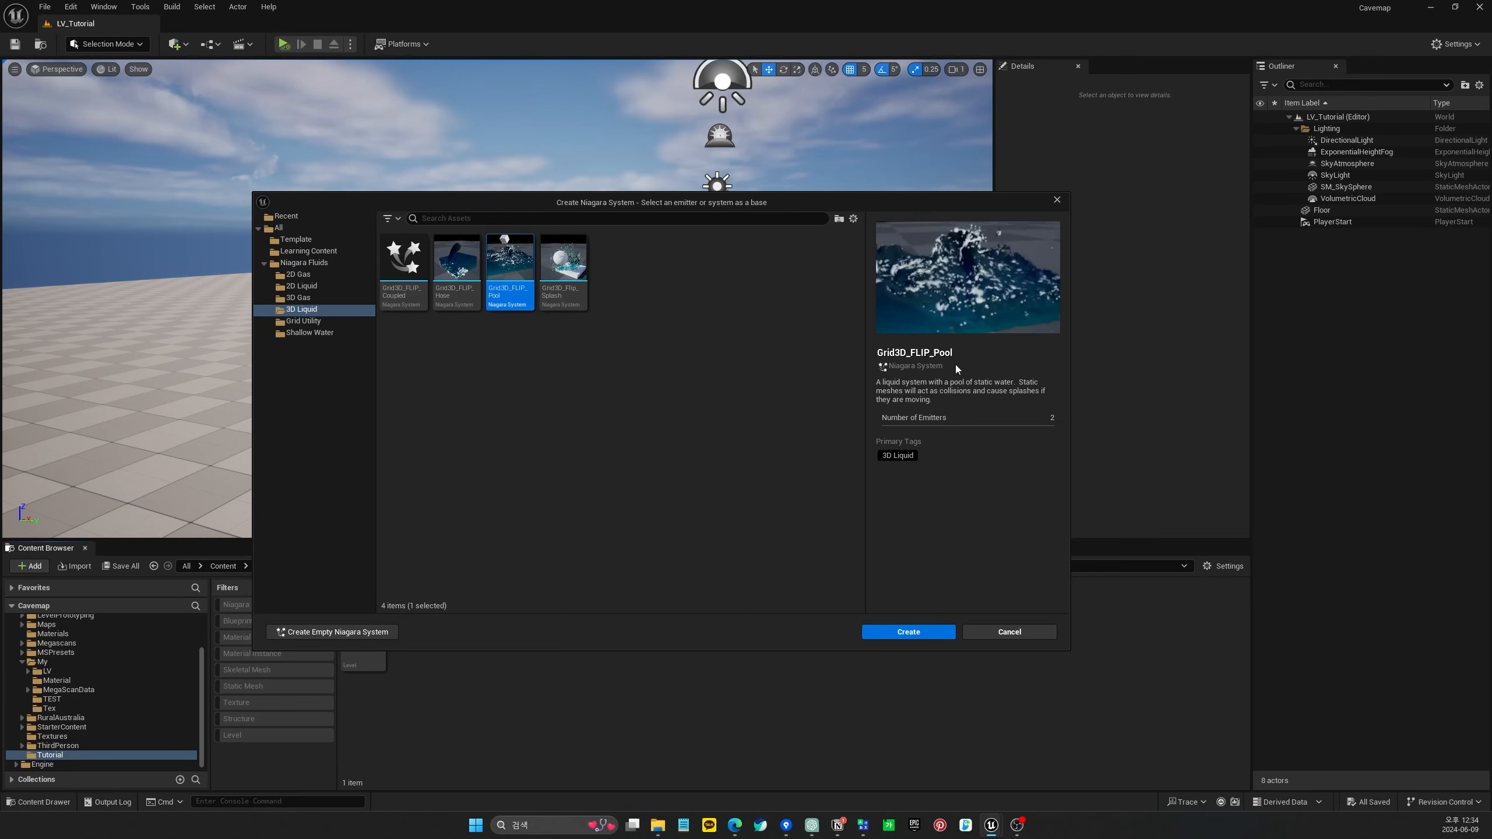
pyautogui.click(1007, 631)
pyautogui.write('NS_Fluid')
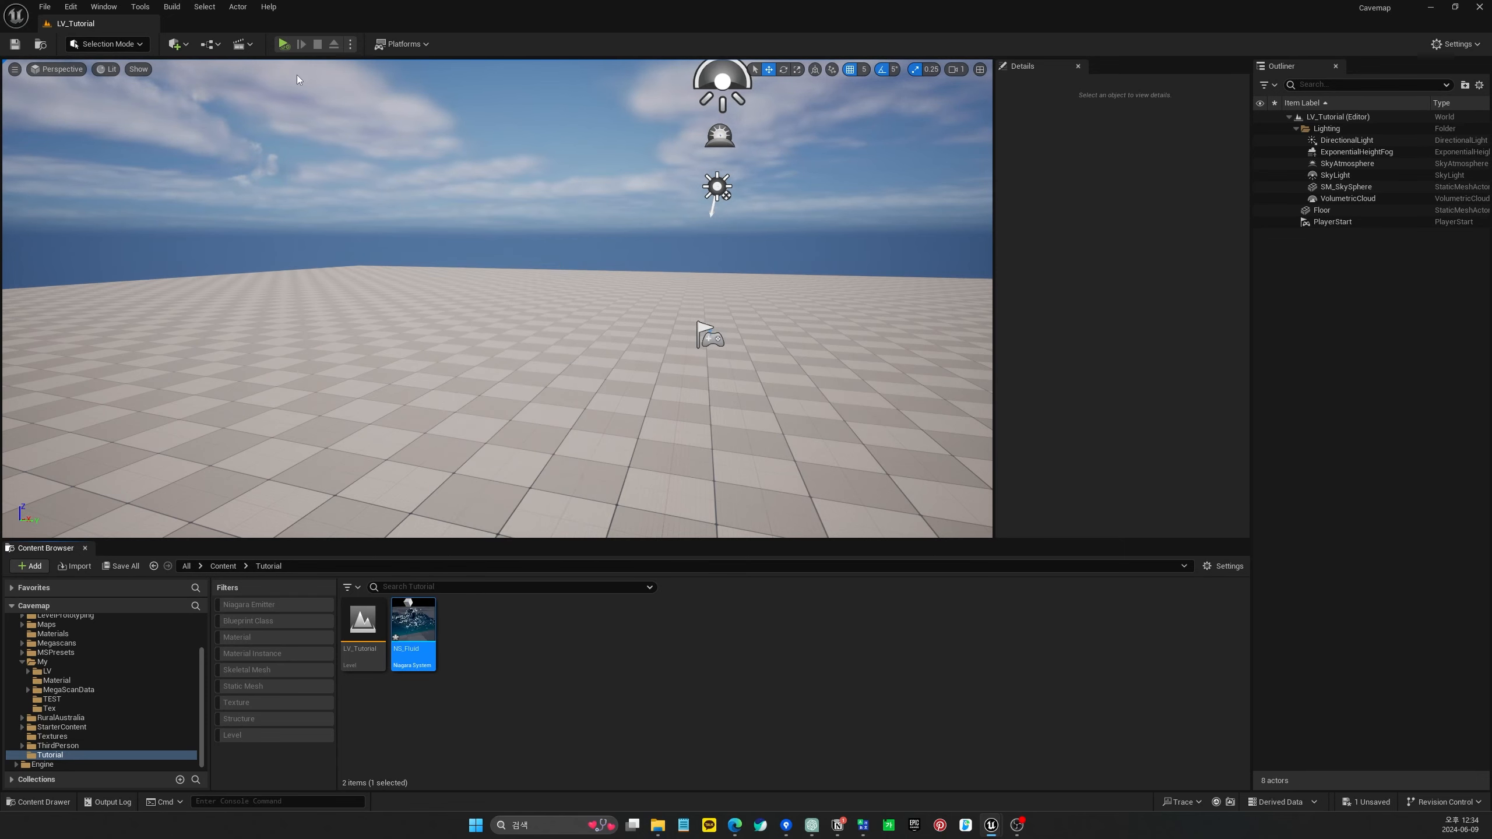
# In NS_Fluid's Particle Spawn stage, turn off the Water Renderer so the pool shows as blue particles
pyautogui.doubleClick(411, 618)
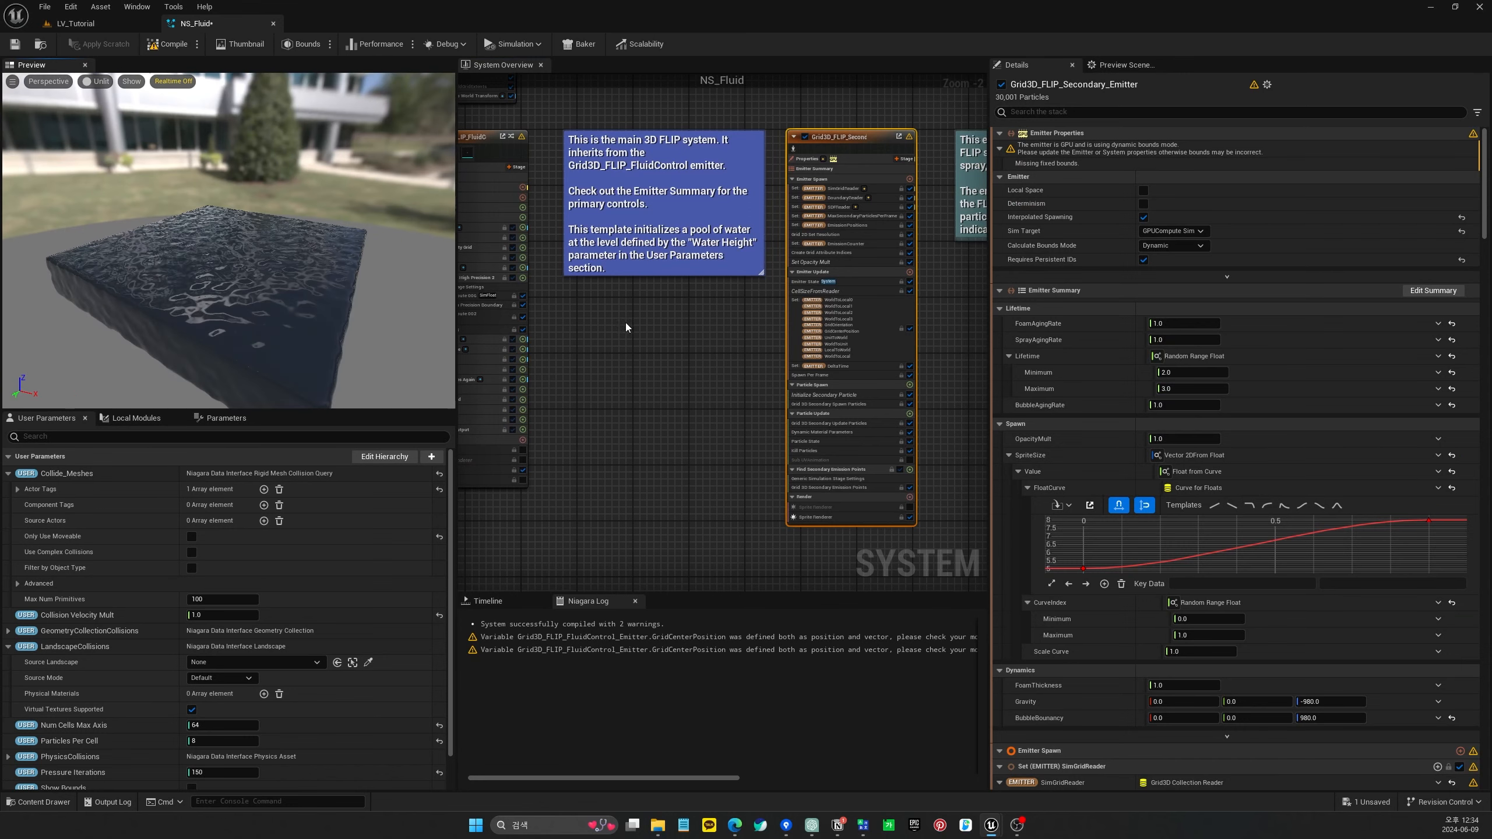
pyautogui.moveTo(827, 143)
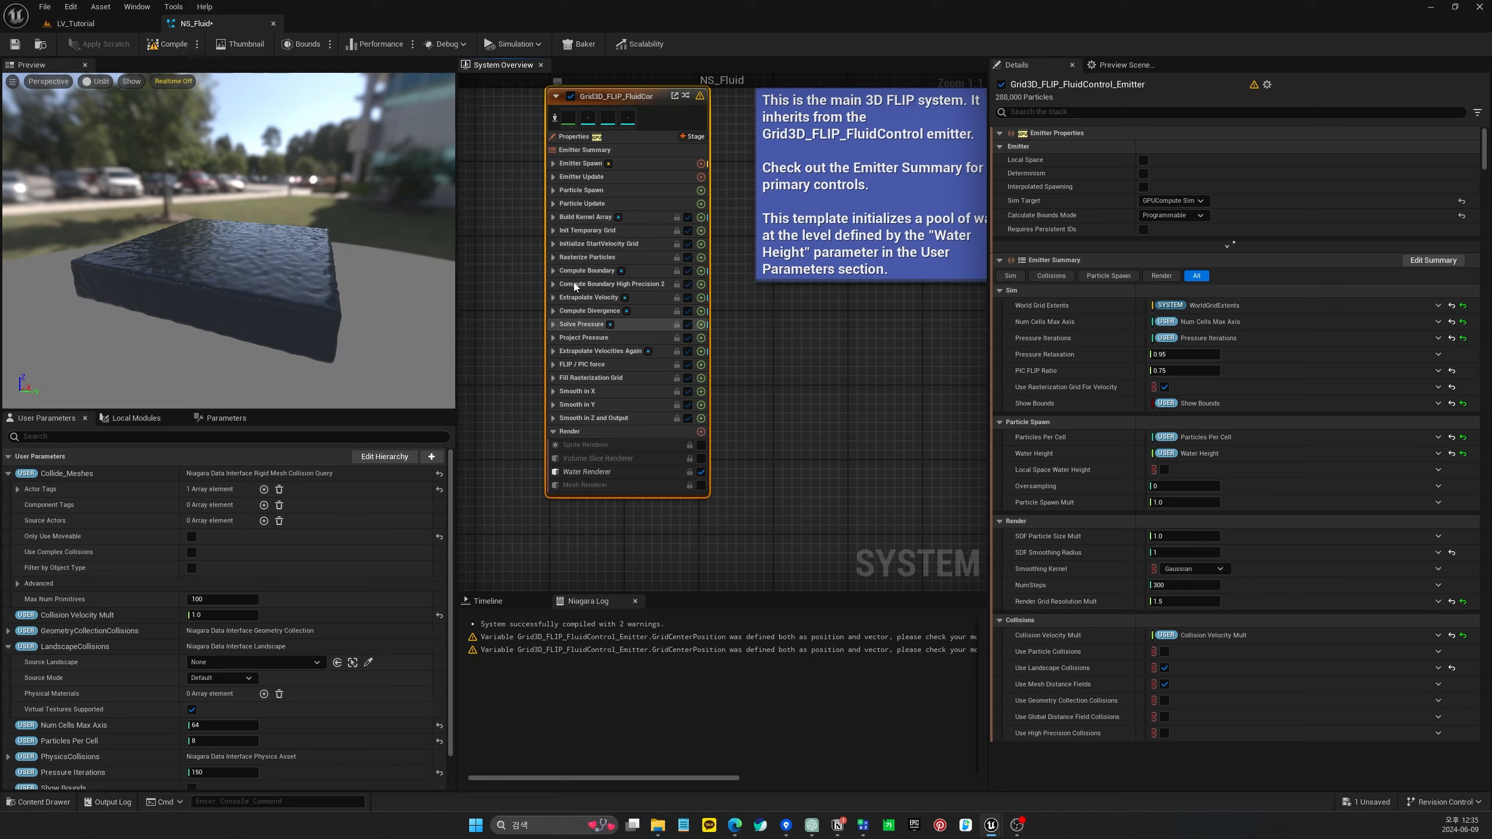
pyautogui.moveTo(581, 203)
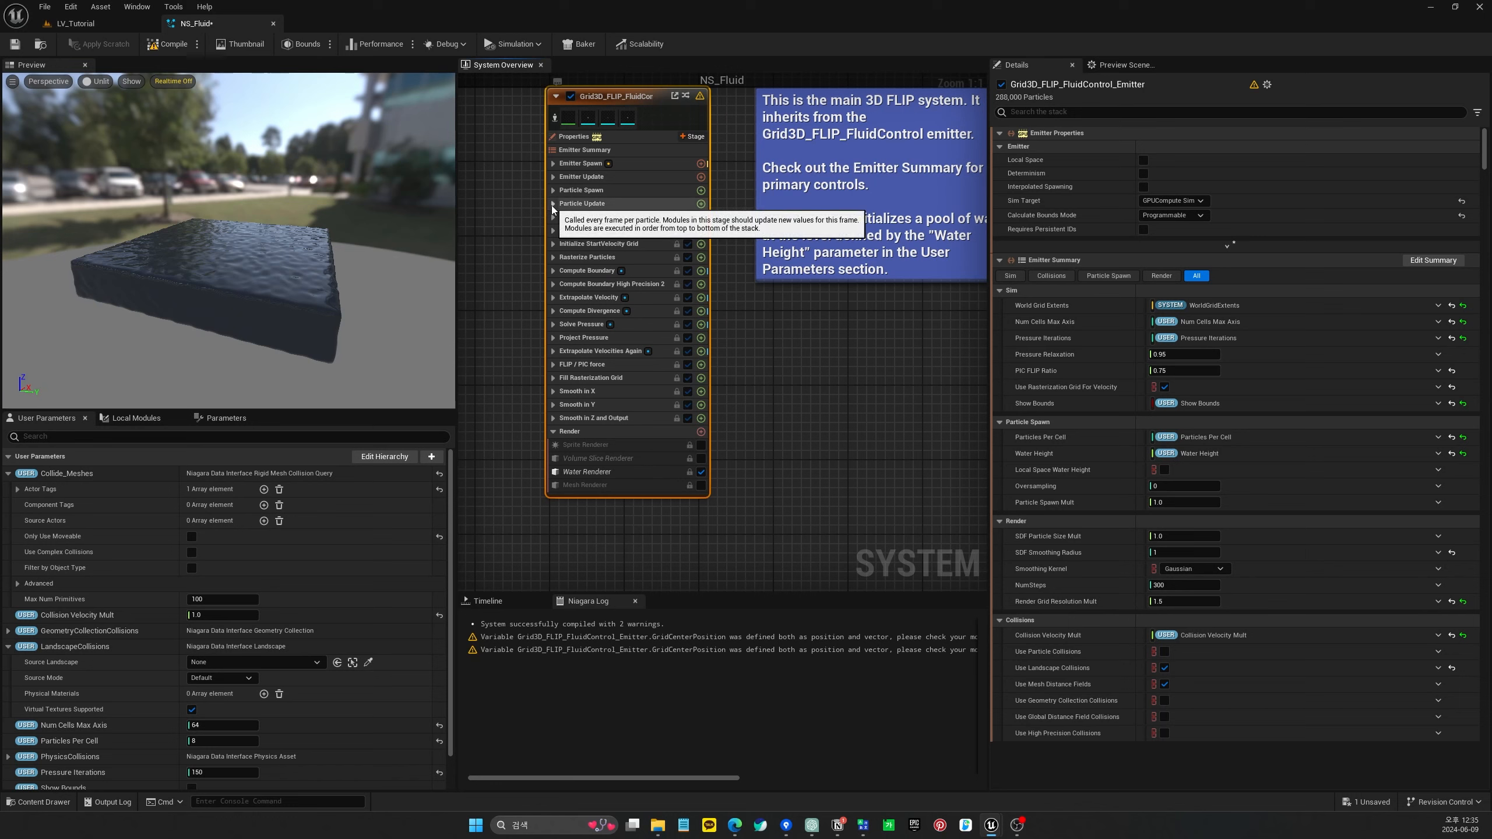
pyautogui.click(552, 189)
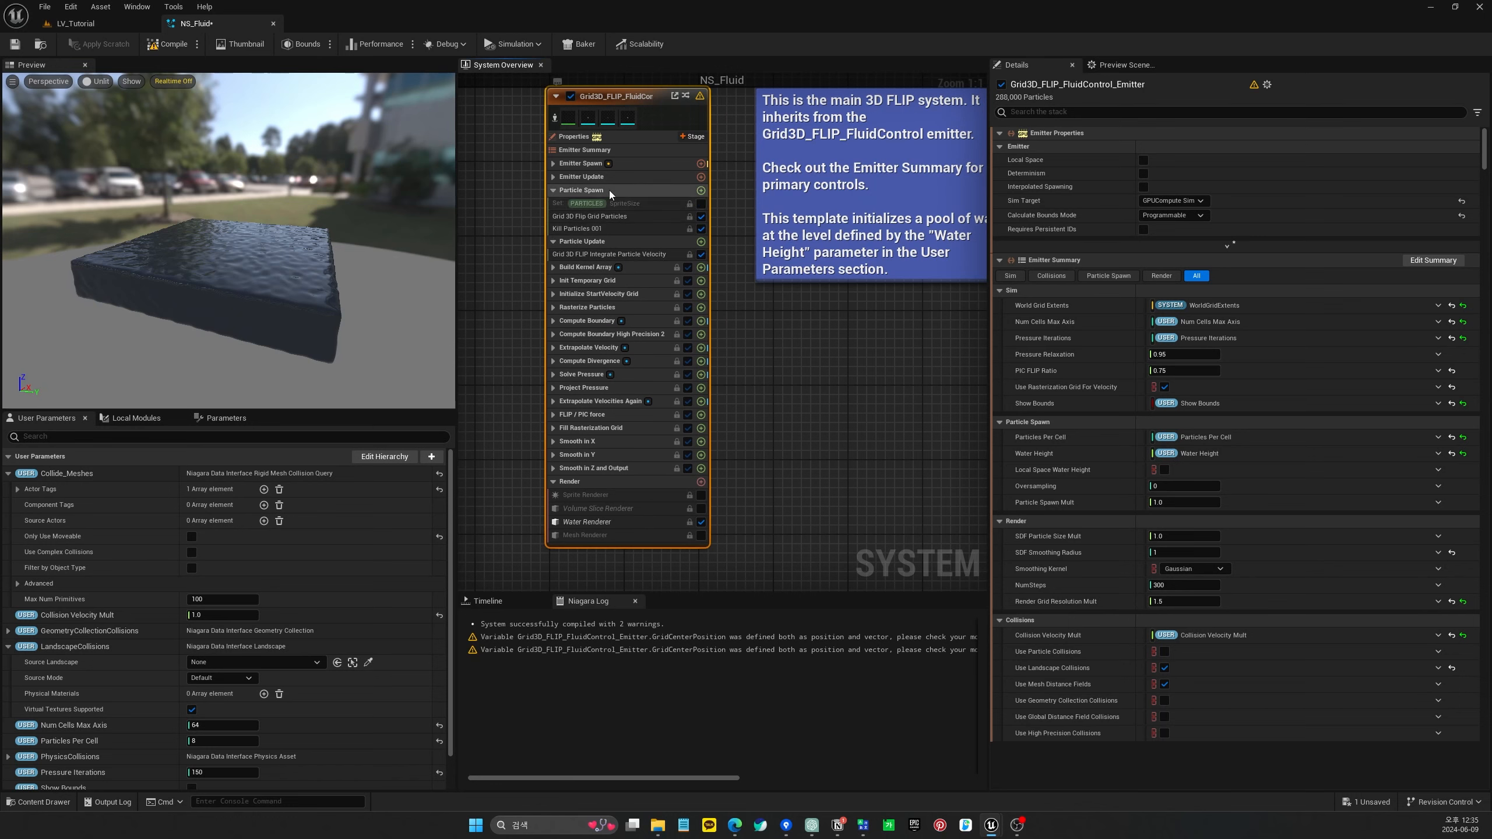
pyautogui.moveTo(581, 177)
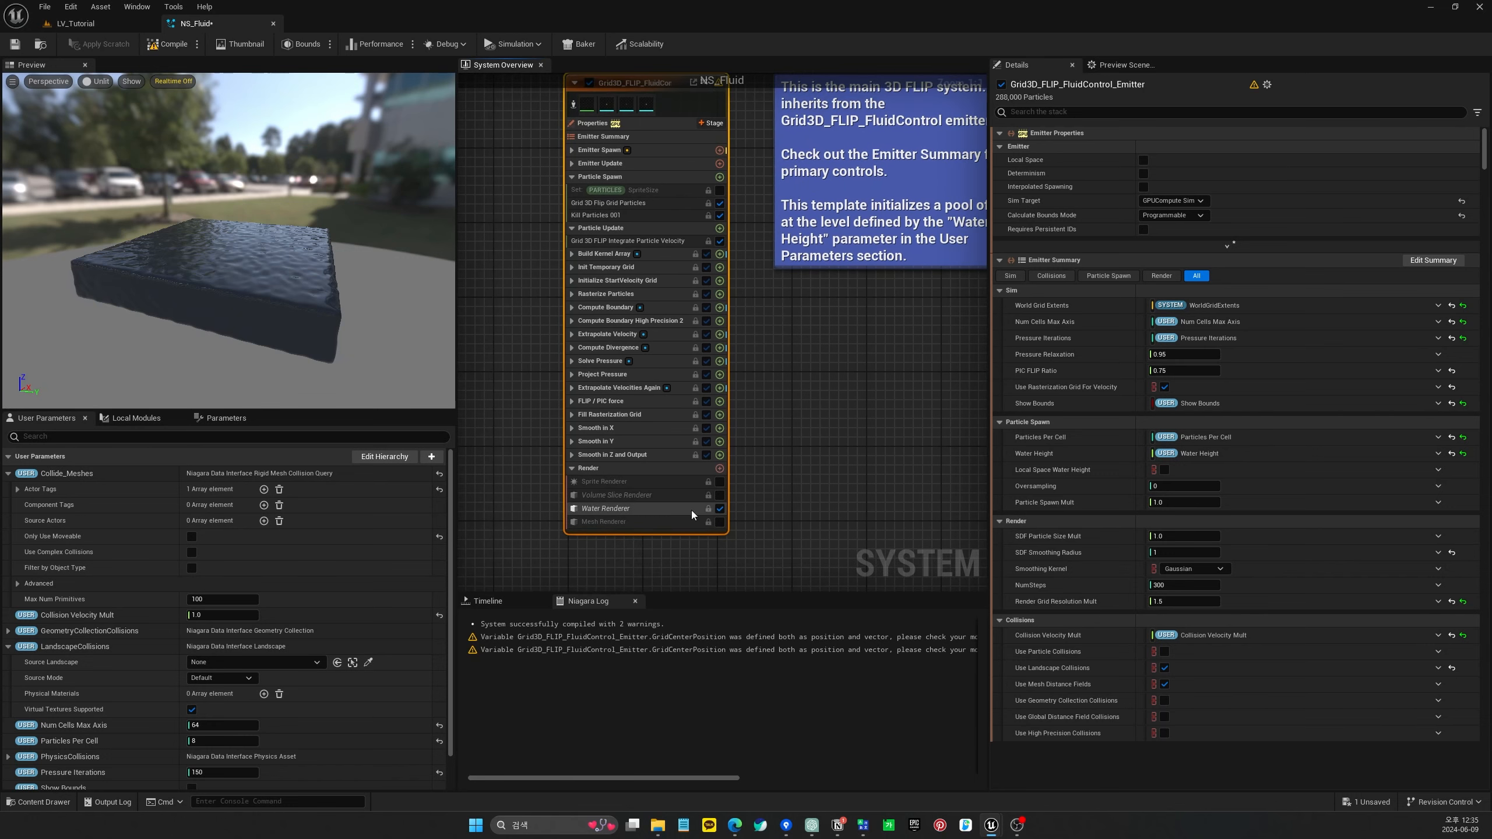
pyautogui.click(605, 507)
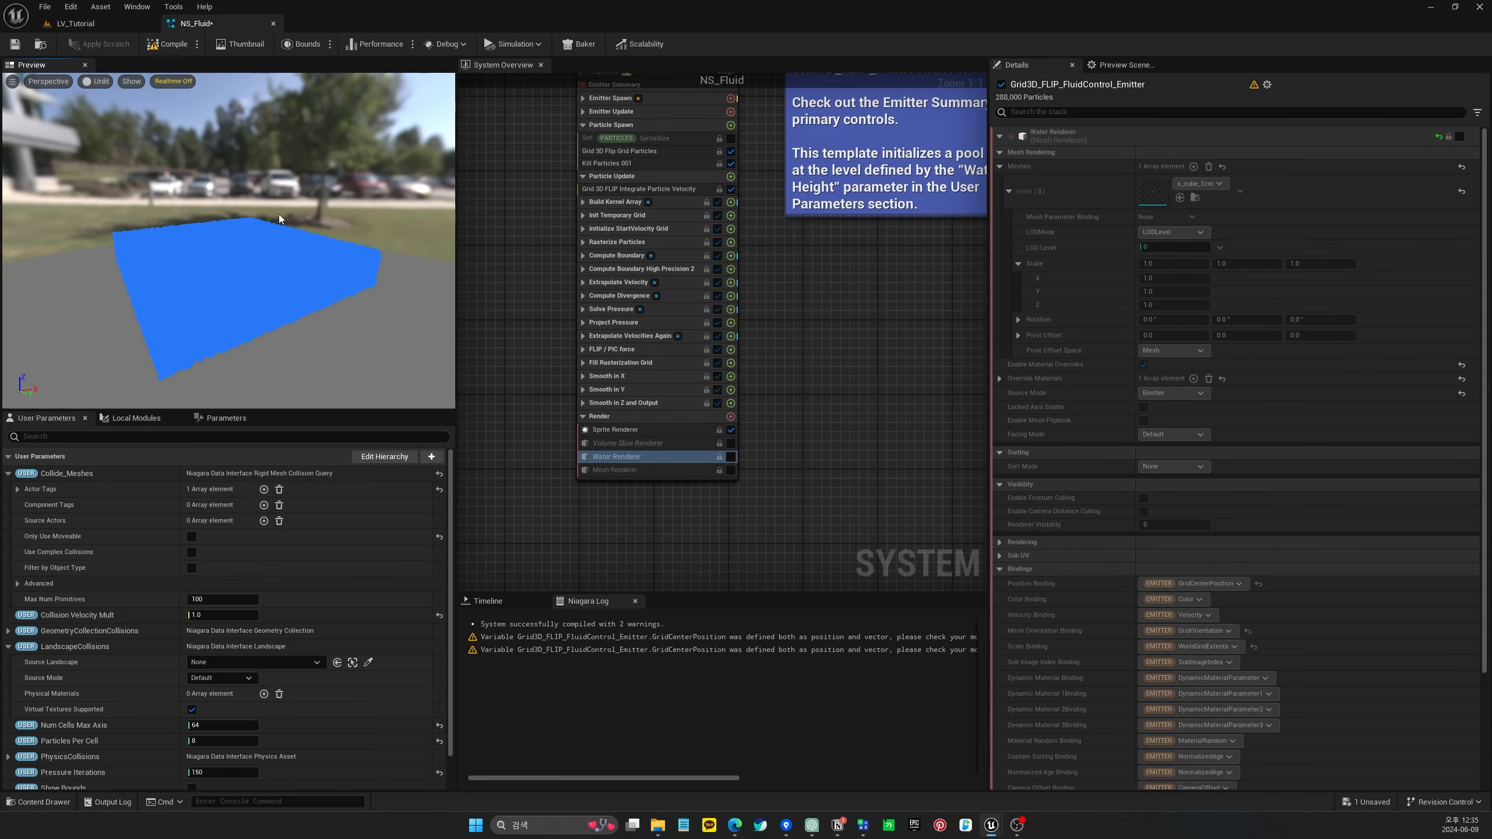
# Set World Grid Extents X to 150 and Water Height to 450, and enable Show Bounds
pyautogui.click(75, 23)
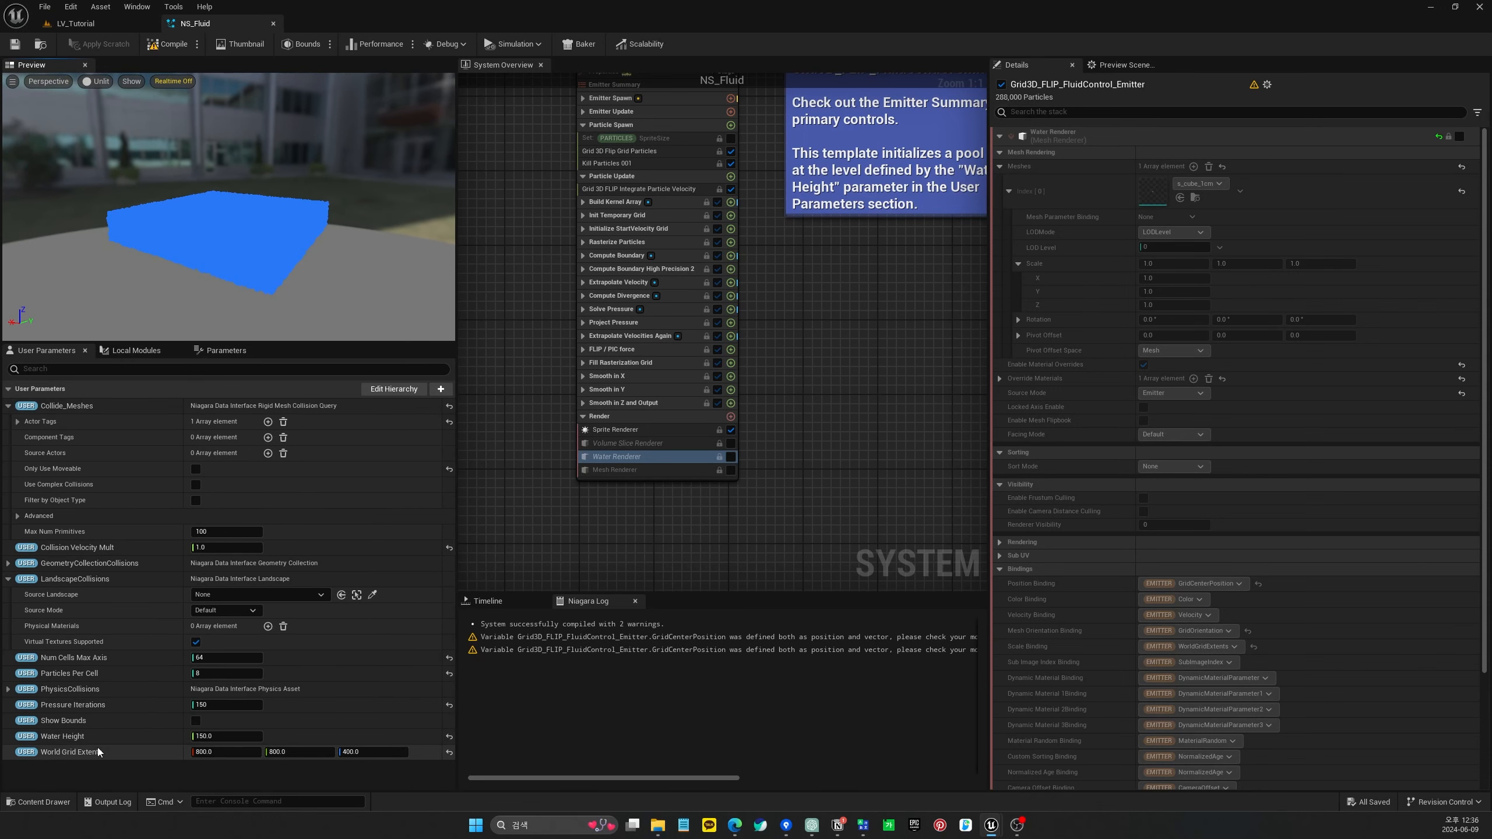
pyautogui.moveTo(230, 764)
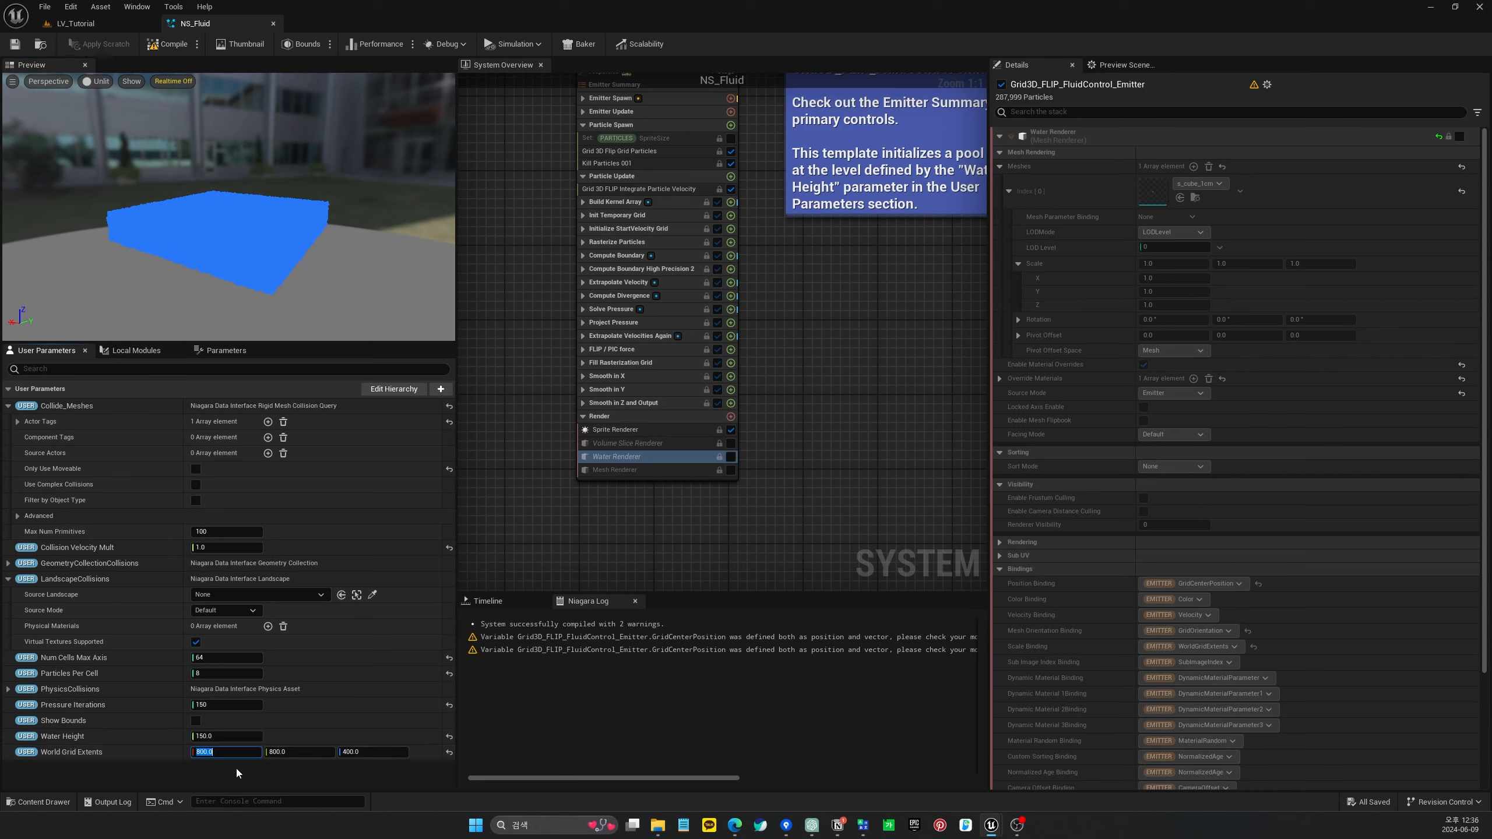
pyautogui.write('150.0')
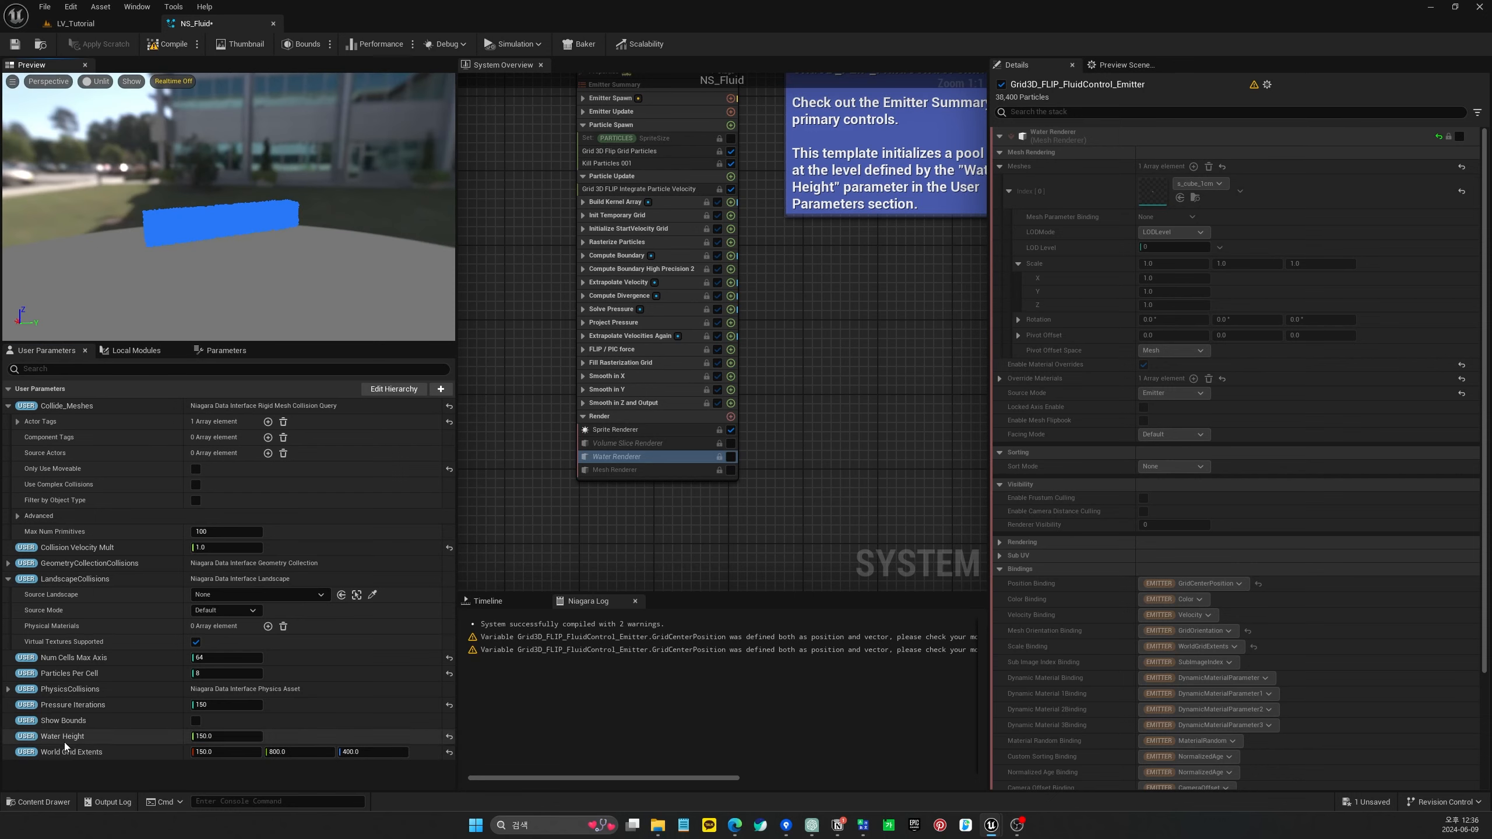
pyautogui.moveTo(81, 739)
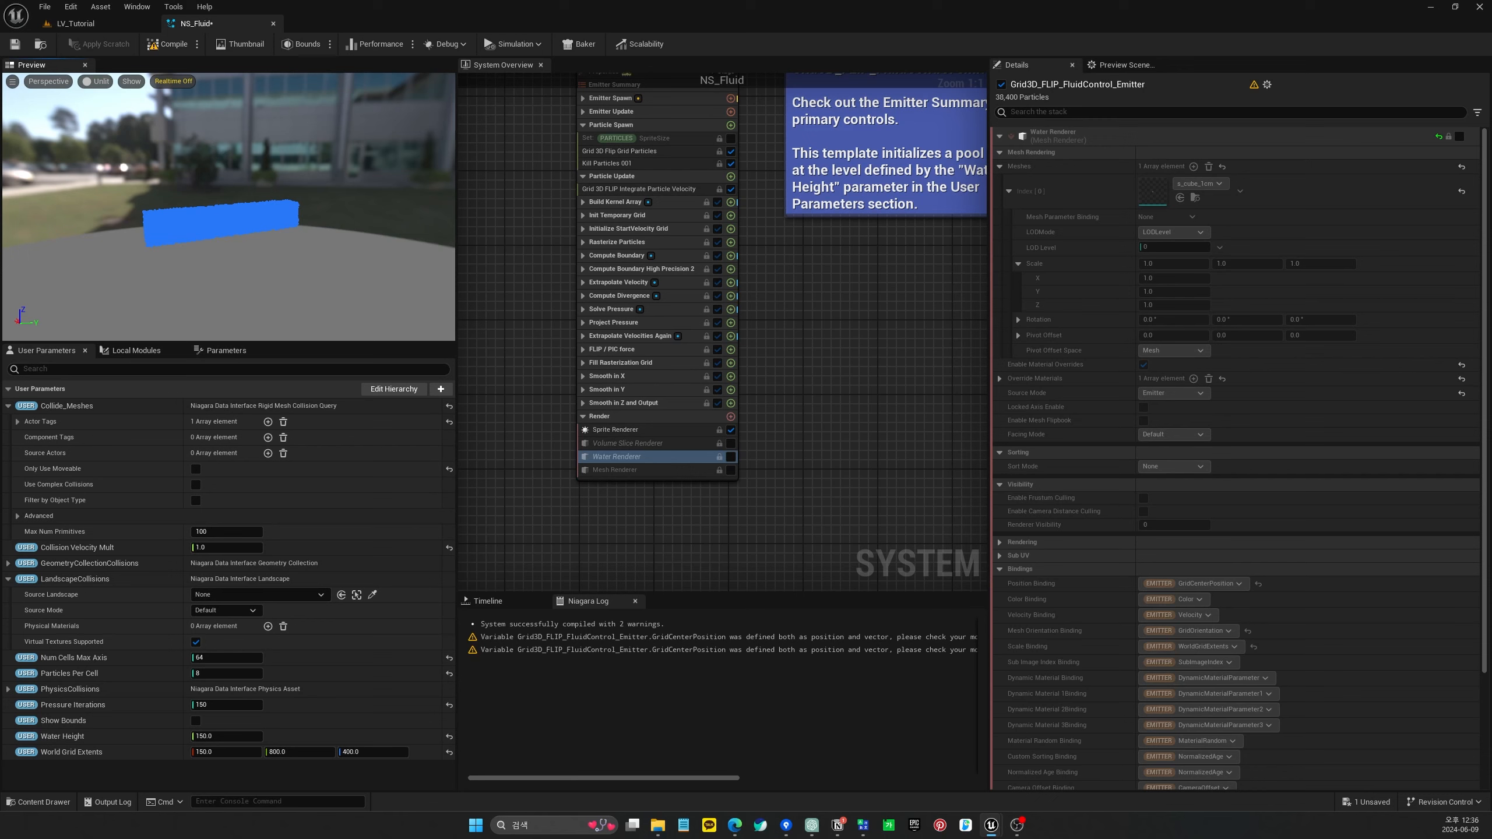
pyautogui.doubleClick(224, 735)
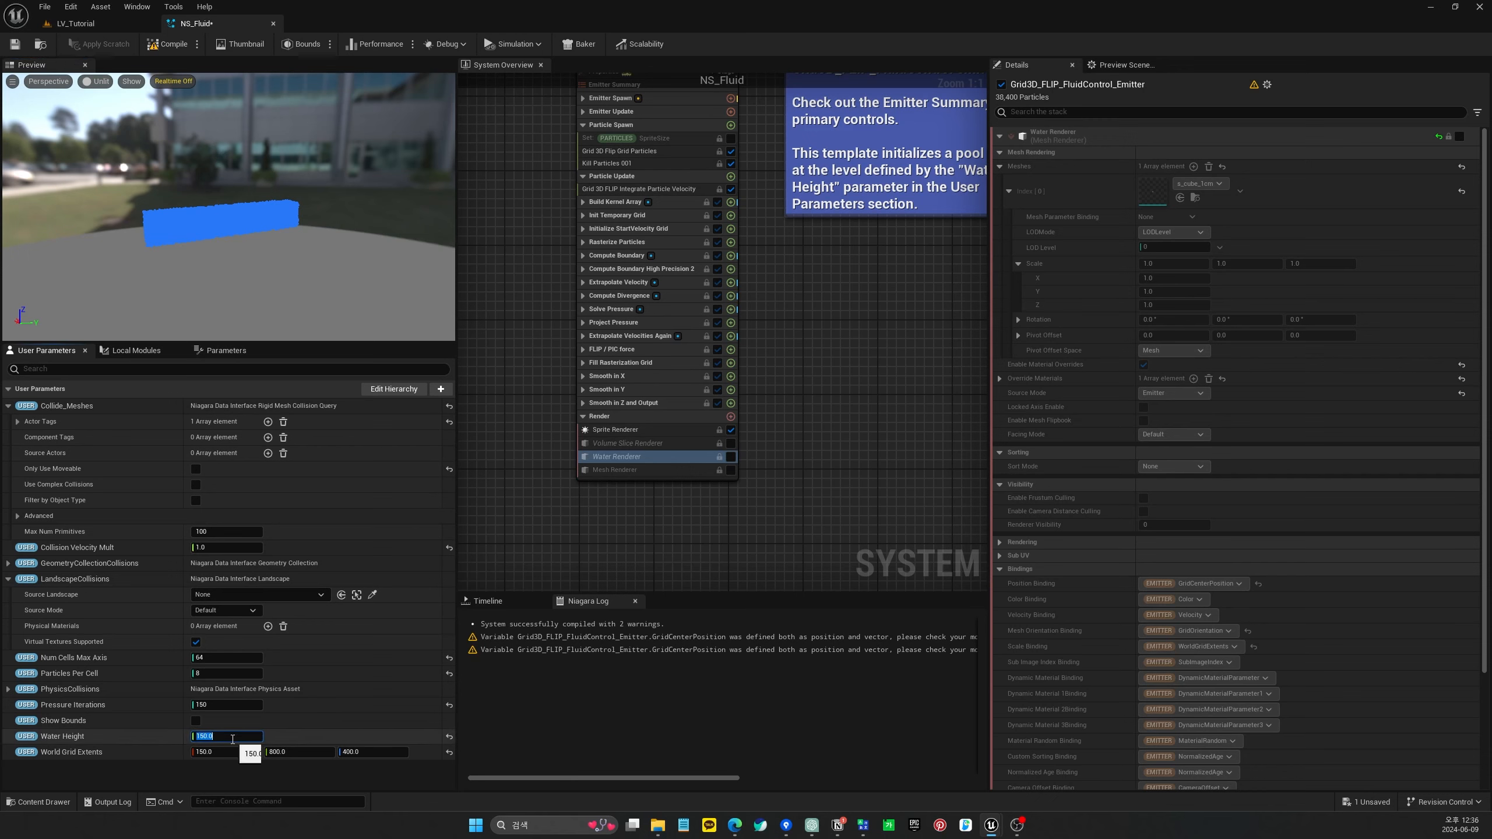
pyautogui.write('850.0')
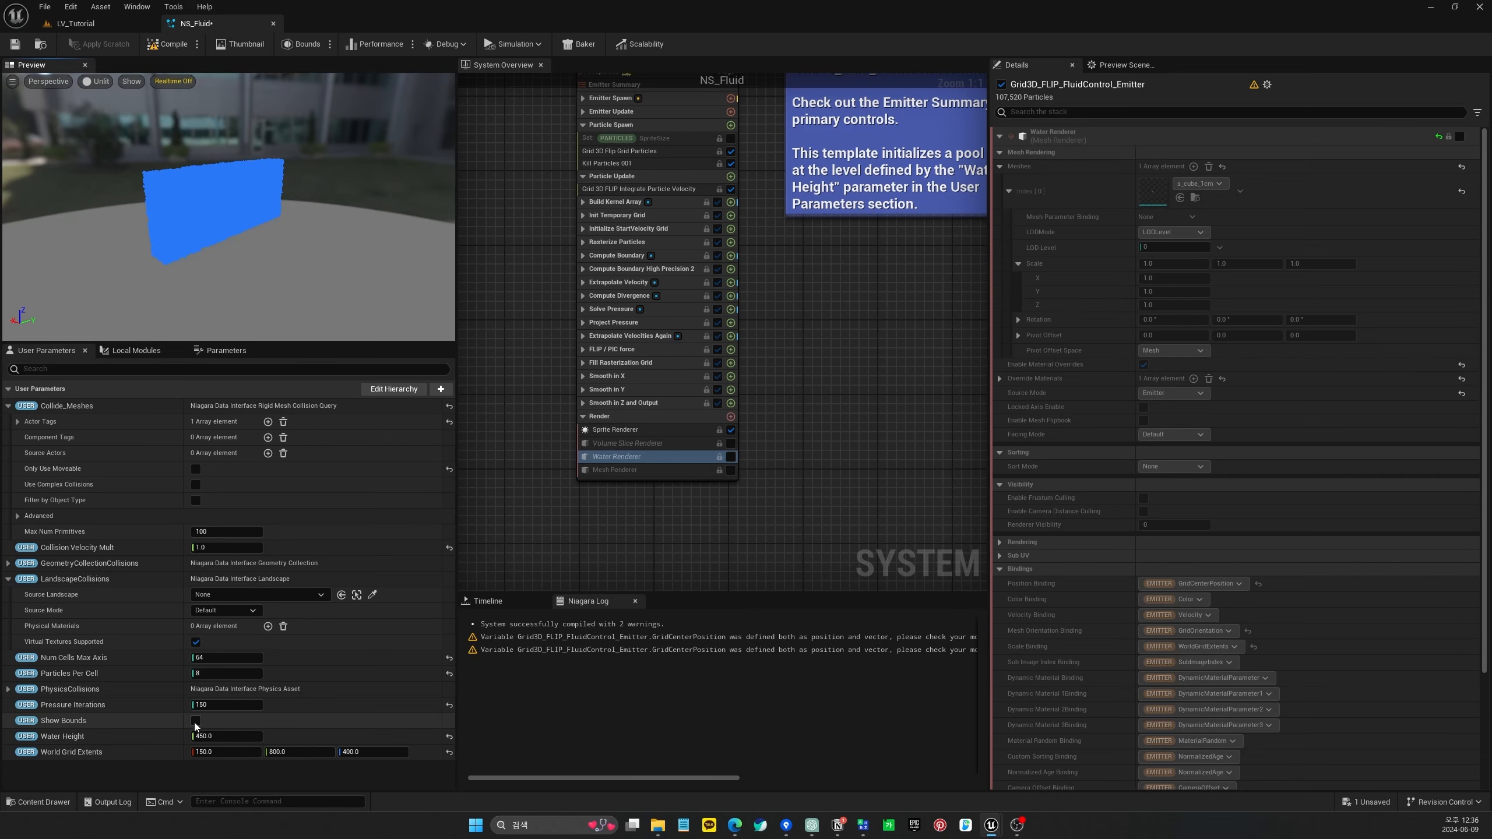
pyautogui.click(196, 720)
pyautogui.write('500')
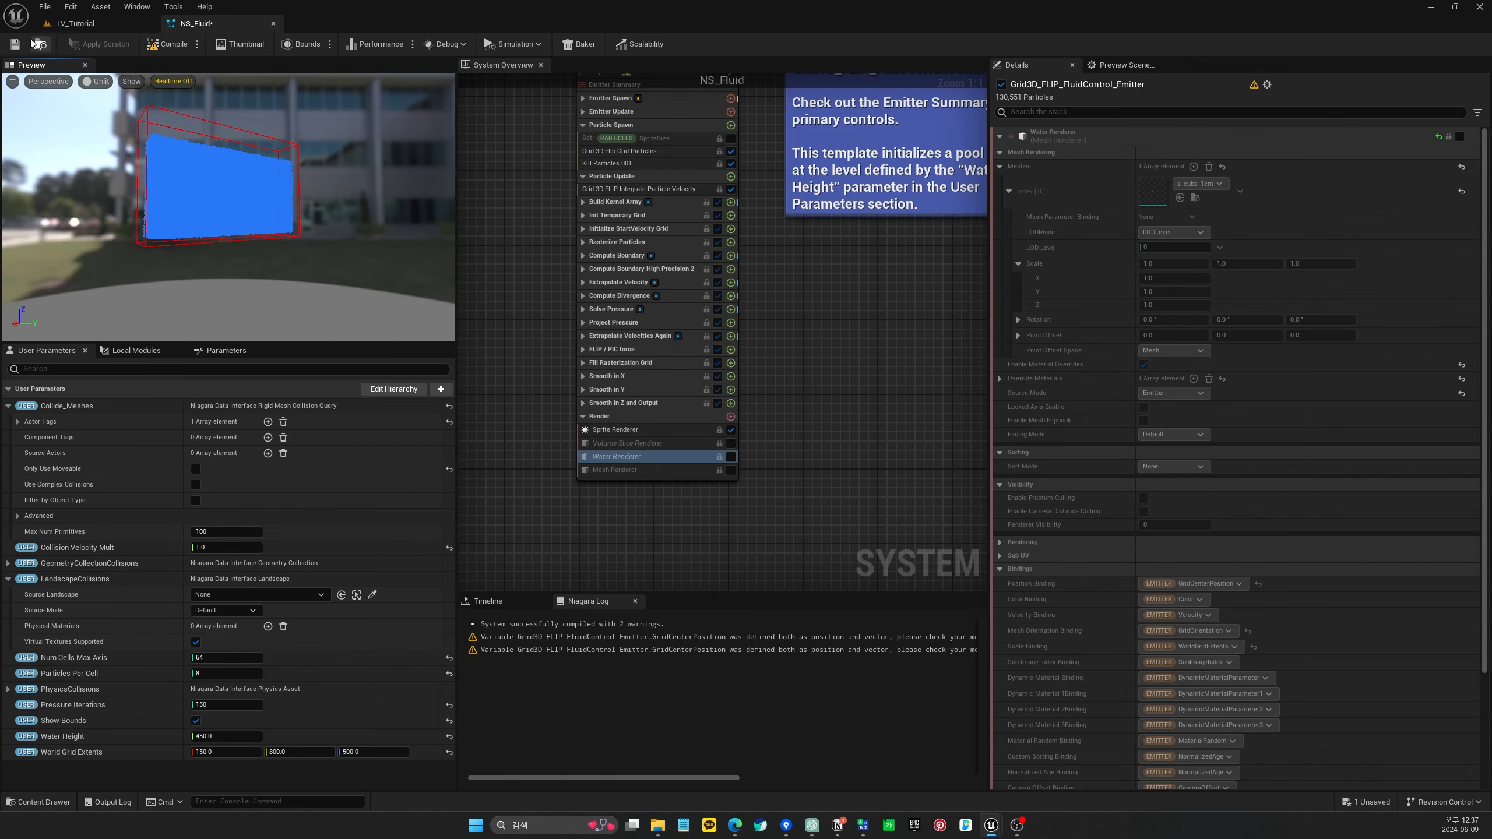
# In the emitter's Collisions section, uncheck Open Boundary Up so the water wall stays enclosed
pyautogui.click(16, 44)
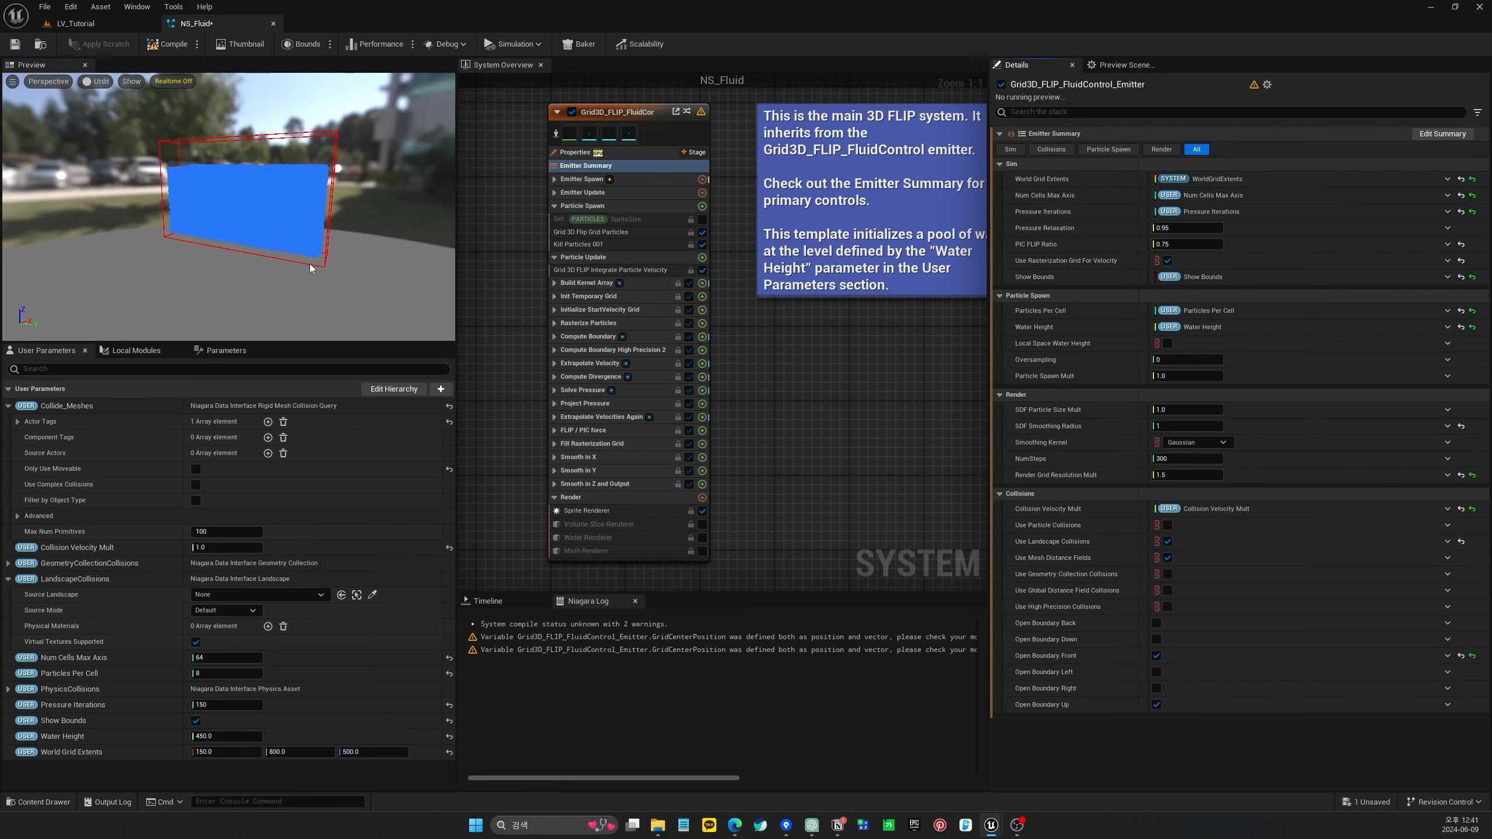
pyautogui.click(171, 44)
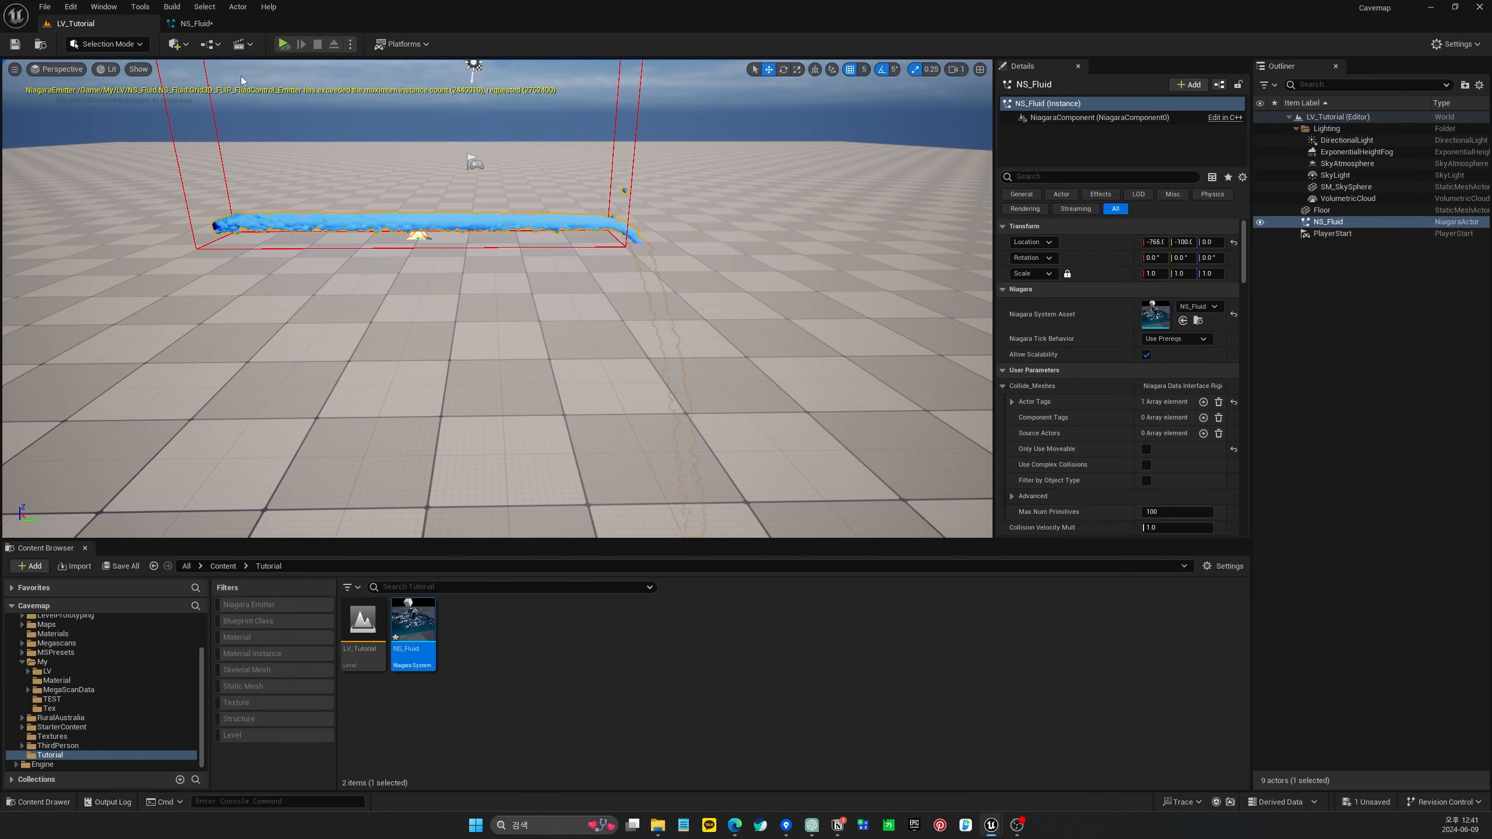
pyautogui.doubleClick(413, 619)
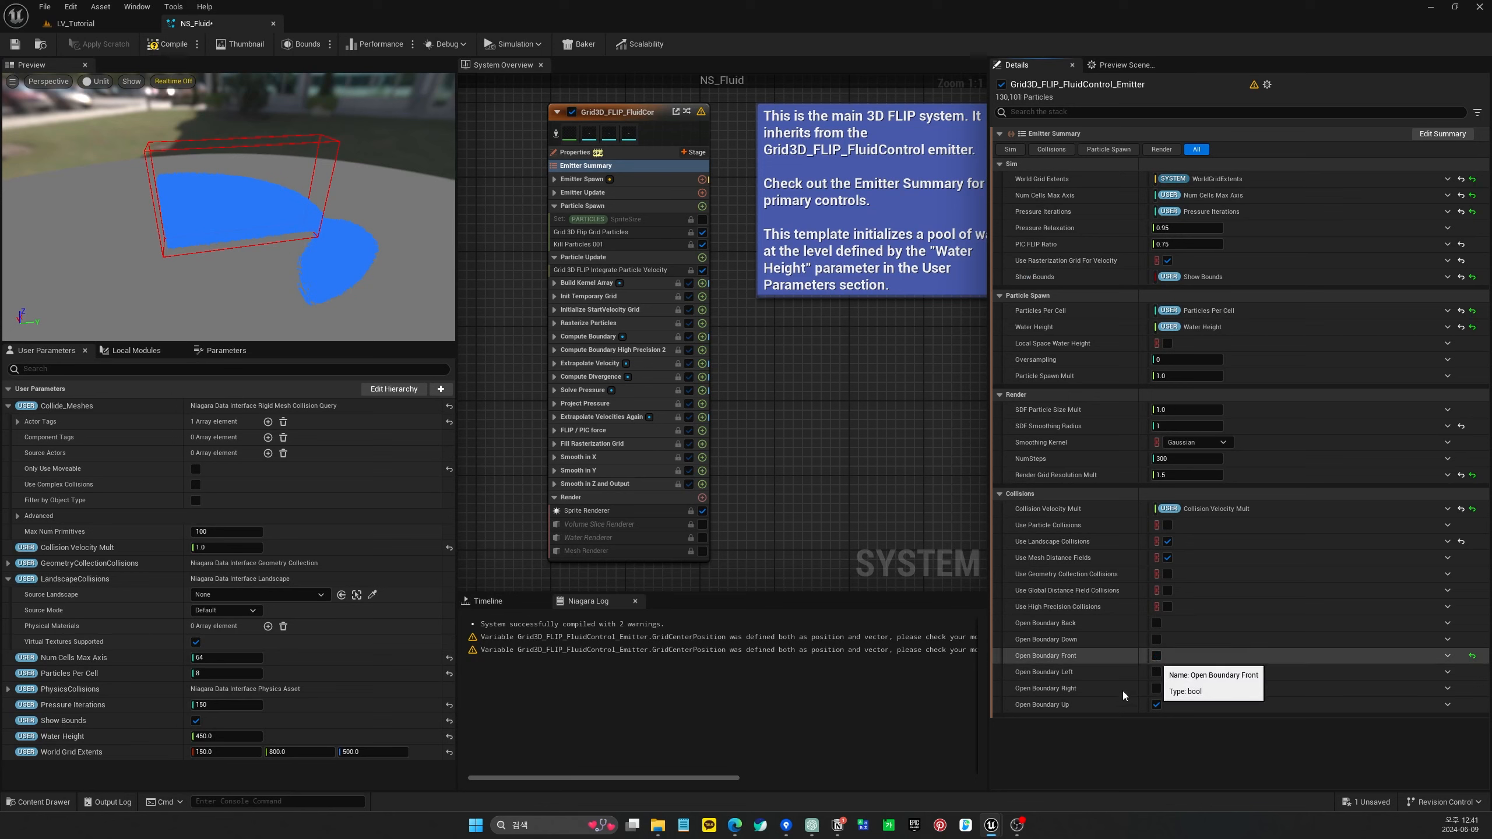
pyautogui.click(1156, 704)
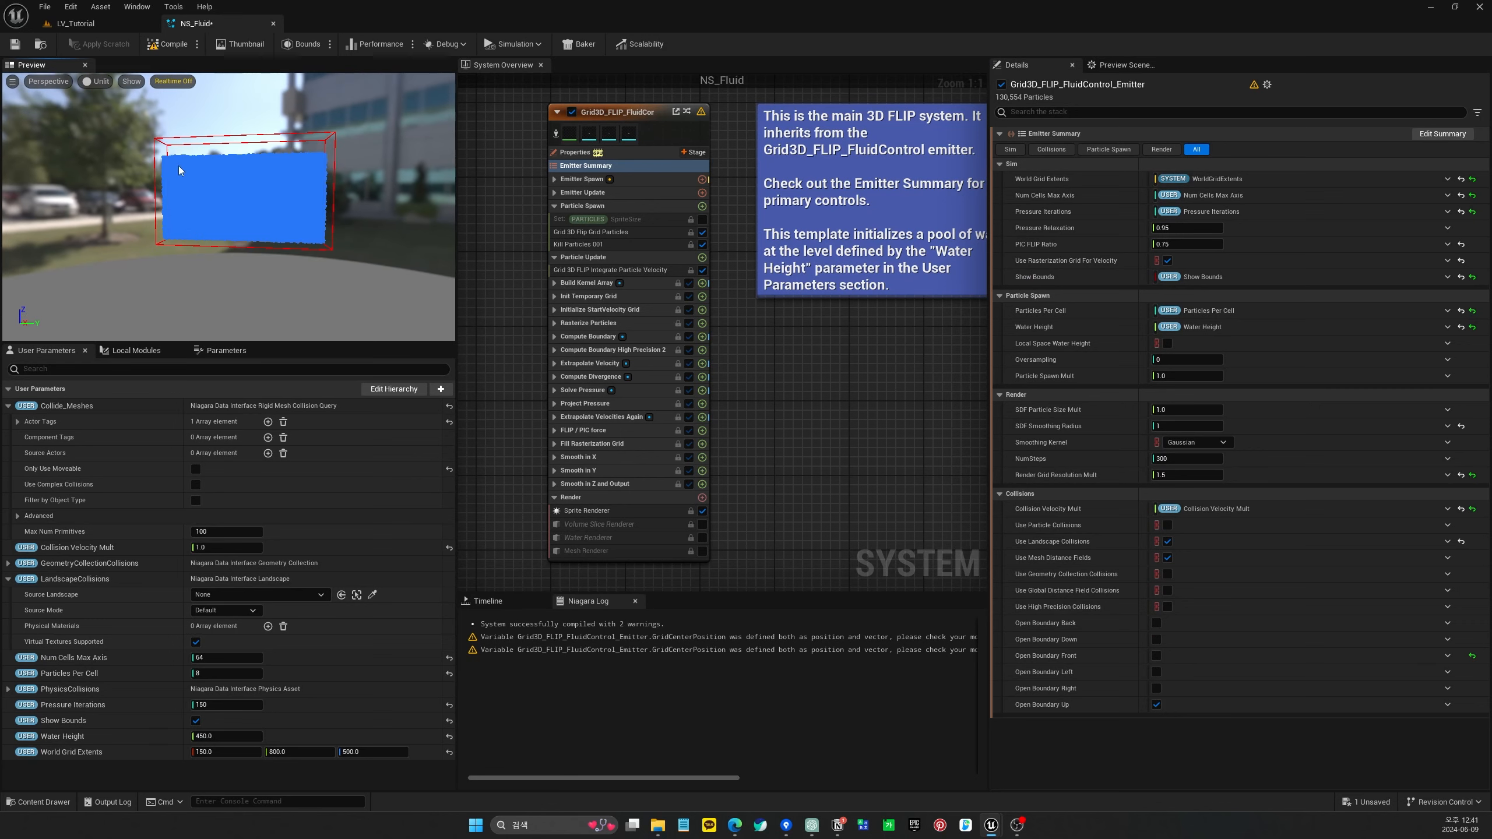
pyautogui.moveTo(250, 119)
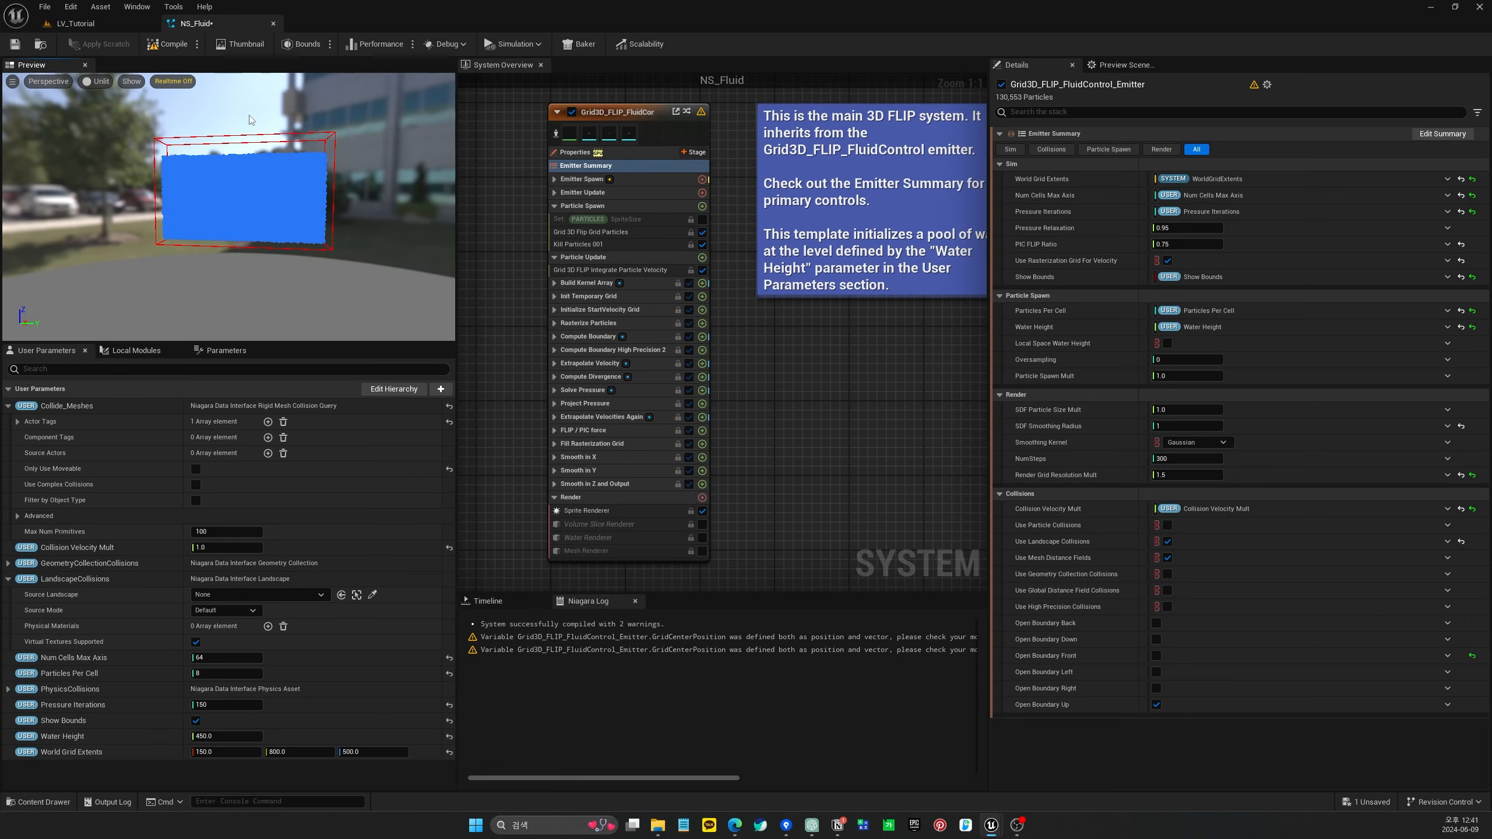
pyautogui.click(1157, 704)
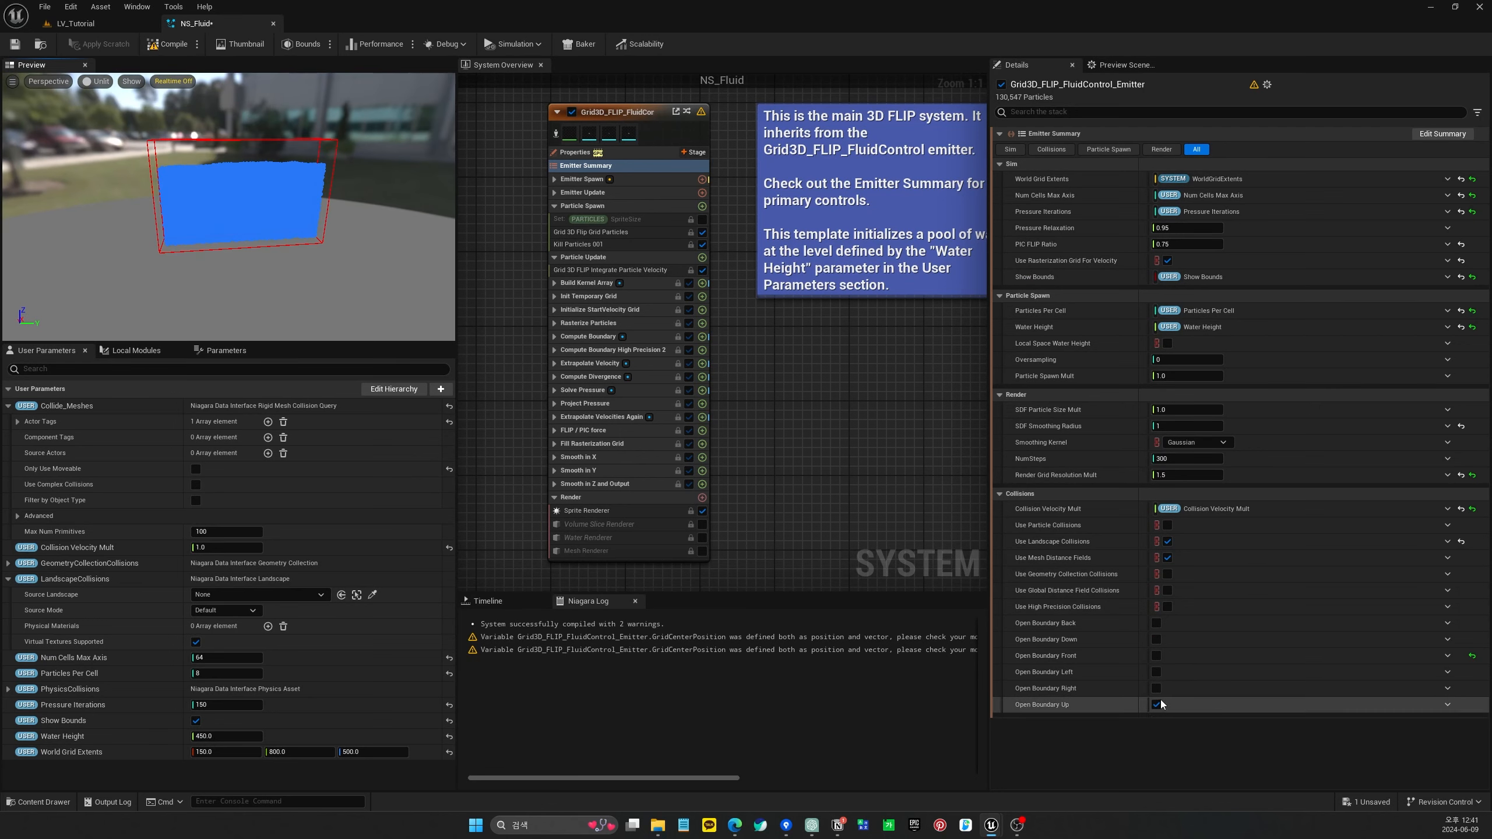
pyautogui.click(1158, 704)
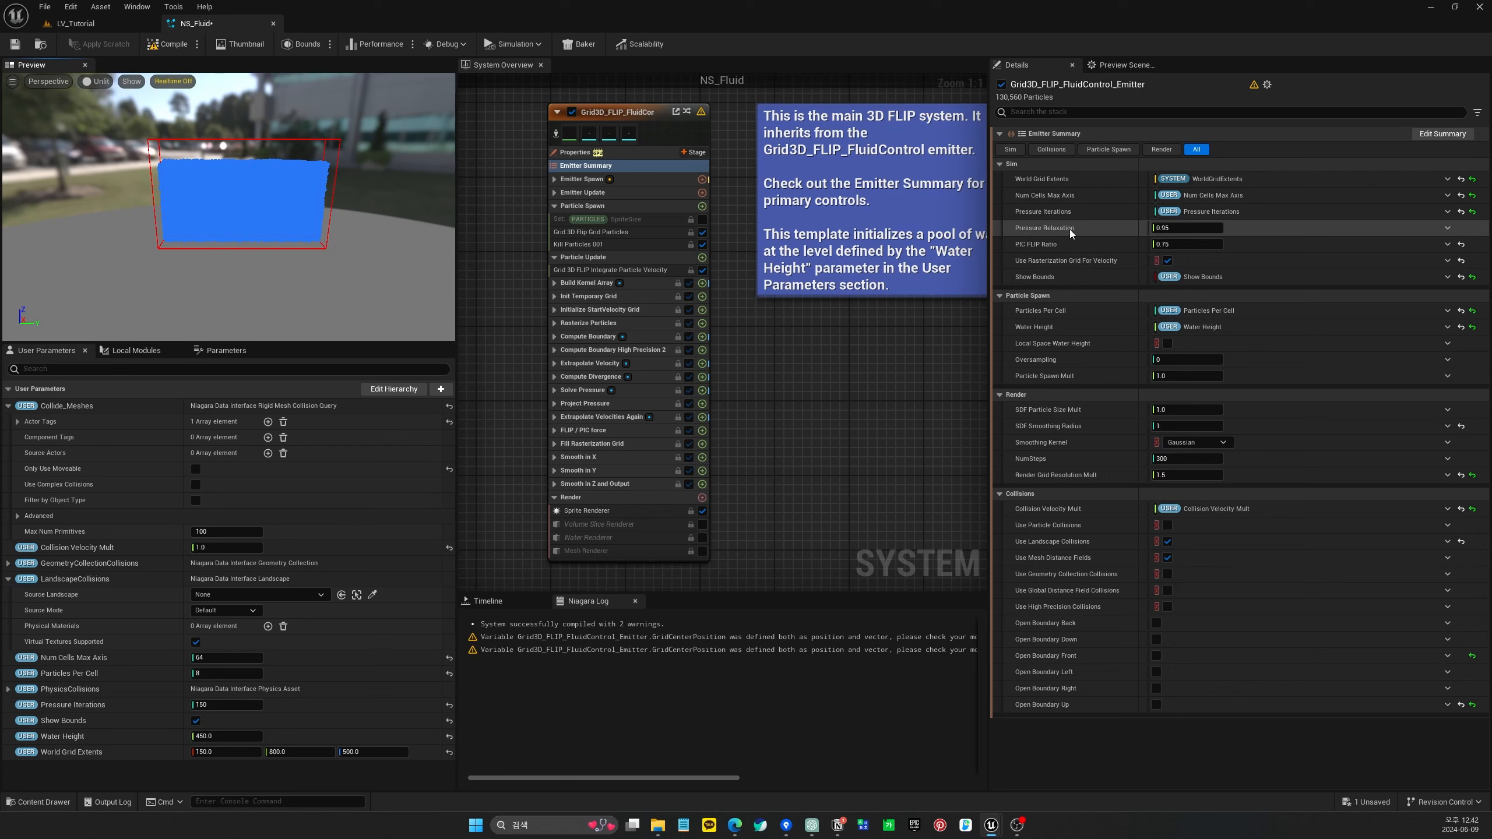
pyautogui.moveTo(1044, 227)
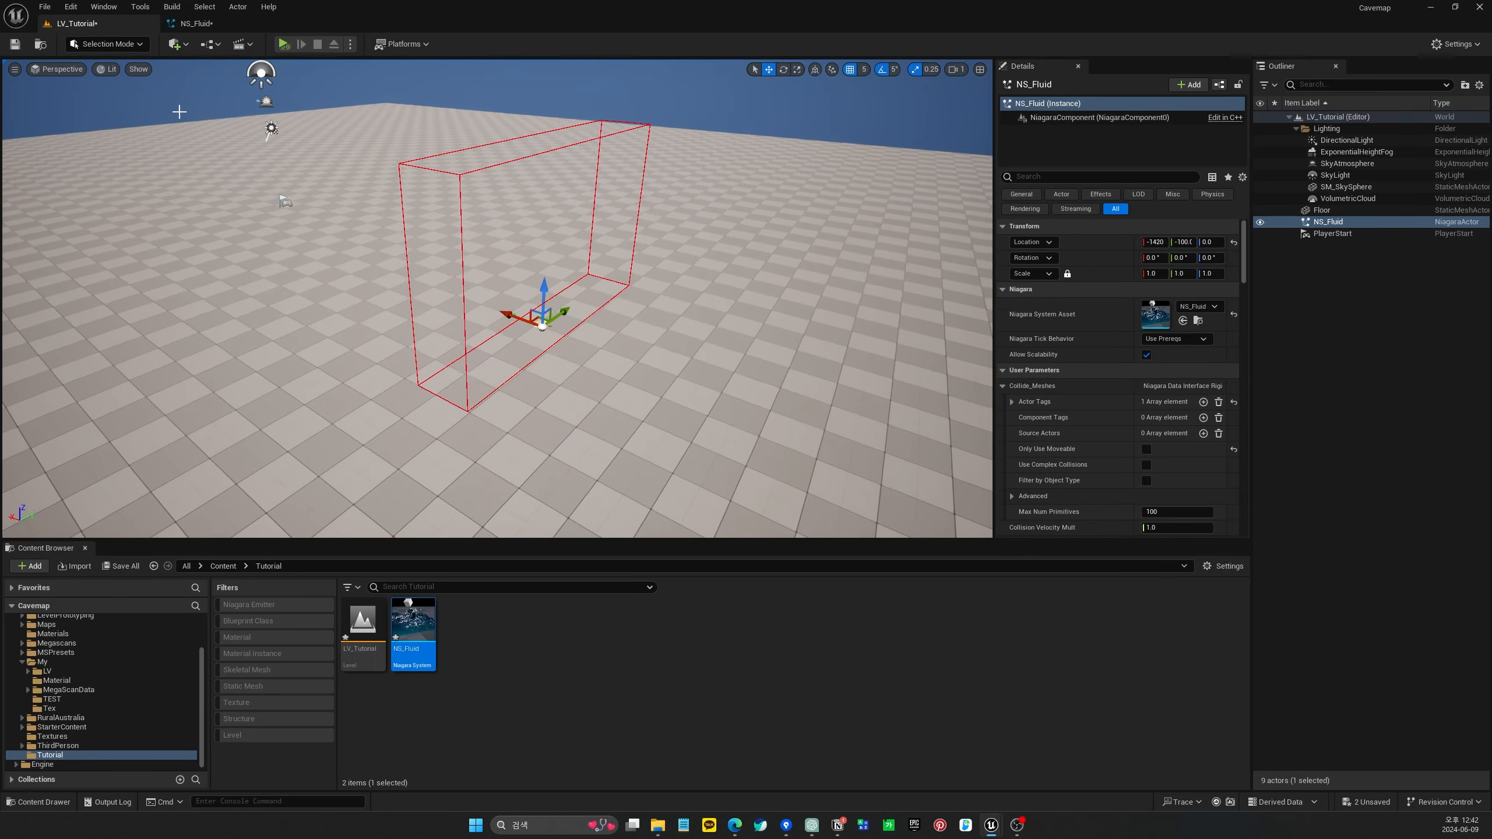
# Return to the LV_Tutorial level showing the placed NS_Fluid actor
pyautogui.doubleClick(411, 619)
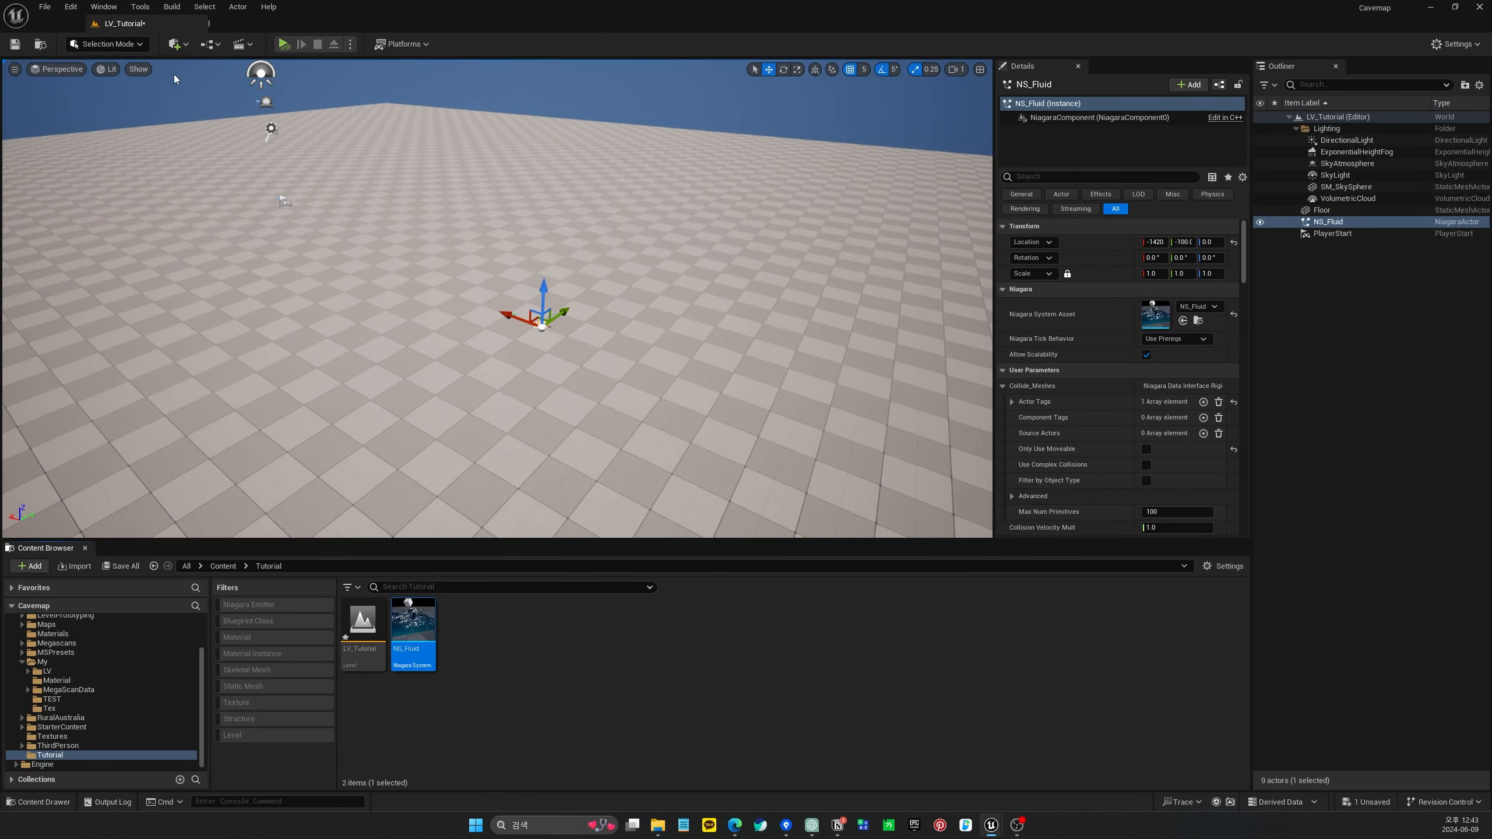
# Set the Grid Particles SpriteSizeMult to 0.5 and switch the preview view mode from Unlit to Lit
pyautogui.doubleClick(413, 619)
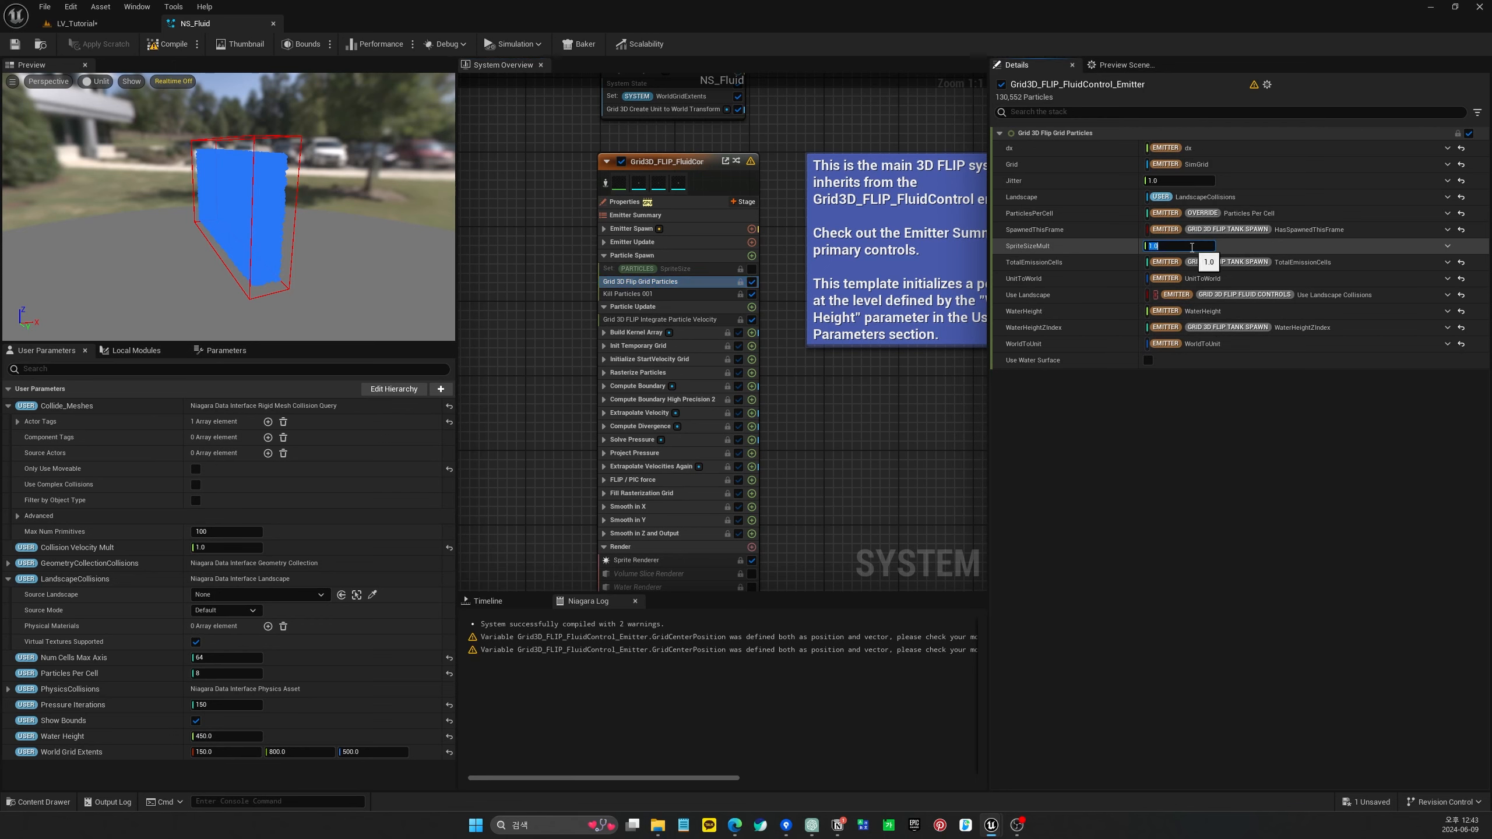
pyautogui.write('0.5')
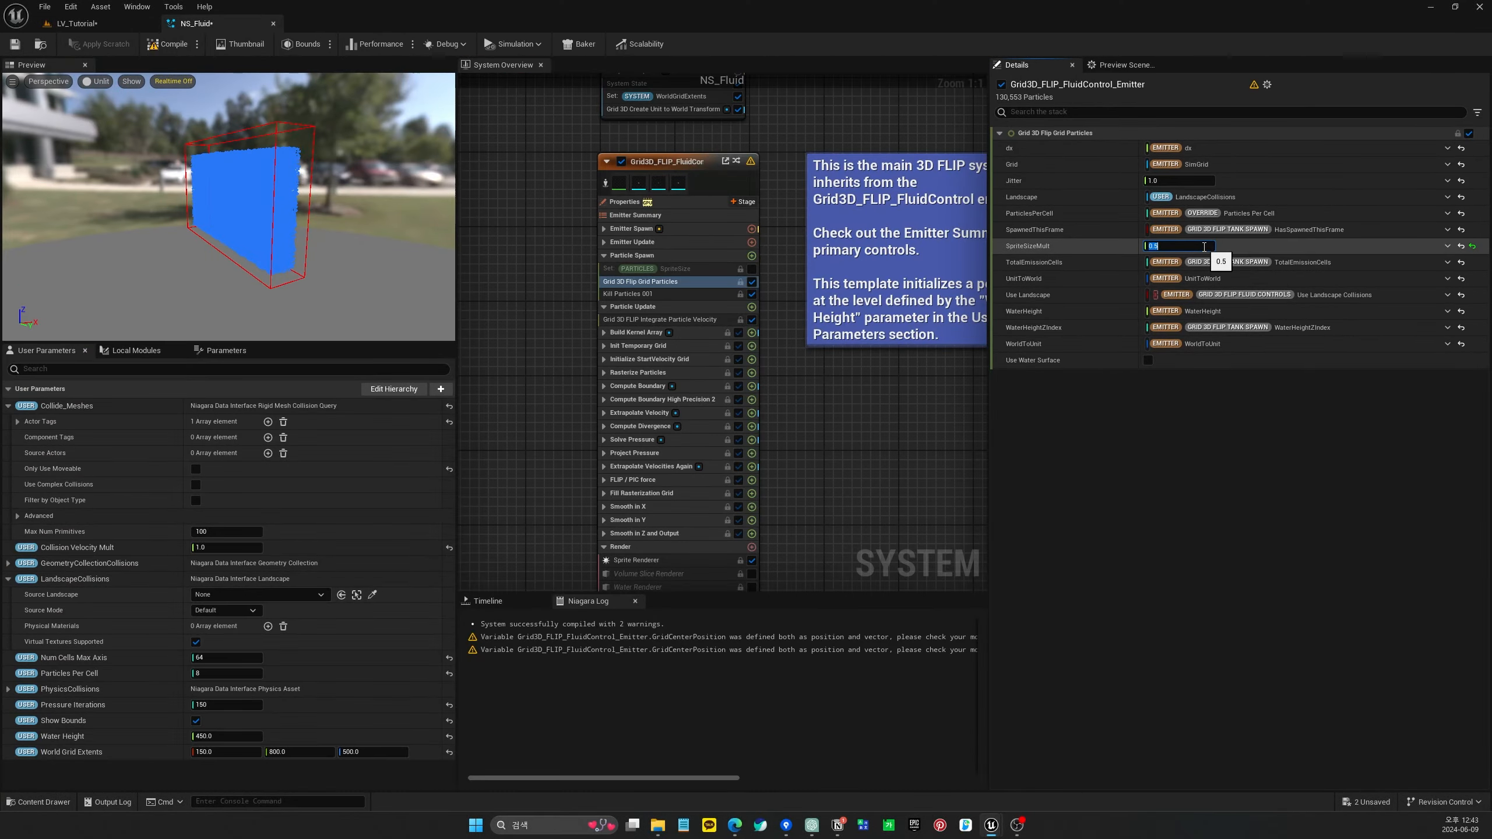
pyautogui.write('0.5')
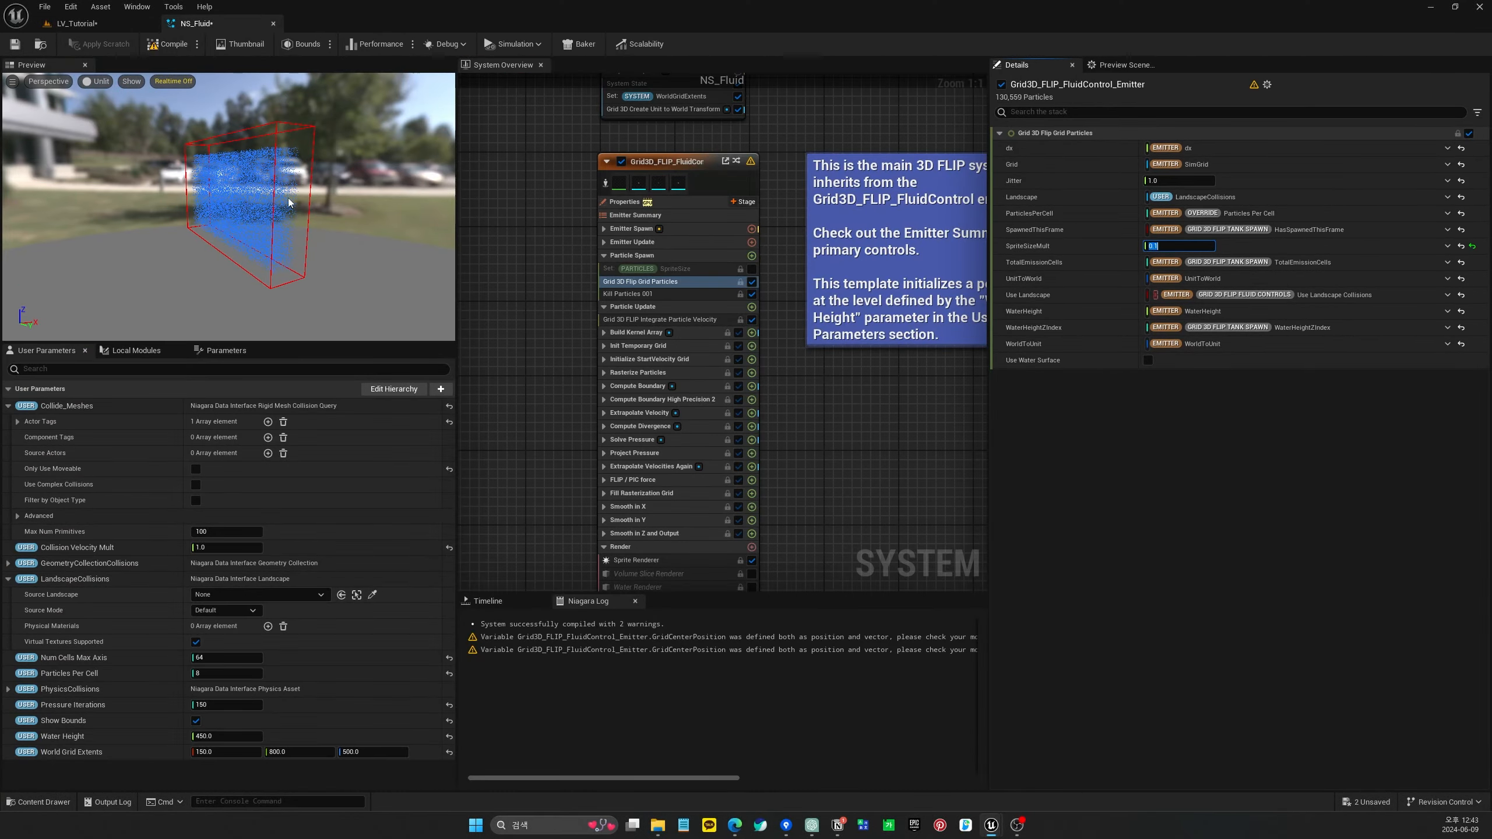
pyautogui.click(96, 80)
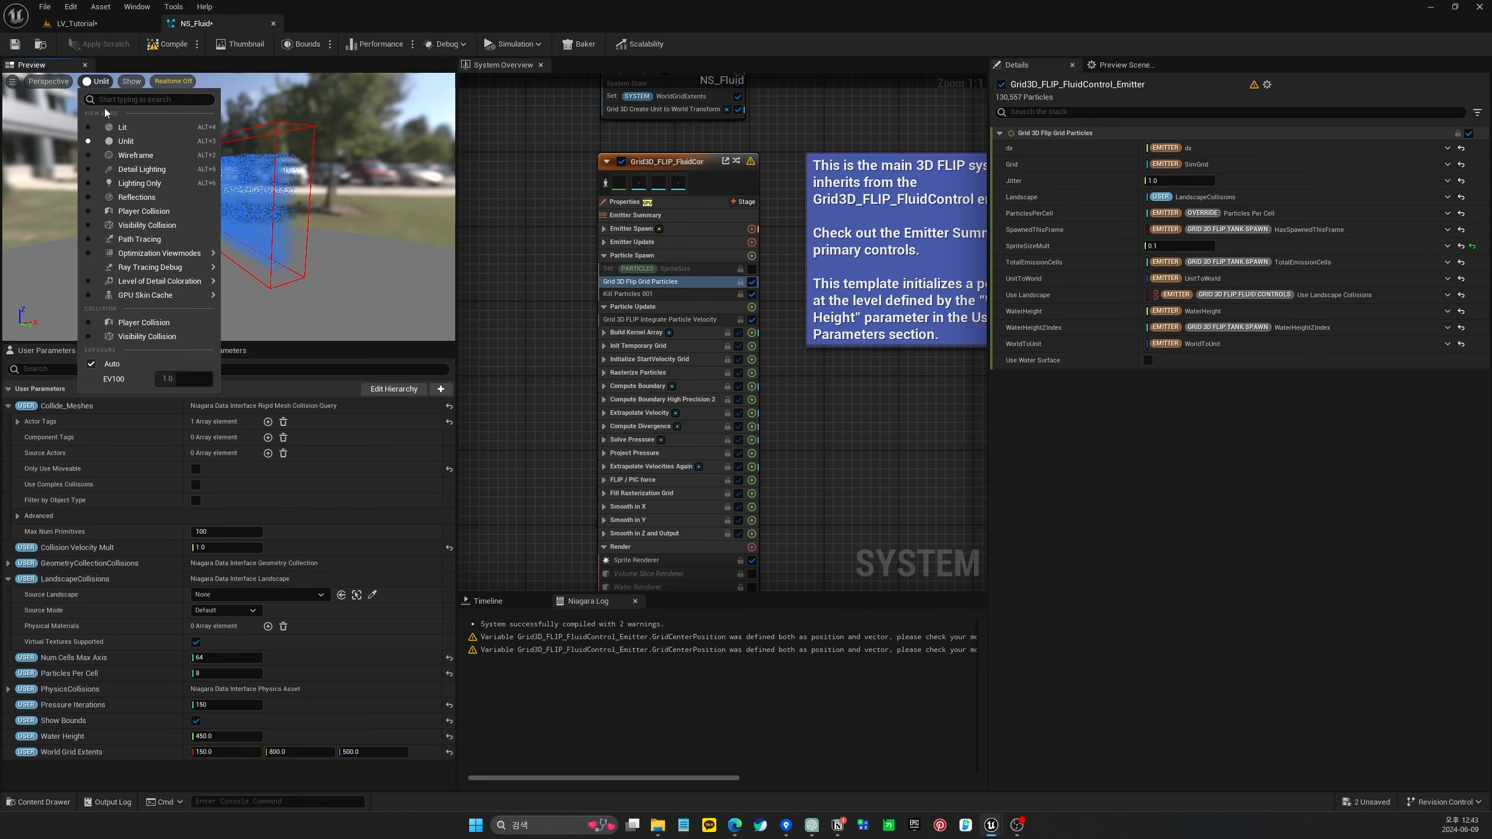
pyautogui.click(123, 126)
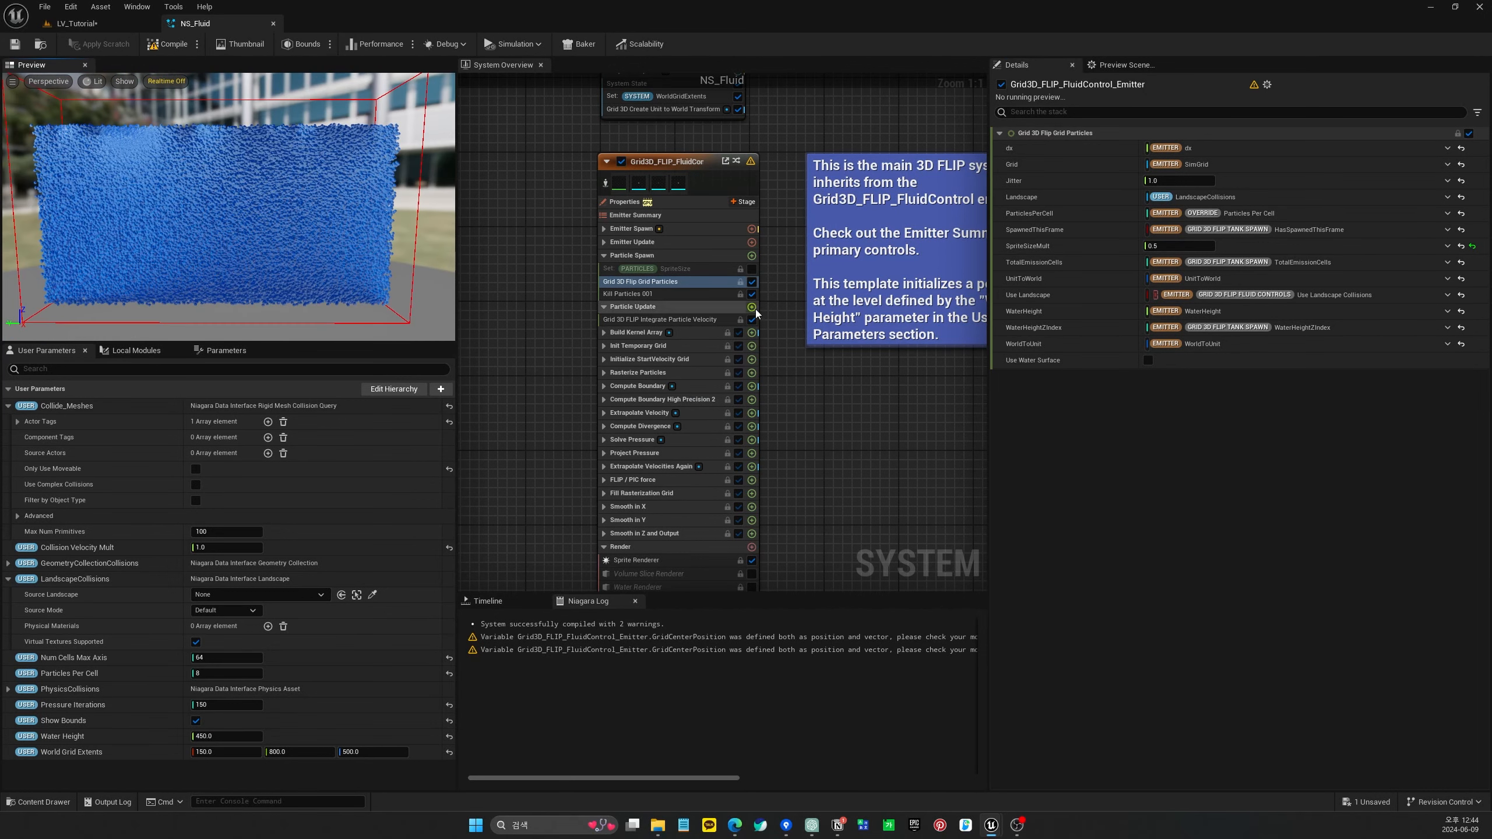
# Add a Color module to Particle Update and choose a particle colour in the Color Picker
pyautogui.click(752, 306)
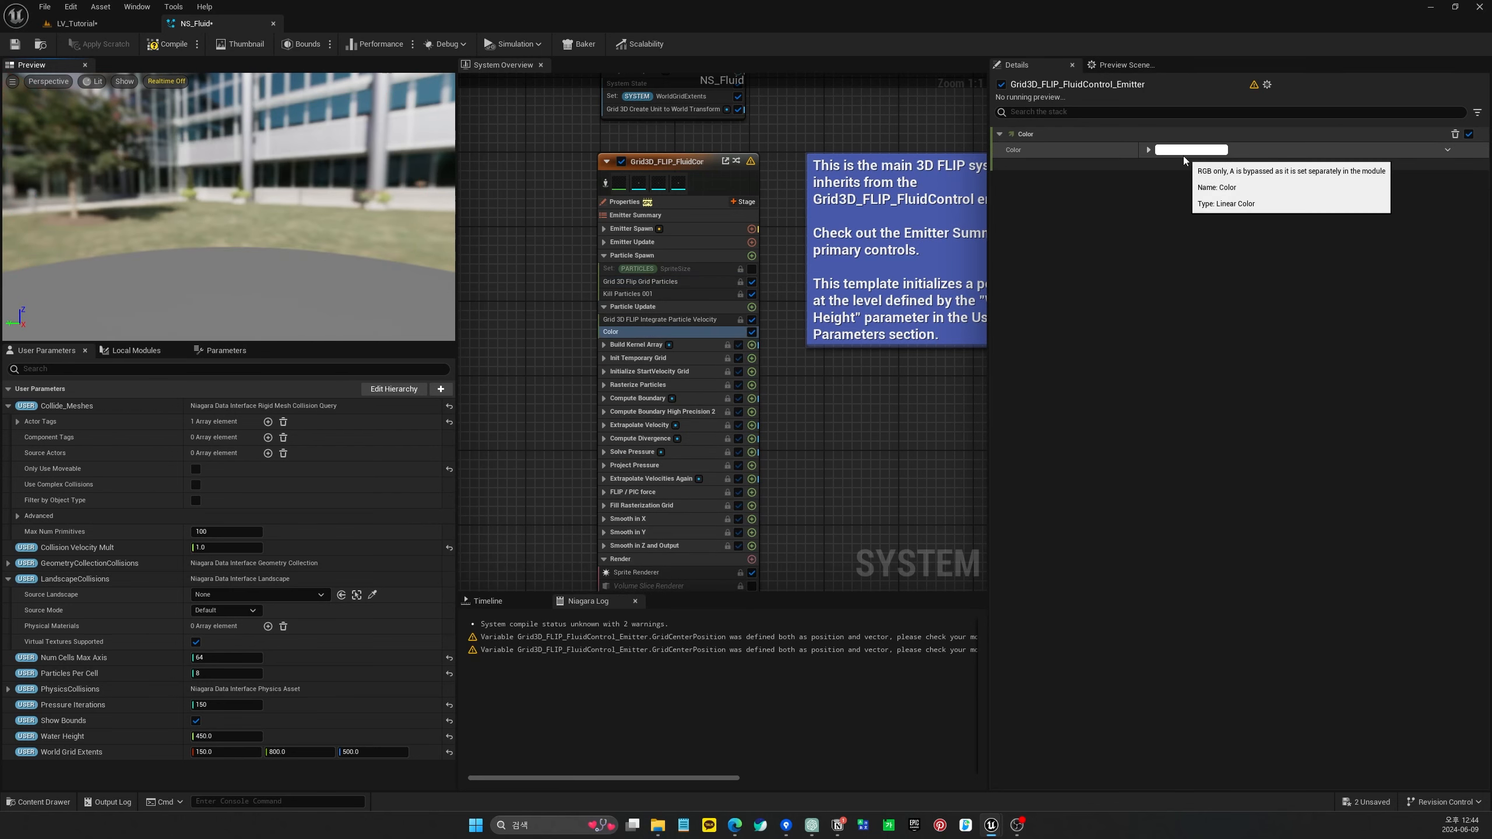
pyautogui.click(1190, 150)
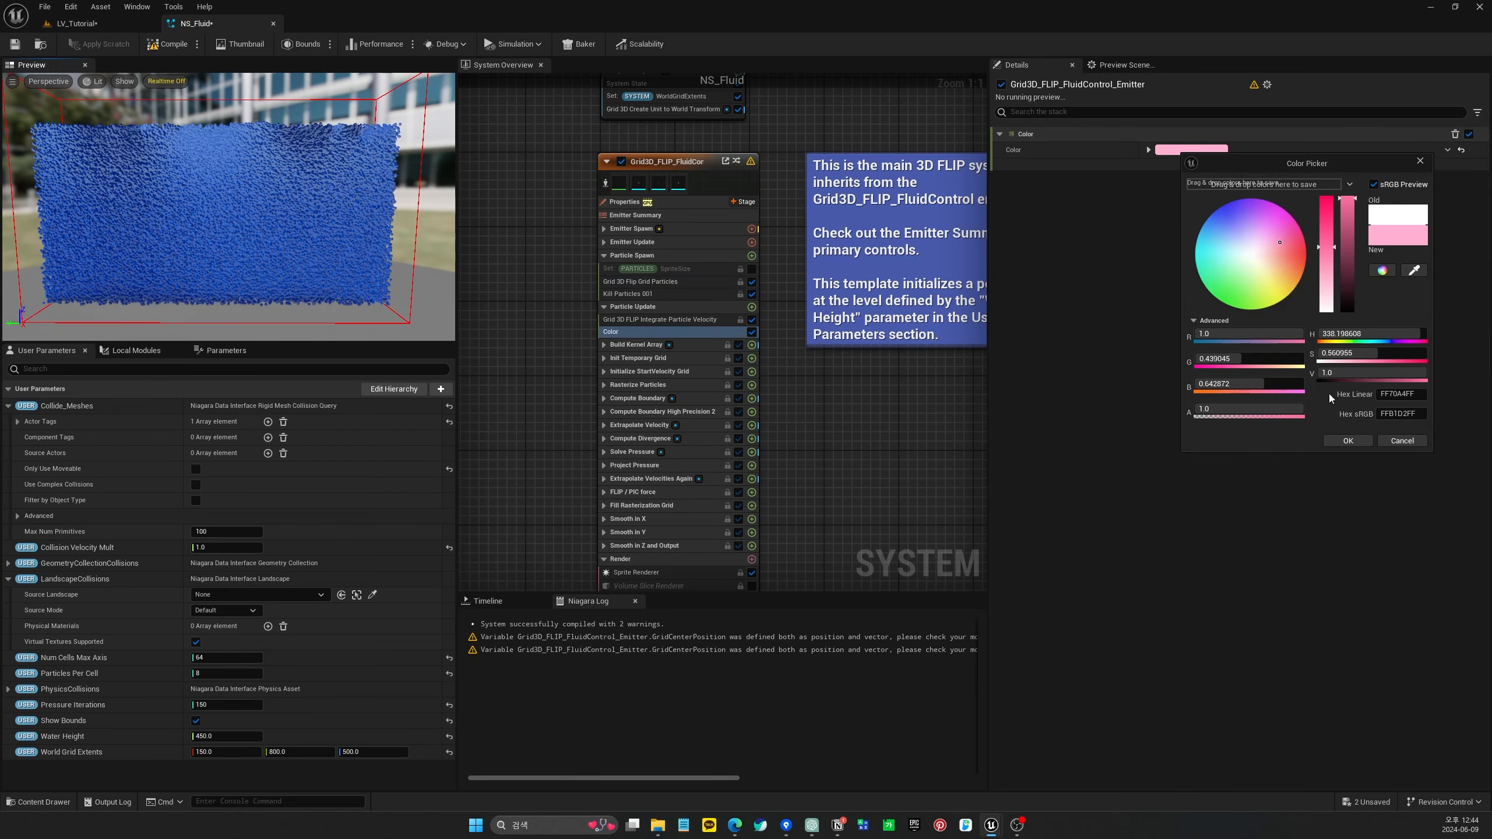
pyautogui.click(1345, 439)
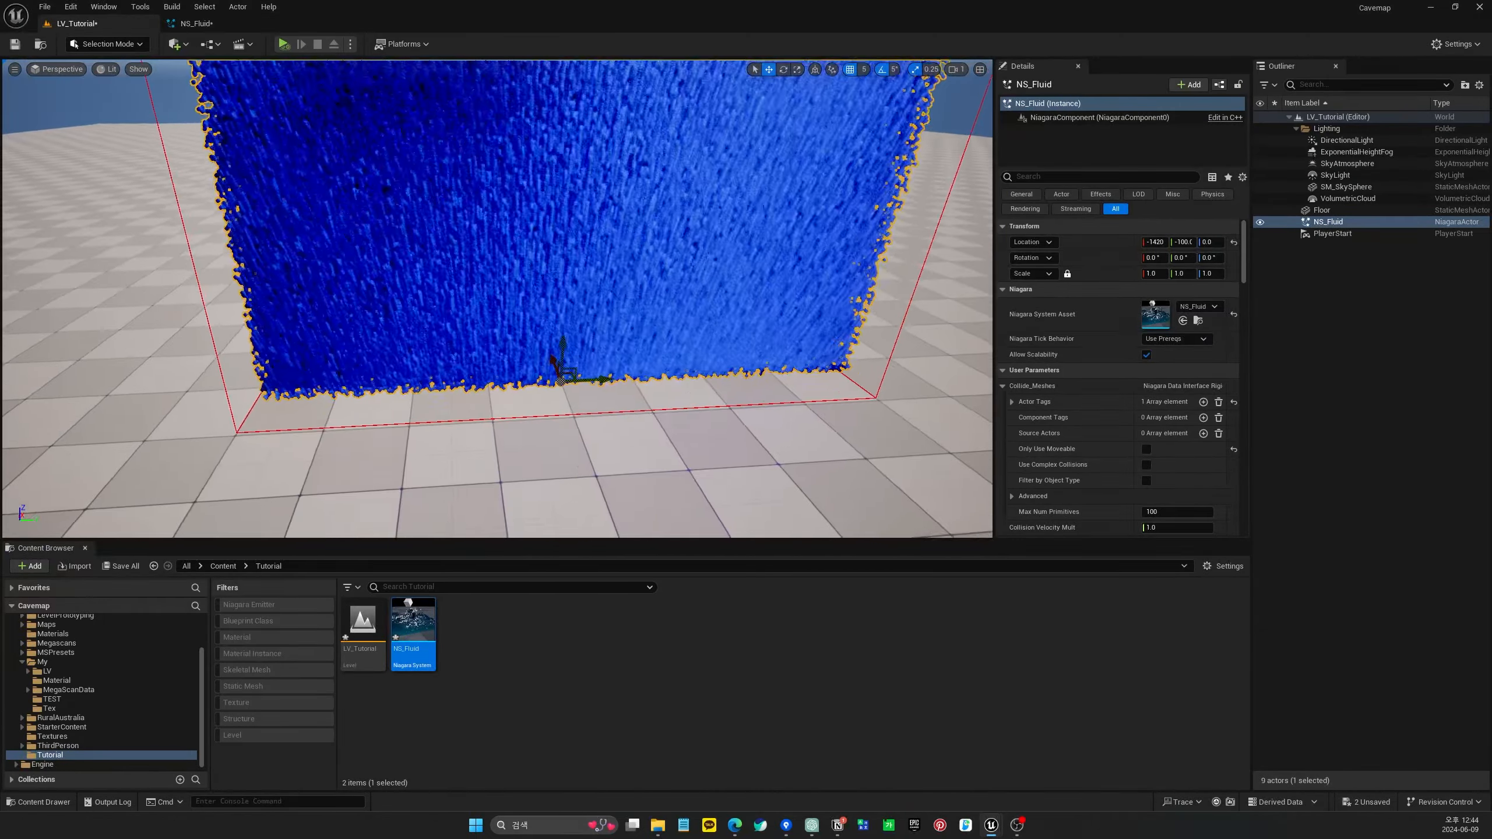
# Reopen NS_Fluid at its Sprite Renderer settings using the Debug2DFLIP material
pyautogui.doubleClick(412, 619)
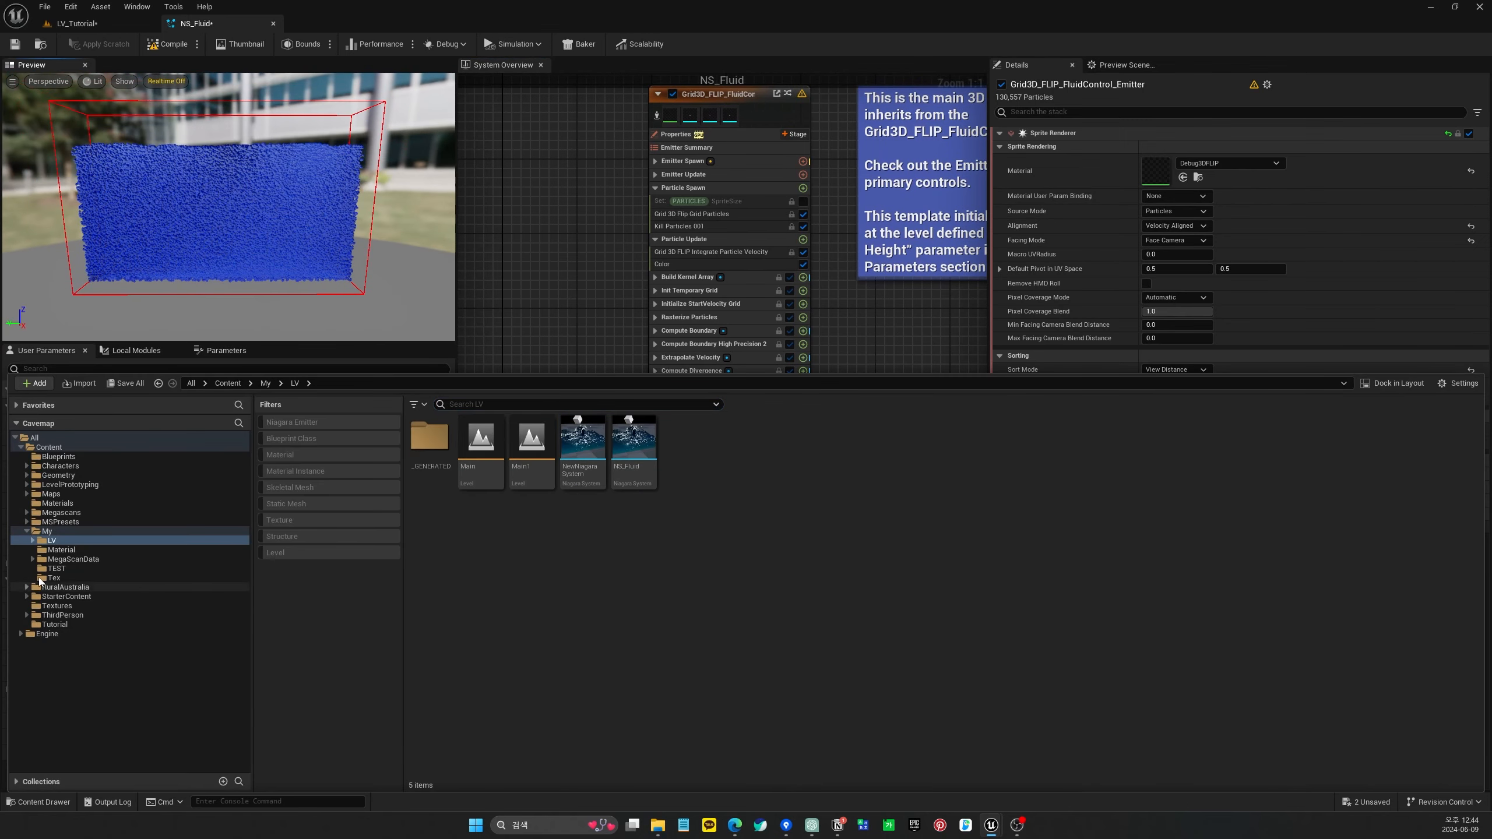
# Save LV_Tutorial and NS_Fluid, then create and open a new material M_Sprite in Content/Tutorial
pyautogui.click(55, 579)
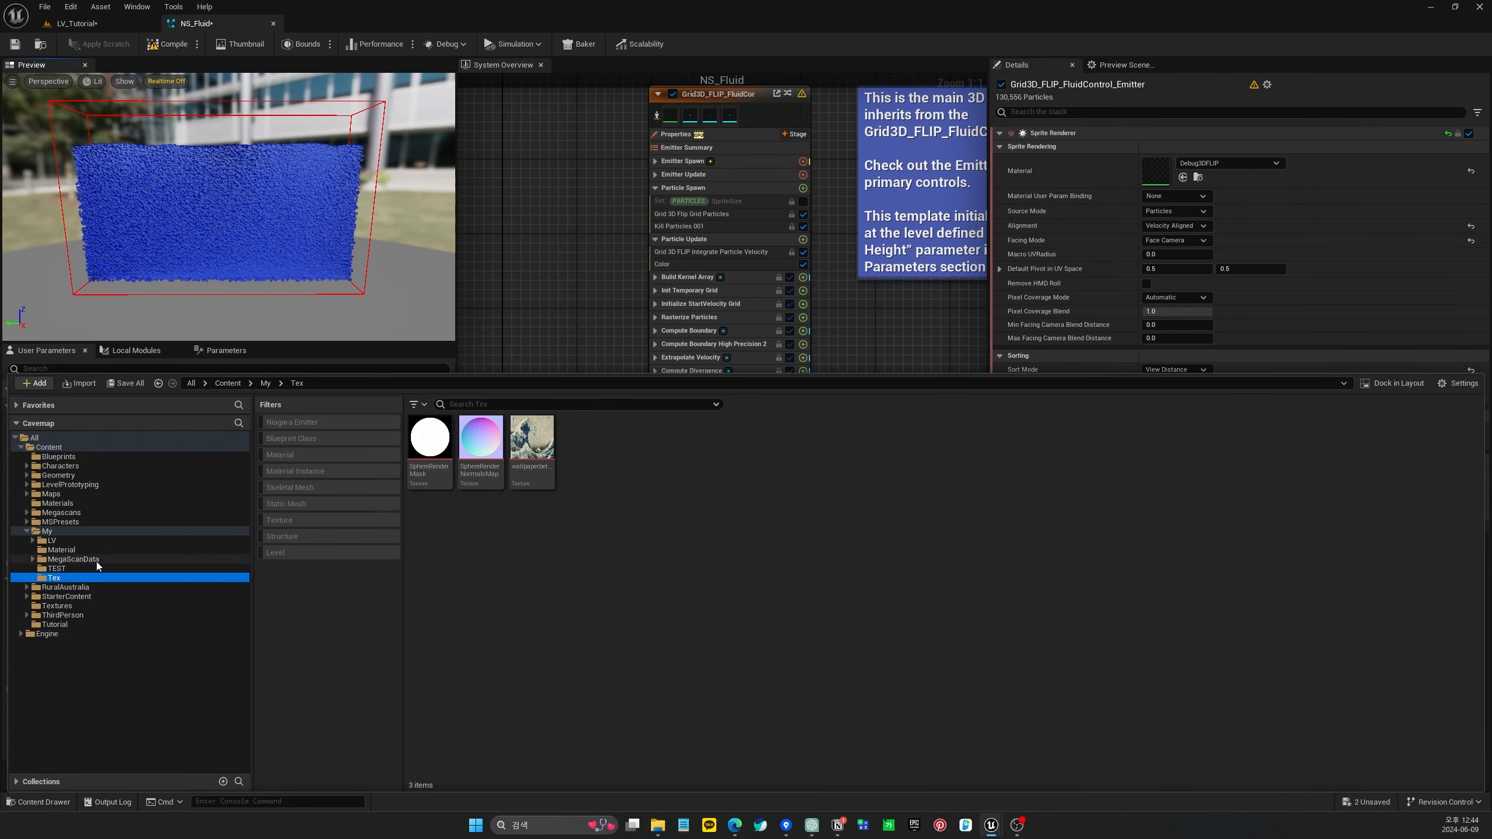
pyautogui.click(55, 625)
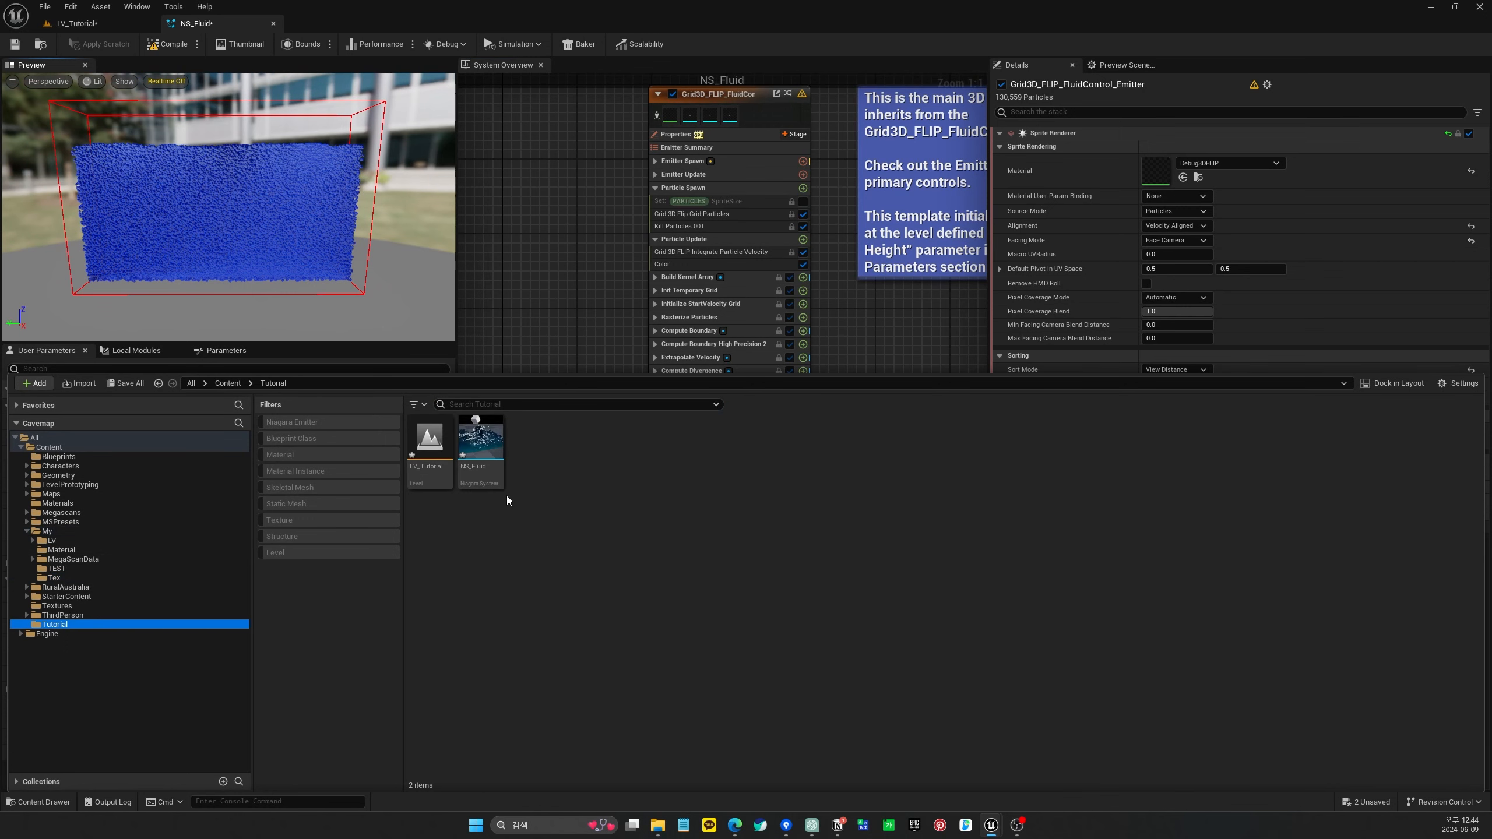
pyautogui.click(127, 382)
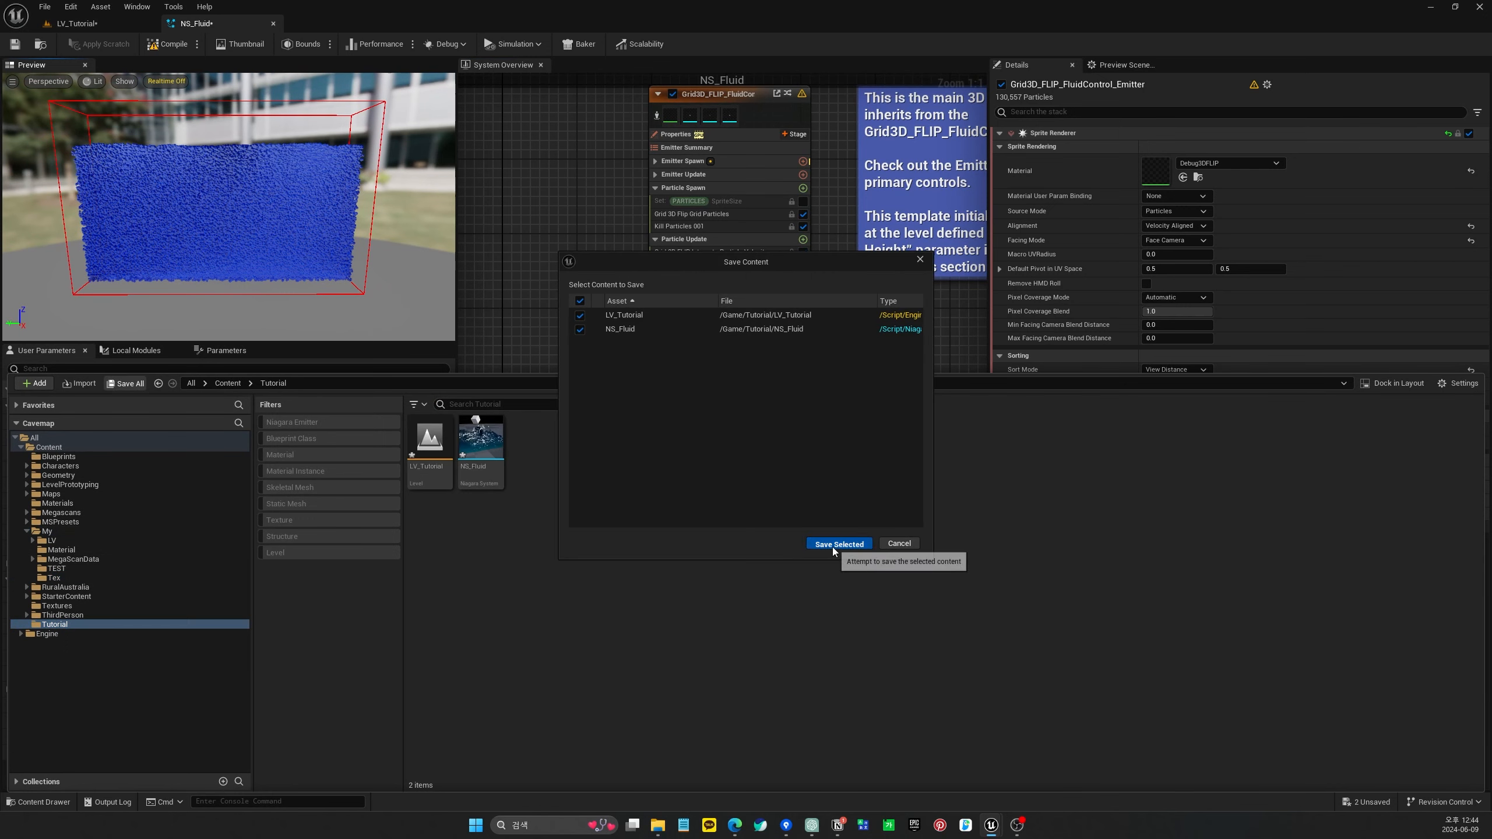
pyautogui.click(838, 543)
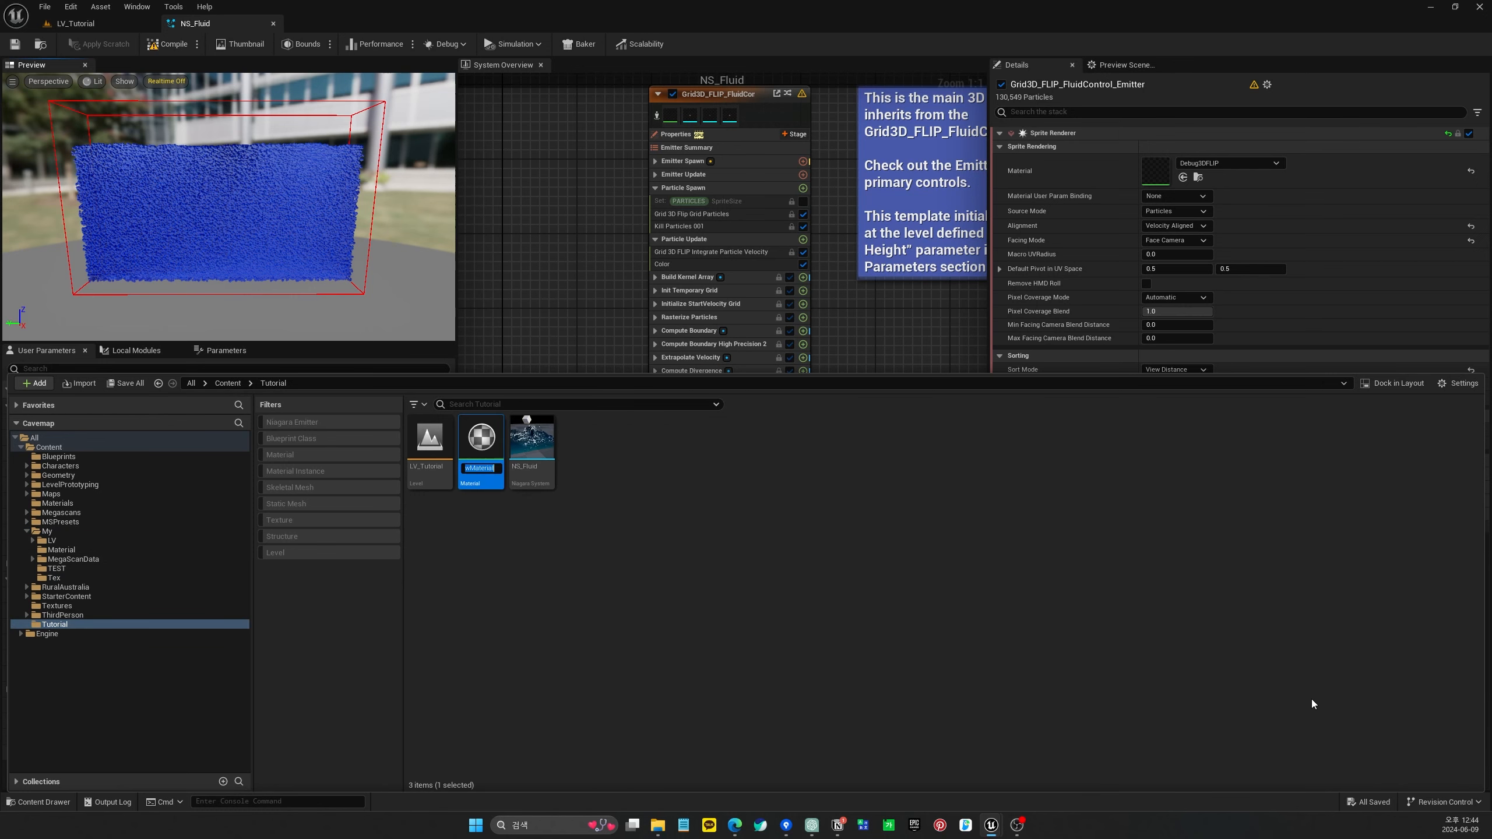
pyautogui.doubleClick(479, 468)
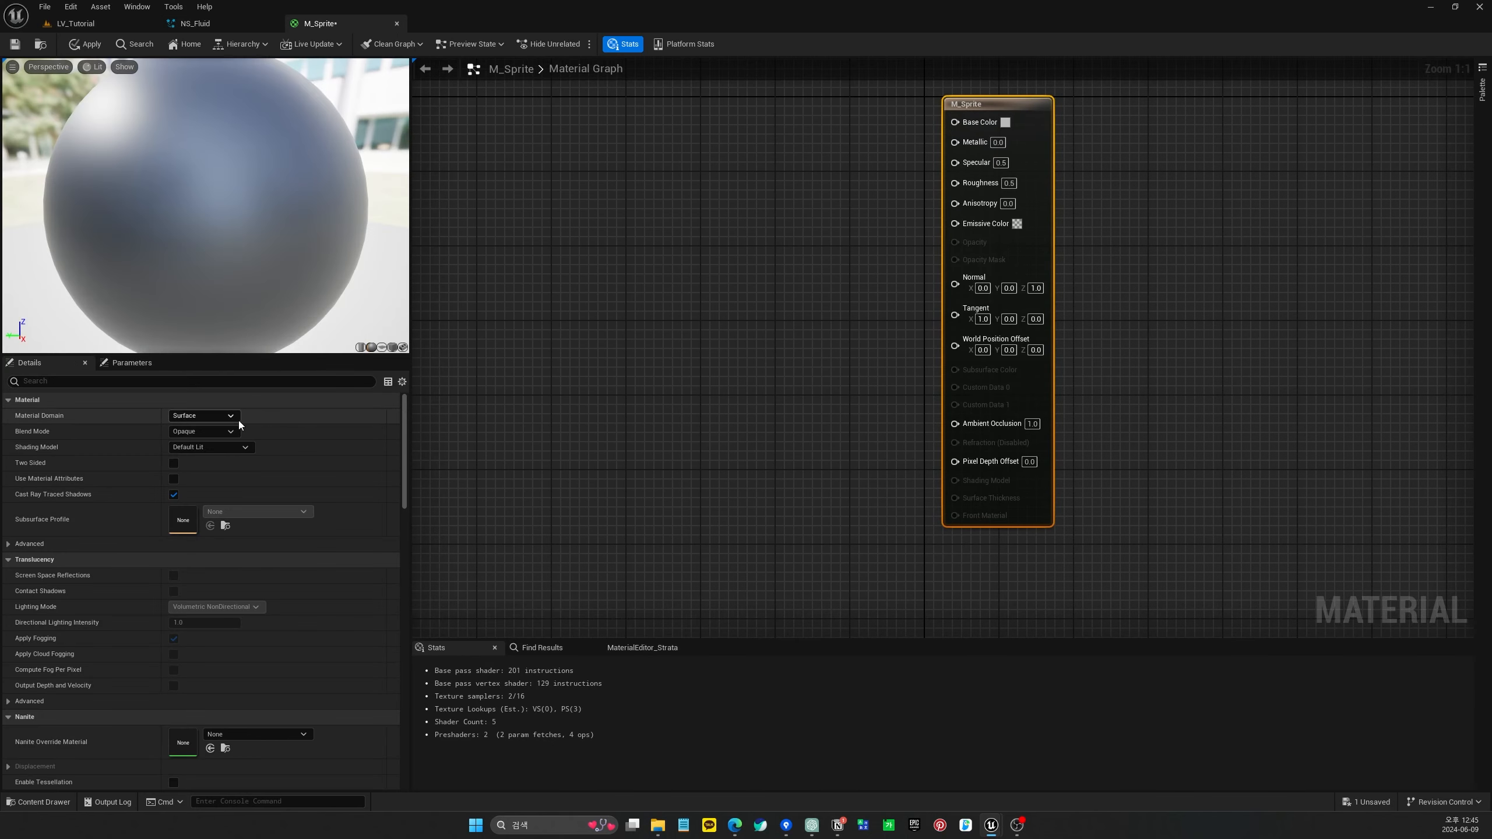
pyautogui.moveTo(195, 446)
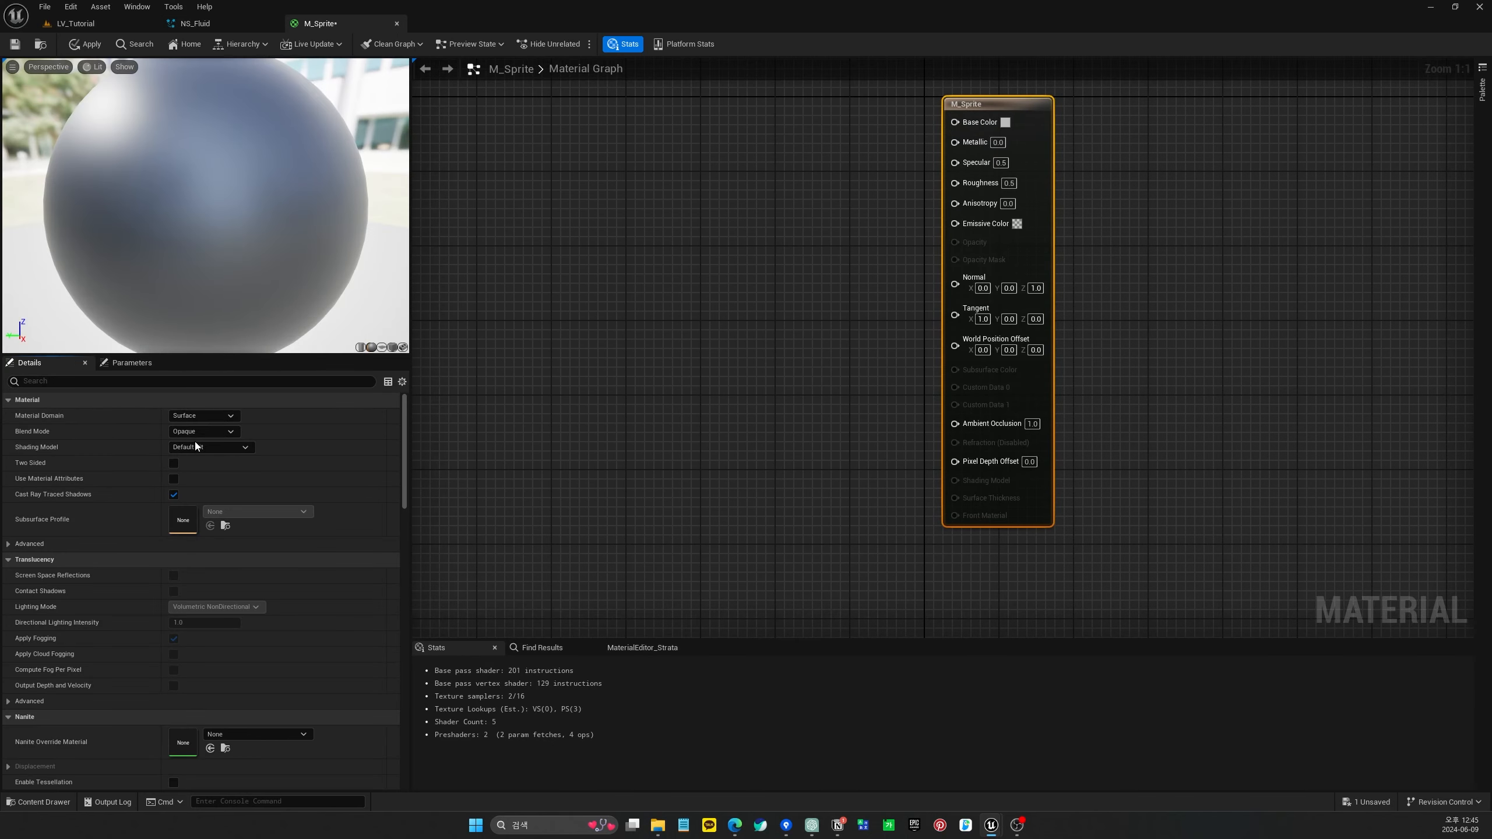
# Set Blend Mode to Masked and add Texture Samples for SphereRenderMask and the sphere normals map
pyautogui.click(203, 431)
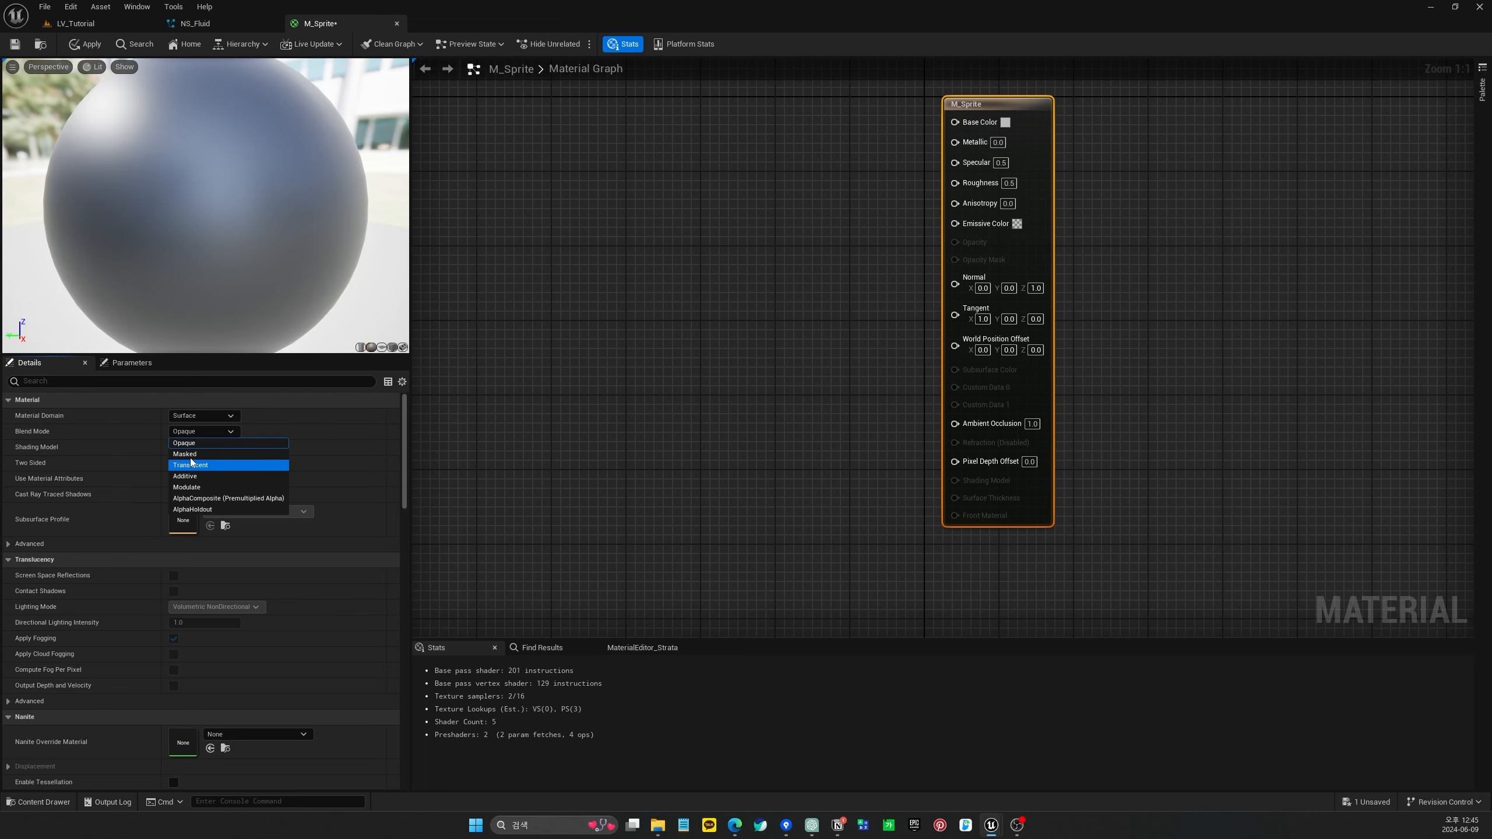
pyautogui.click(185, 454)
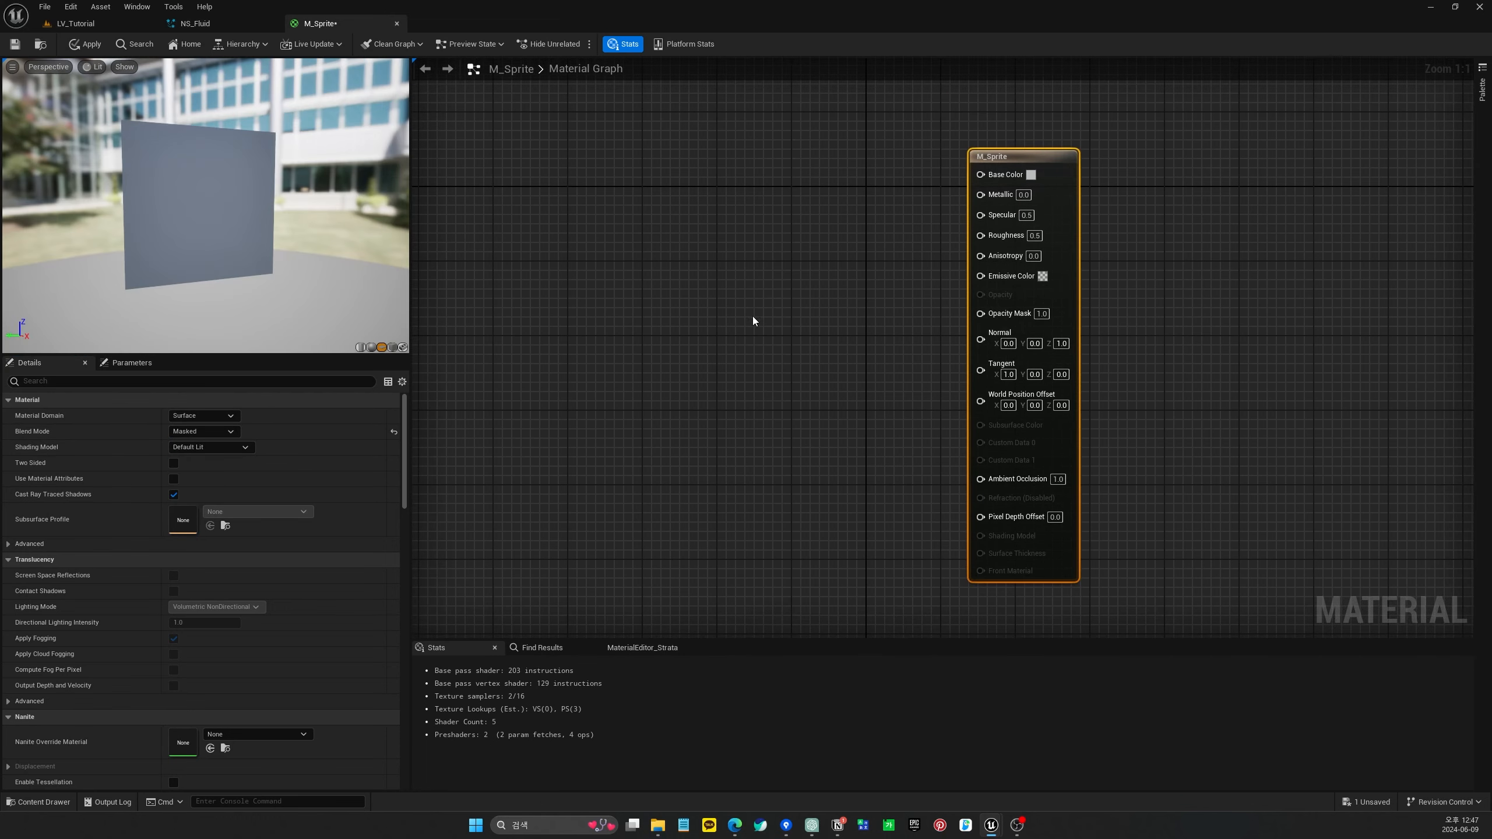
pyautogui.click(39, 801)
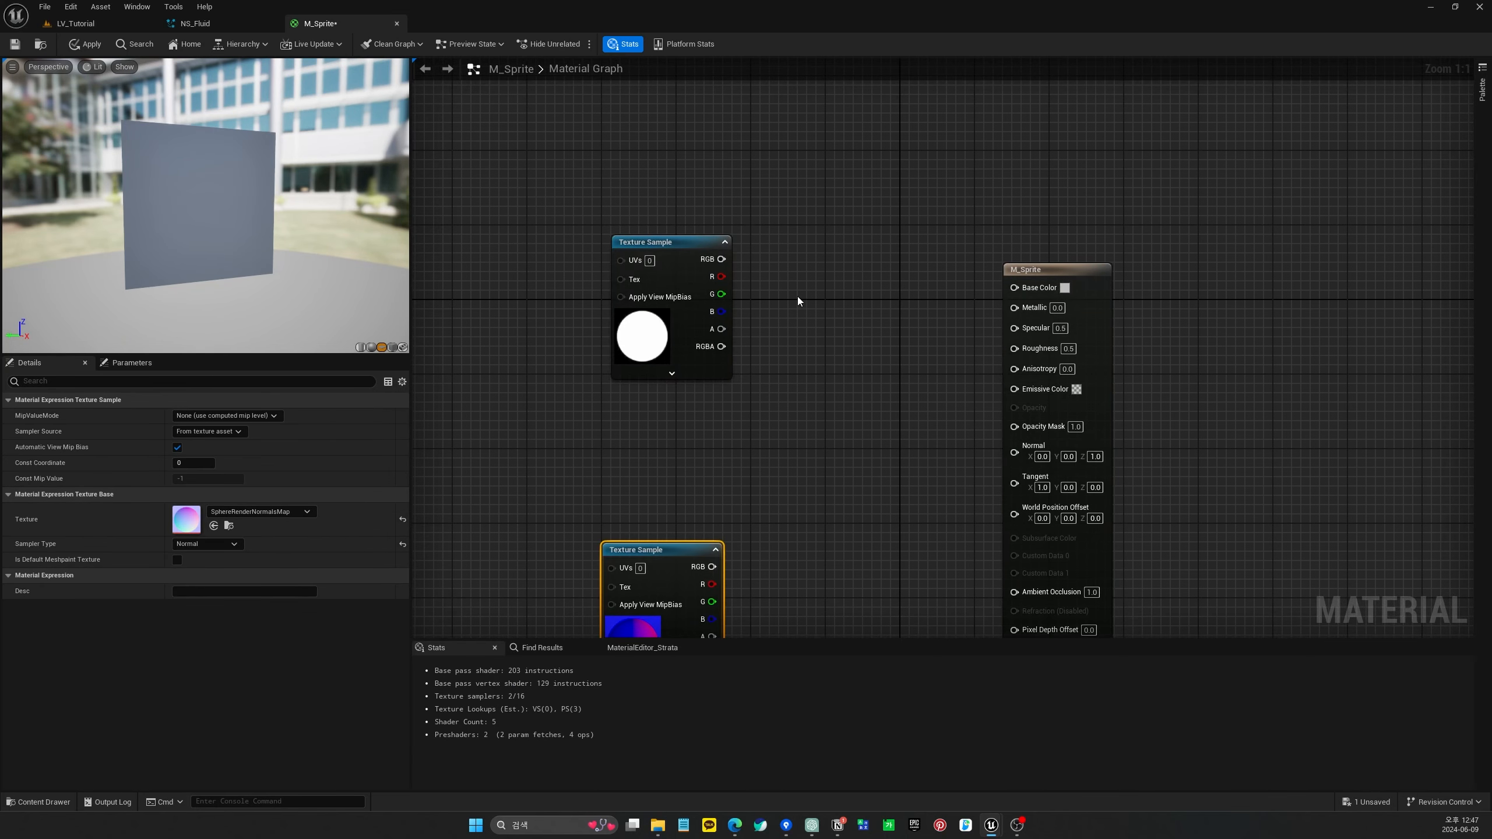
pyautogui.click(1047, 270)
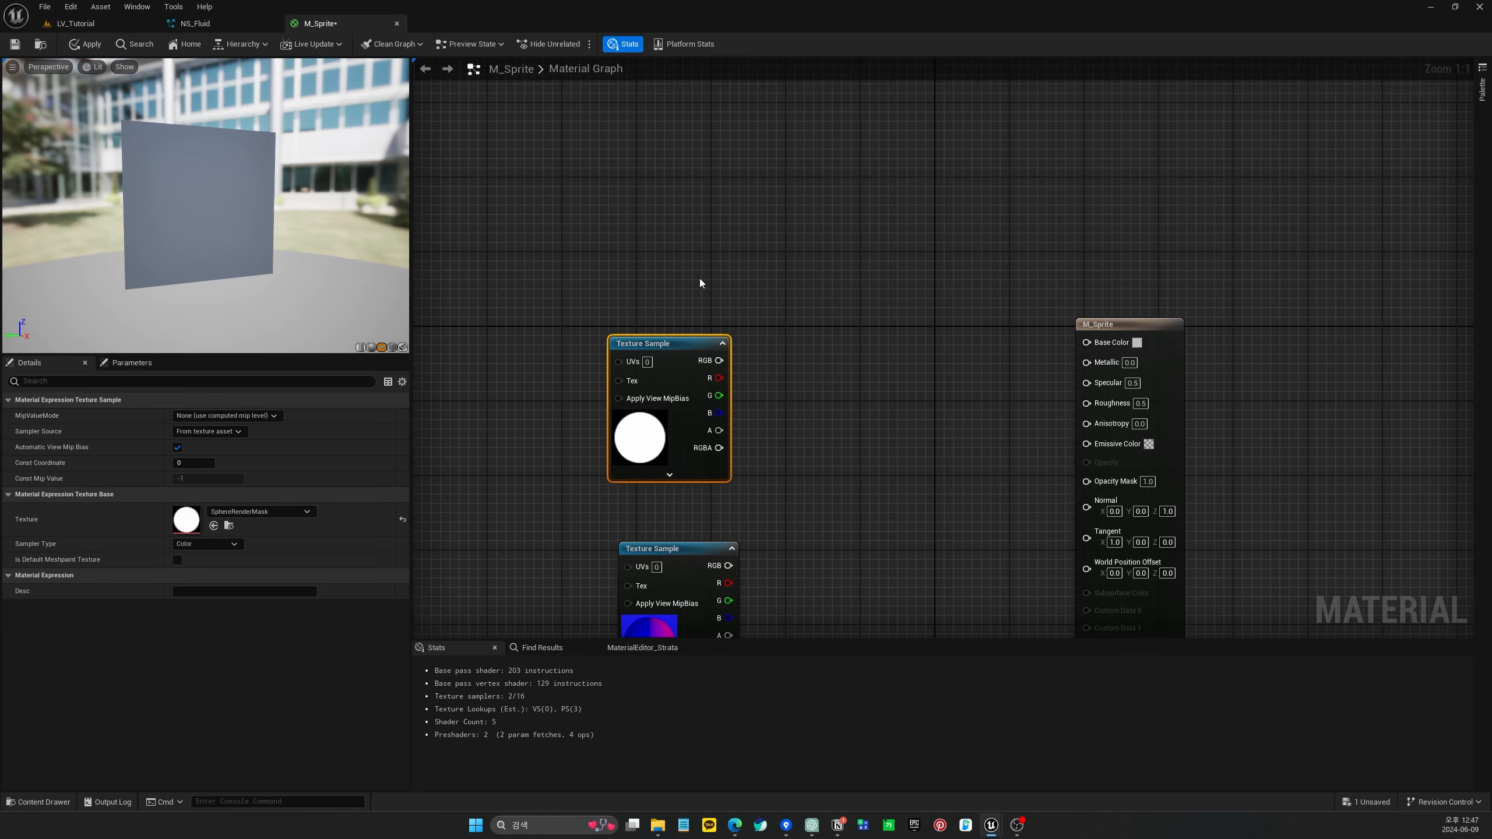
# Add a Particle Color node, multiply it with the mask into Base Color and Opacity Mask, wire normals, and apply
pyautogui.write('parti')
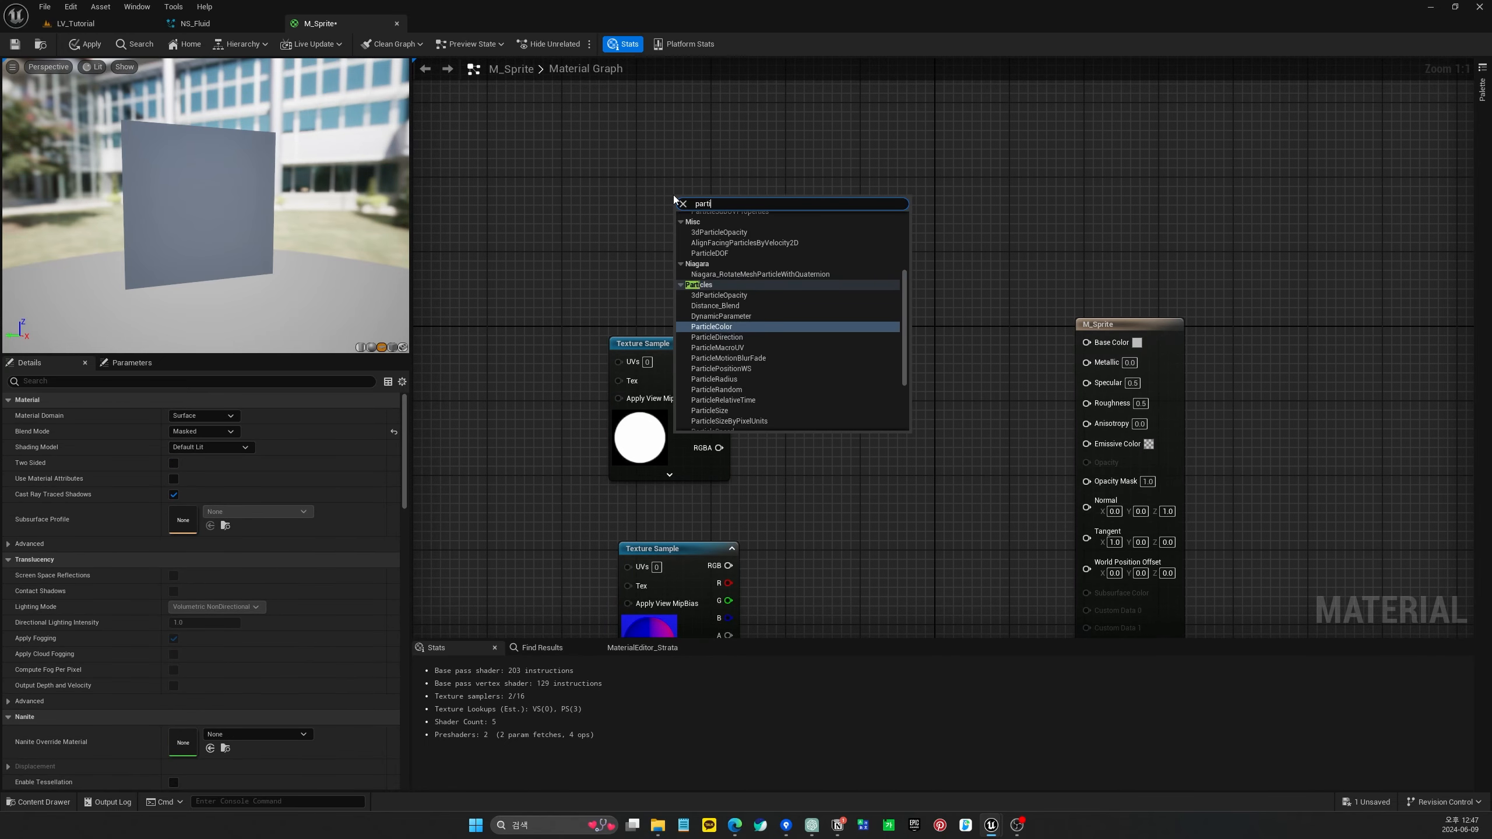
pyautogui.click(711, 326)
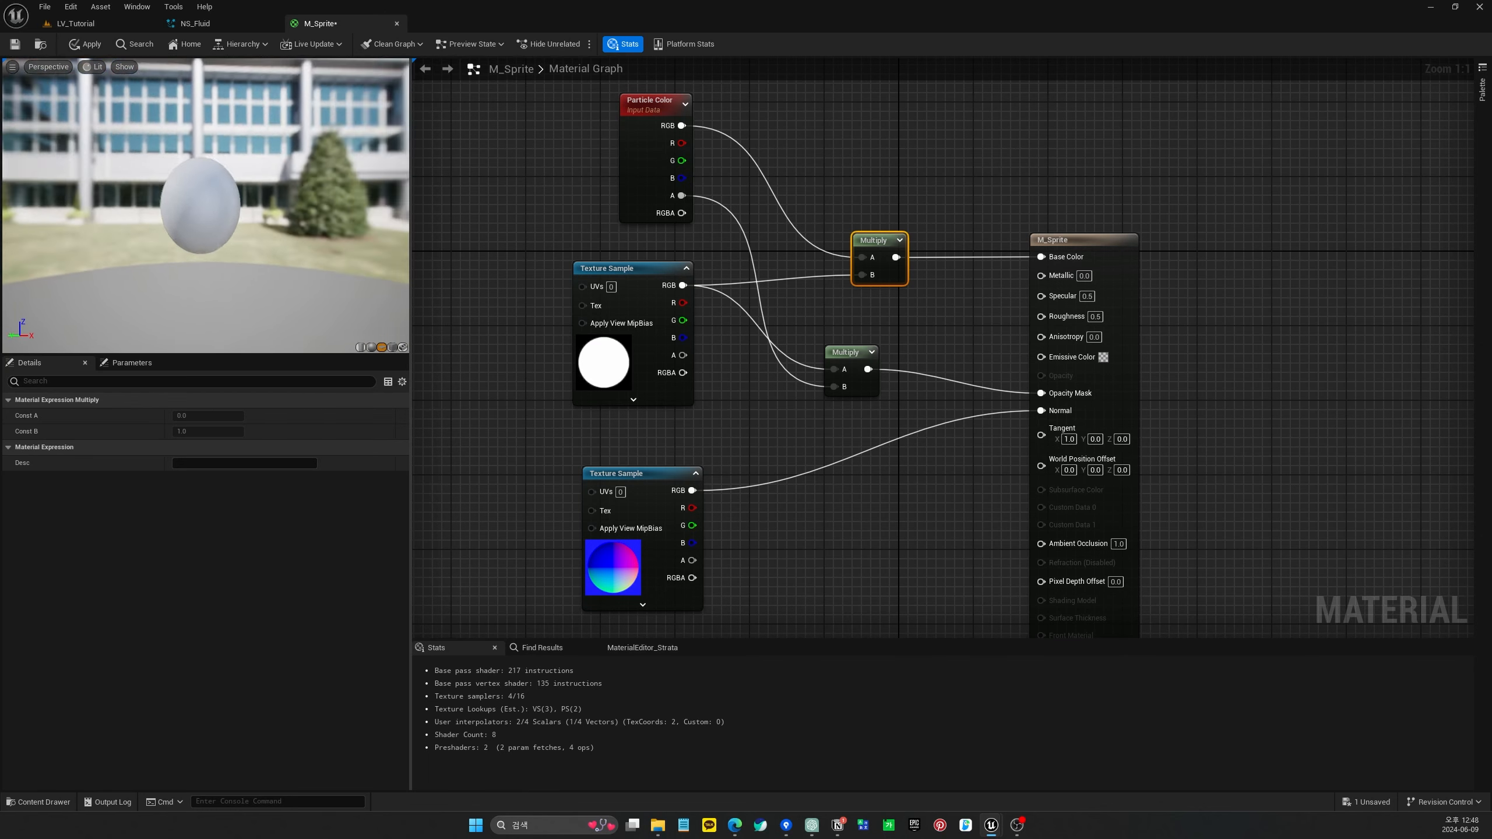
pyautogui.click(85, 44)
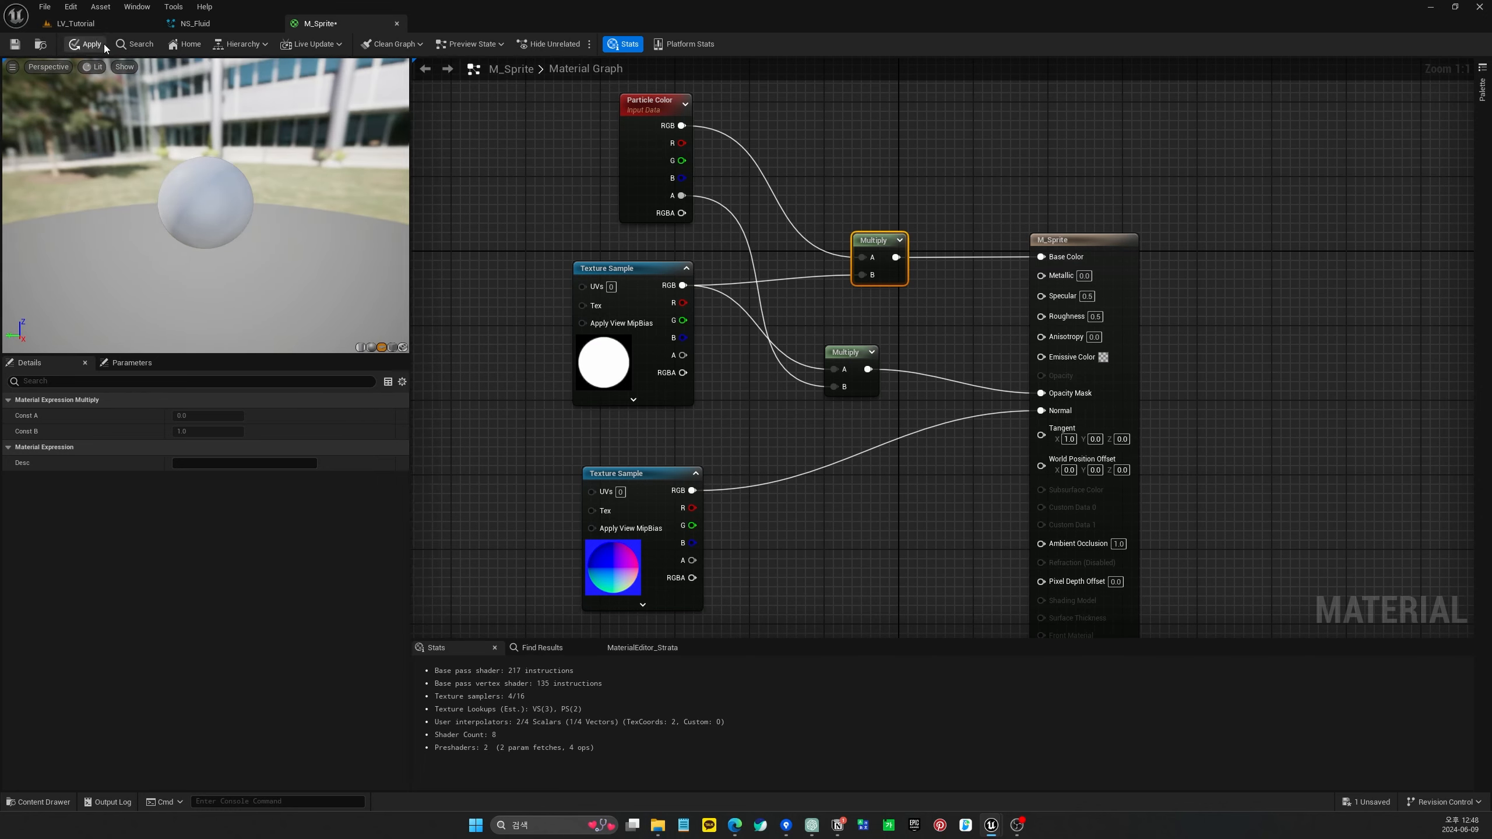
pyautogui.click(89, 44)
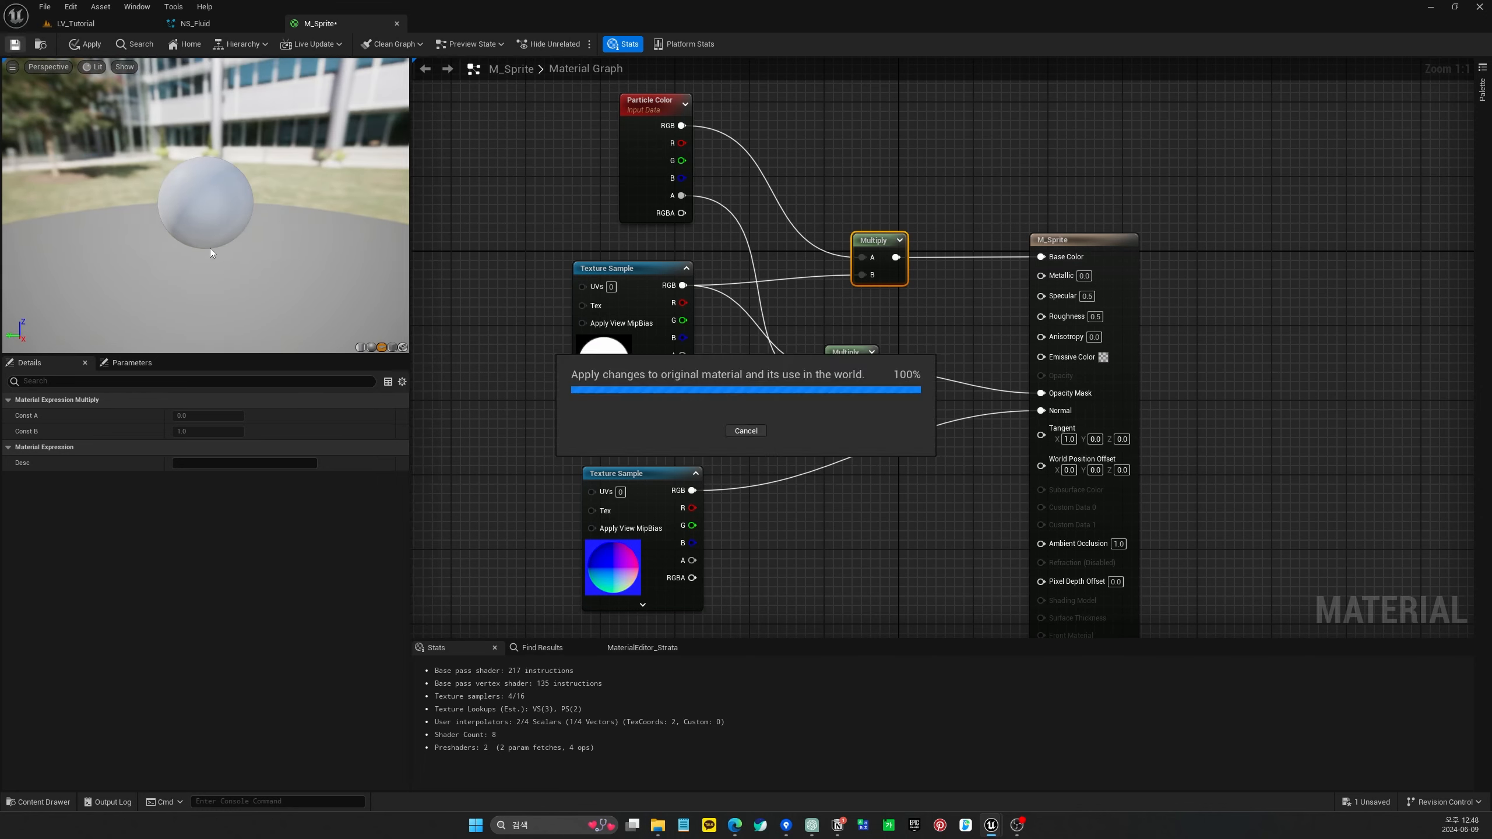
pyautogui.click(85, 44)
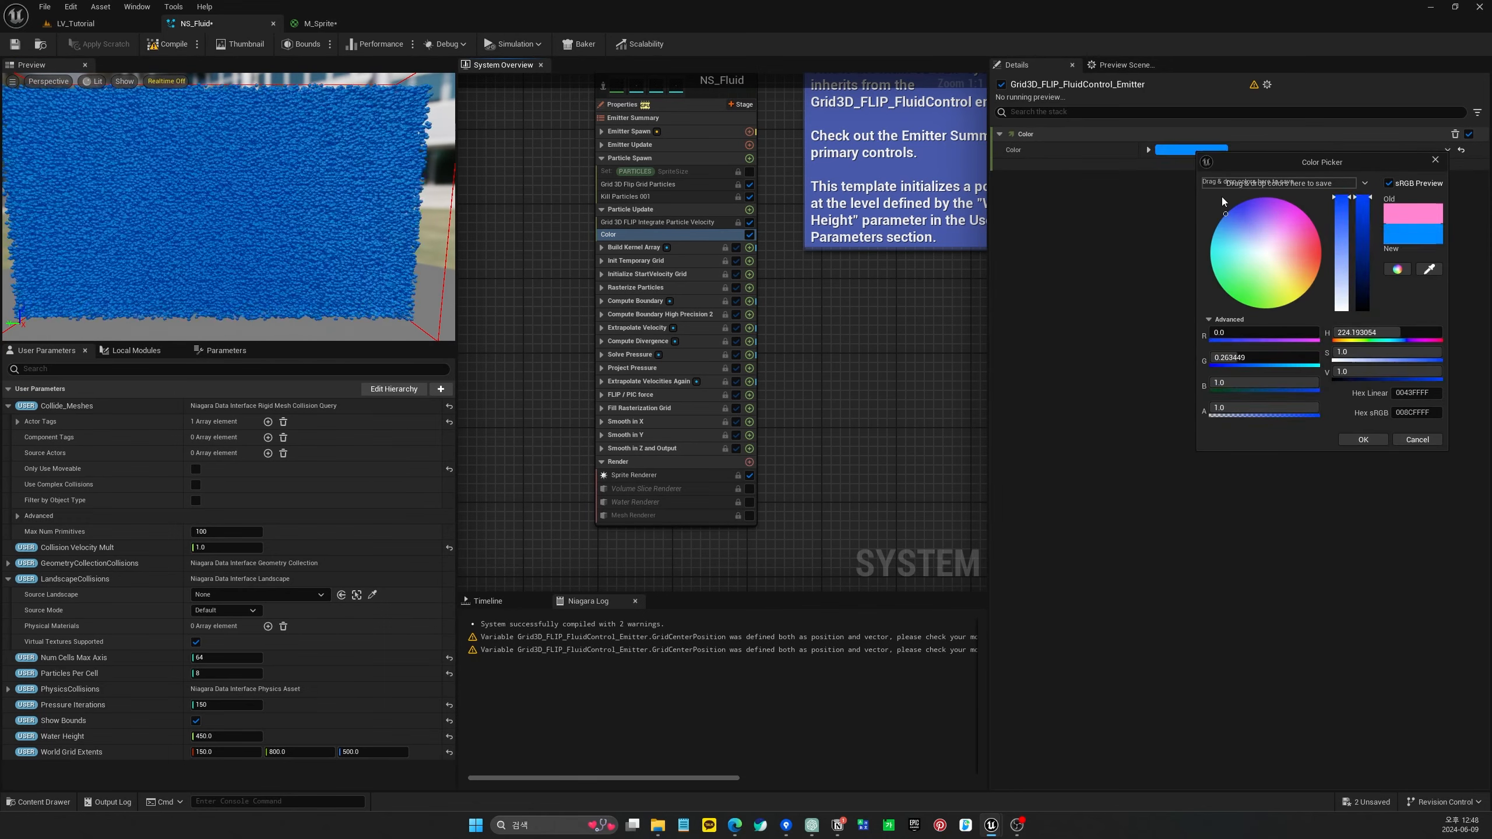
# Pick white in the Color Picker for the emitter's Color module and confirm
pyautogui.click(1266, 251)
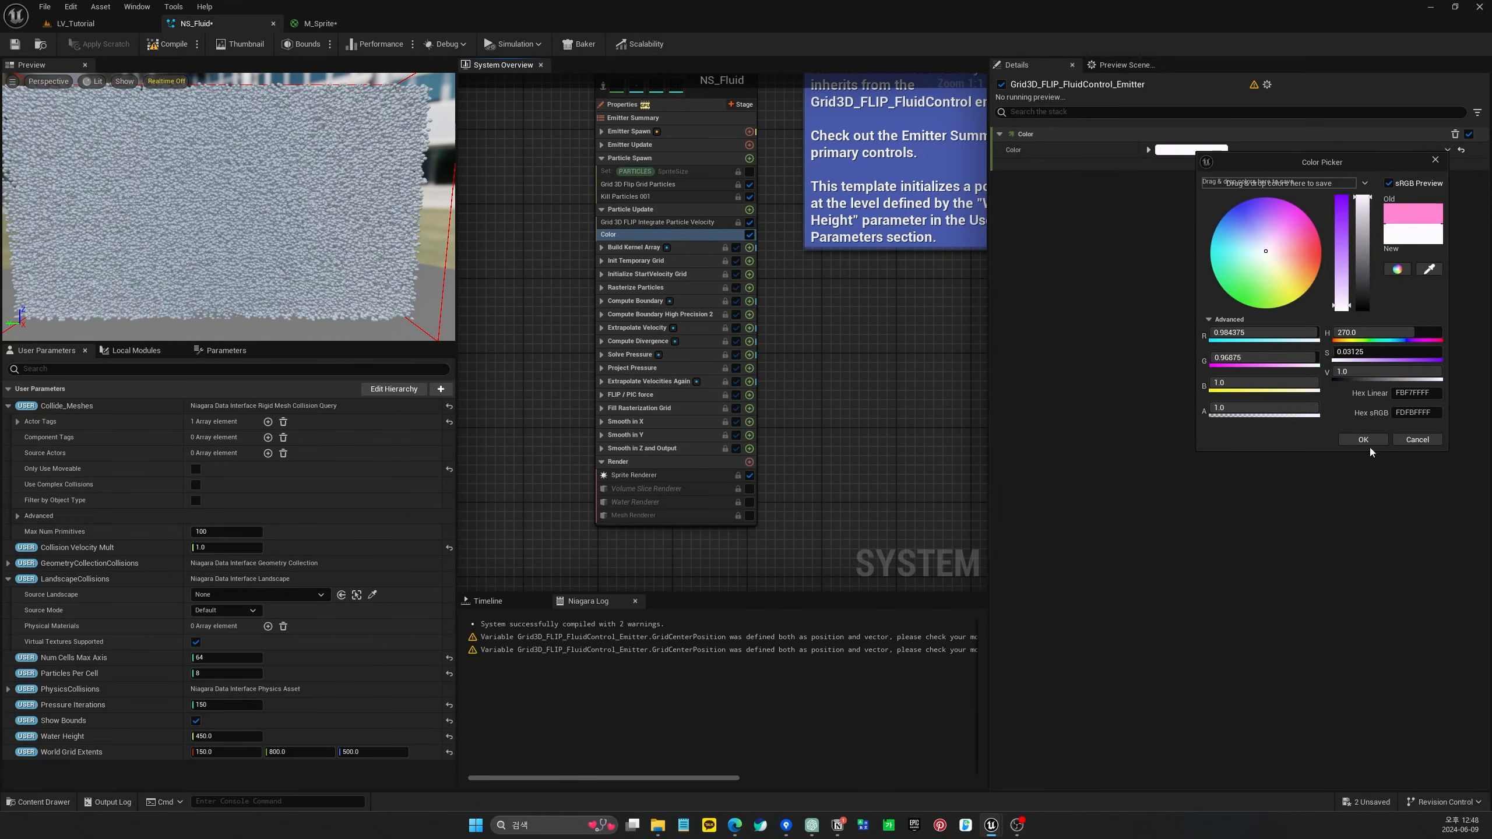
pyautogui.click(1361, 439)
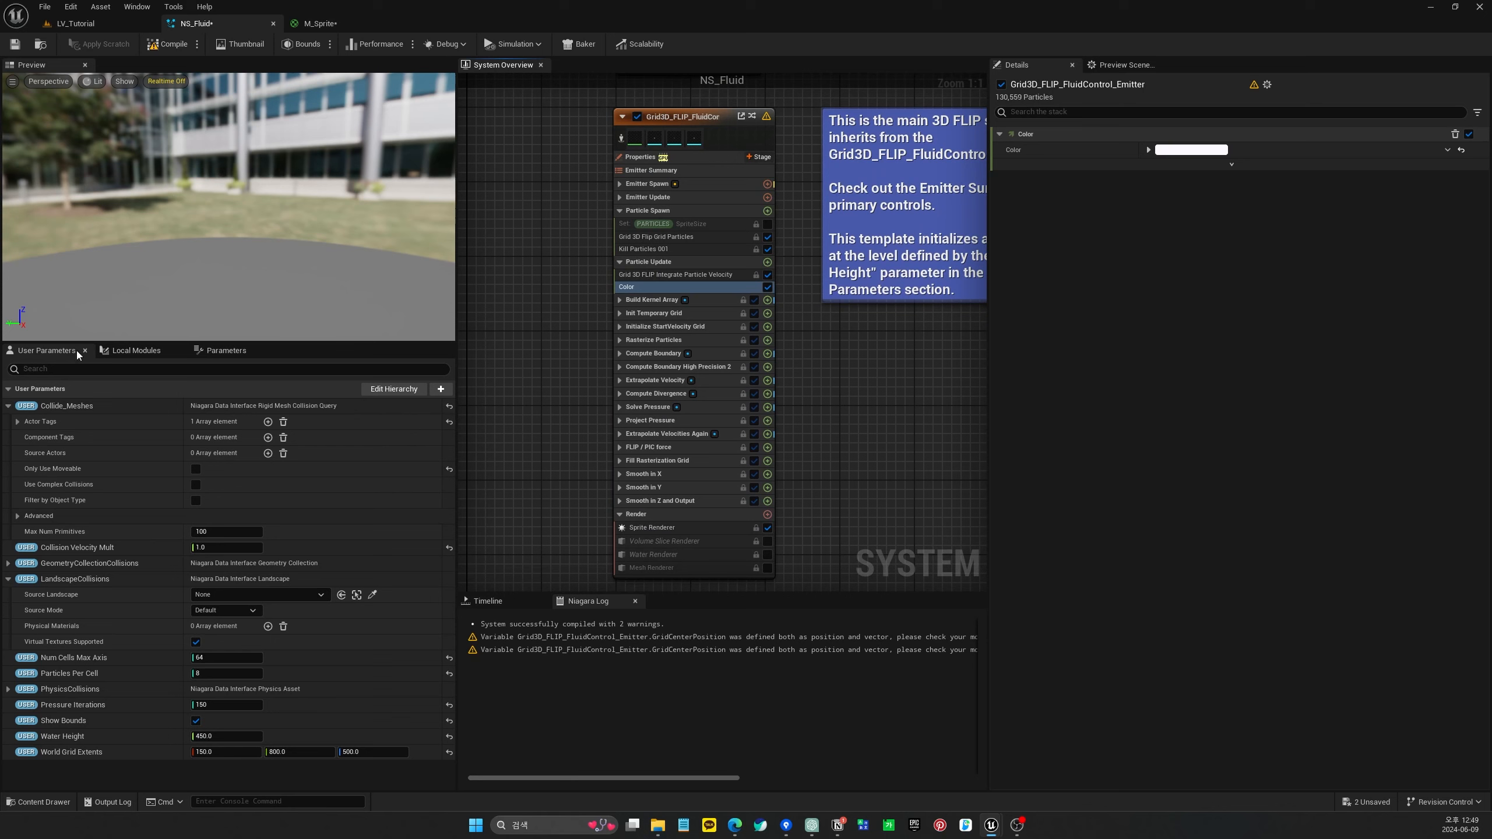
# Create a new local scratch module, ScratchModule_03, in the NS_Fluid emitter
pyautogui.click(136, 350)
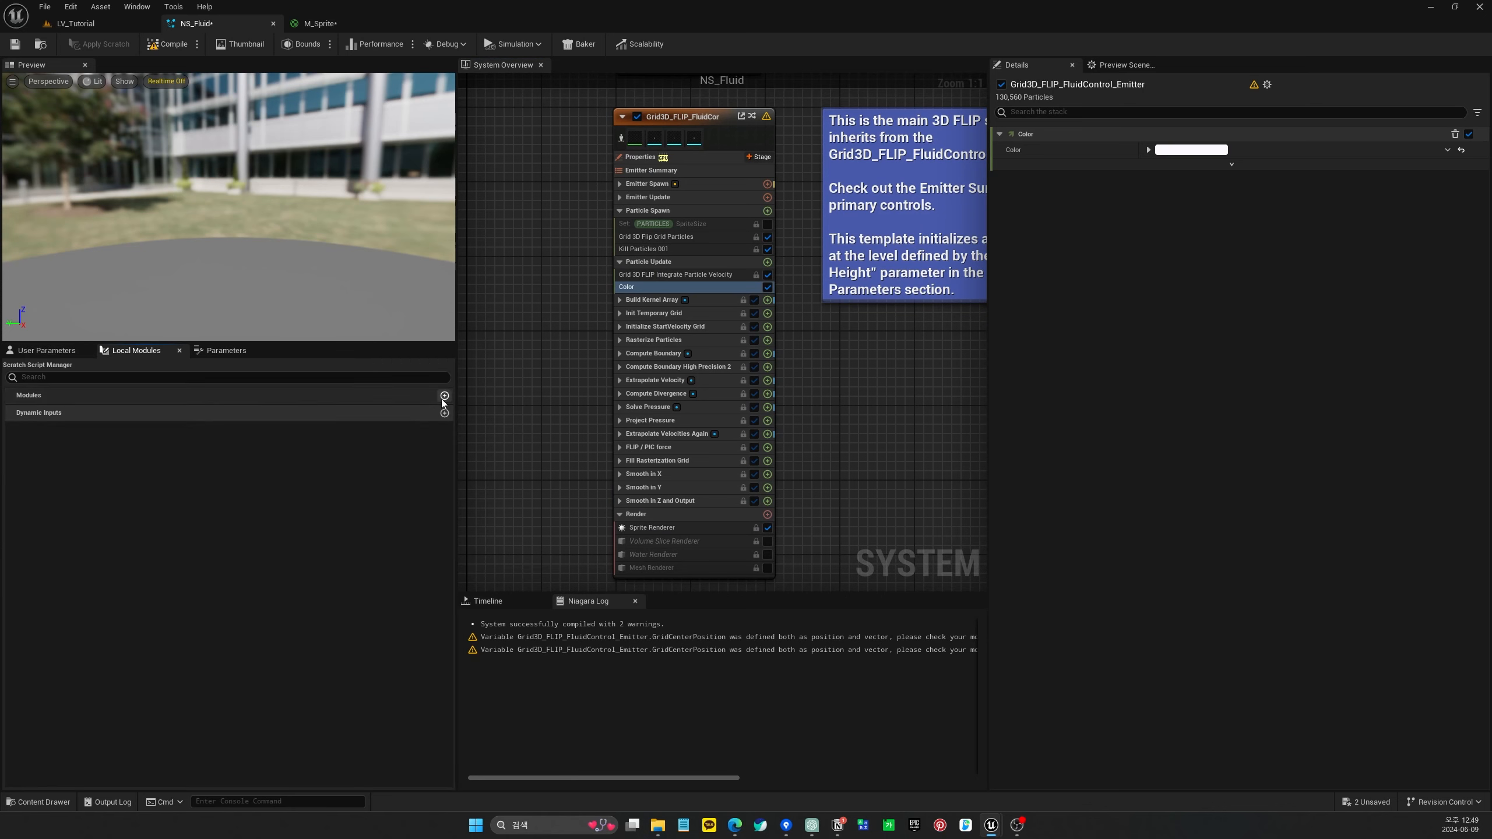
pyautogui.click(443, 396)
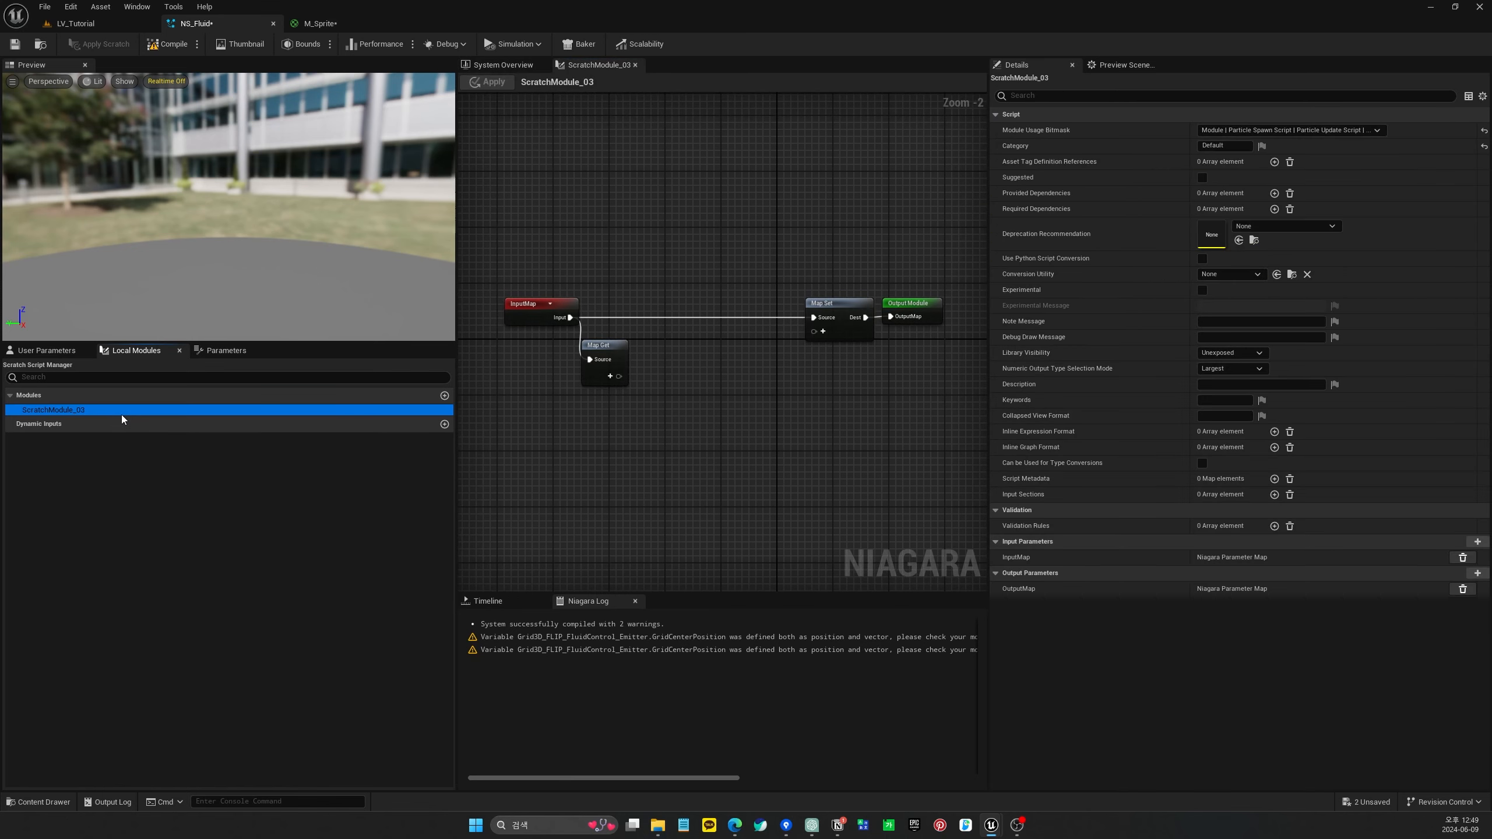
pyautogui.moveTo(87, 416)
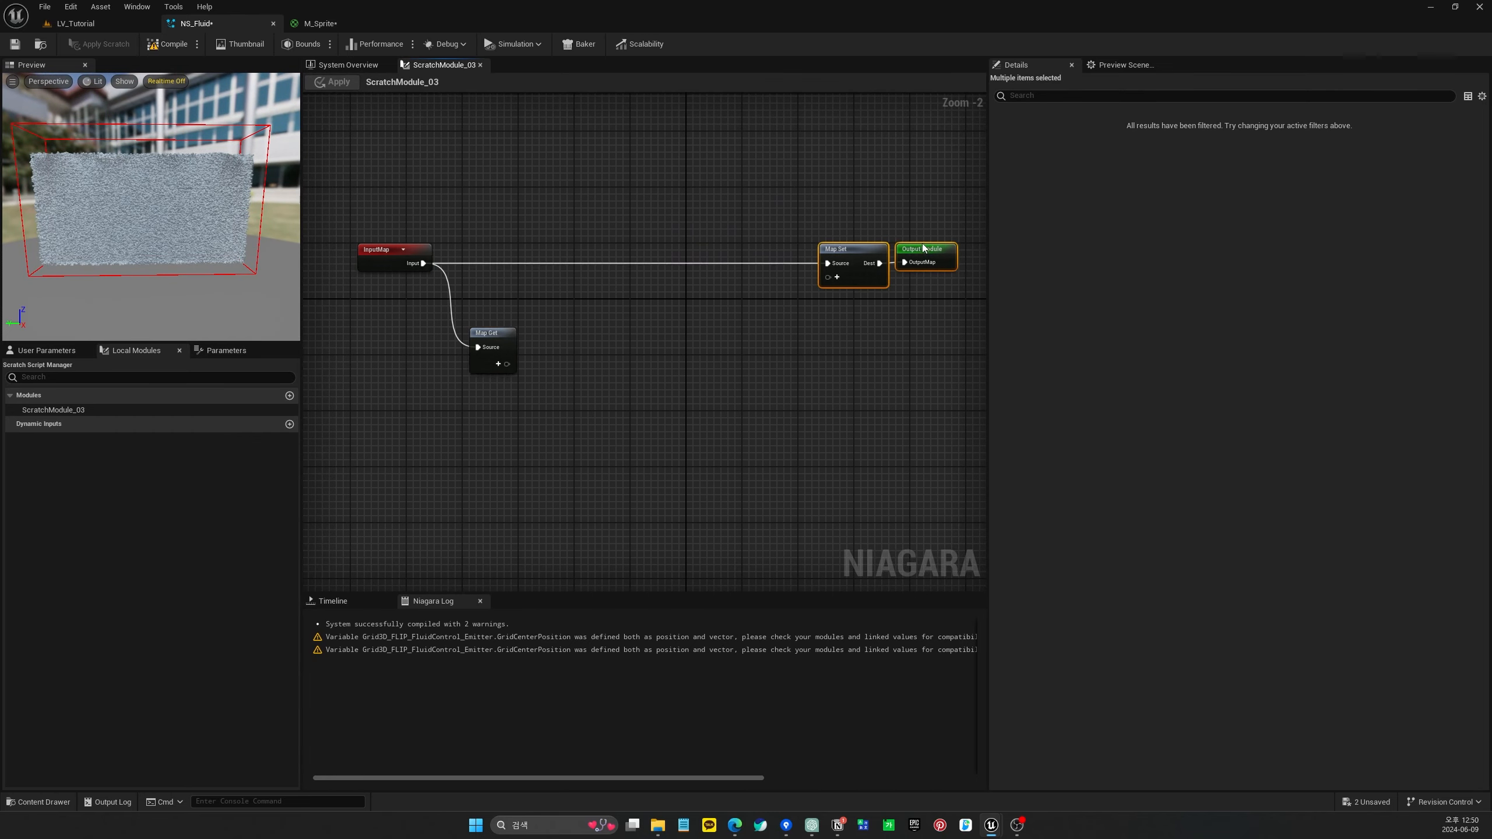
# Add a Particles Position pin and two float inputs X and Y to the Map Get node
pyautogui.scroll(3)
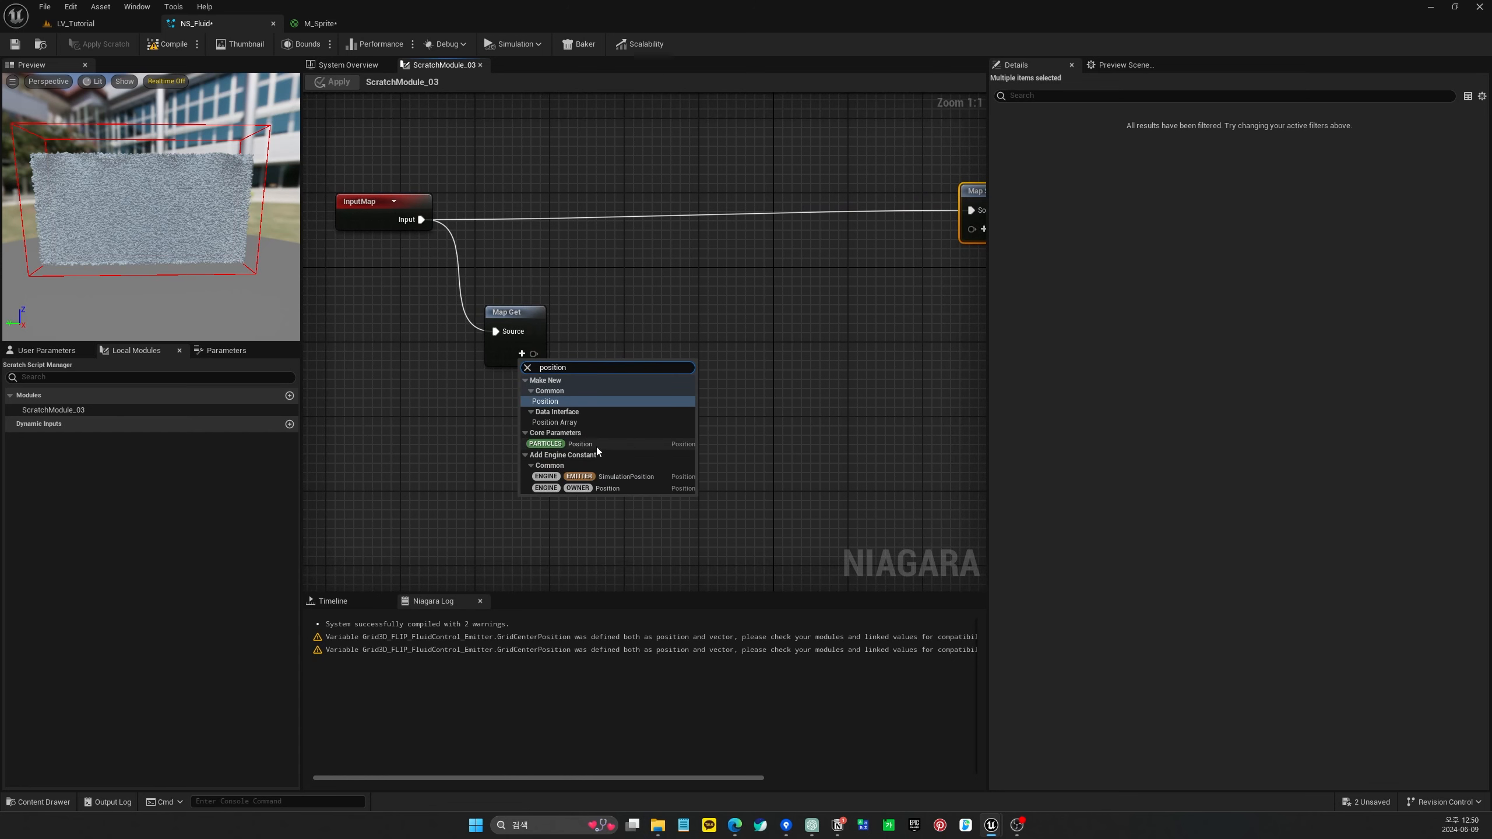
pyautogui.click(544, 401)
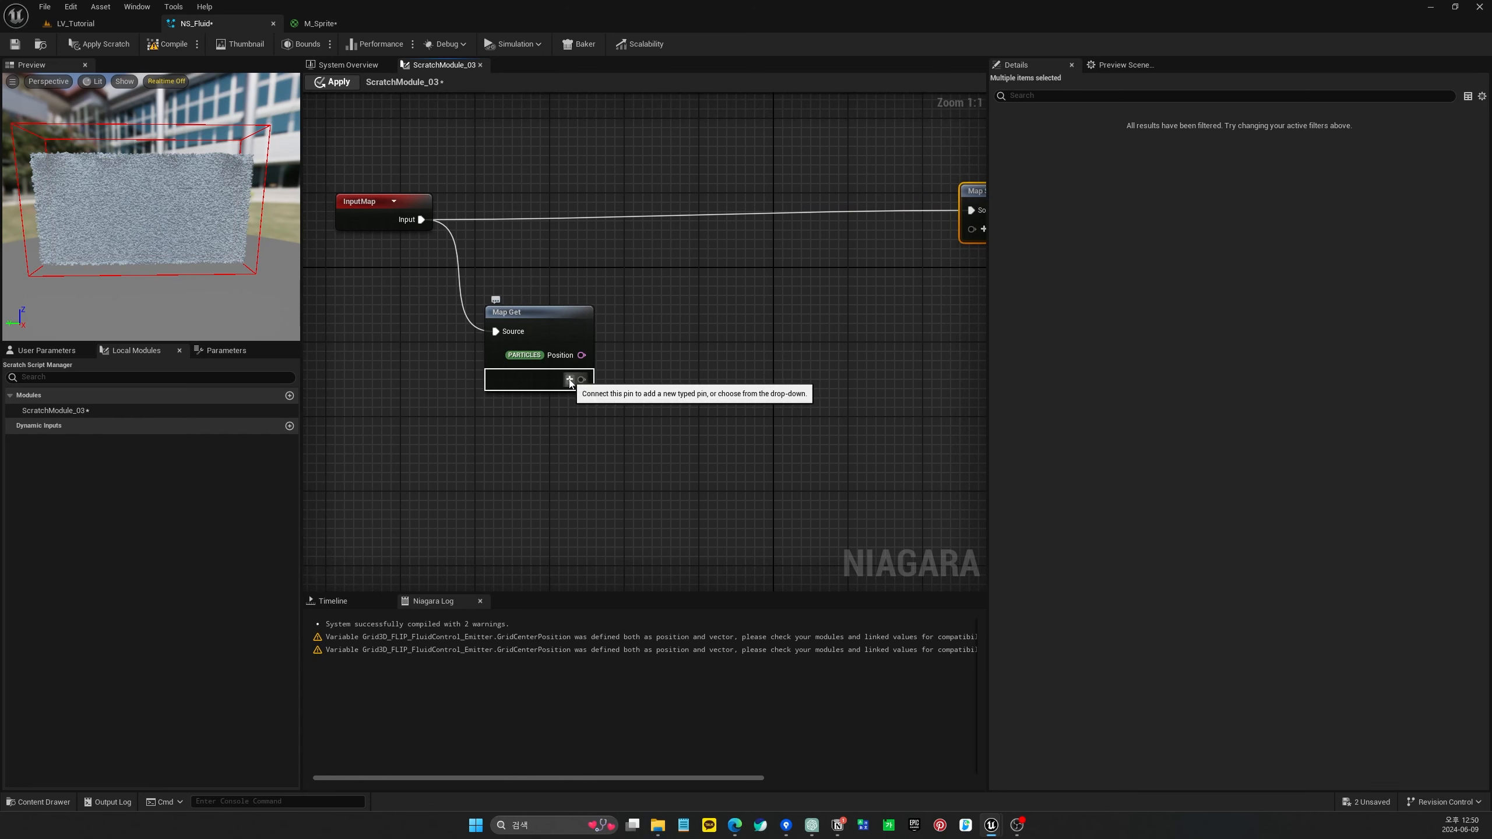
pyautogui.click(569, 379)
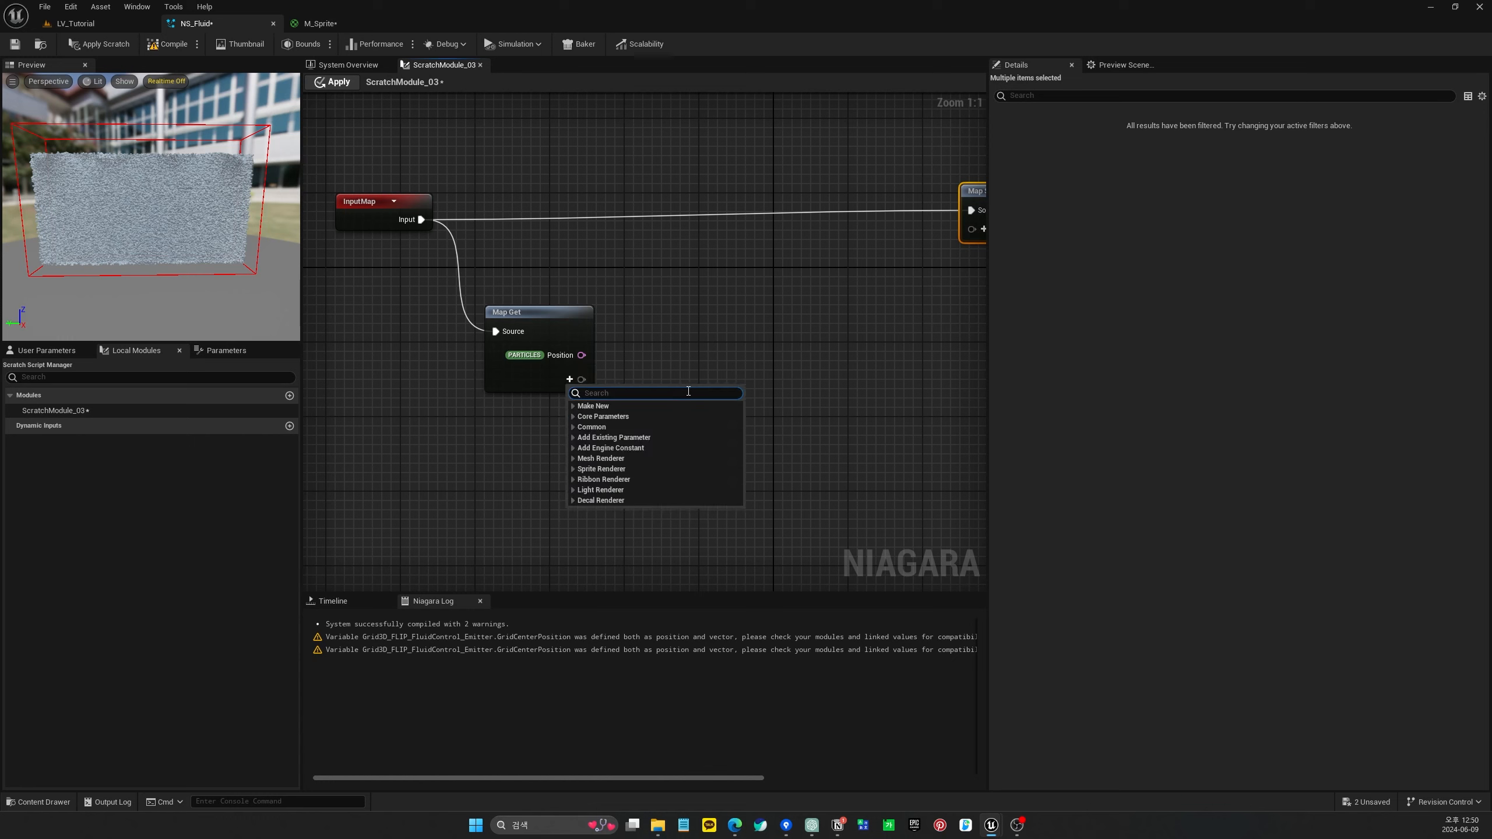
pyautogui.write('float')
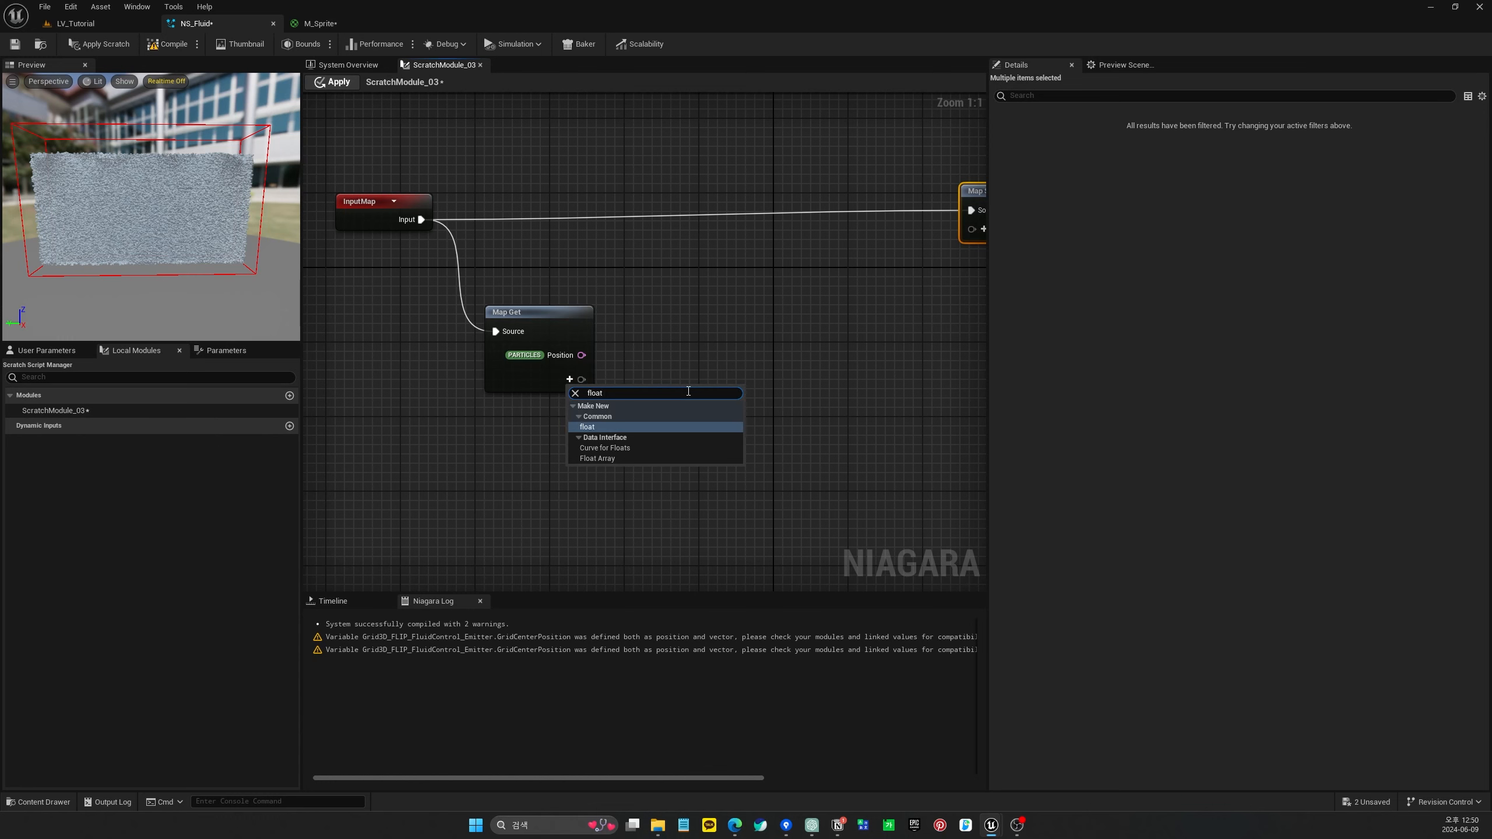
pyautogui.click(588, 427)
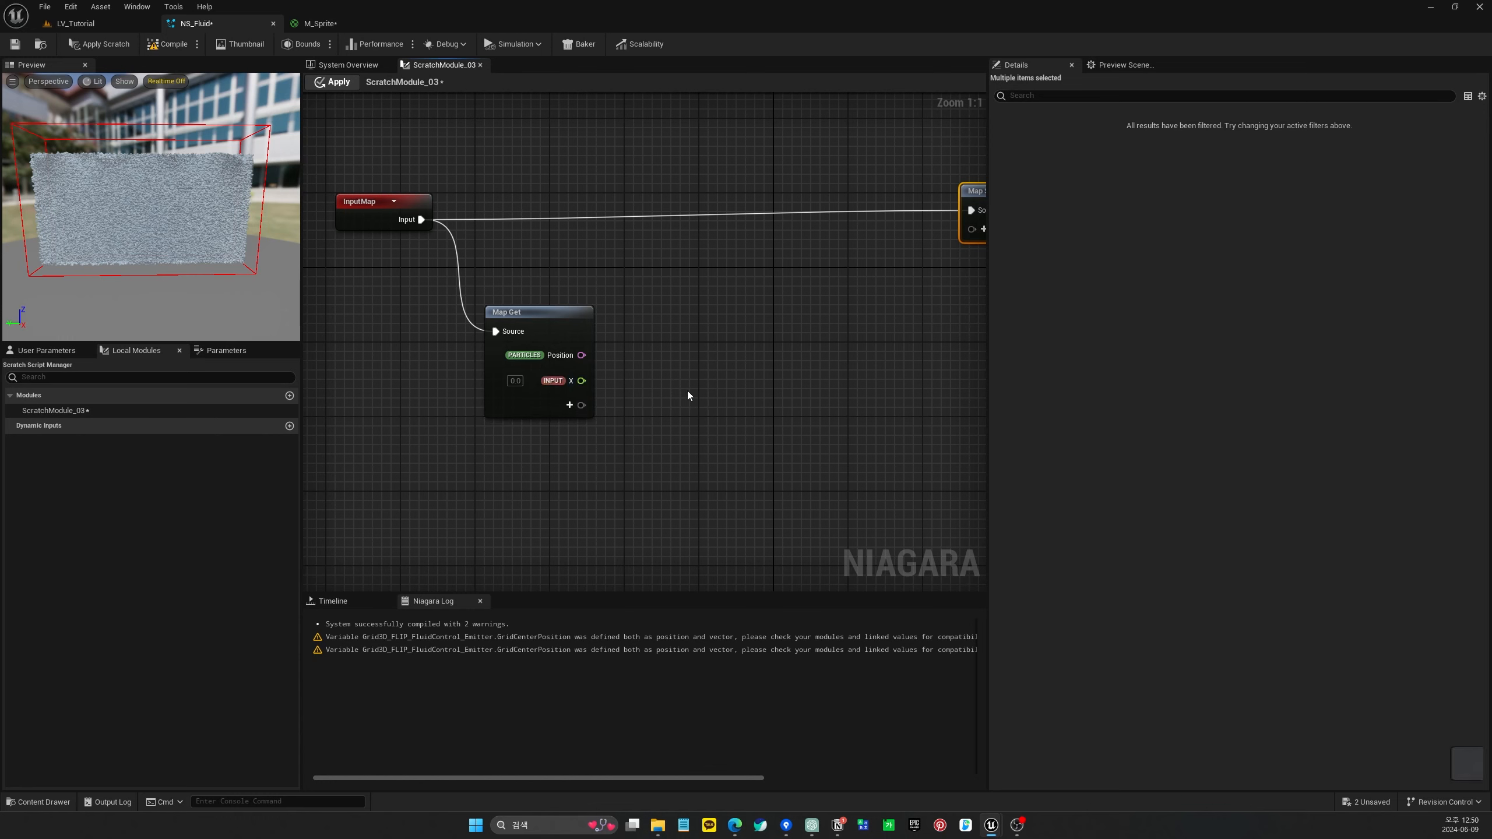
pyautogui.click(568, 404)
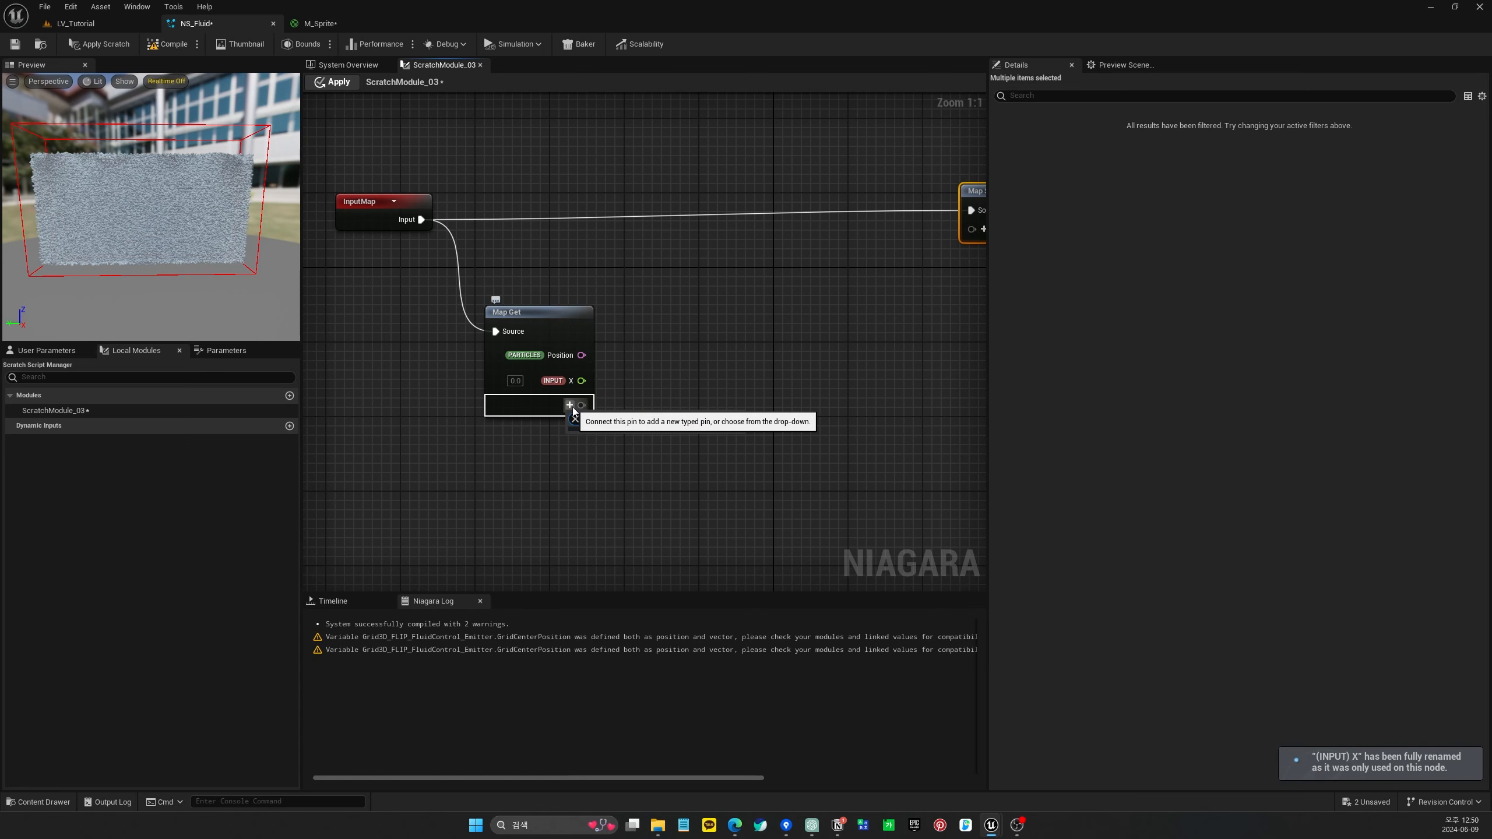
pyautogui.click(569, 404)
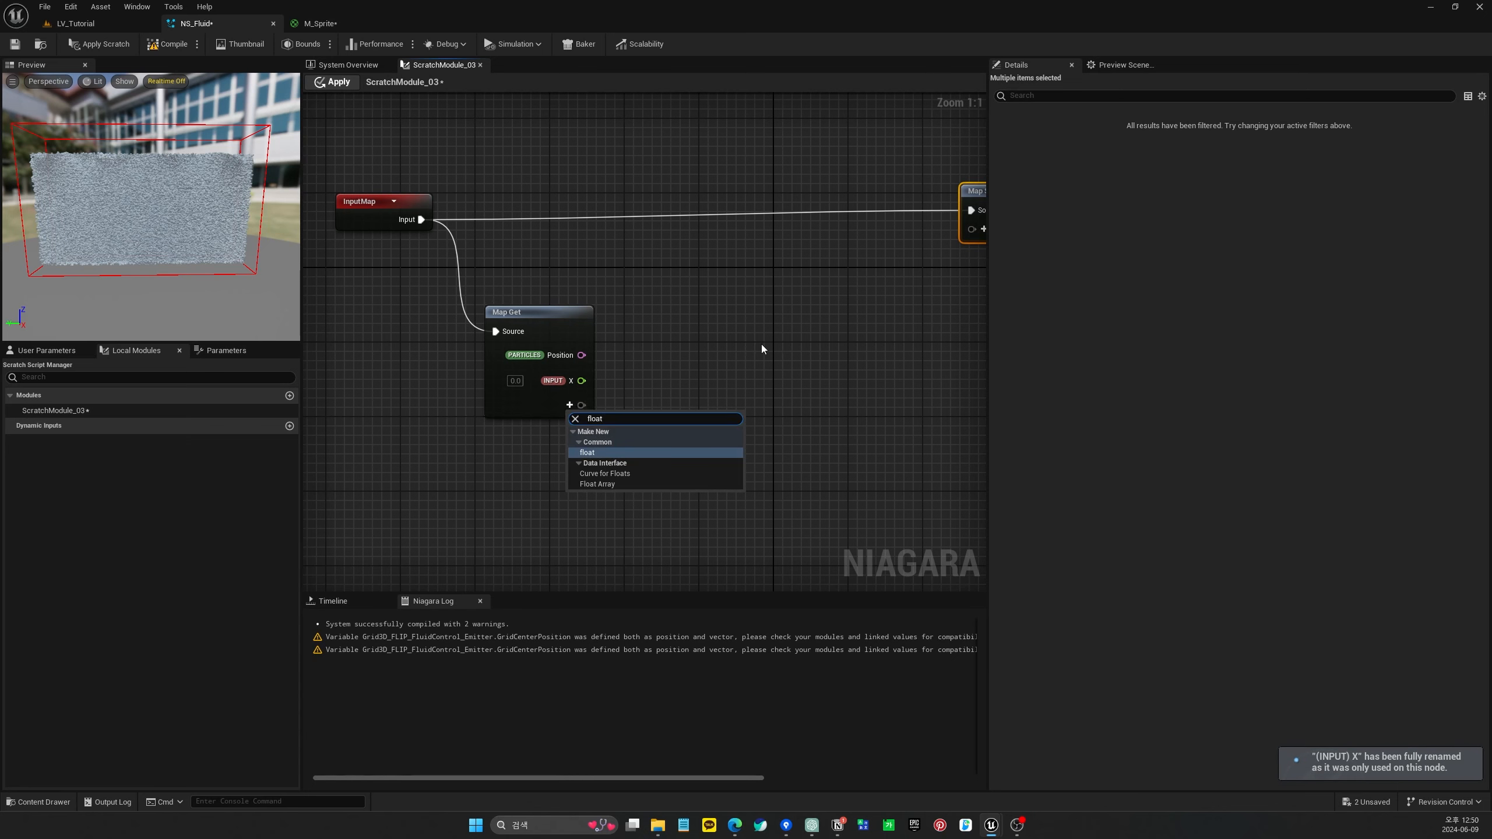
pyautogui.click(587, 452)
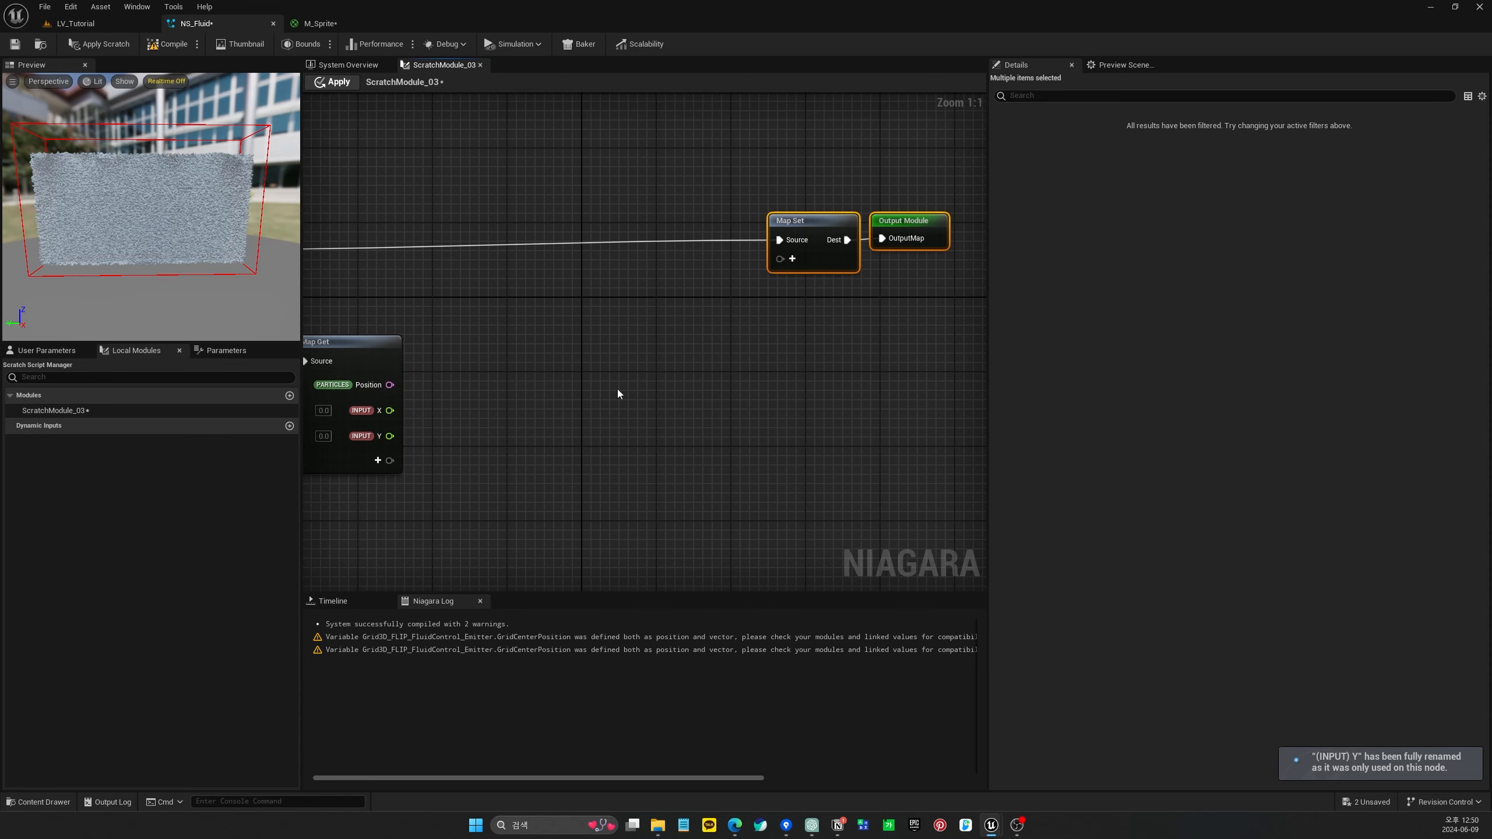
# Drag a connection out of Position and bring up the node search for it
pyautogui.moveTo(390, 385); pyautogui.dragTo(459, 343)
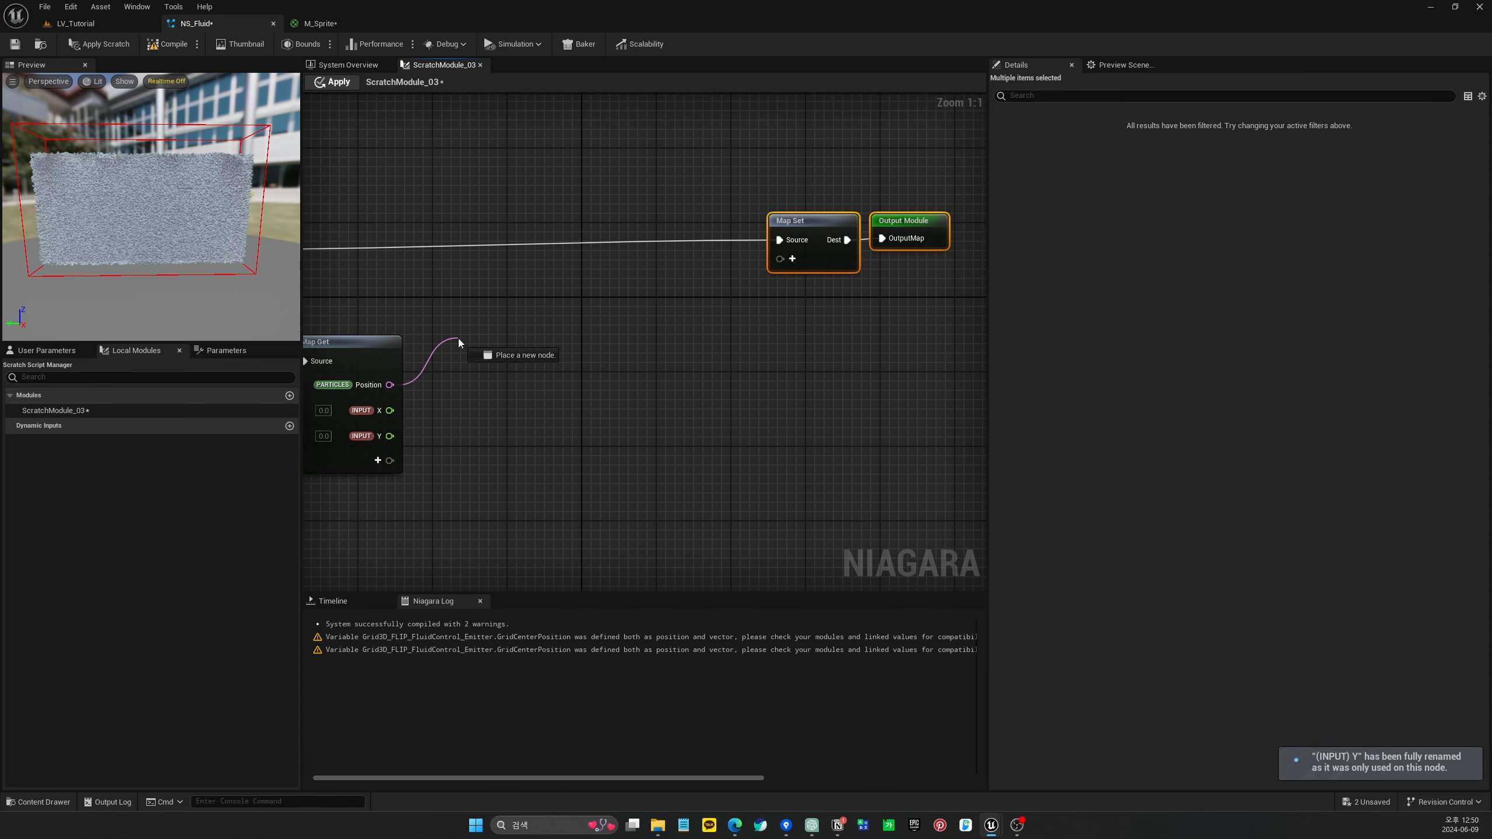
pyautogui.click(508, 355)
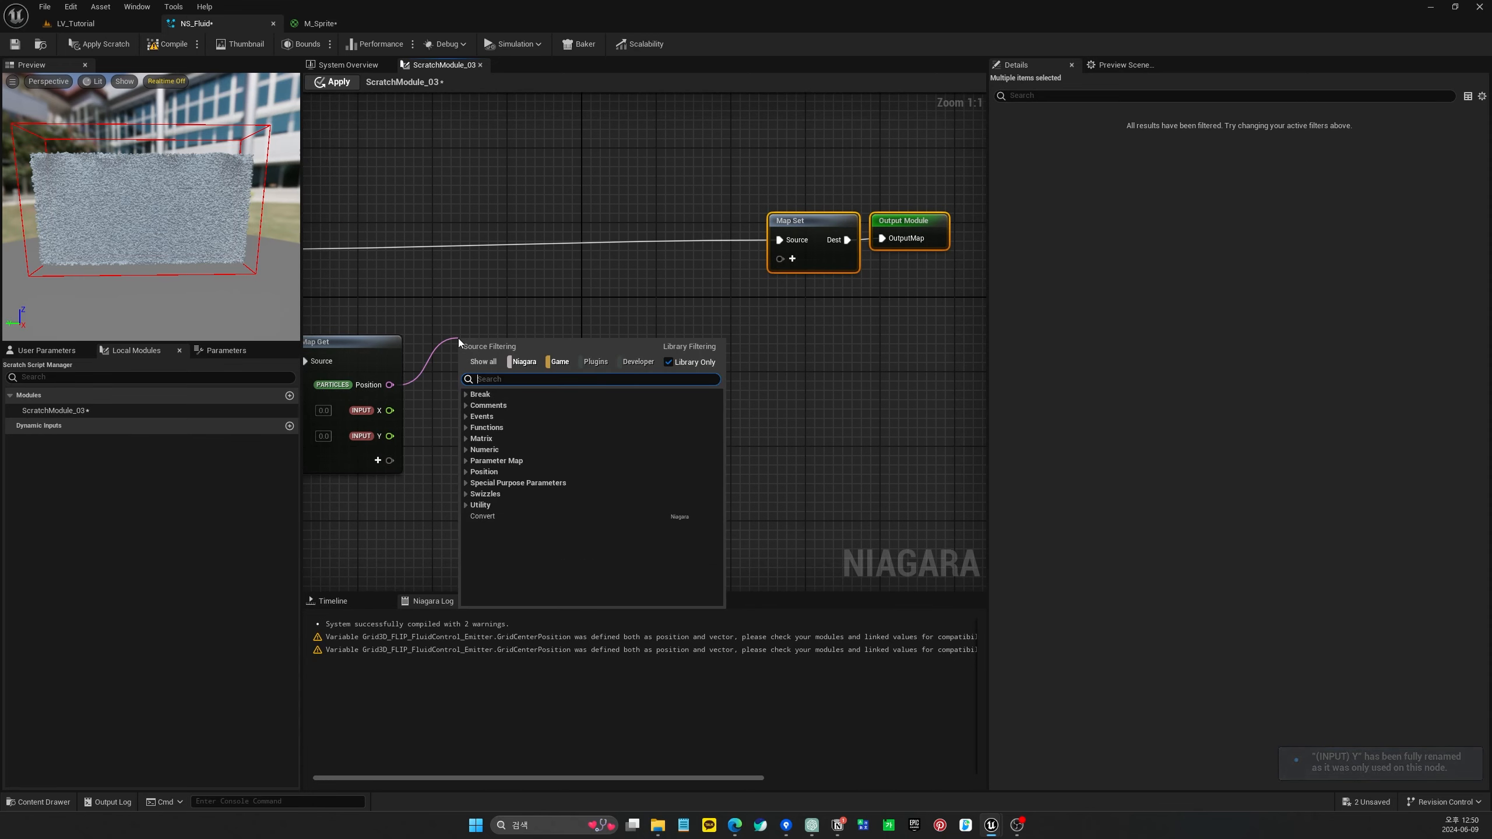
# Transform Position to local space, break it into components, add Divide nodes on X and Y and an Add node
pyautogui.write('trans')
pyautogui.write('vecto')
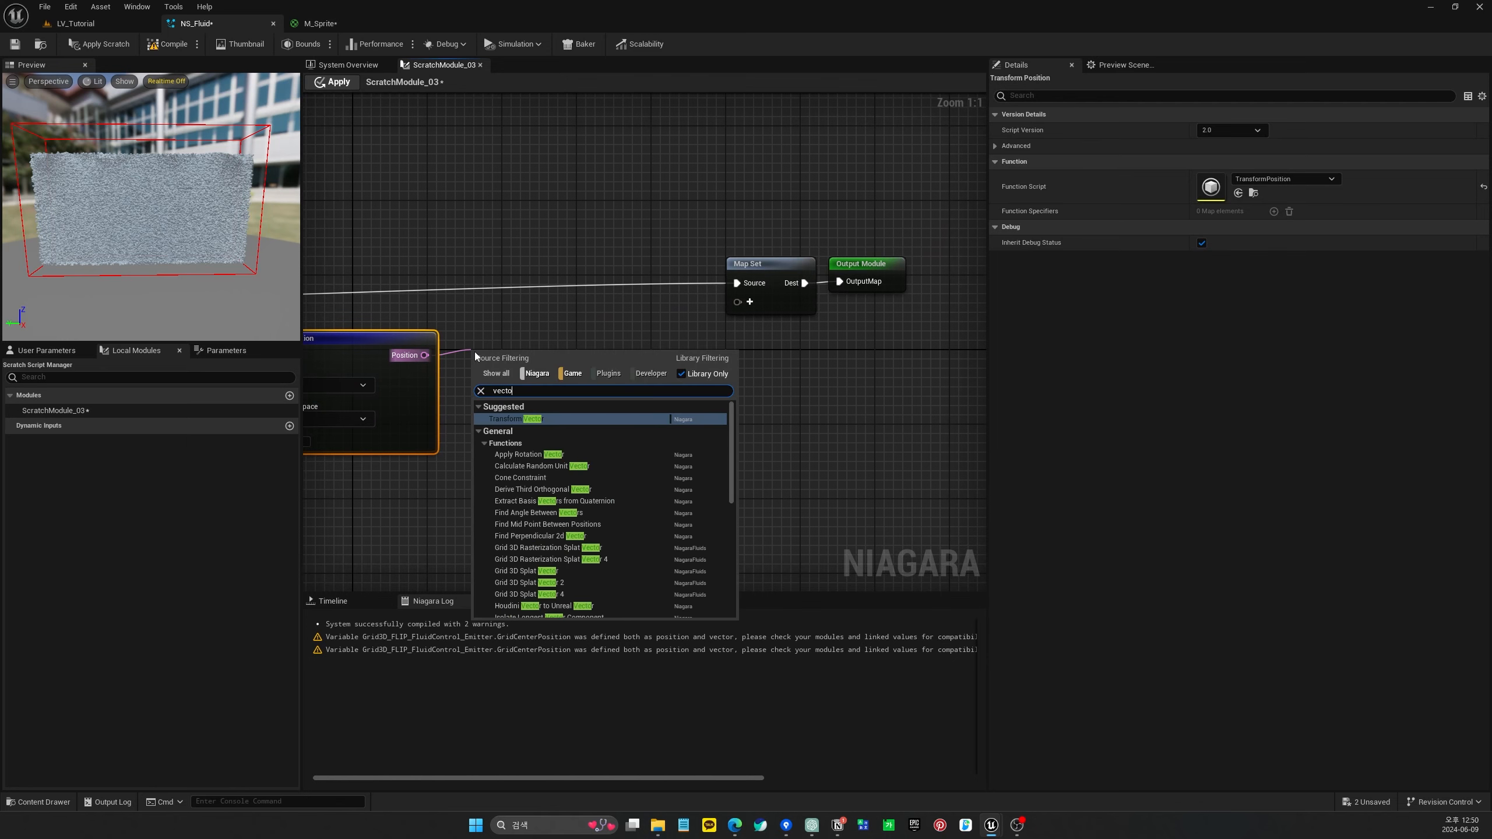
pyautogui.click(517, 418)
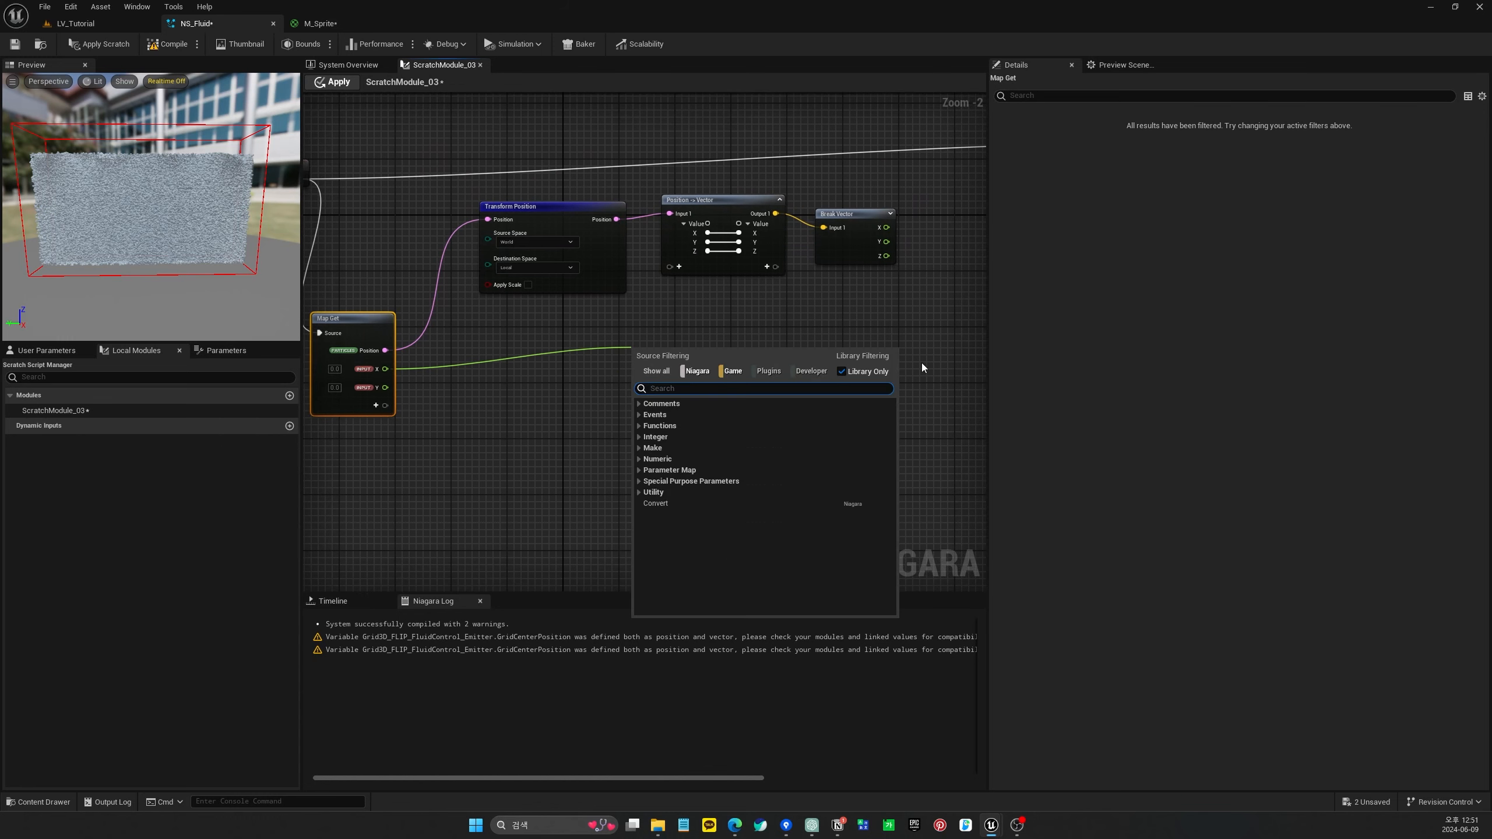
pyautogui.write('d')
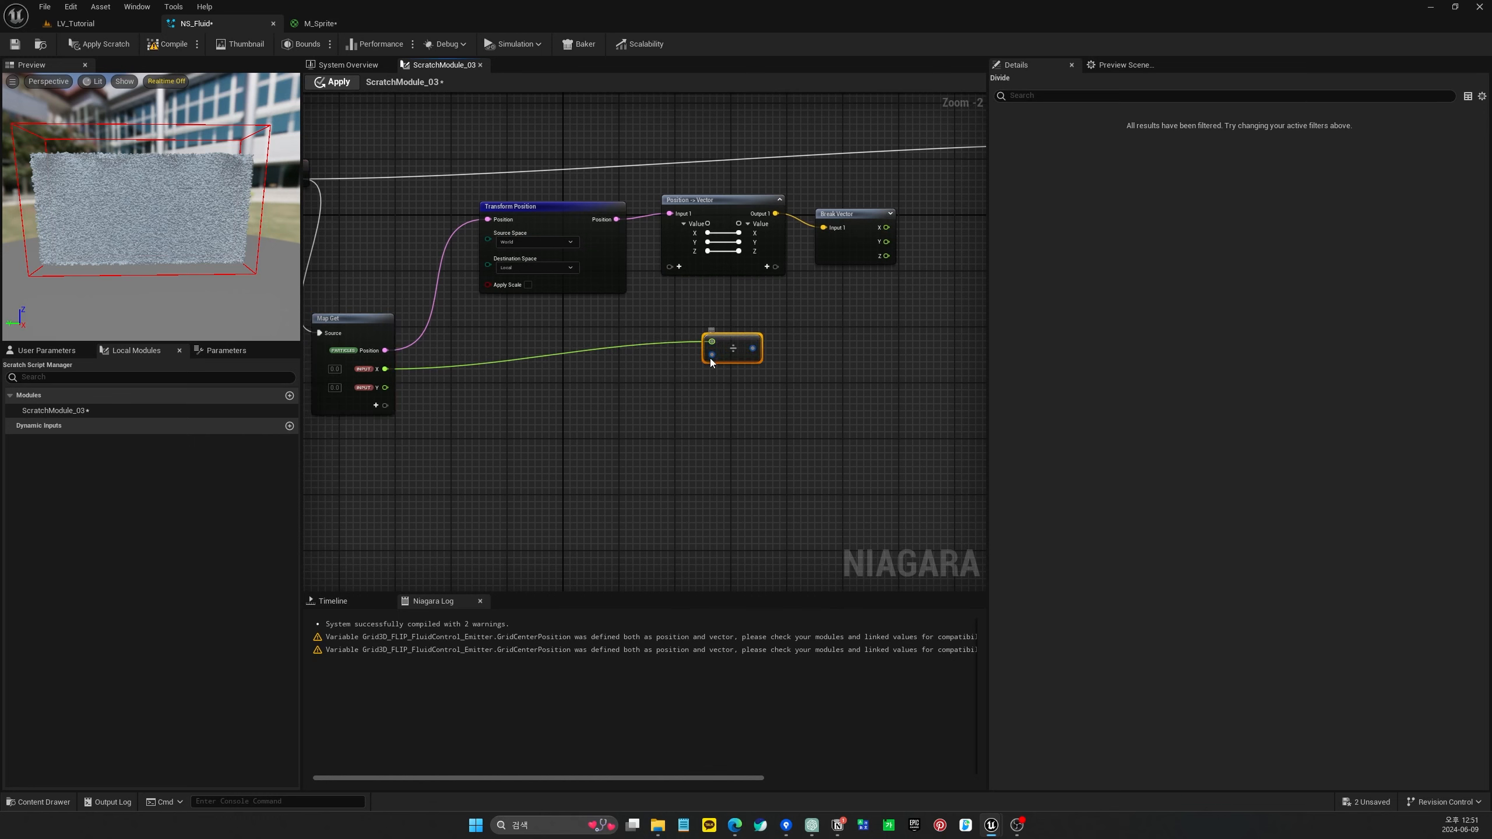
pyautogui.rightClick(711, 342)
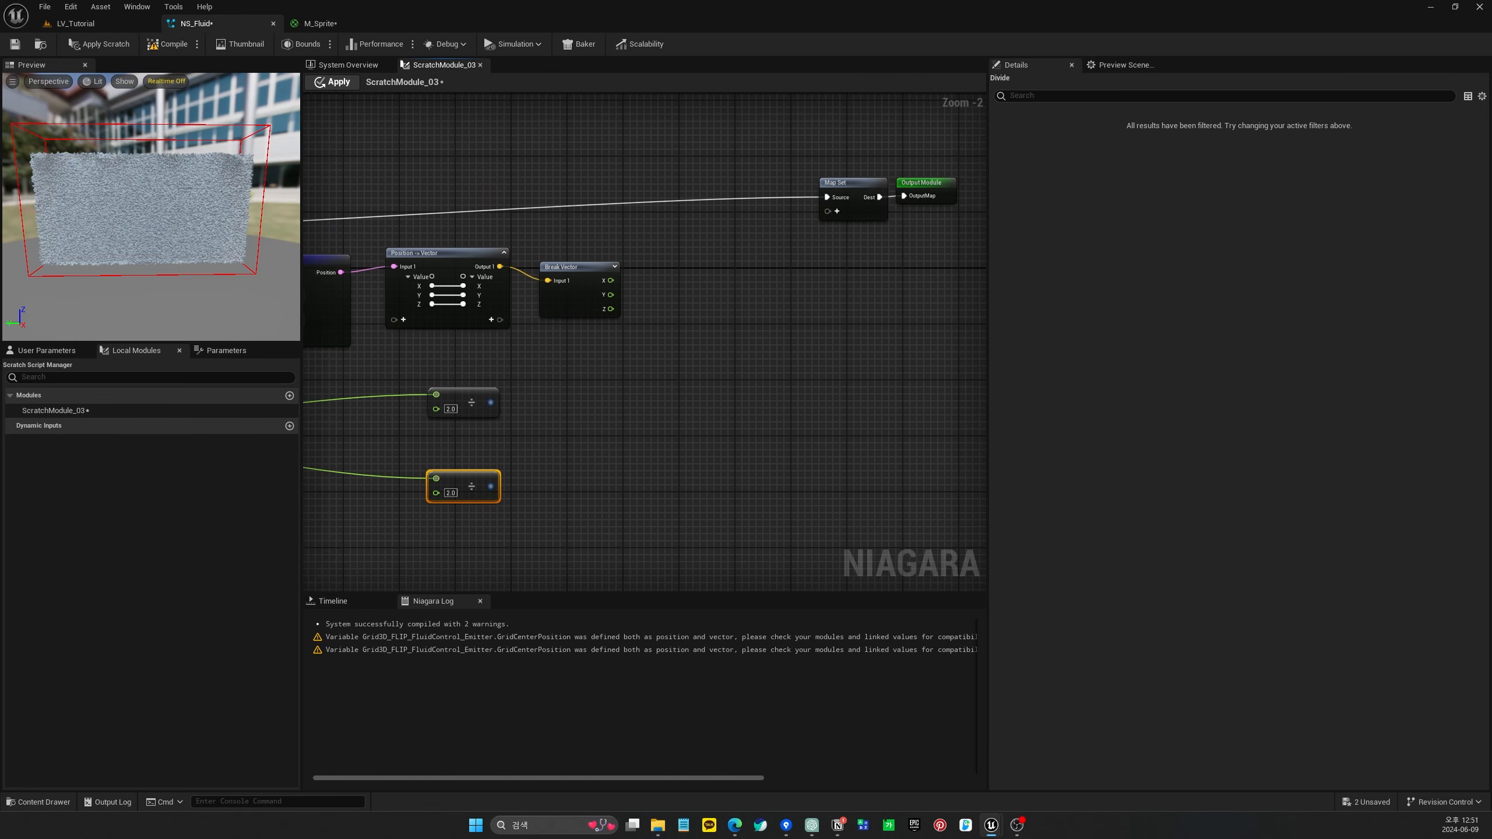
pyautogui.moveTo(702, 281)
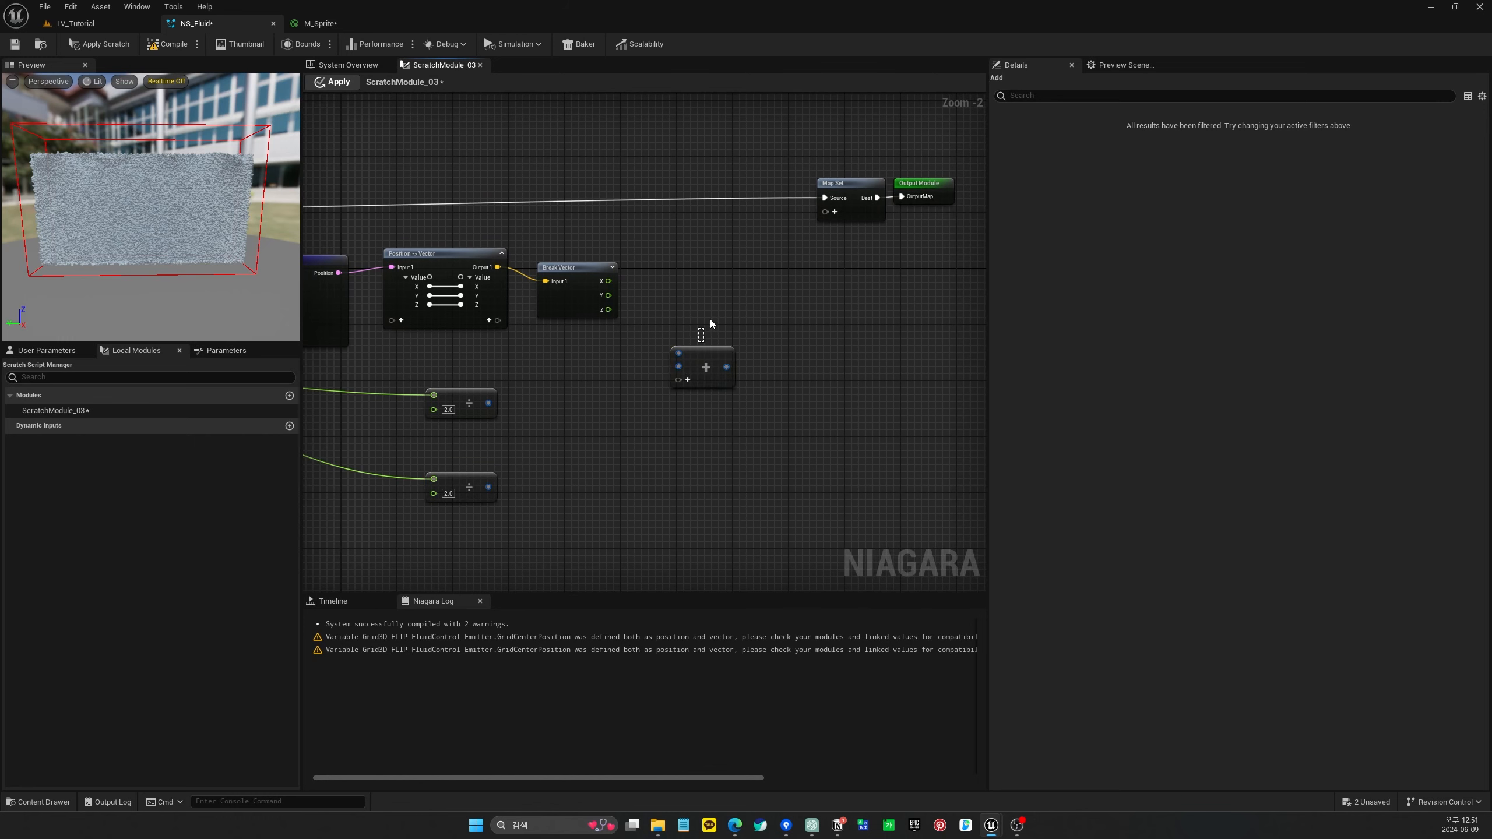
pyautogui.click(705, 345)
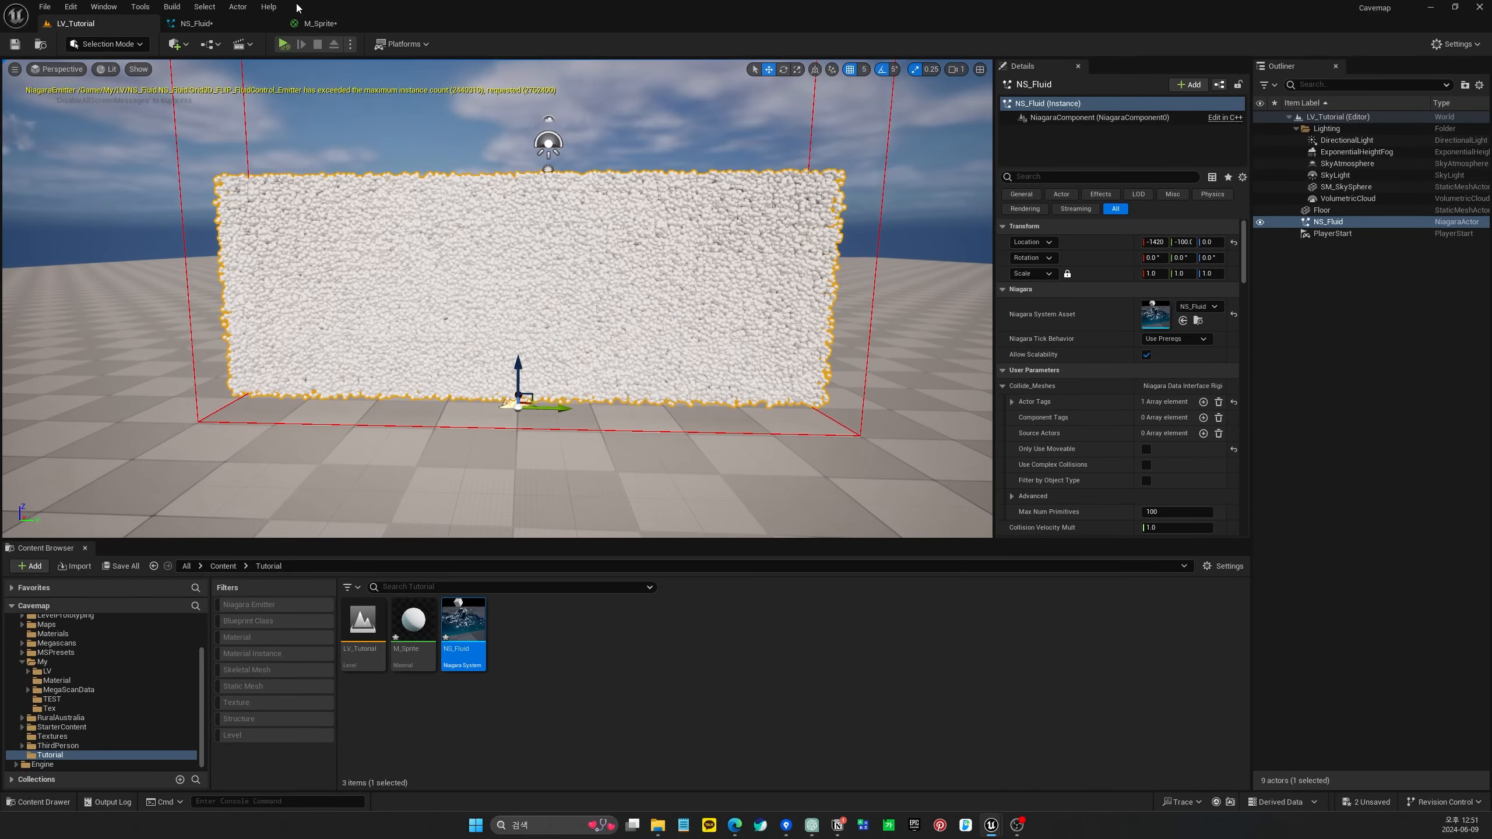
pyautogui.click(195, 23)
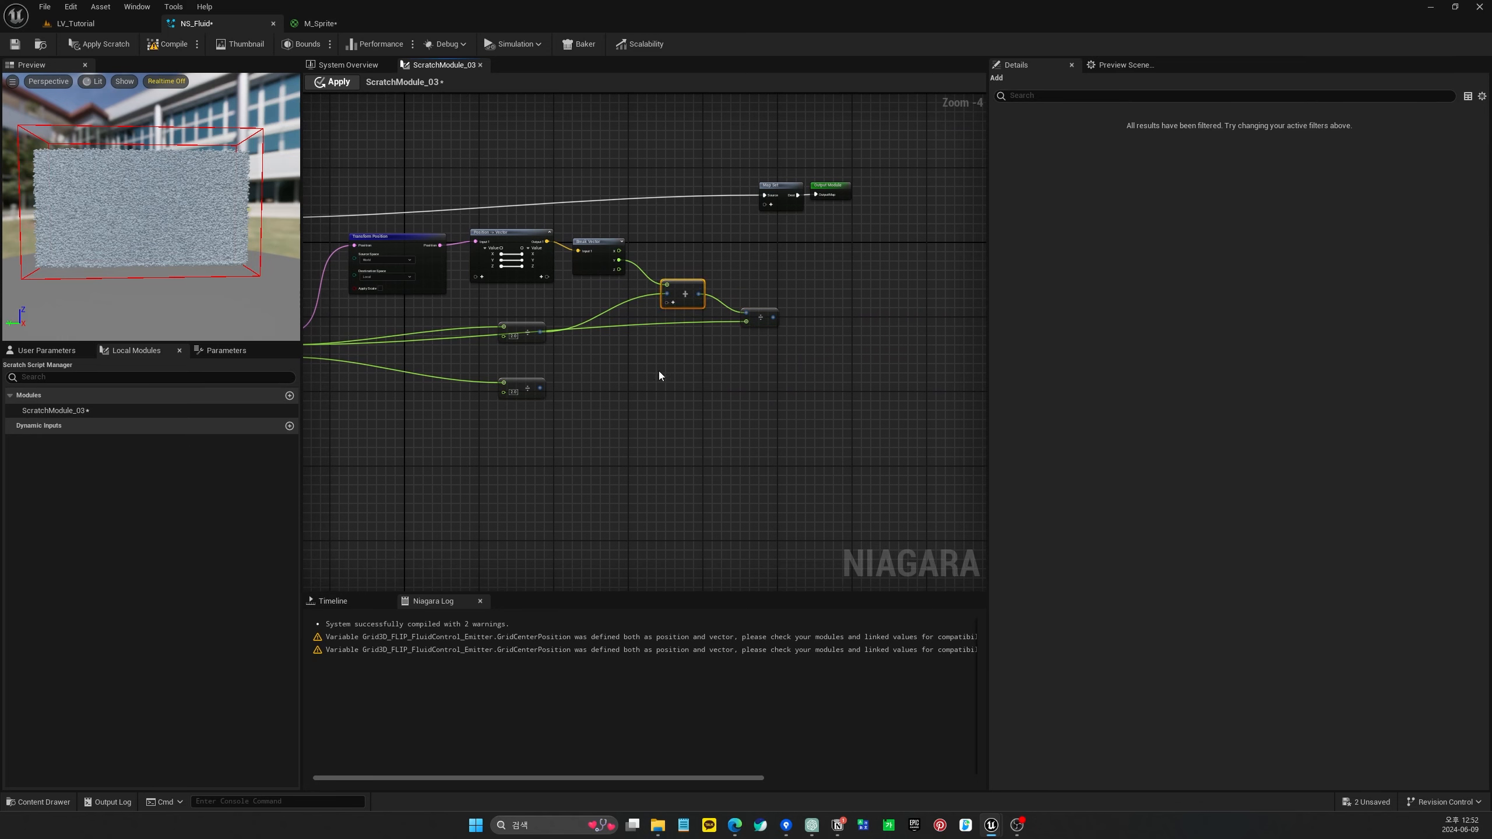
# Wire the Y component into a second Add node and feed both sums toward Divide nodes
pyautogui.moveTo(683, 292); pyautogui.dragTo(683, 381)
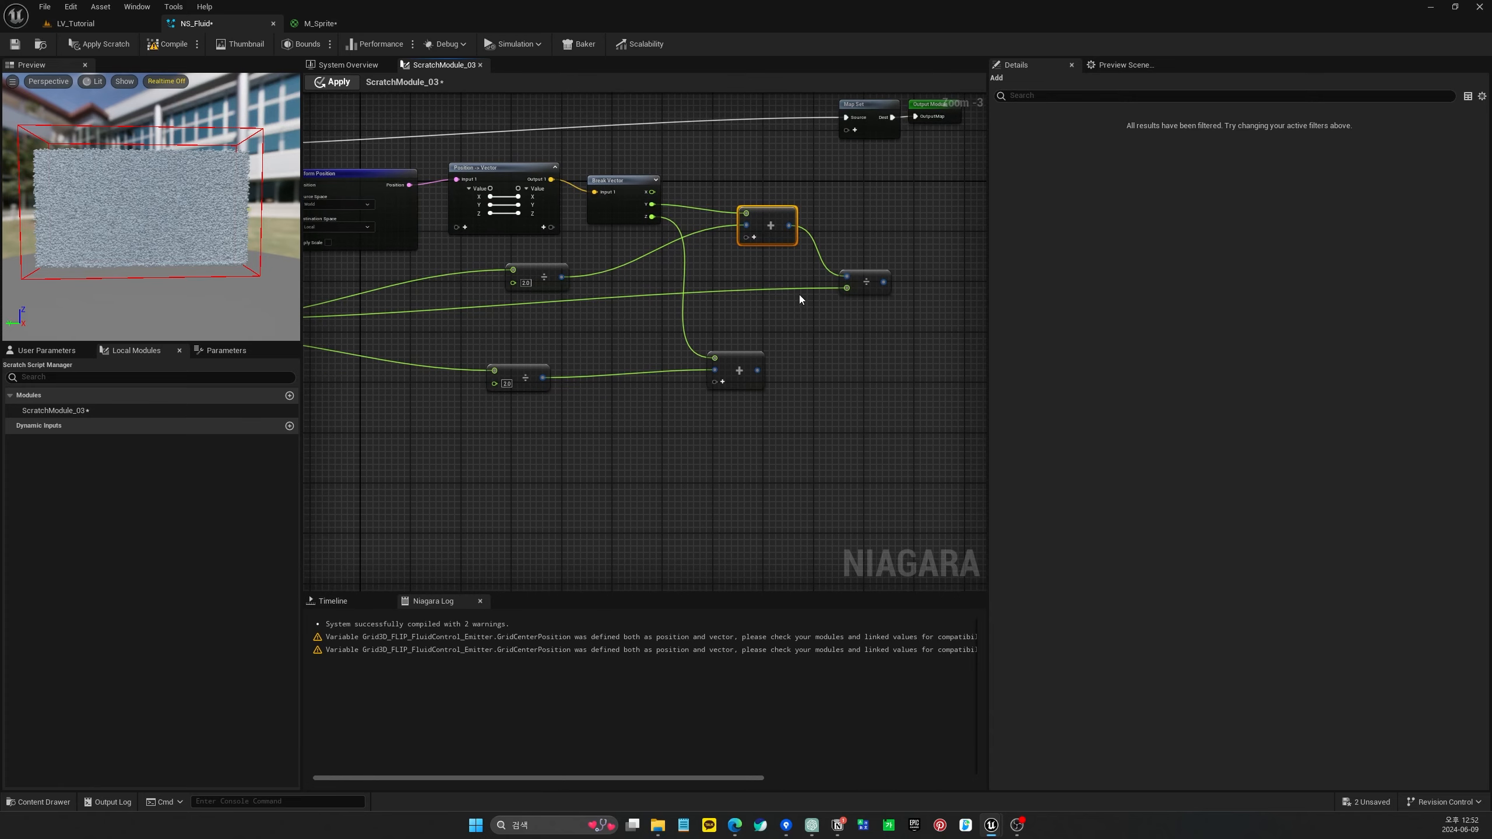
pyautogui.moveTo(786, 325)
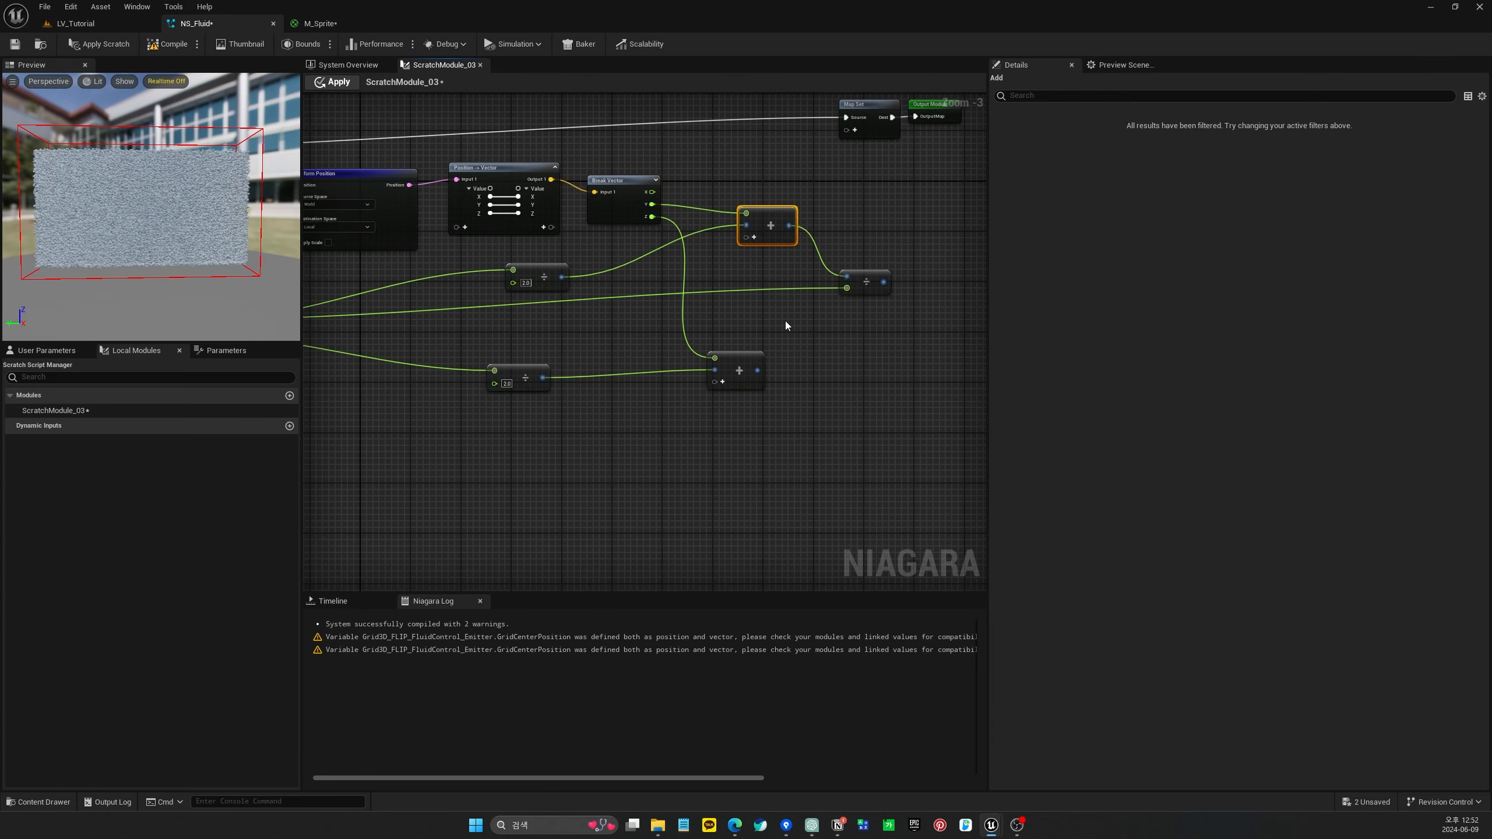
pyautogui.moveTo(739, 351)
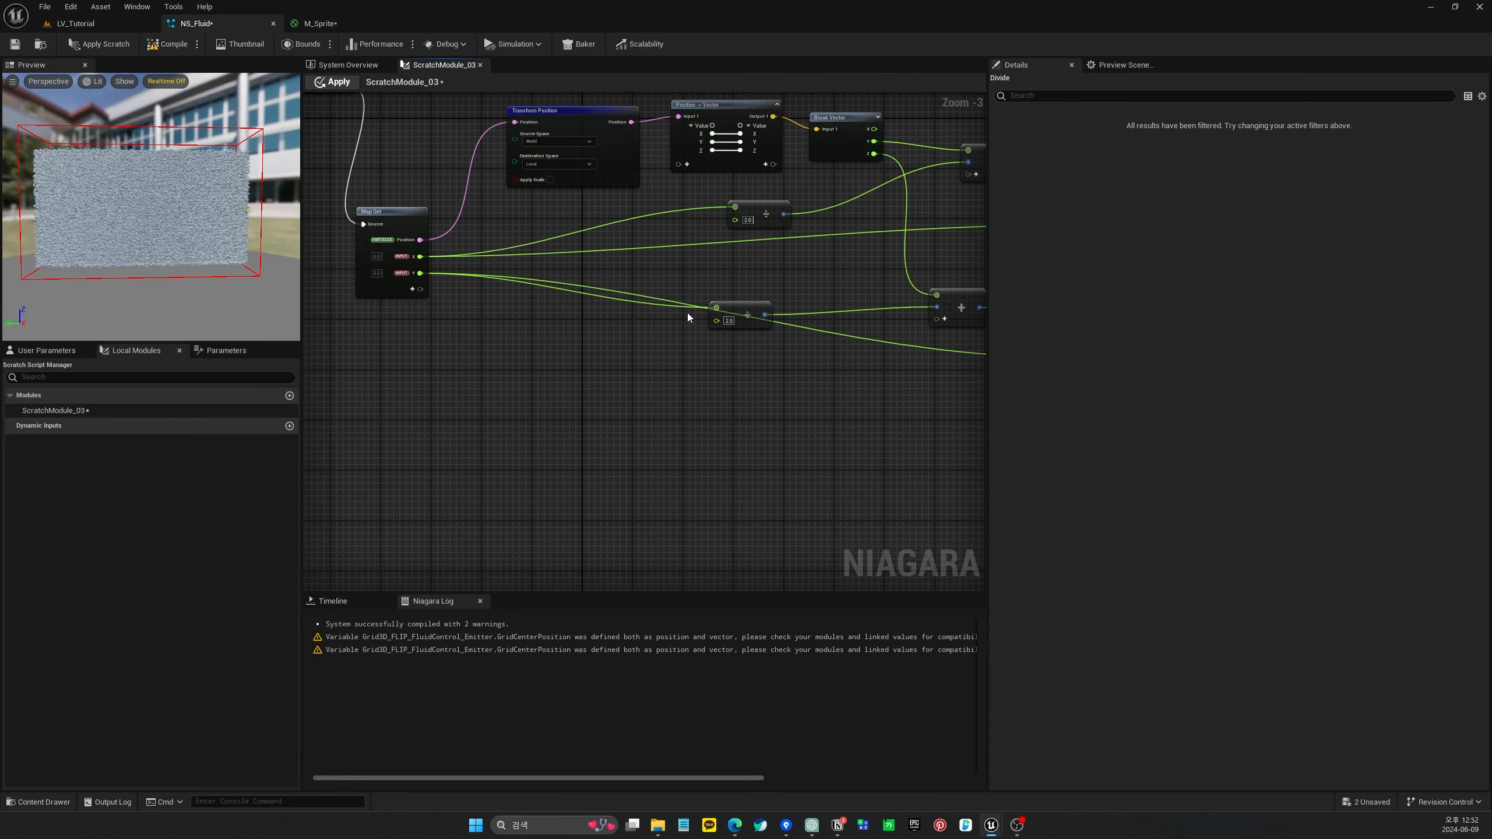
pyautogui.click(797, 323)
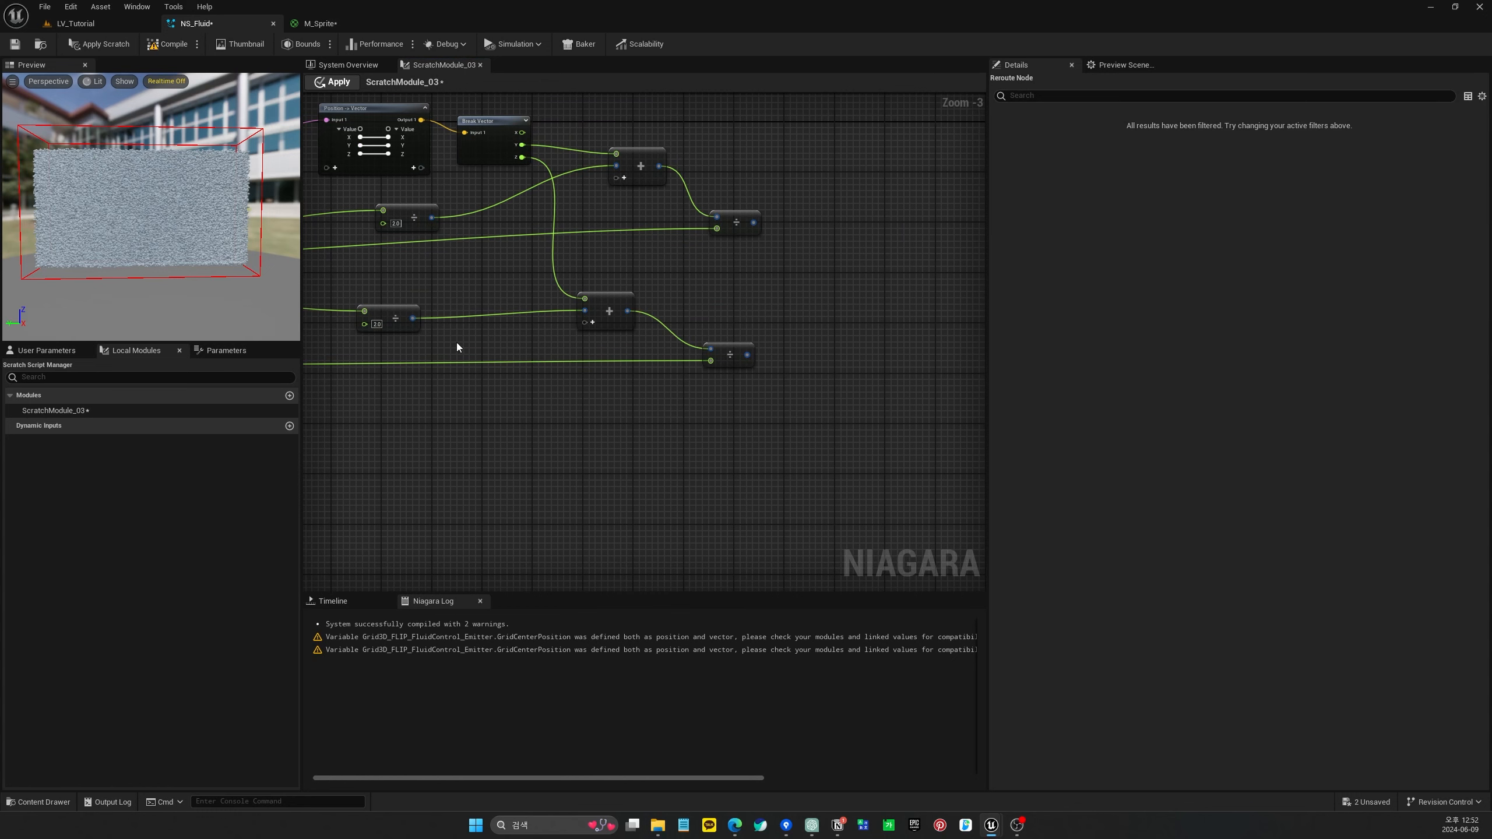
pyautogui.click(747, 354)
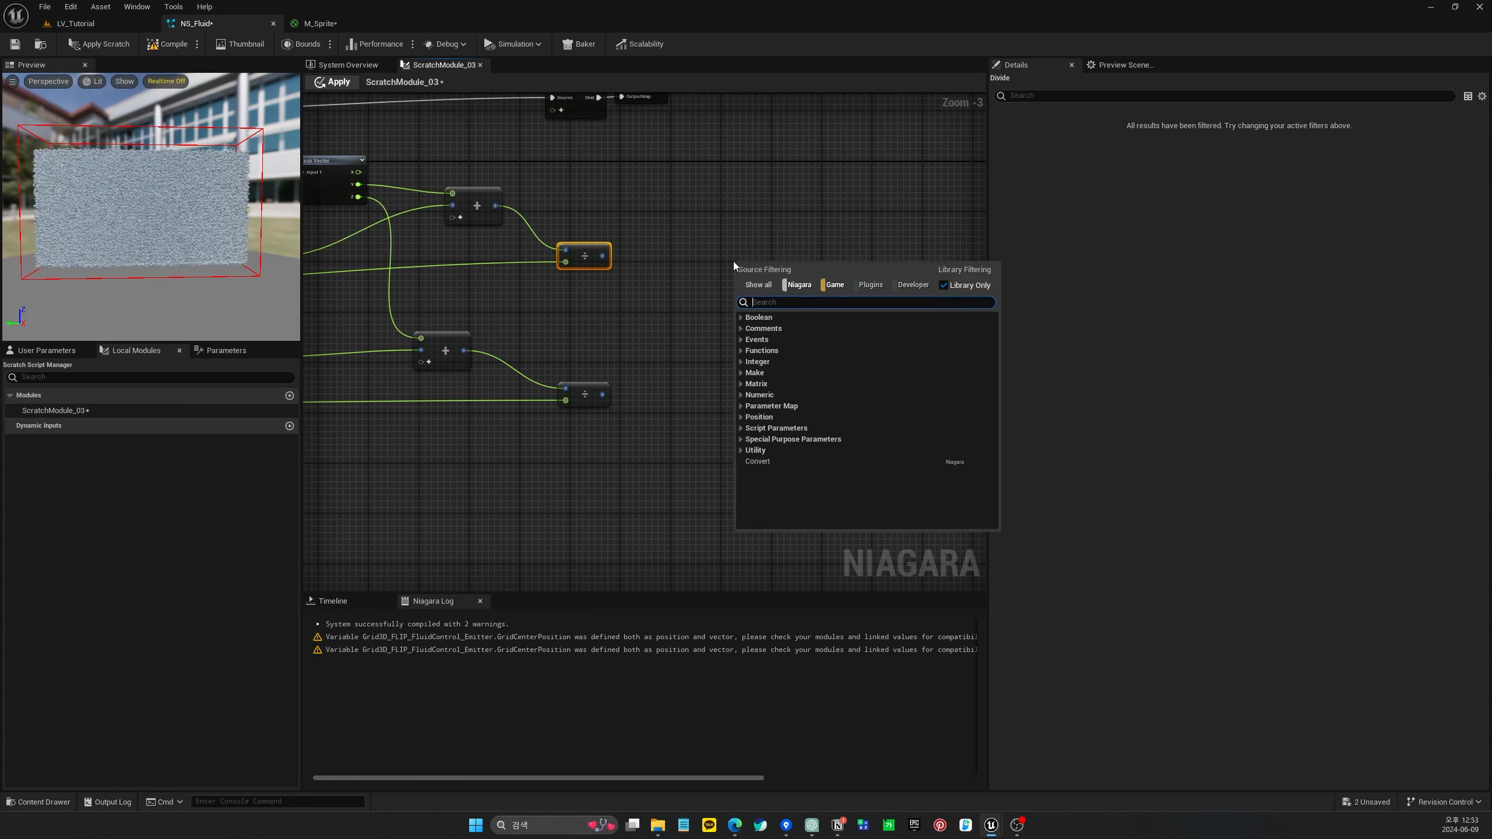
# Combine both divided sums with a Make Vector 2D node connected to a new Map Set pin
pyautogui.write('make vec')
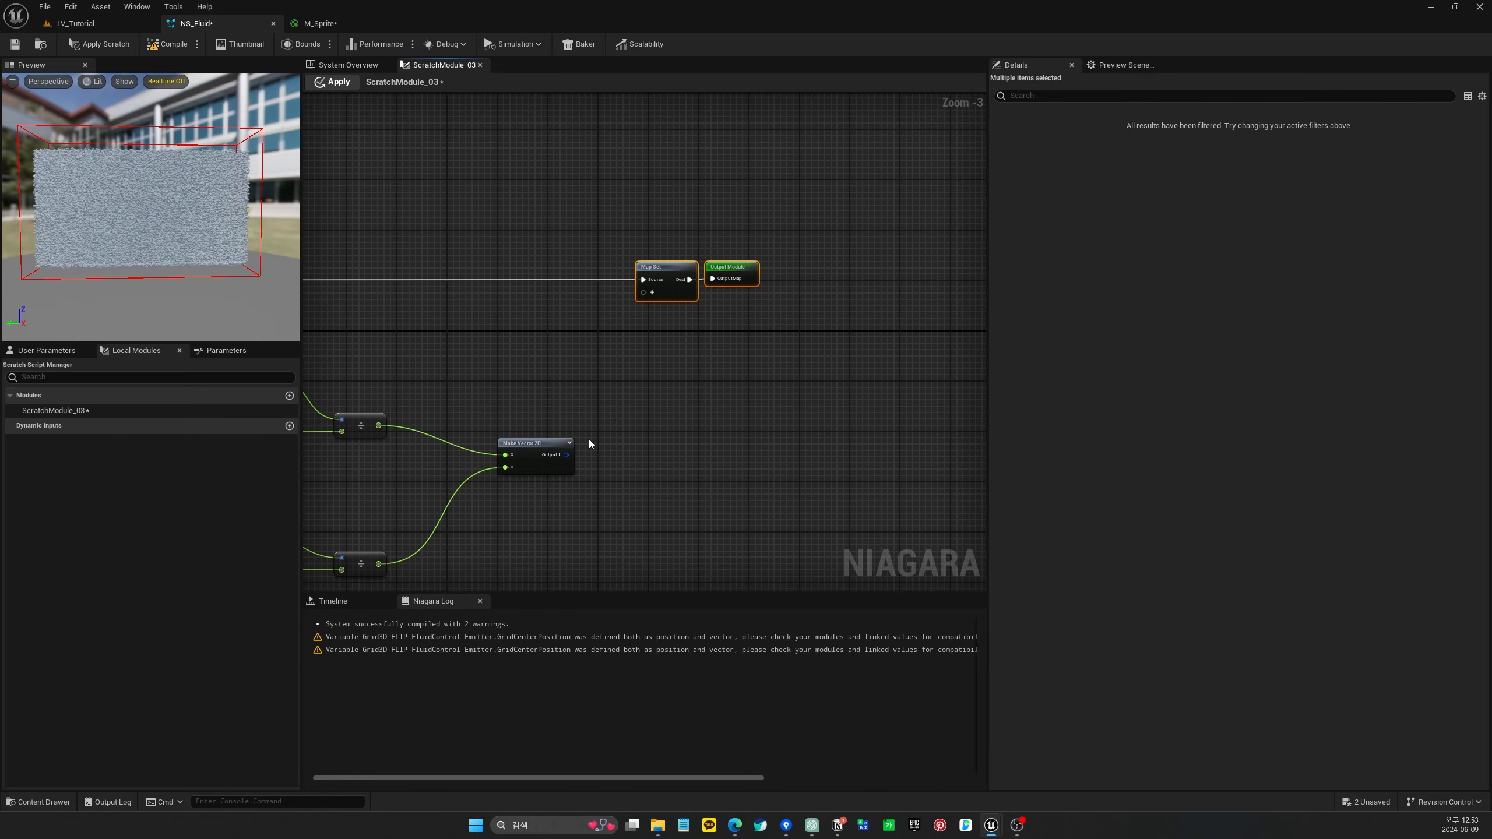
pyautogui.moveTo(562, 464)
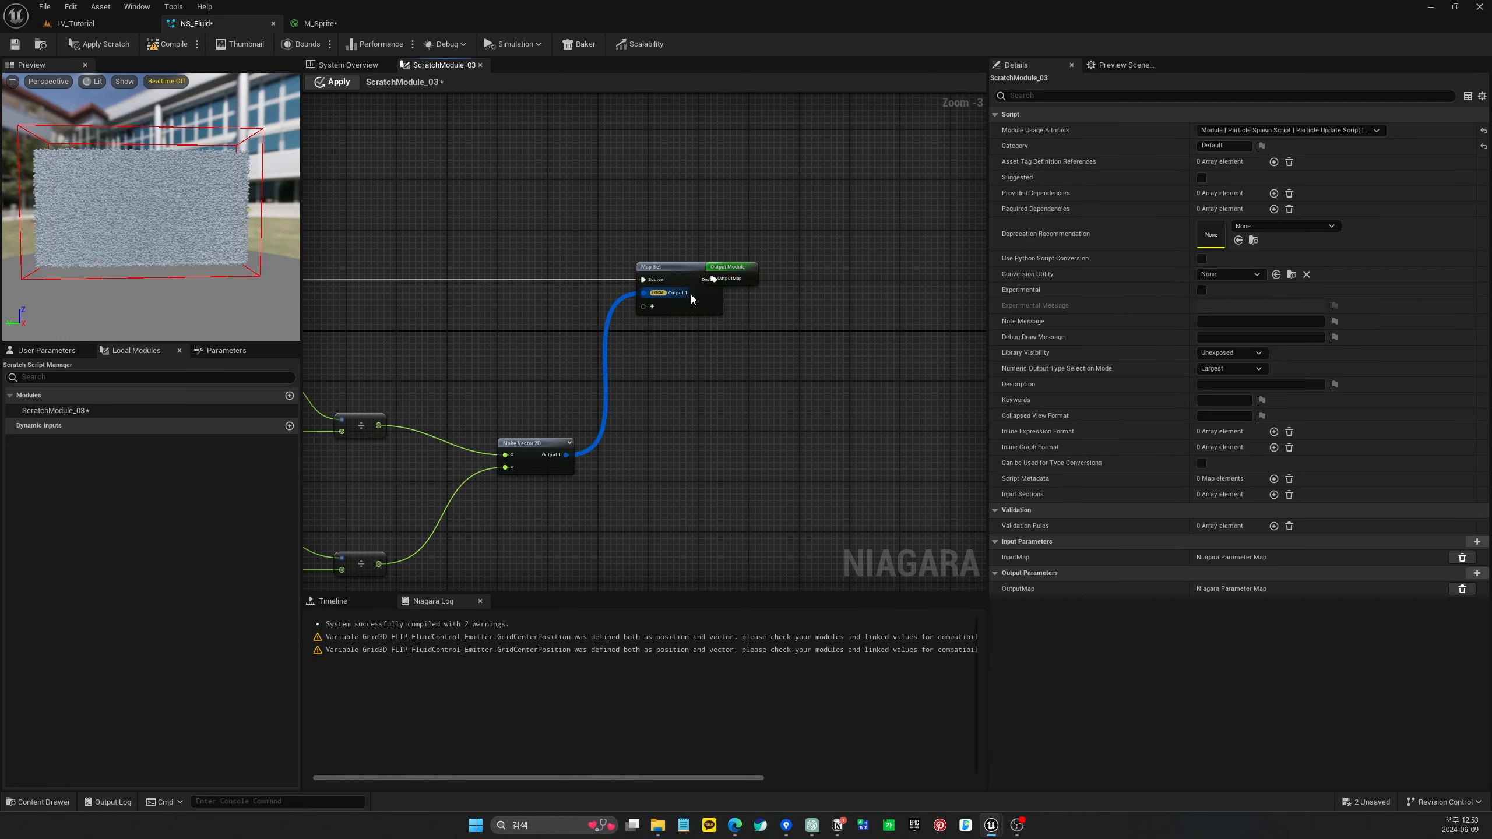
pyautogui.rightClick(677, 292)
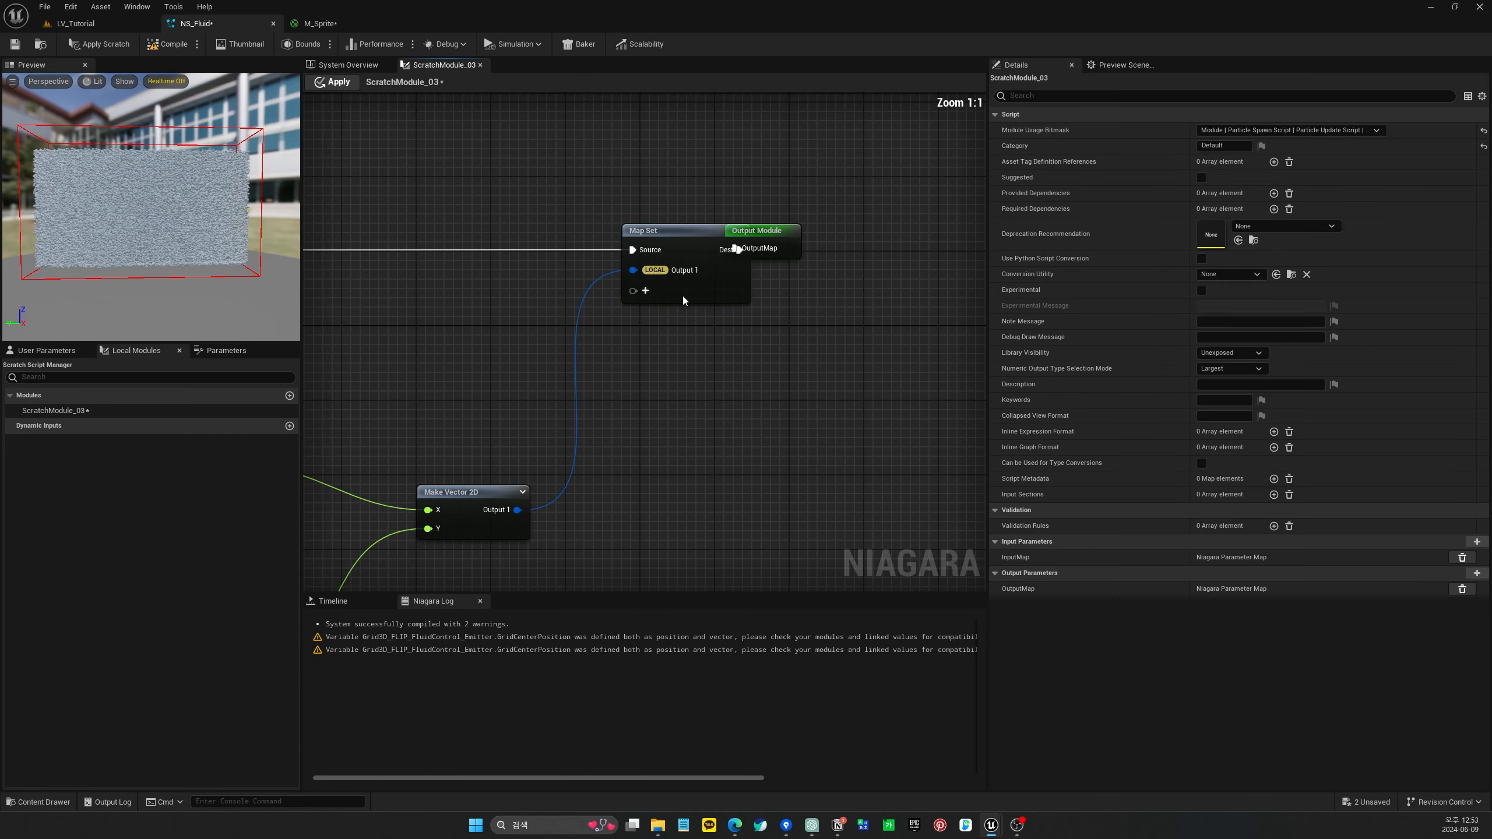
pyautogui.click(857, 230)
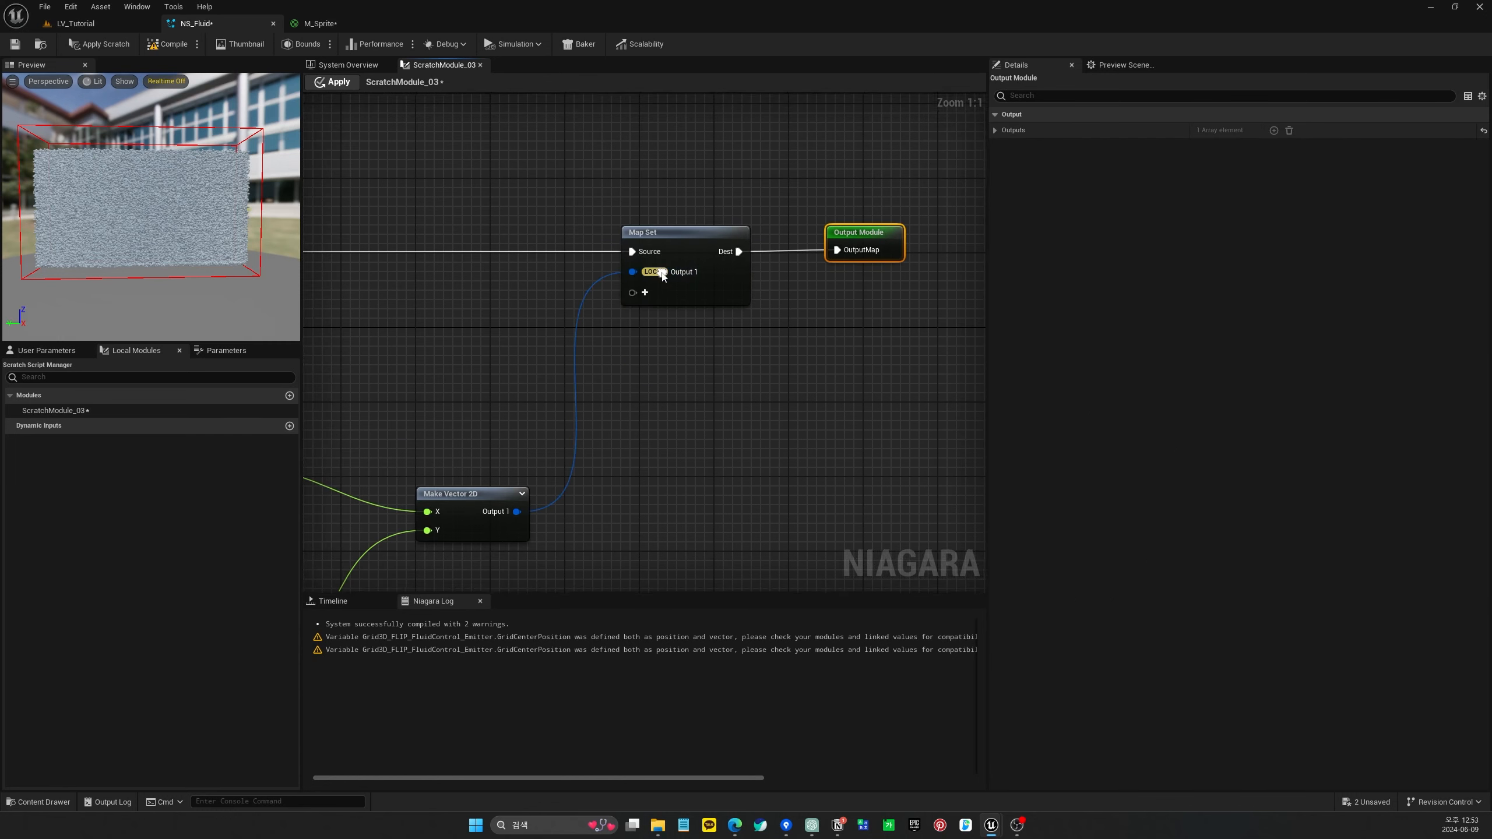
# Change the output pin's namespace to PARTICLES and rename it SamplingUV
pyautogui.rightClick(652, 272)
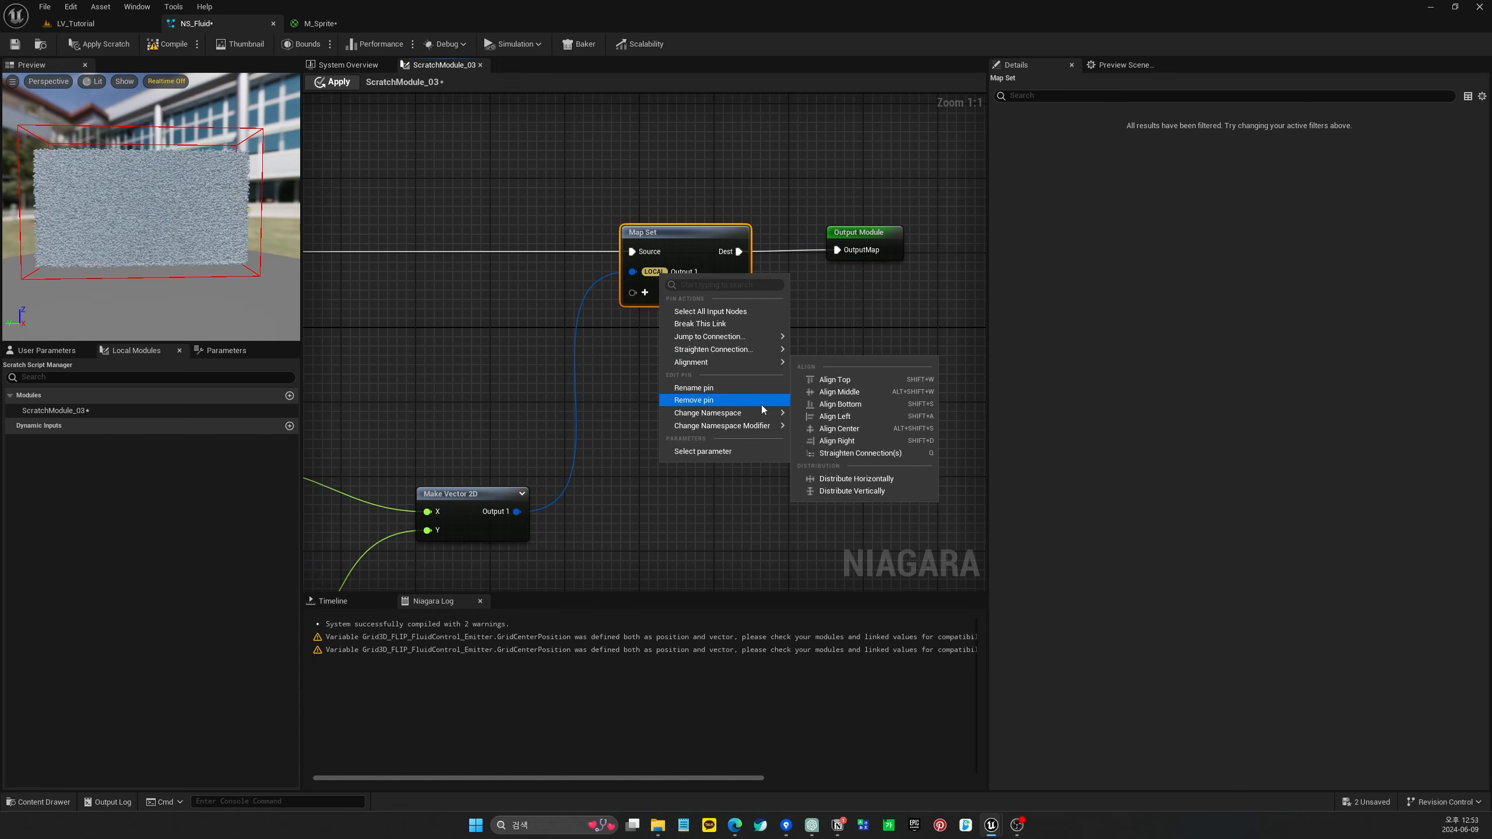
pyautogui.moveTo(706, 412)
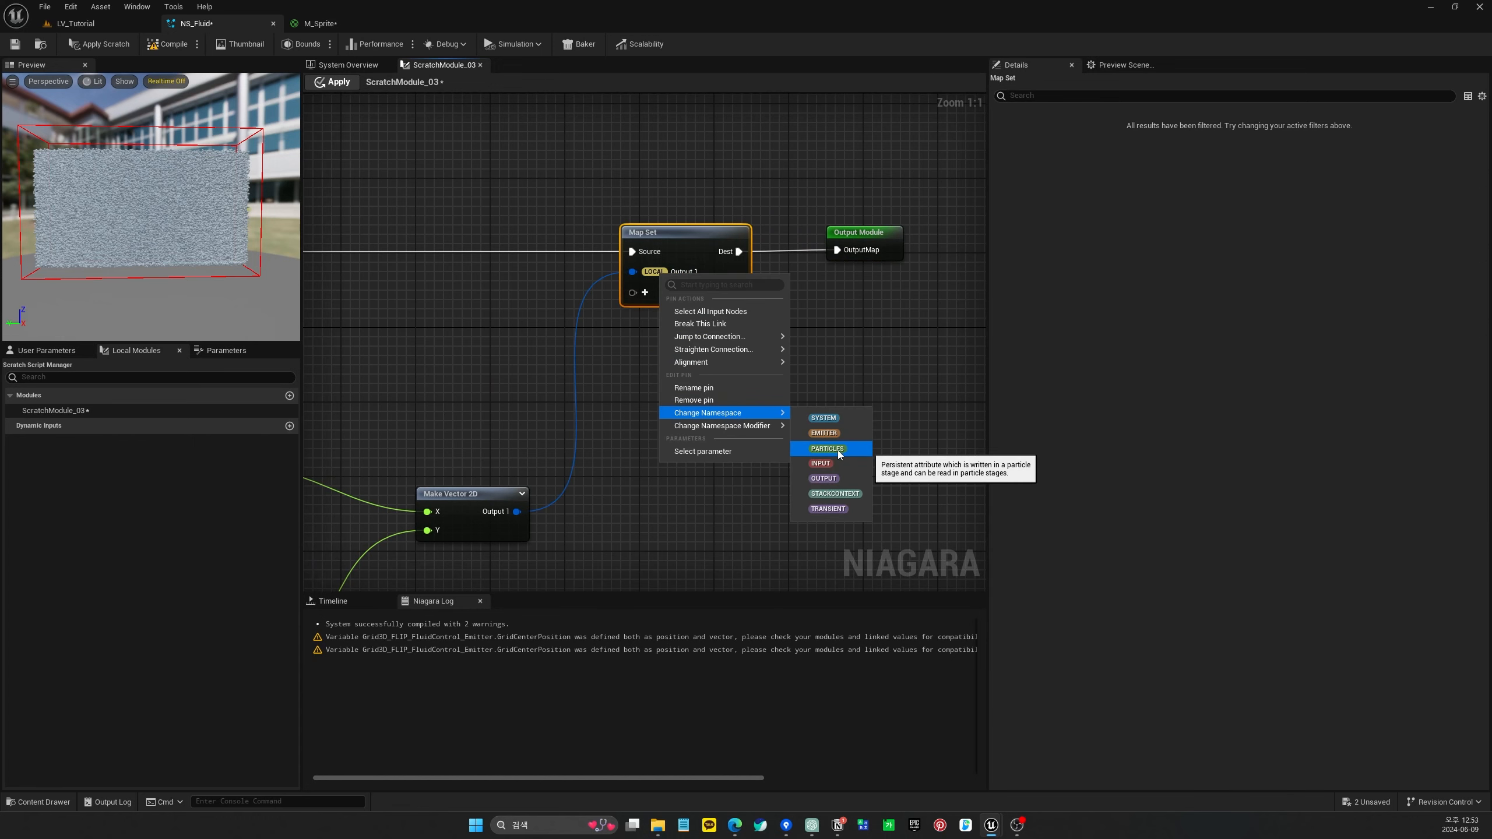
pyautogui.click(829, 447)
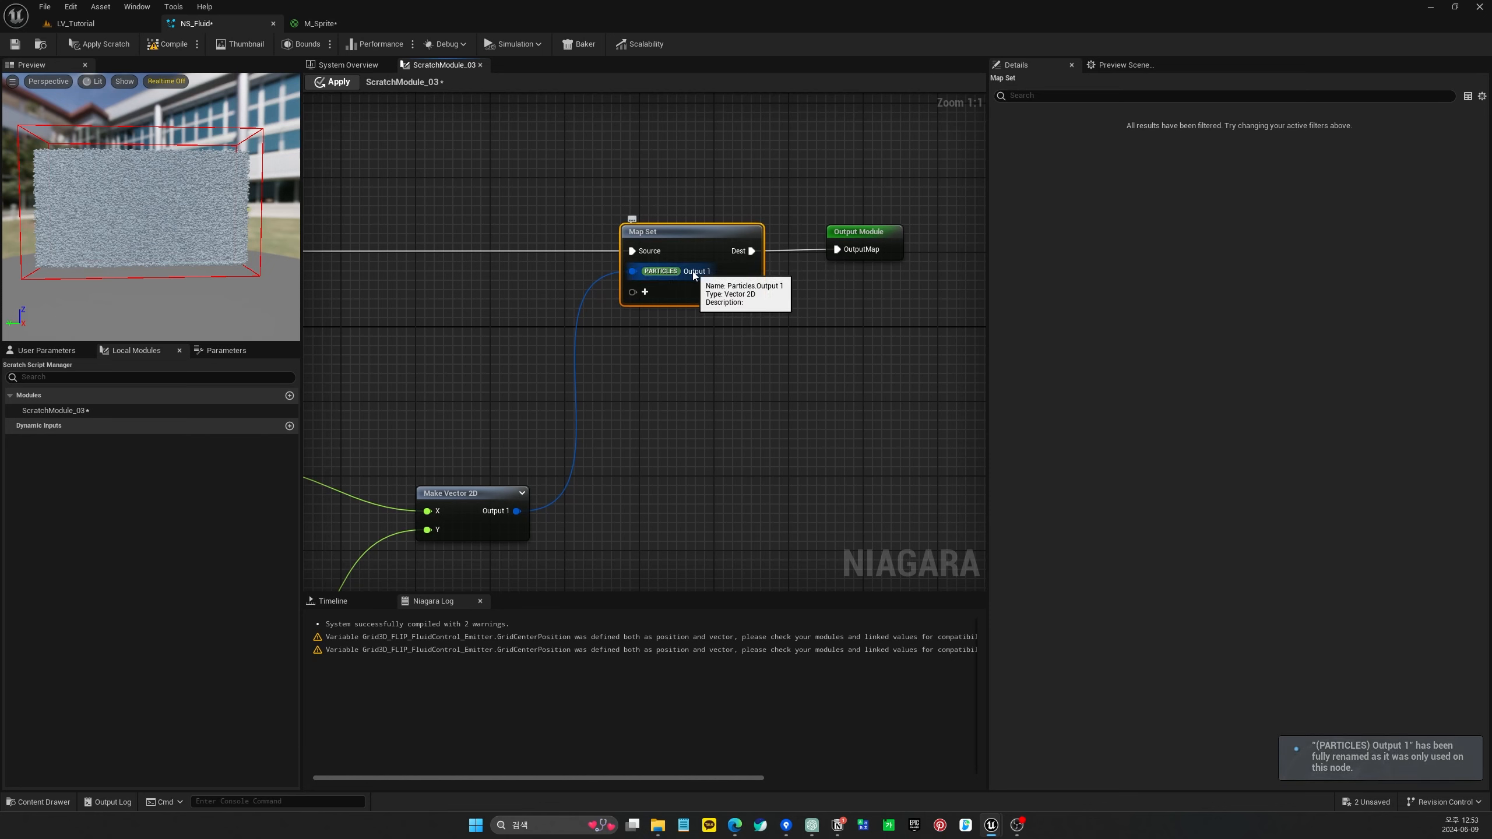
pyautogui.rightClick(659, 271)
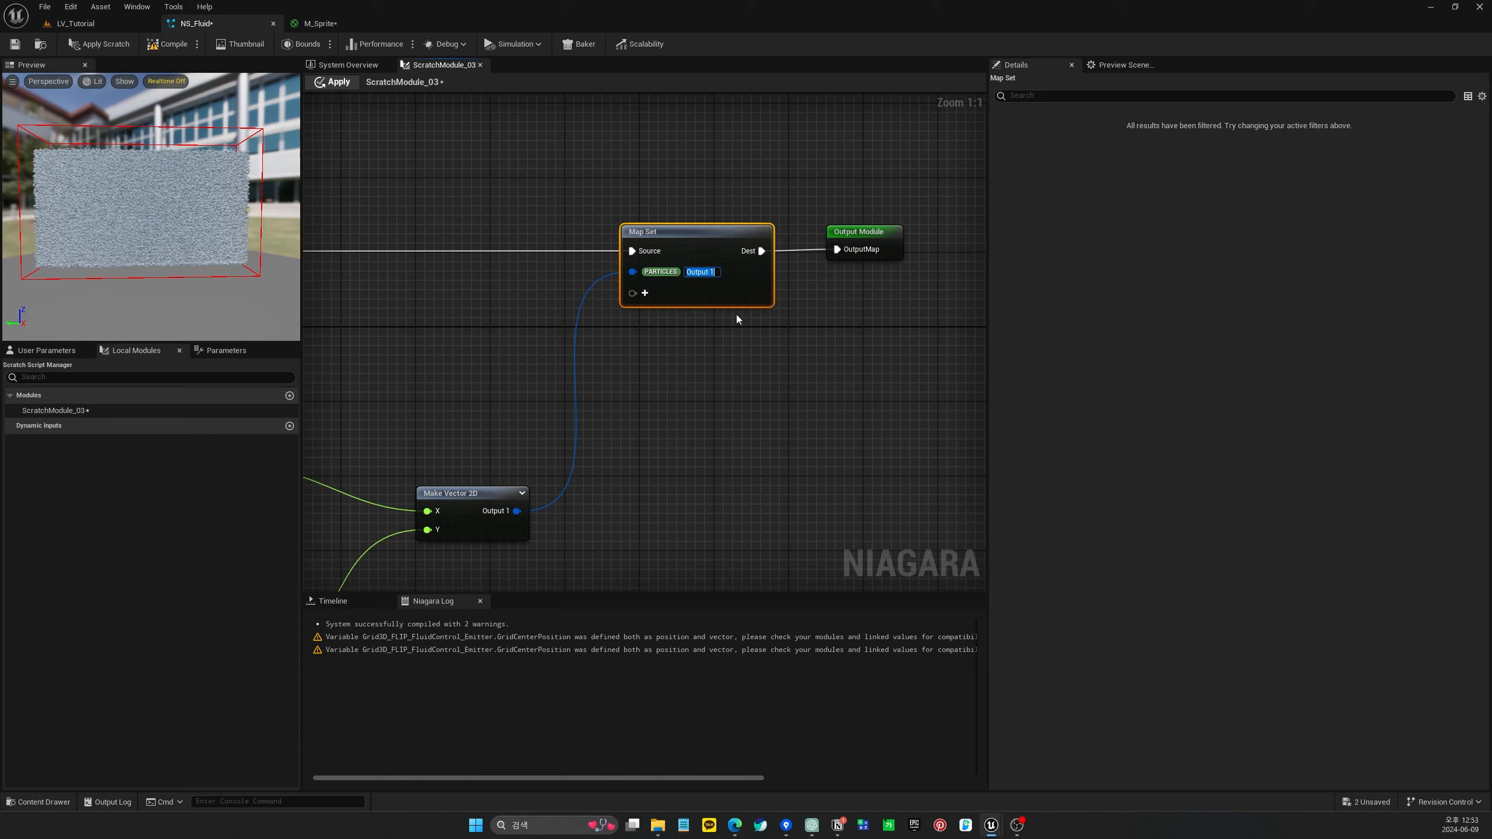
pyautogui.write('SamplingUV')
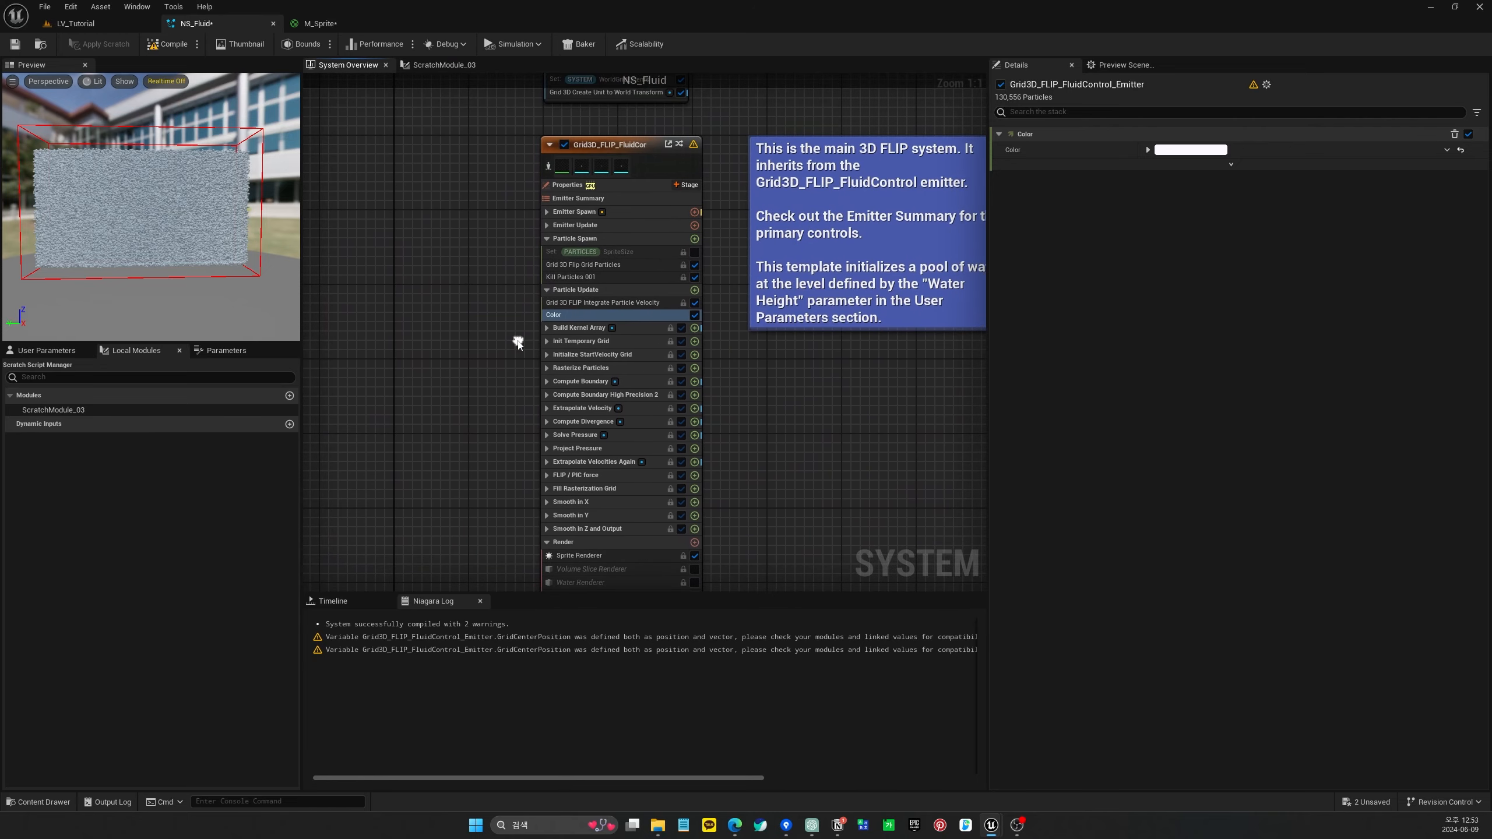
# Rename the scratch module UV_Sampling, add it to Particle Spawn, and check the grid extents
pyautogui.scroll(-3)
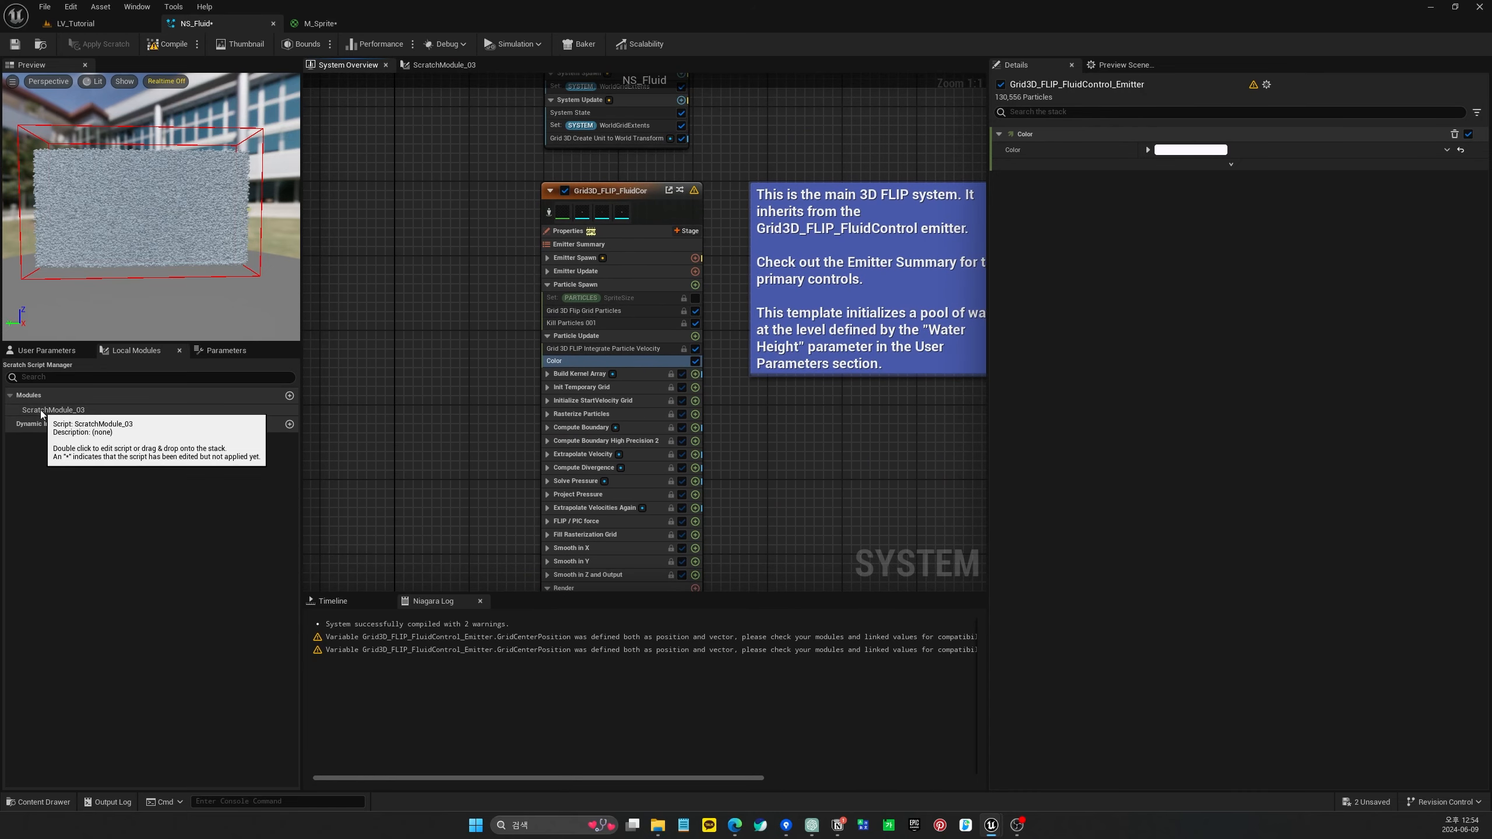
pyautogui.click(53, 409)
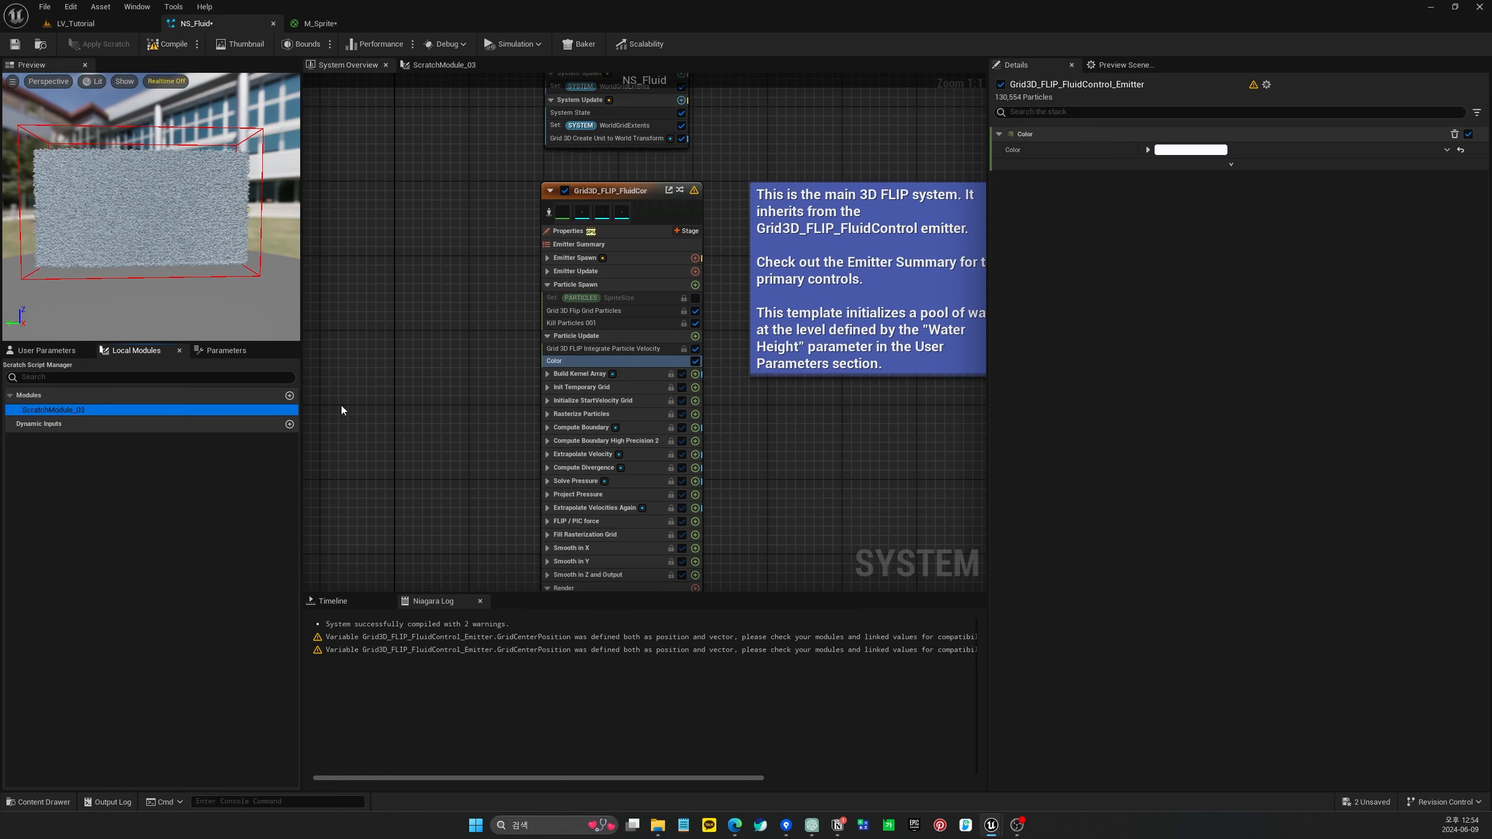
pyautogui.rightClick(54, 409)
pyautogui.write('UV_Sampling')
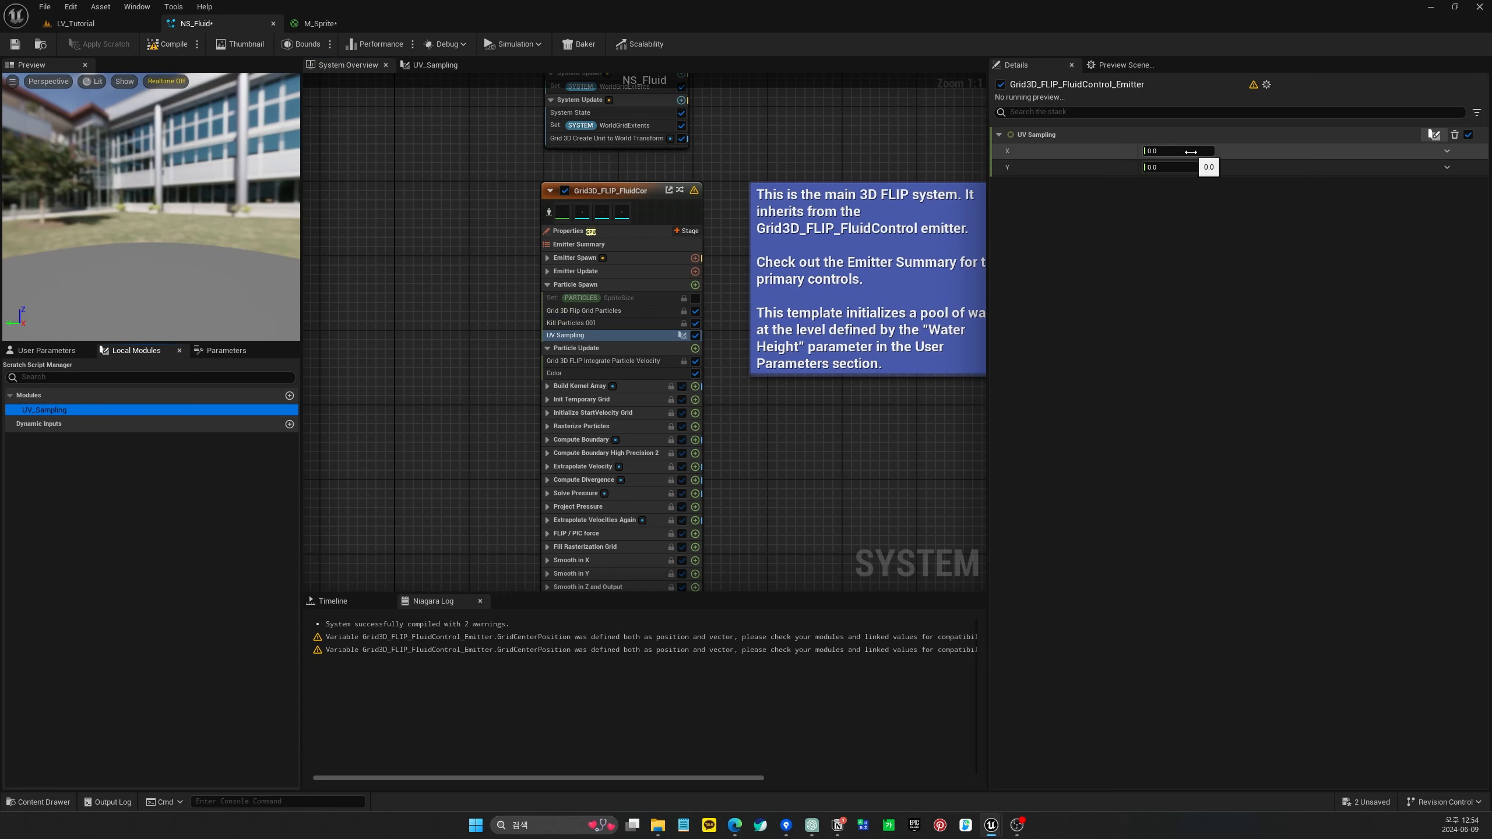
pyautogui.click(1176, 151)
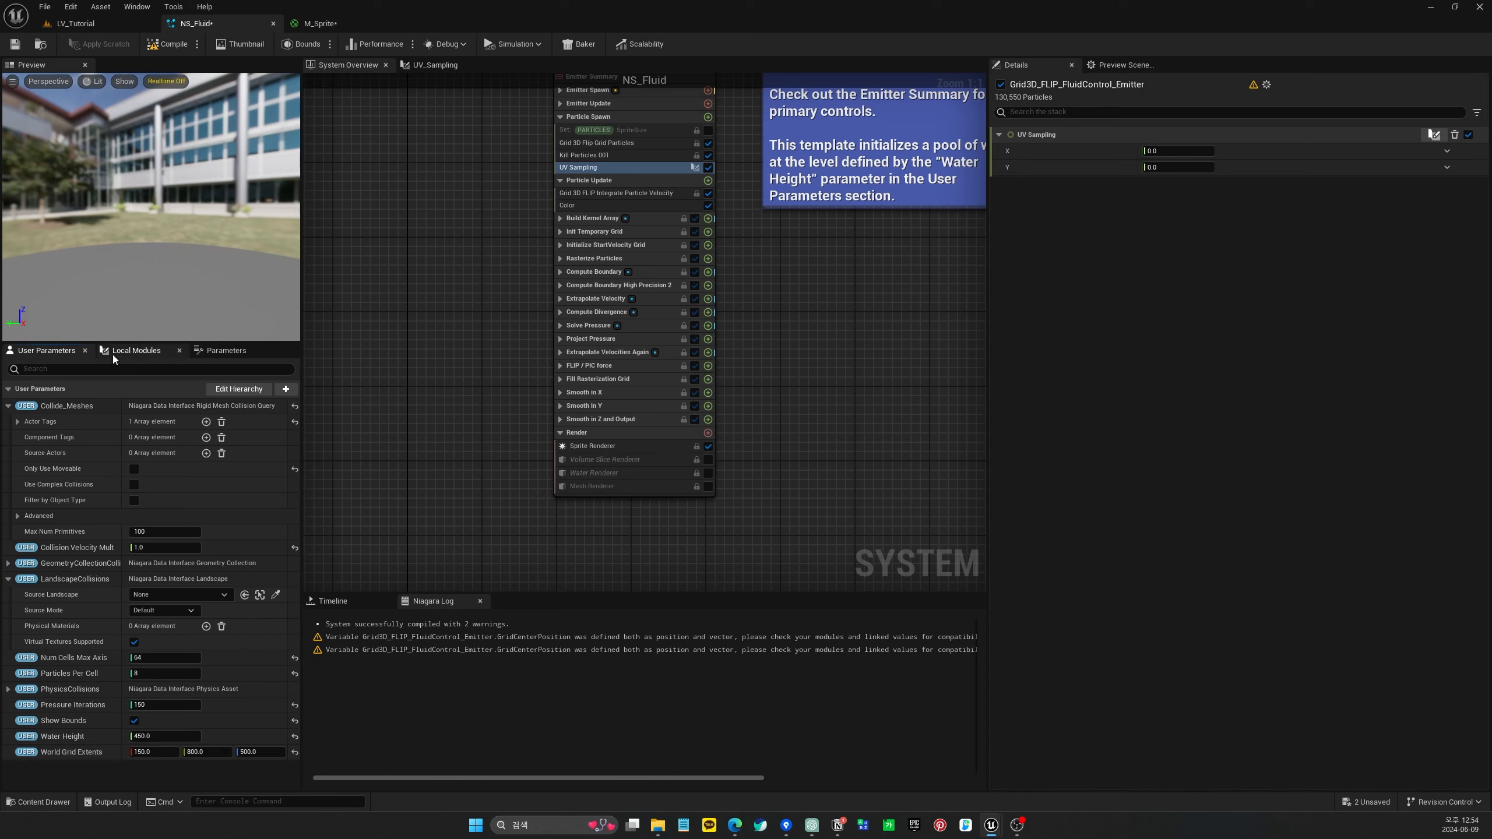
# Set UV_Sampling's X to 800.0 and Y to 450.0 in Details
pyautogui.click(1179, 150)
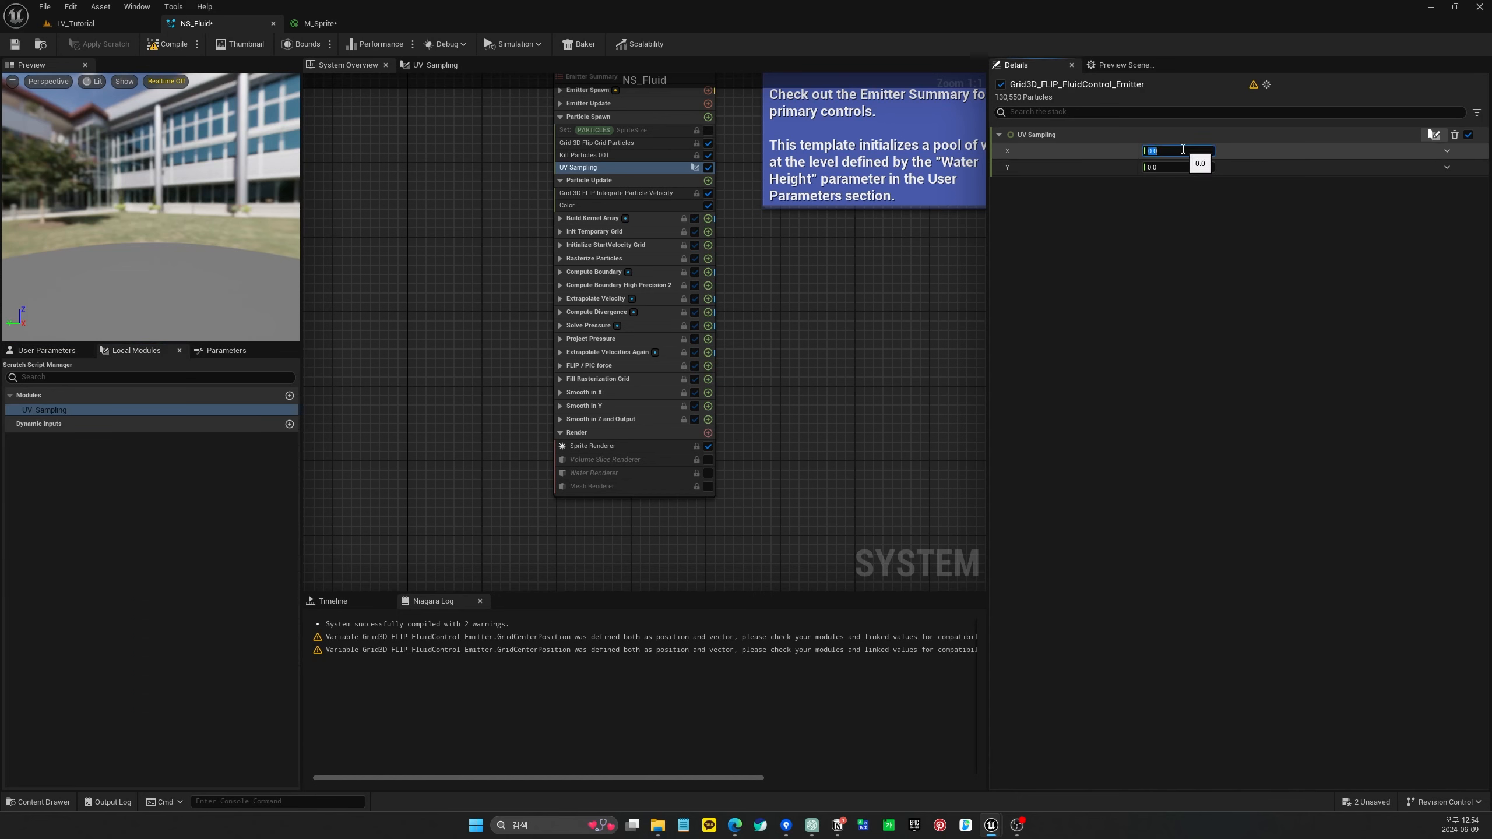
pyautogui.write('800.0')
pyautogui.click(1166, 166)
pyautogui.write('450')
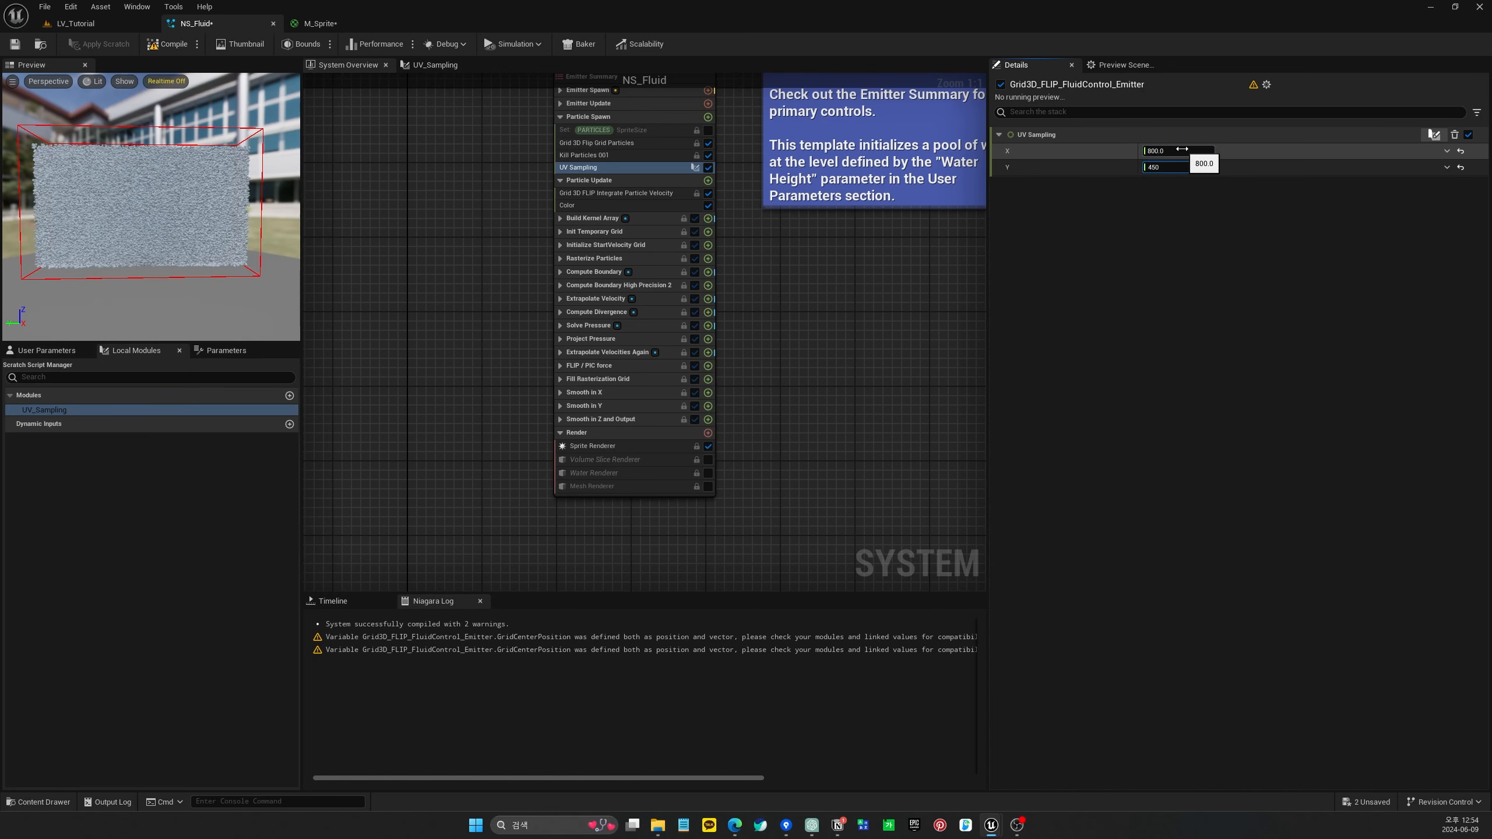
pyautogui.click(1474, 112)
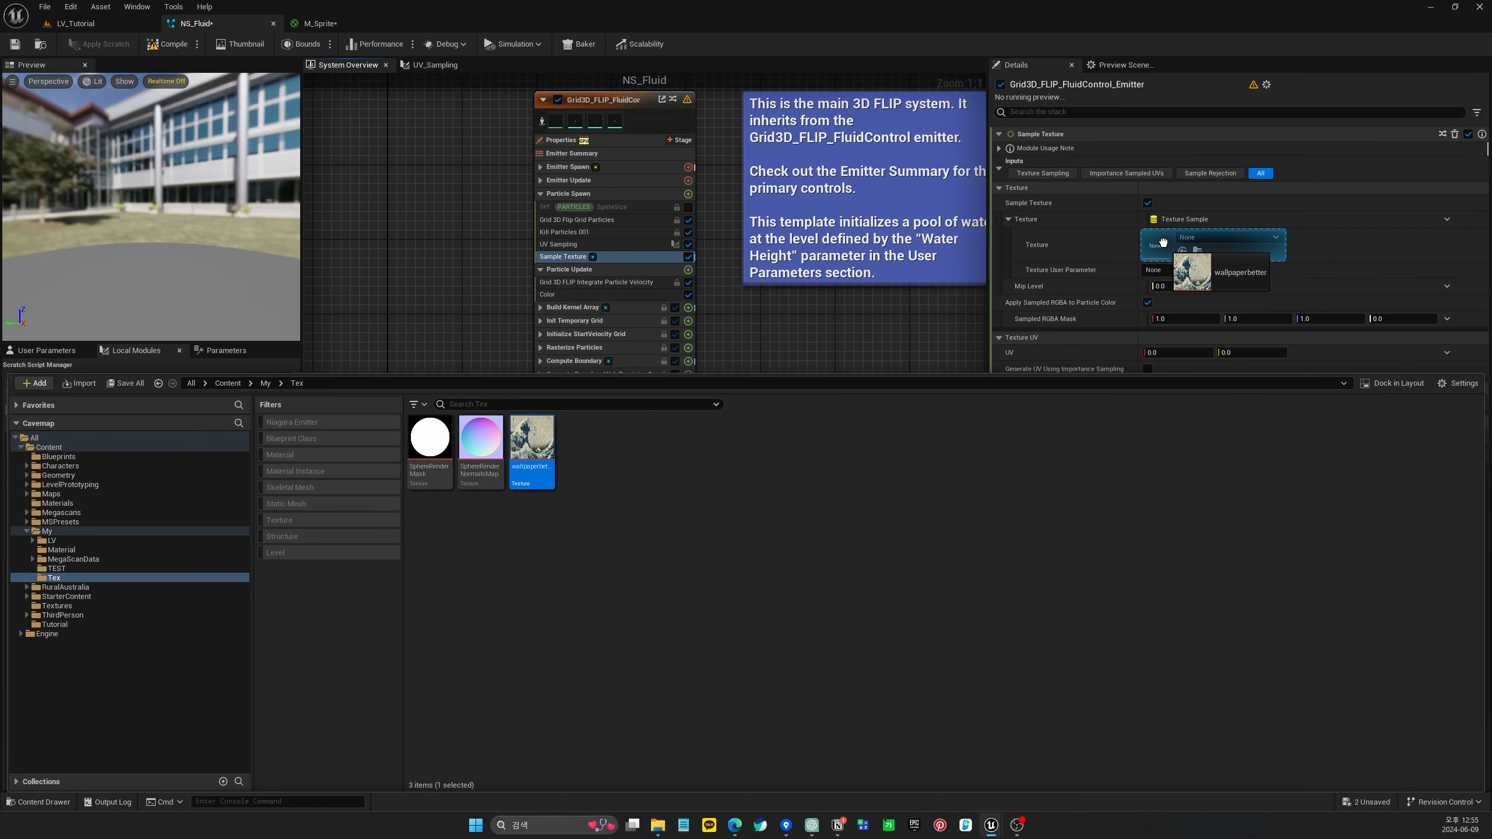
# Sample the wallpaperbetter texture with UV linked to the Particles SamplingUV attribute
pyautogui.click(1241, 273)
pyautogui.write('sam')
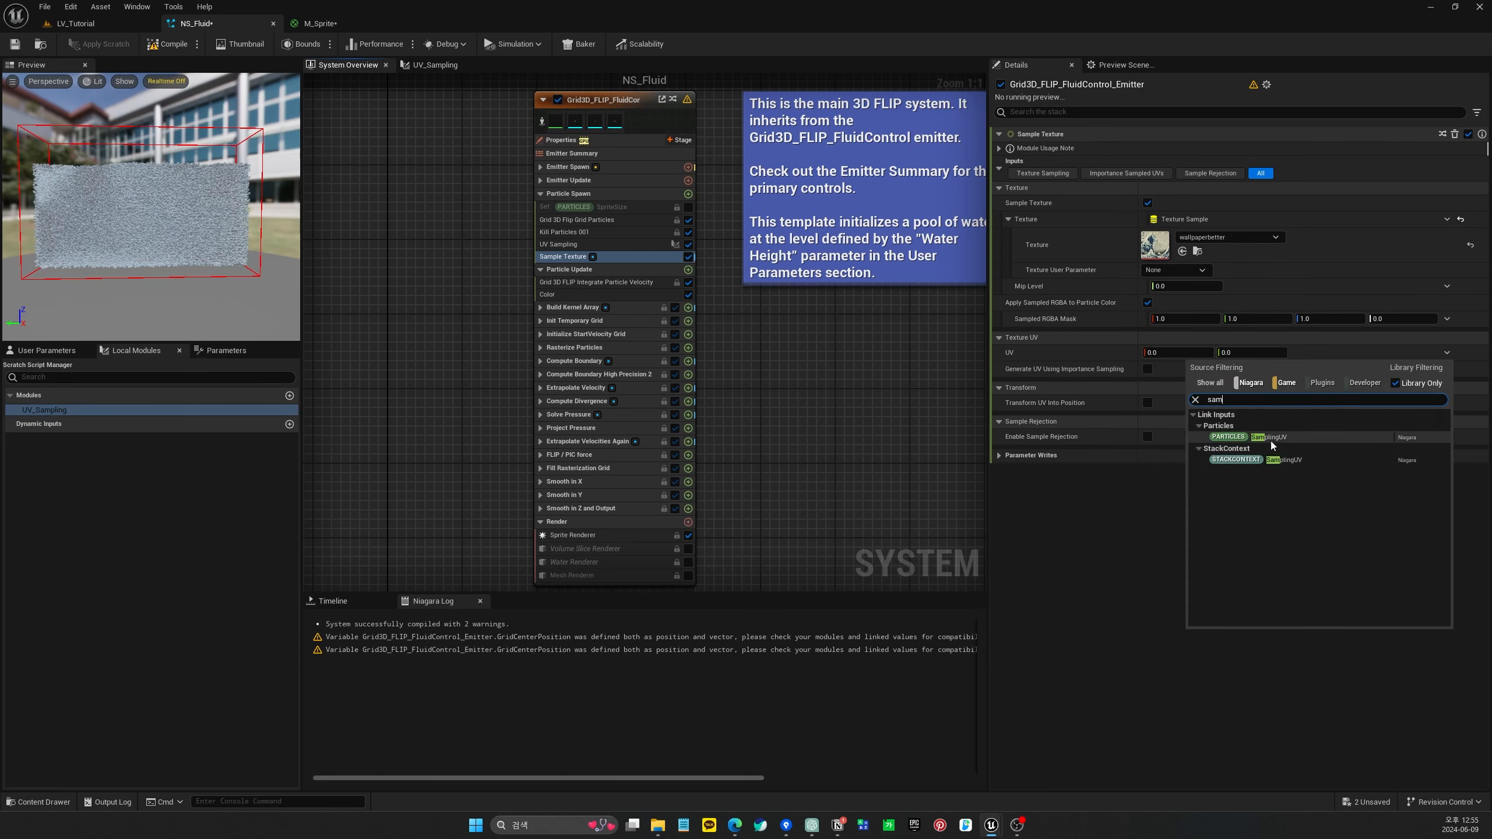
pyautogui.click(1242, 437)
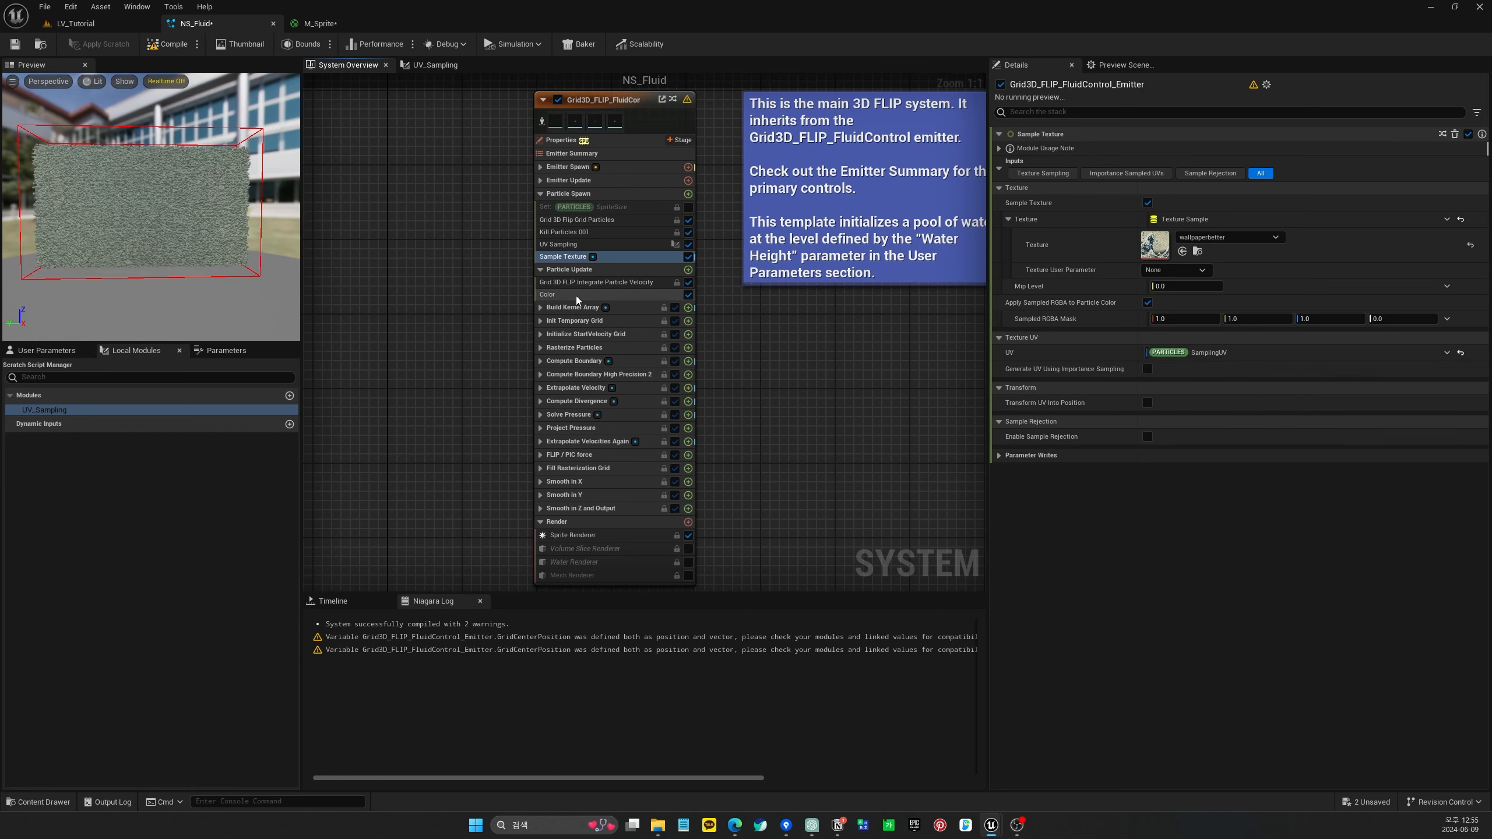
# Reorder Color after Sample Texture and drive it from Particles SampledColor, then enlarge the preview
pyautogui.click(548, 294)
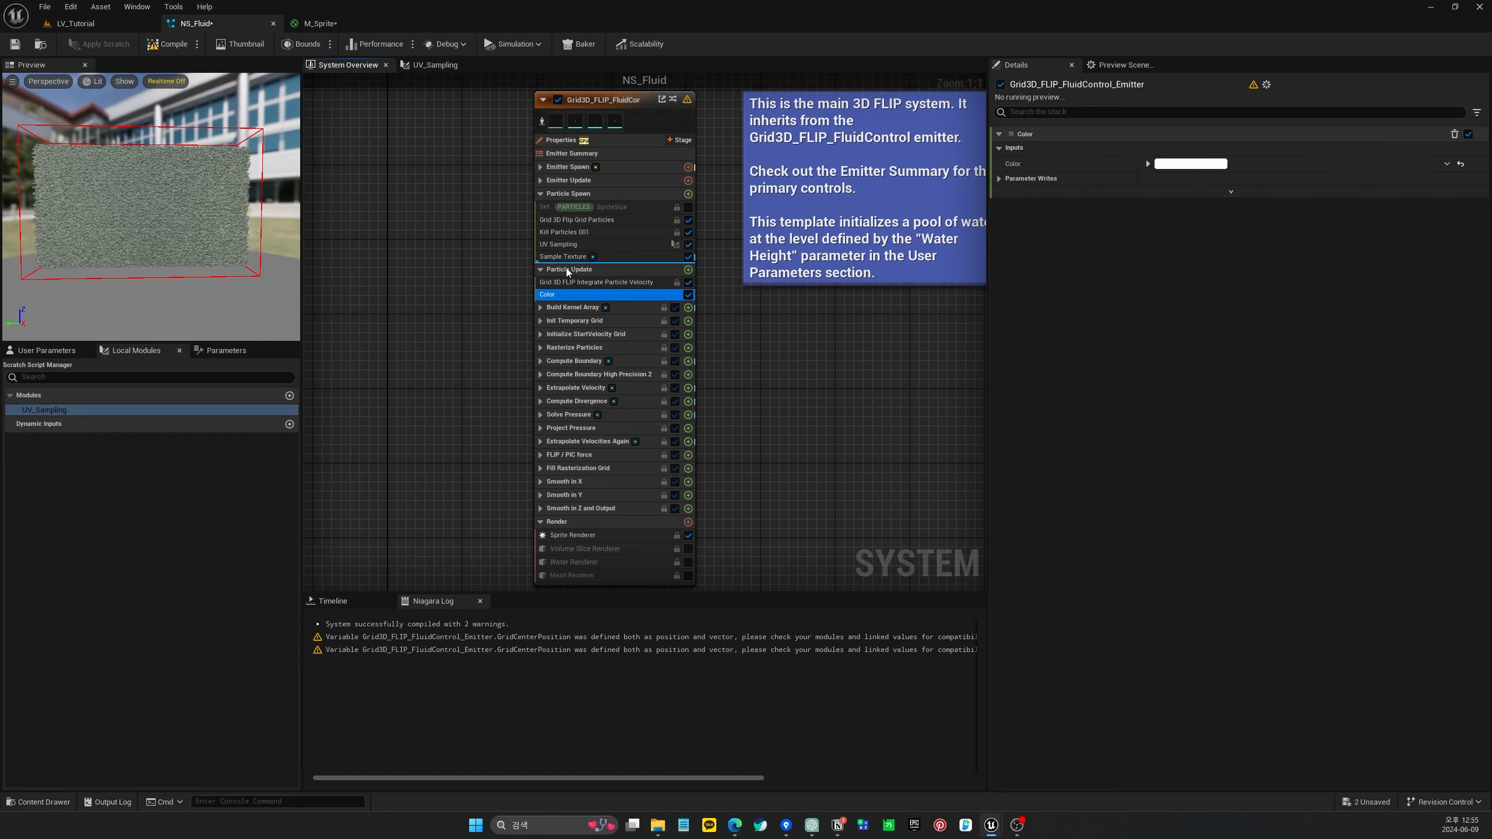
pyautogui.click(171, 44)
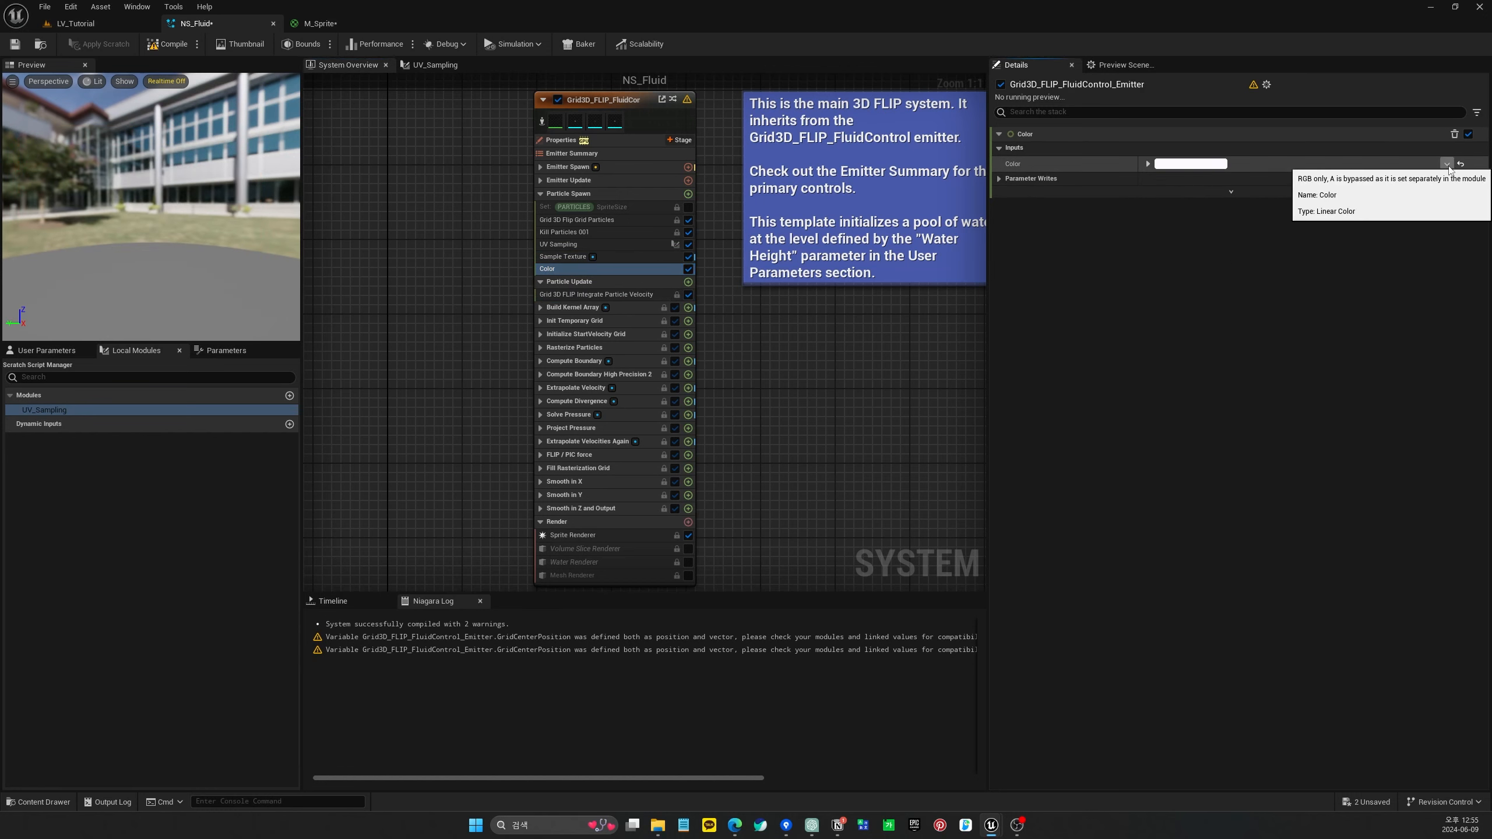
pyautogui.click(1445, 163)
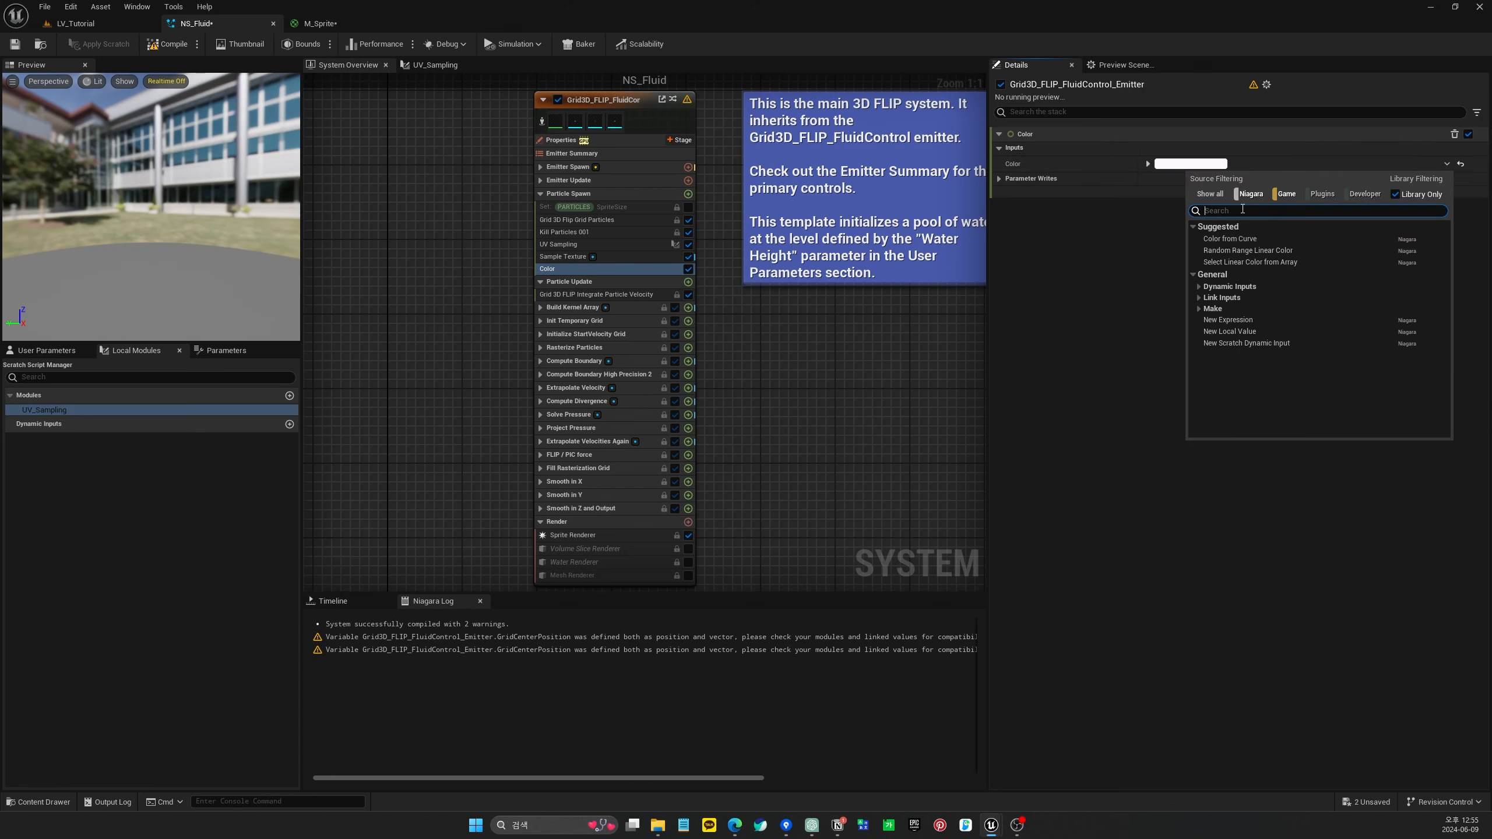
pyautogui.write('sam')
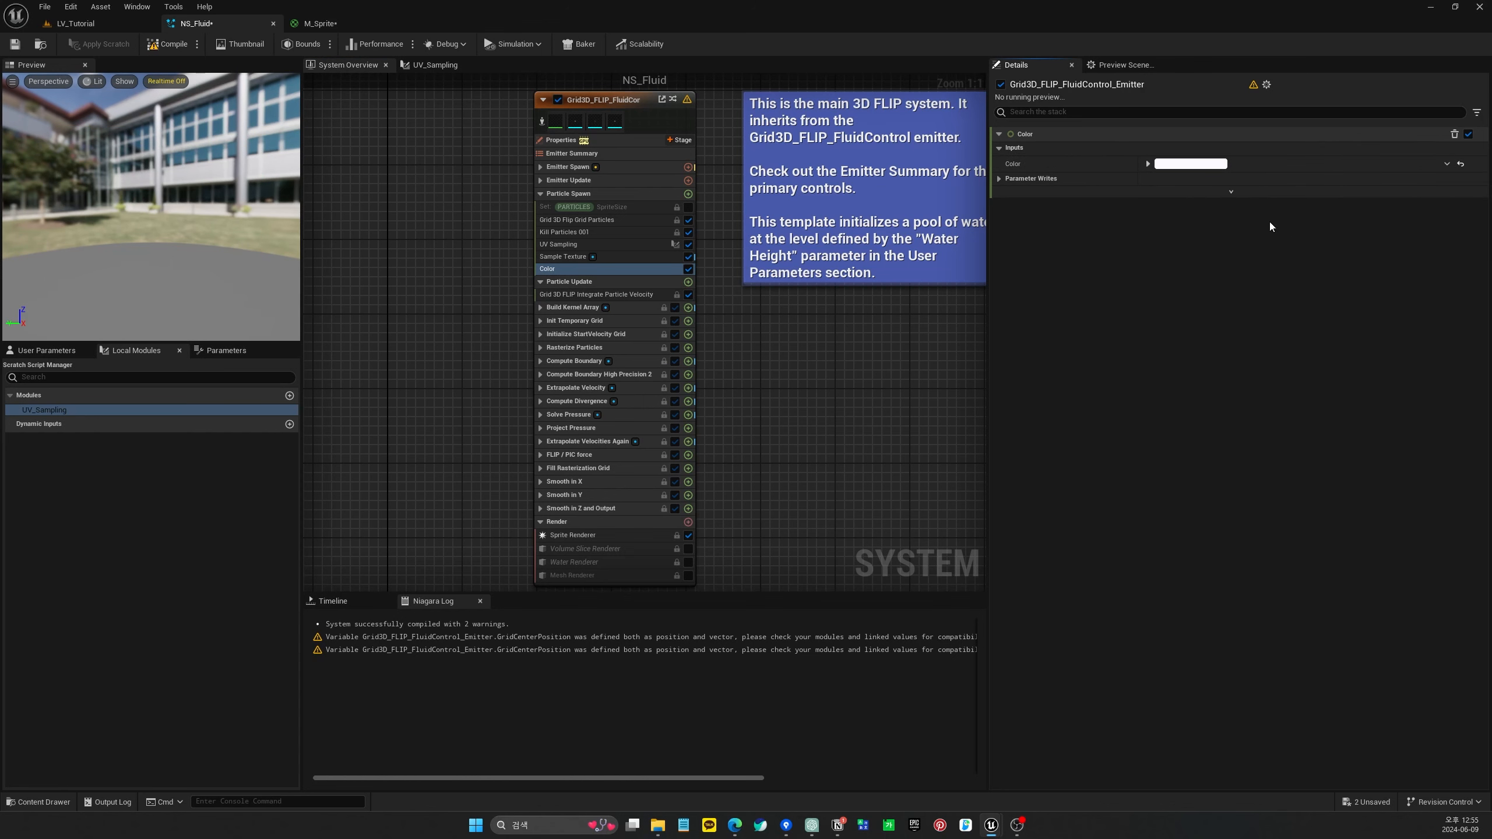
pyautogui.click(171, 44)
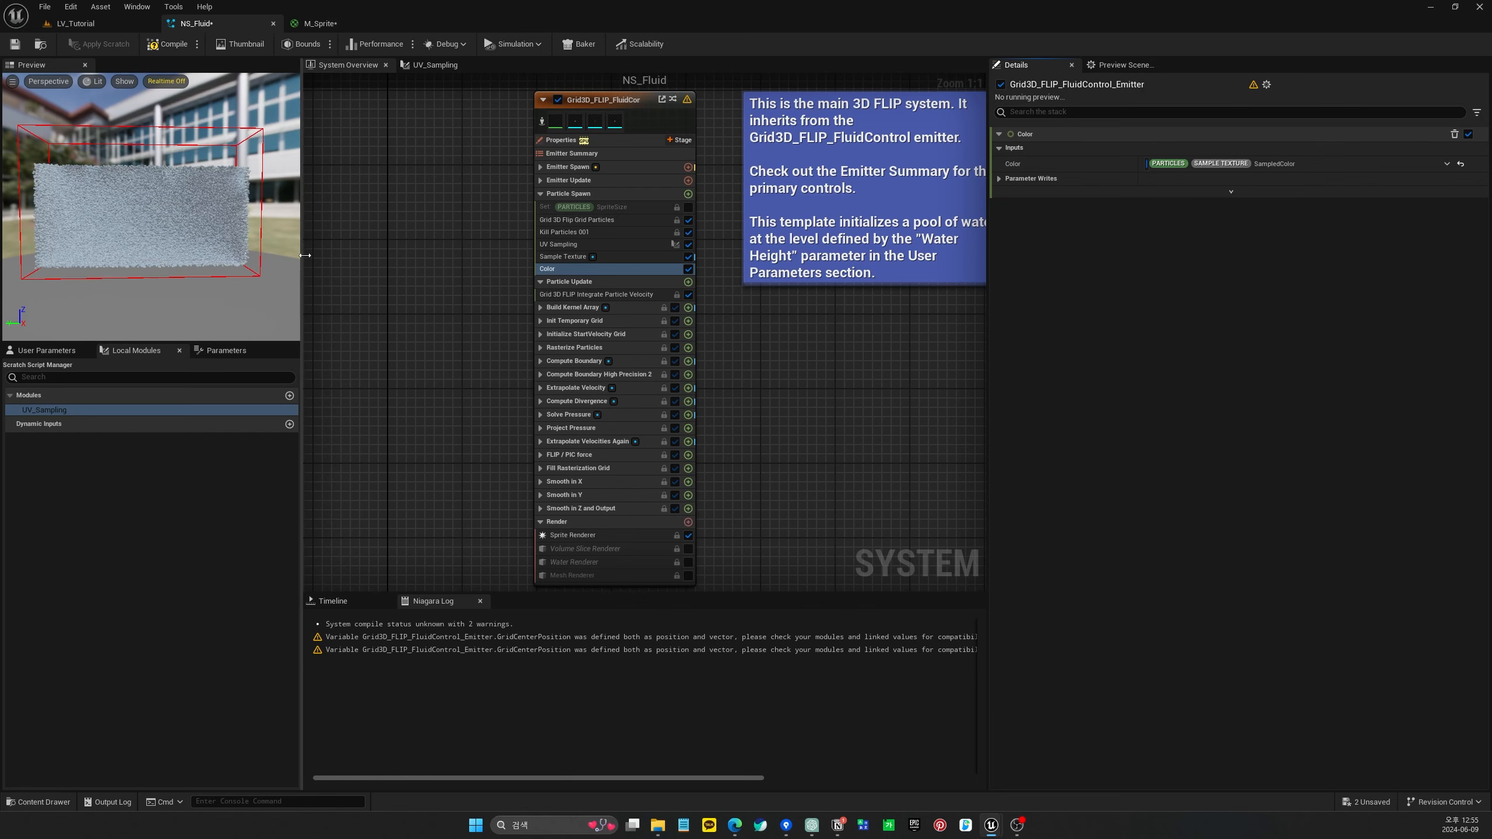
pyautogui.click(171, 44)
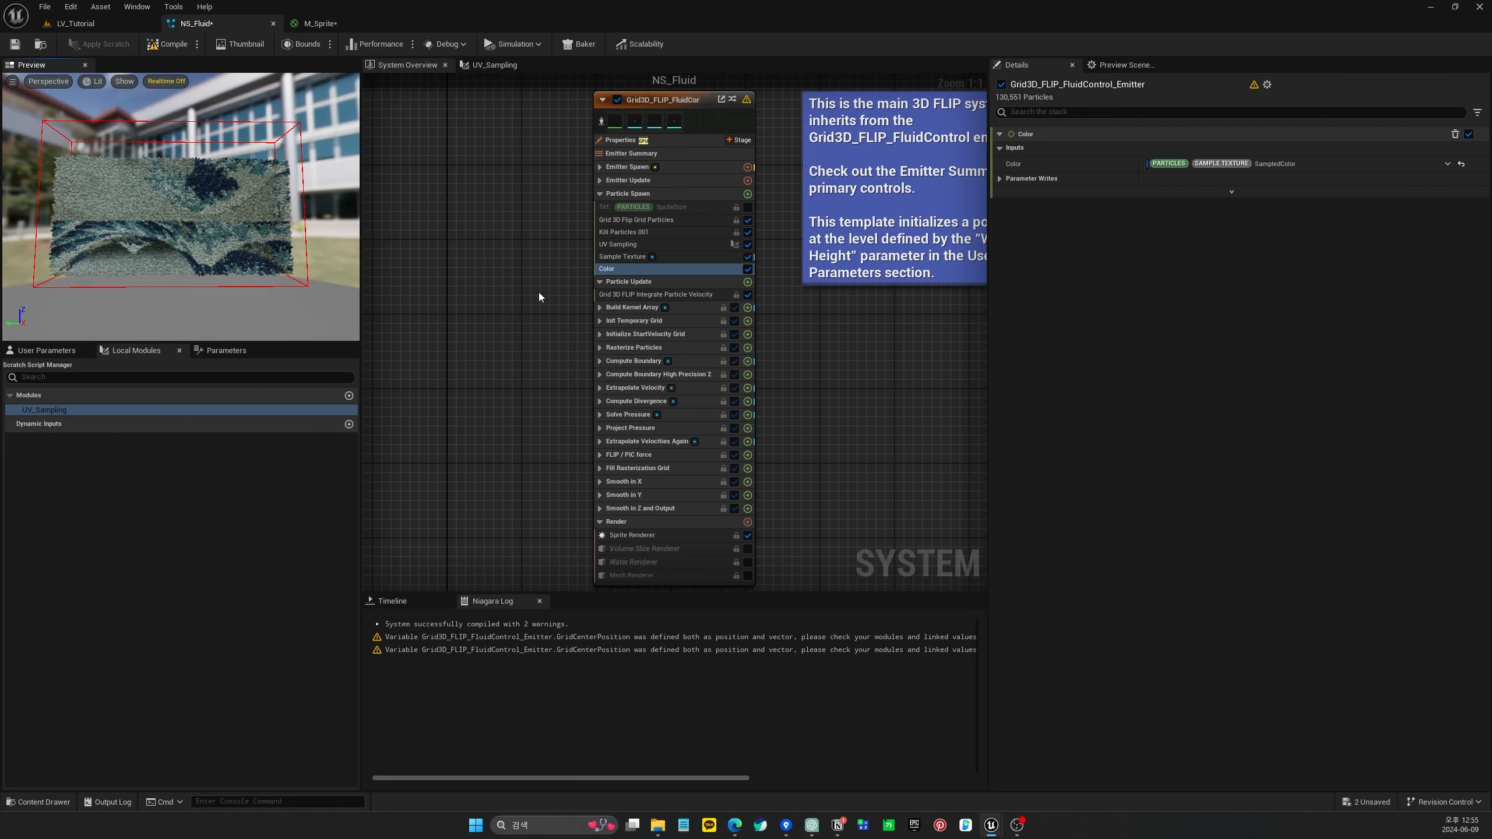
pyautogui.moveTo(702, 244)
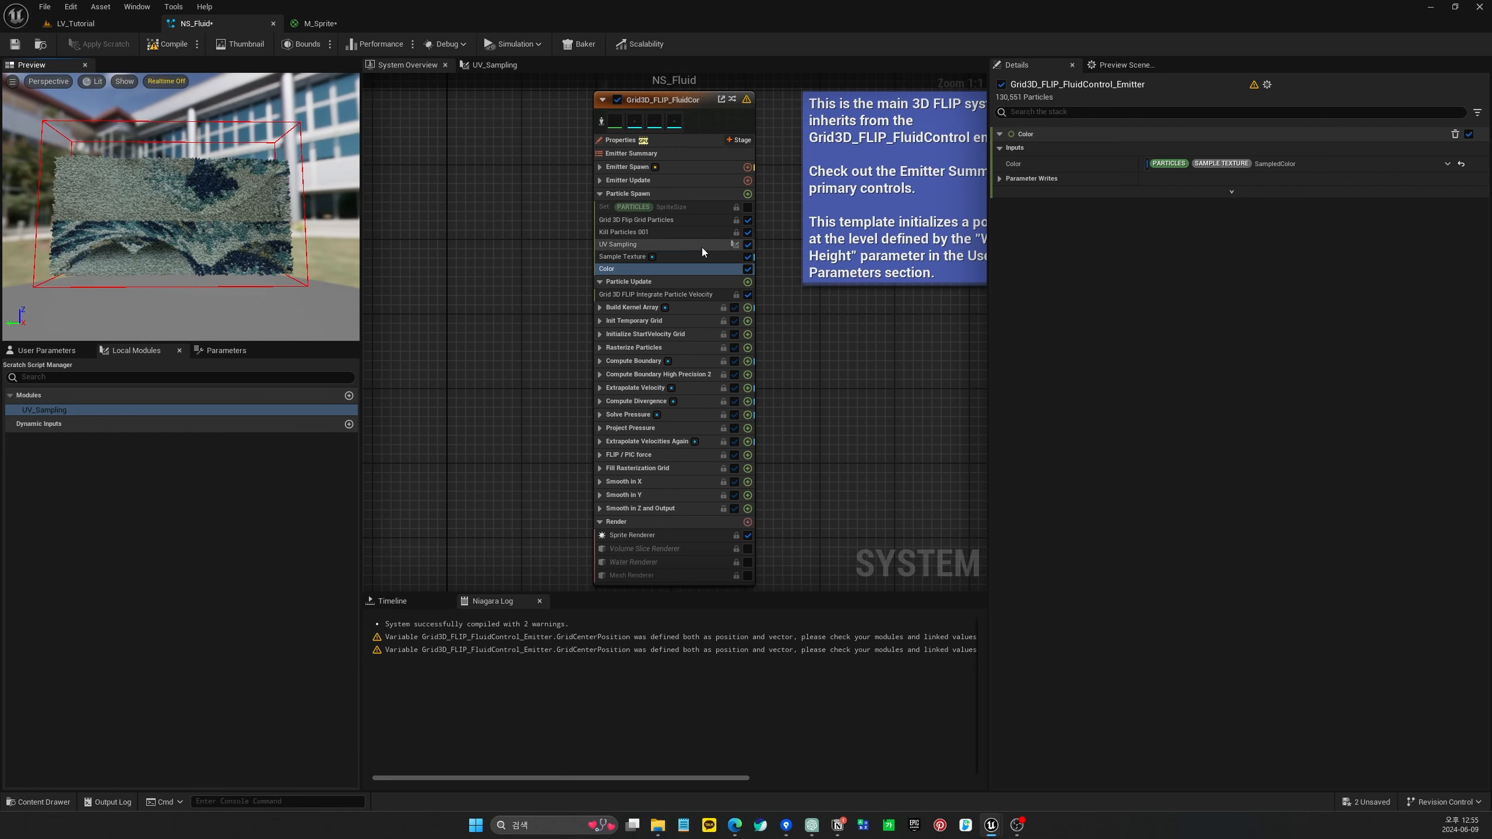
# In the UV_Sampling scratch graph, convert the divide node pin's numeric type to float
pyautogui.click(619, 244)
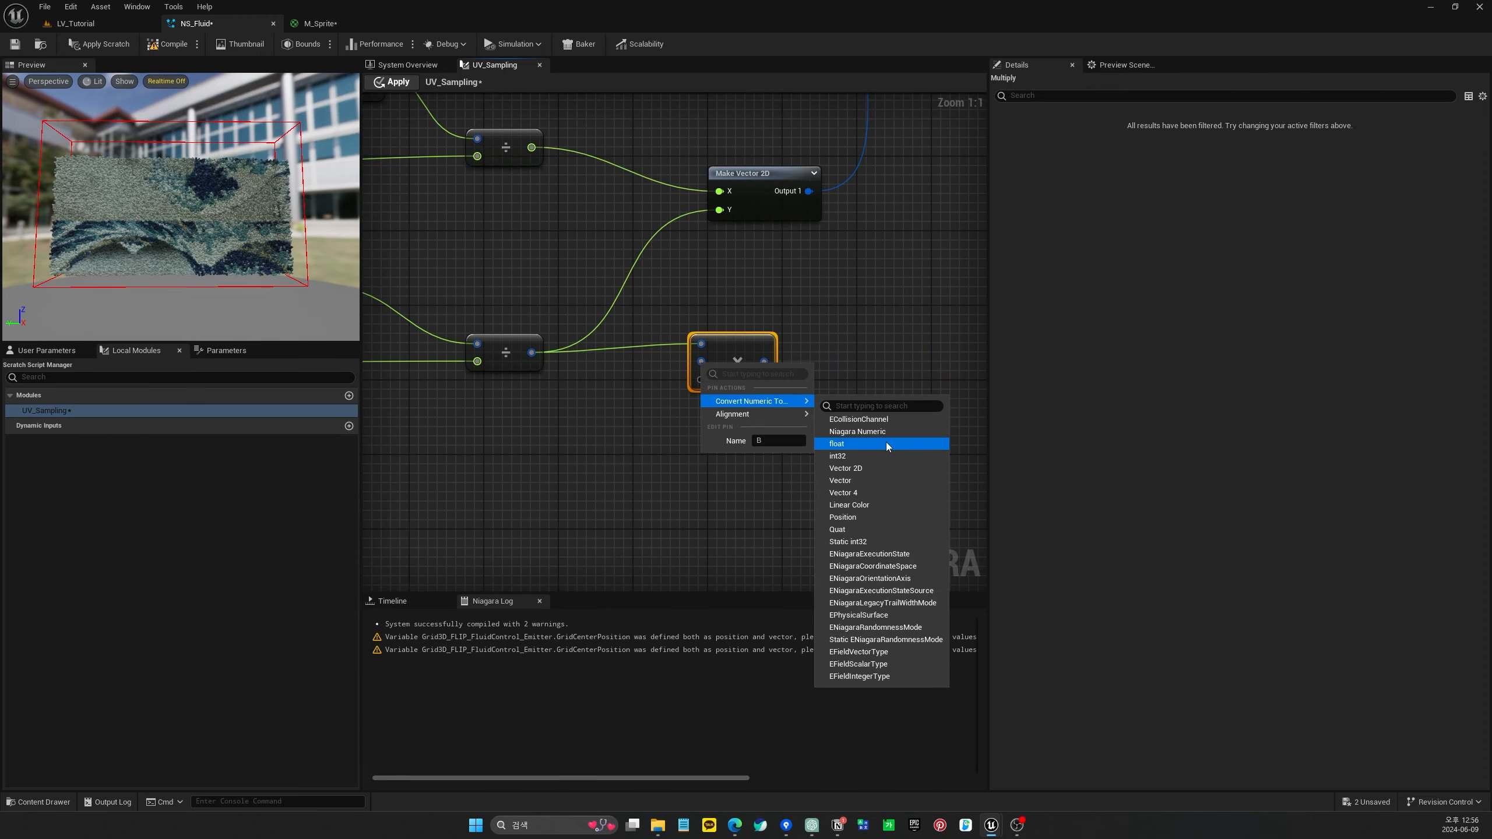
pyautogui.click(837, 443)
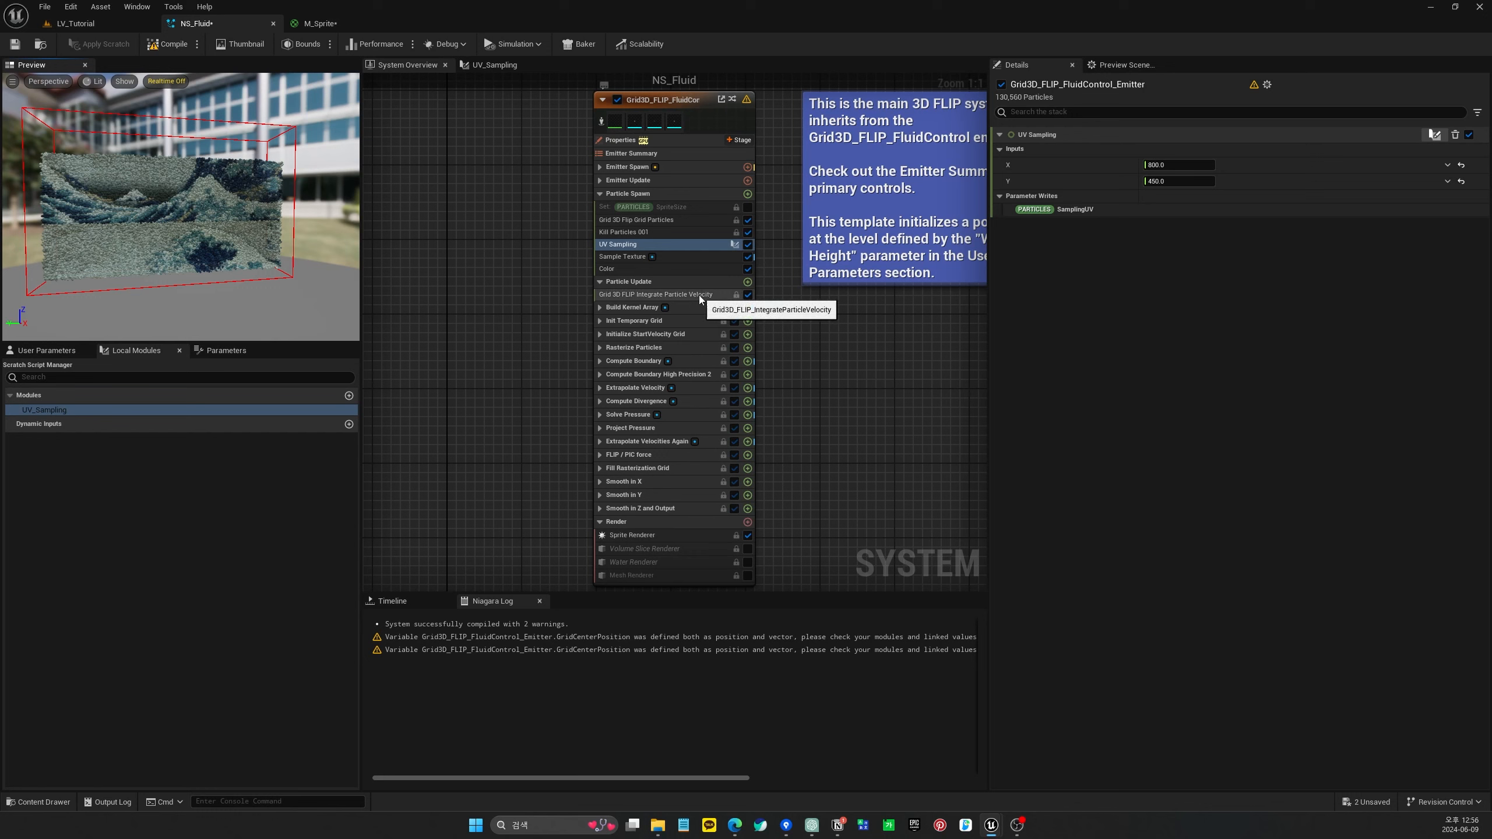
# Set Sample Texture UV to Add Vector 2 with A = Particles SamplingUV and B = 0.0, 0.5
pyautogui.click(622, 256)
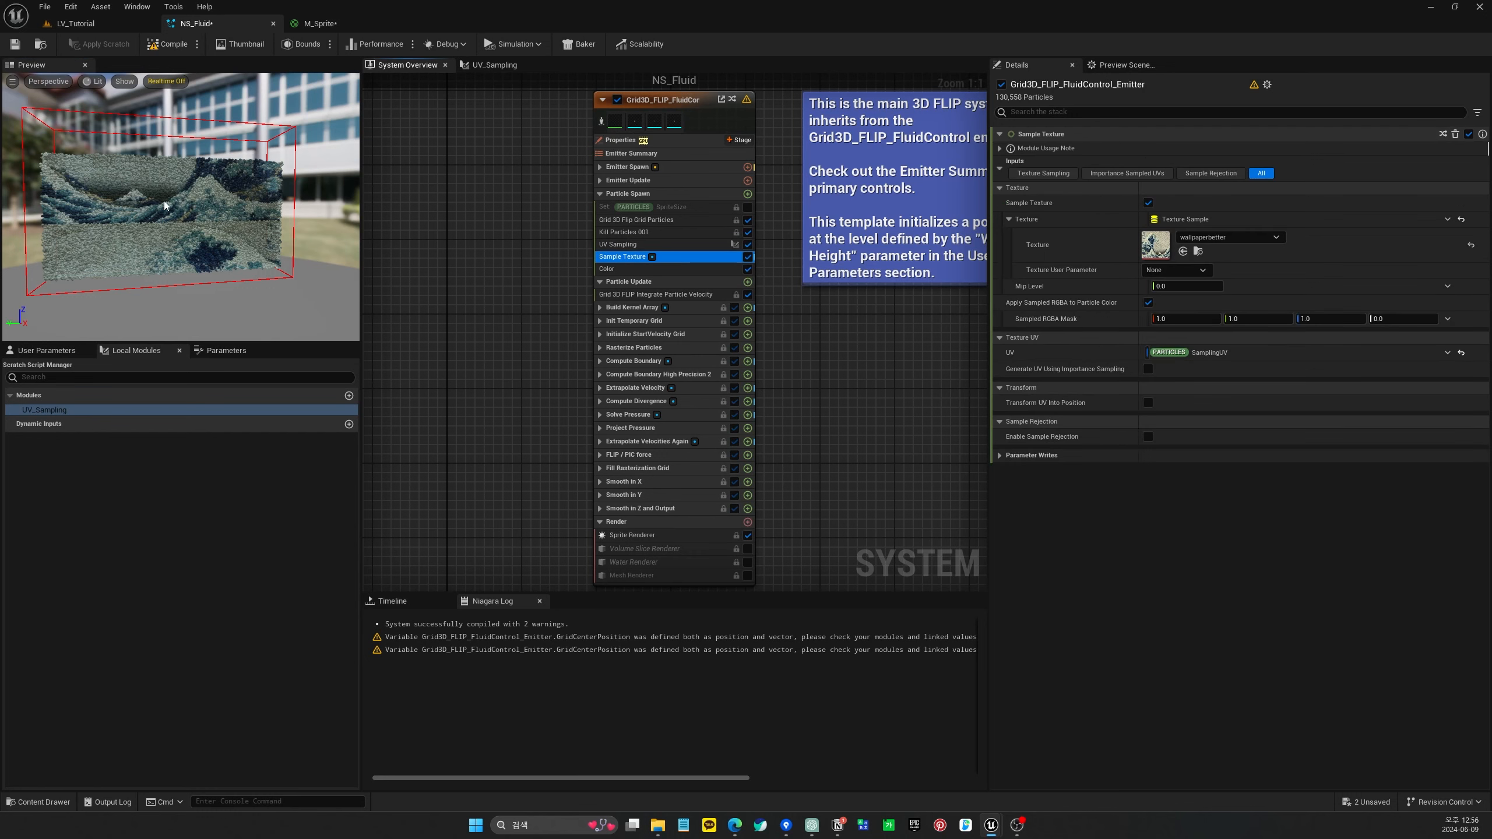
pyautogui.moveTo(188, 217)
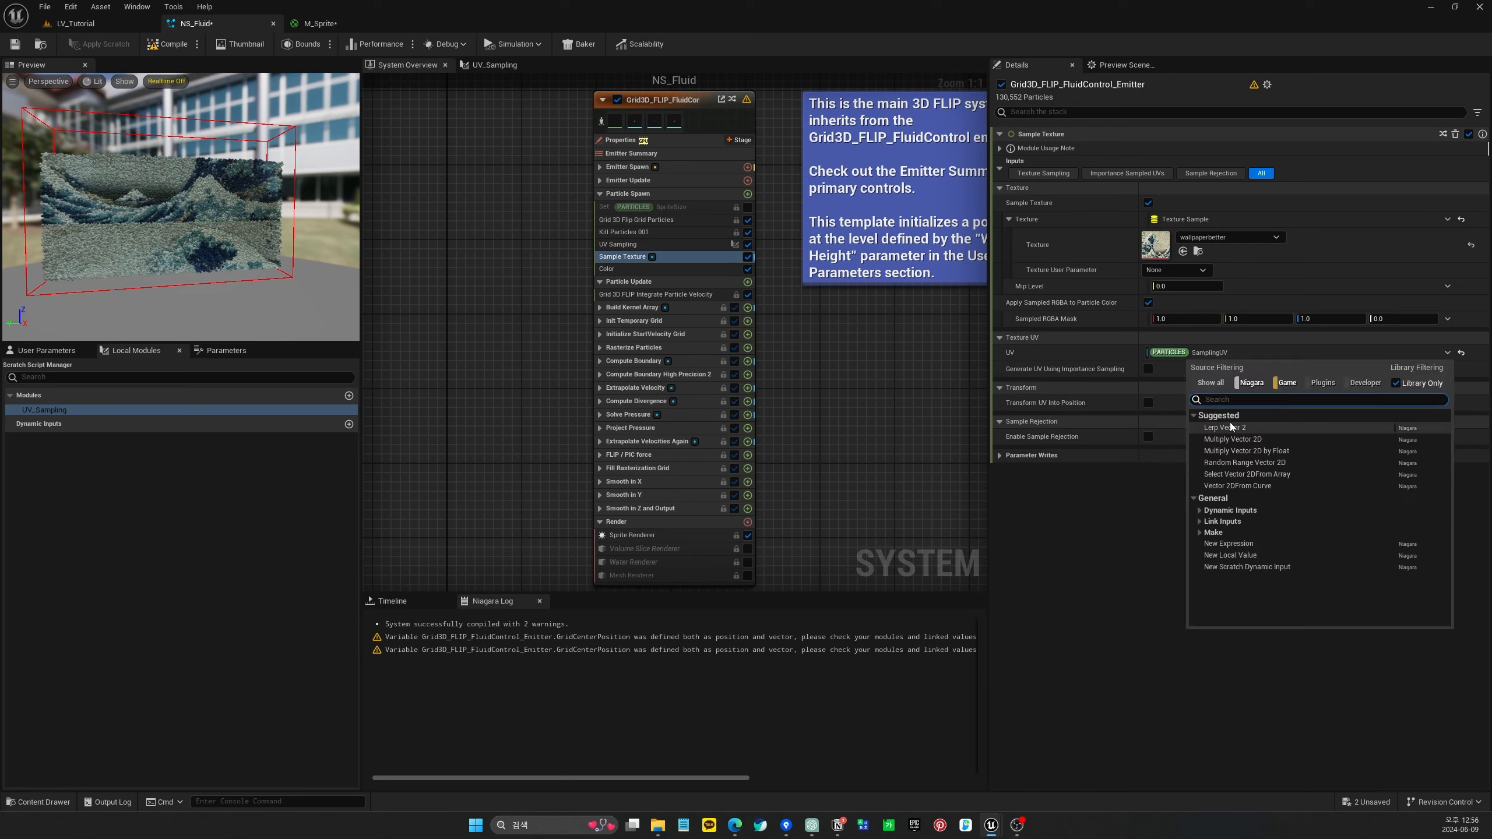
pyautogui.moveTo(1447, 353)
pyautogui.write('add')
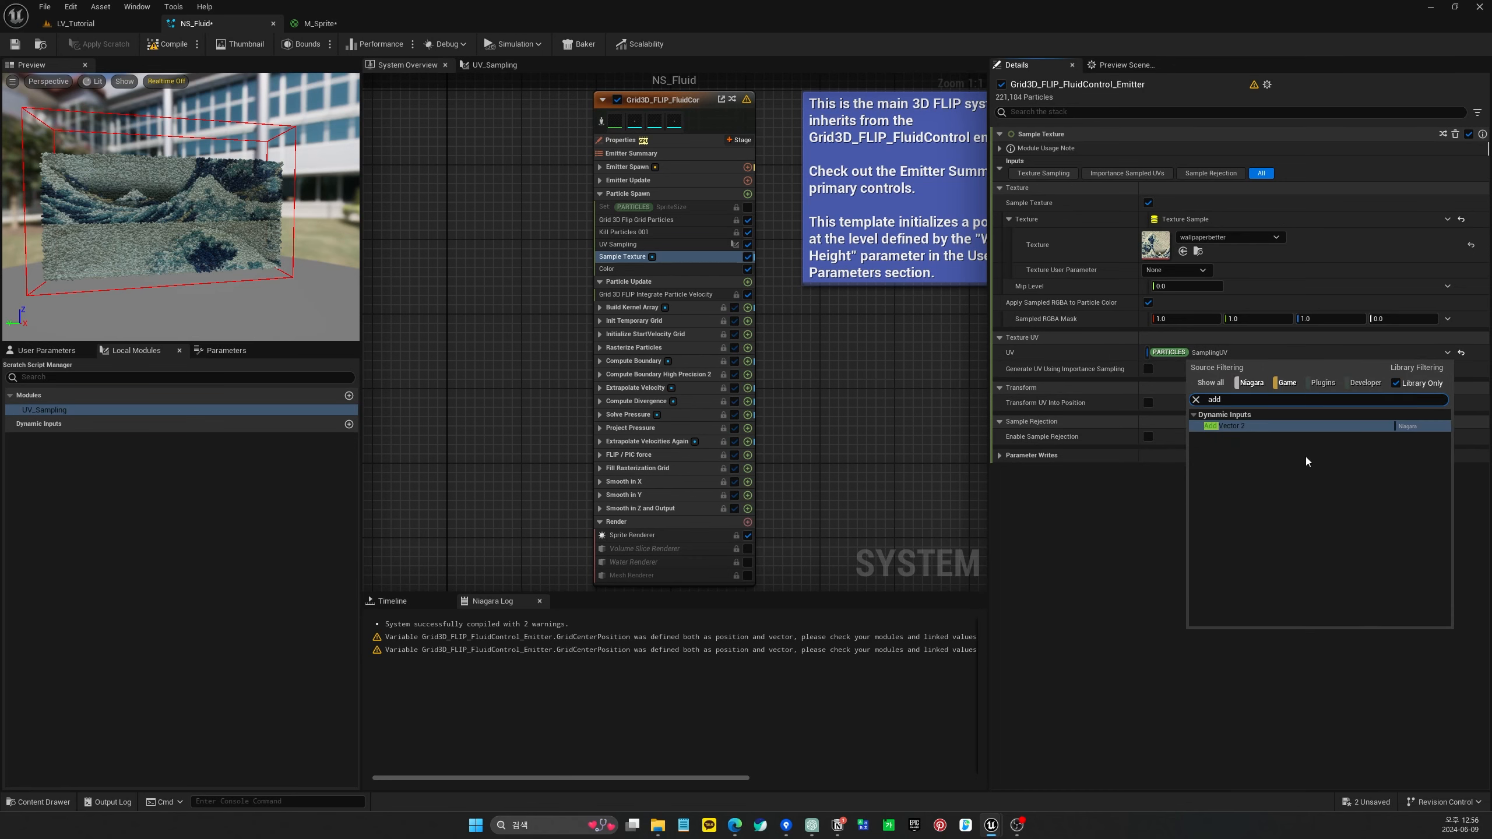
pyautogui.click(1232, 426)
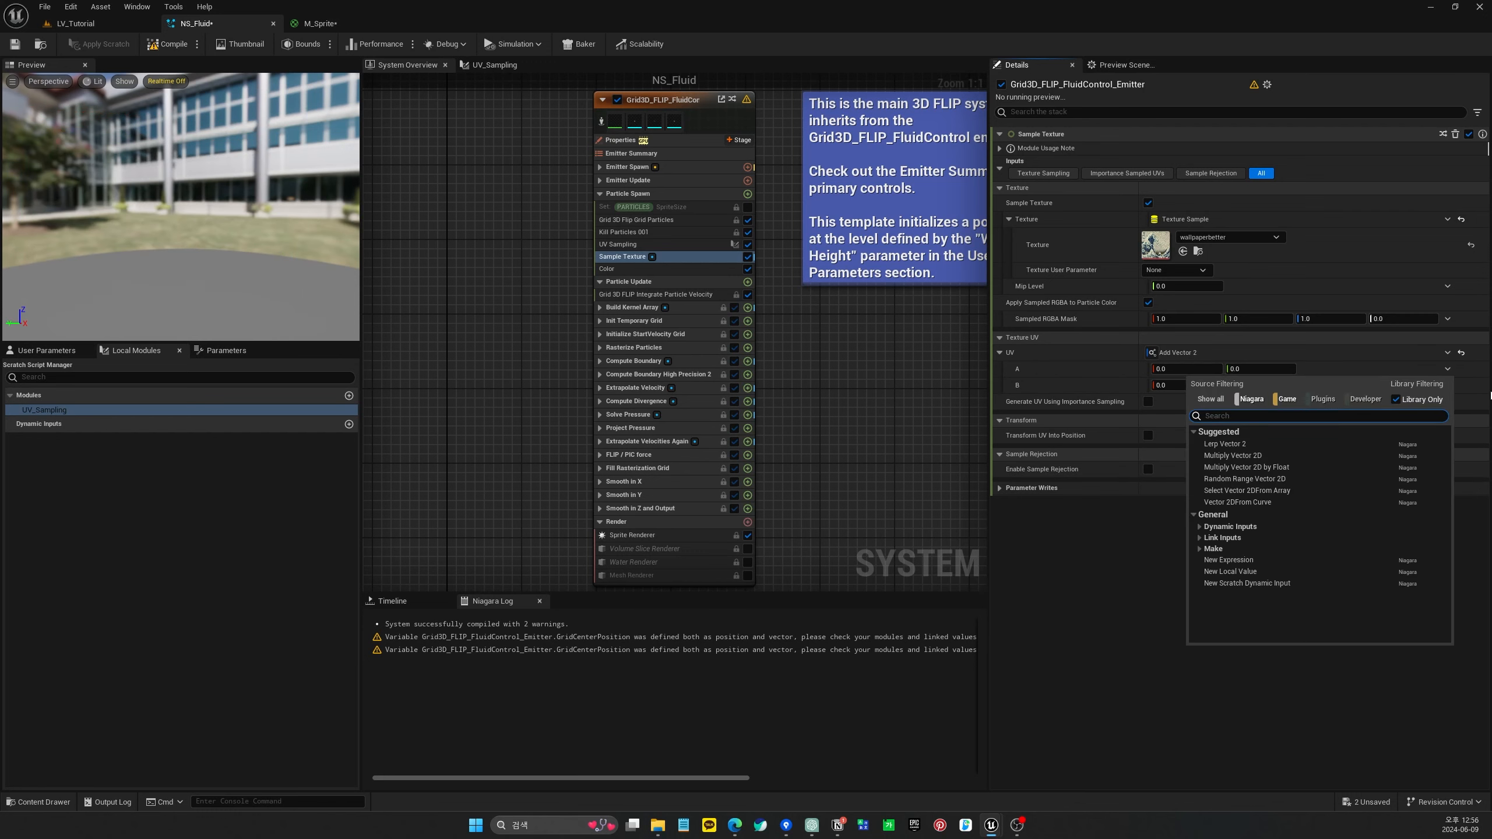
pyautogui.write('sa')
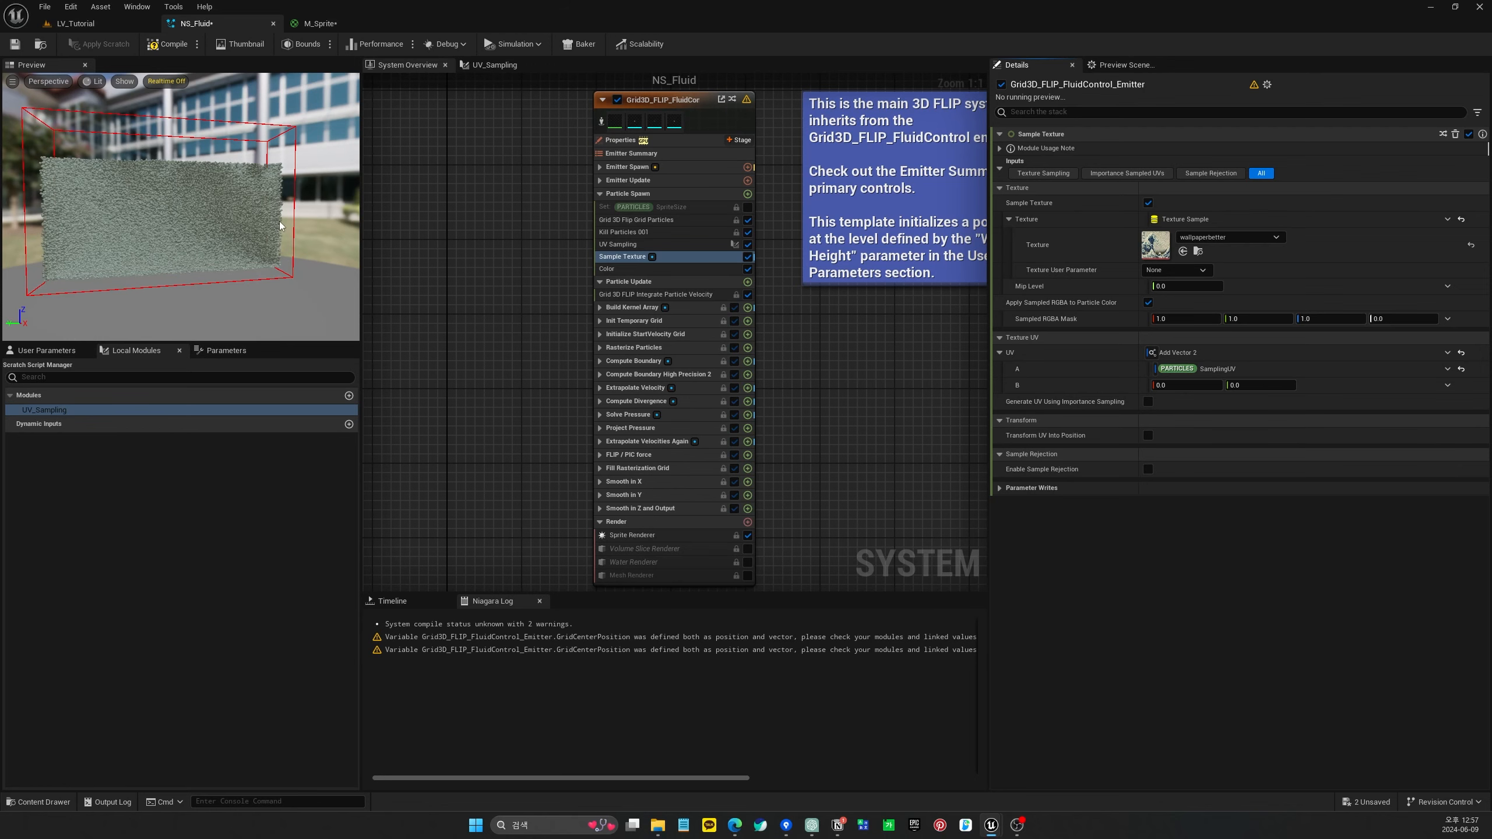
pyautogui.click(1016, 385)
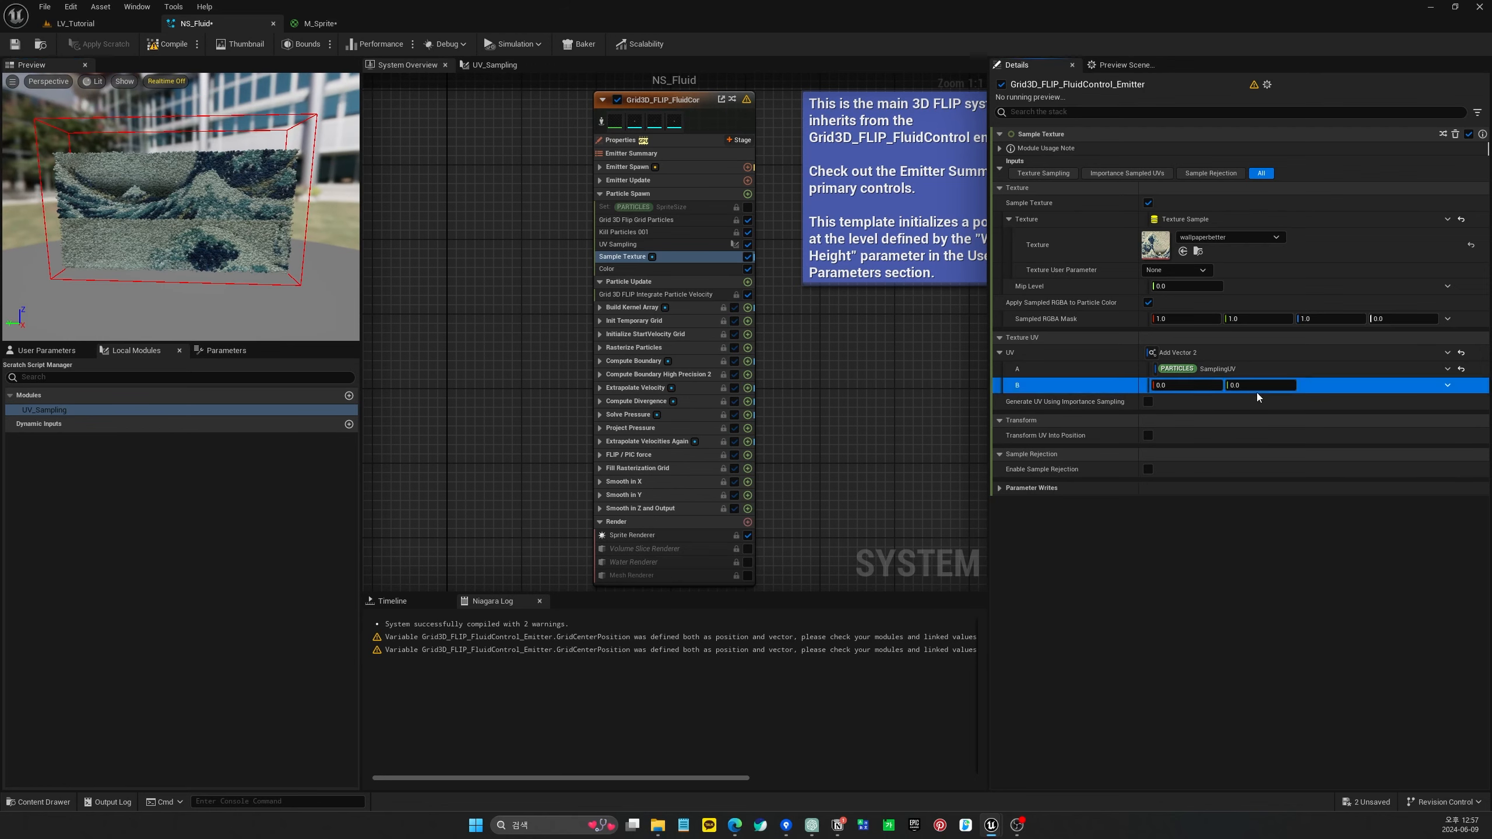
pyautogui.click(1262, 385)
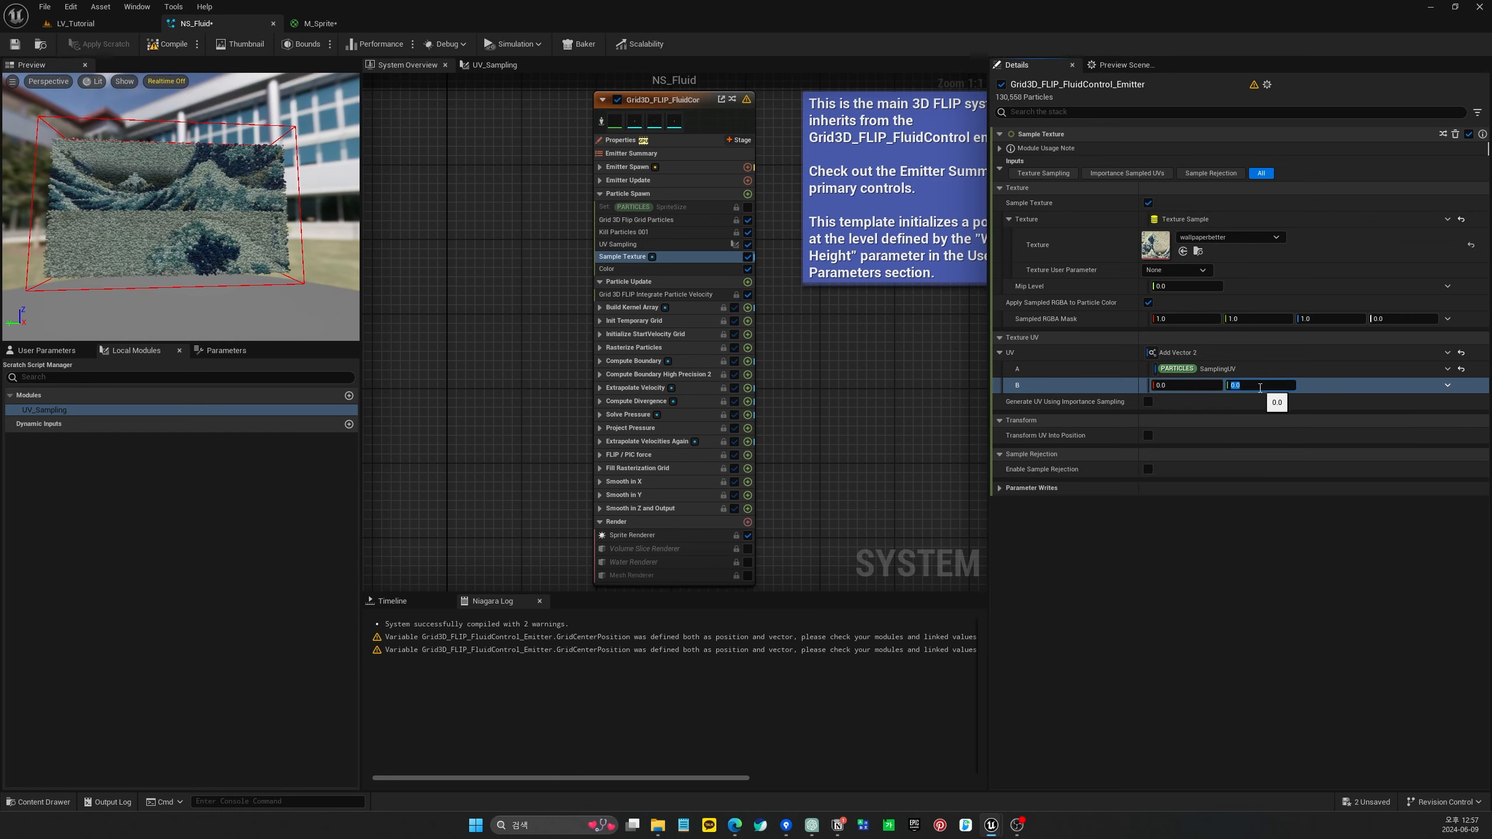
pyautogui.write('0.5')
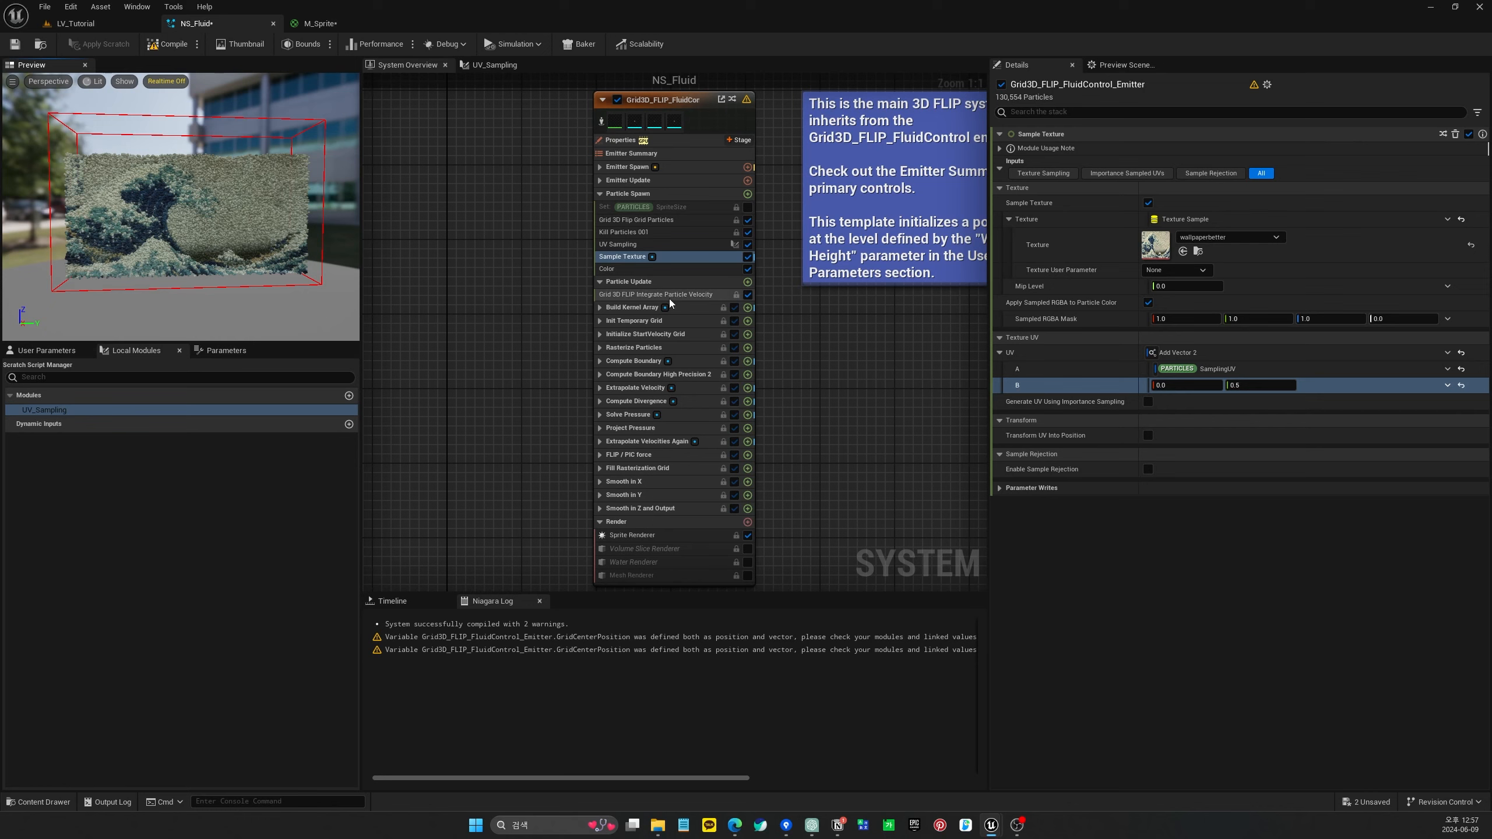
pyautogui.click(655, 294)
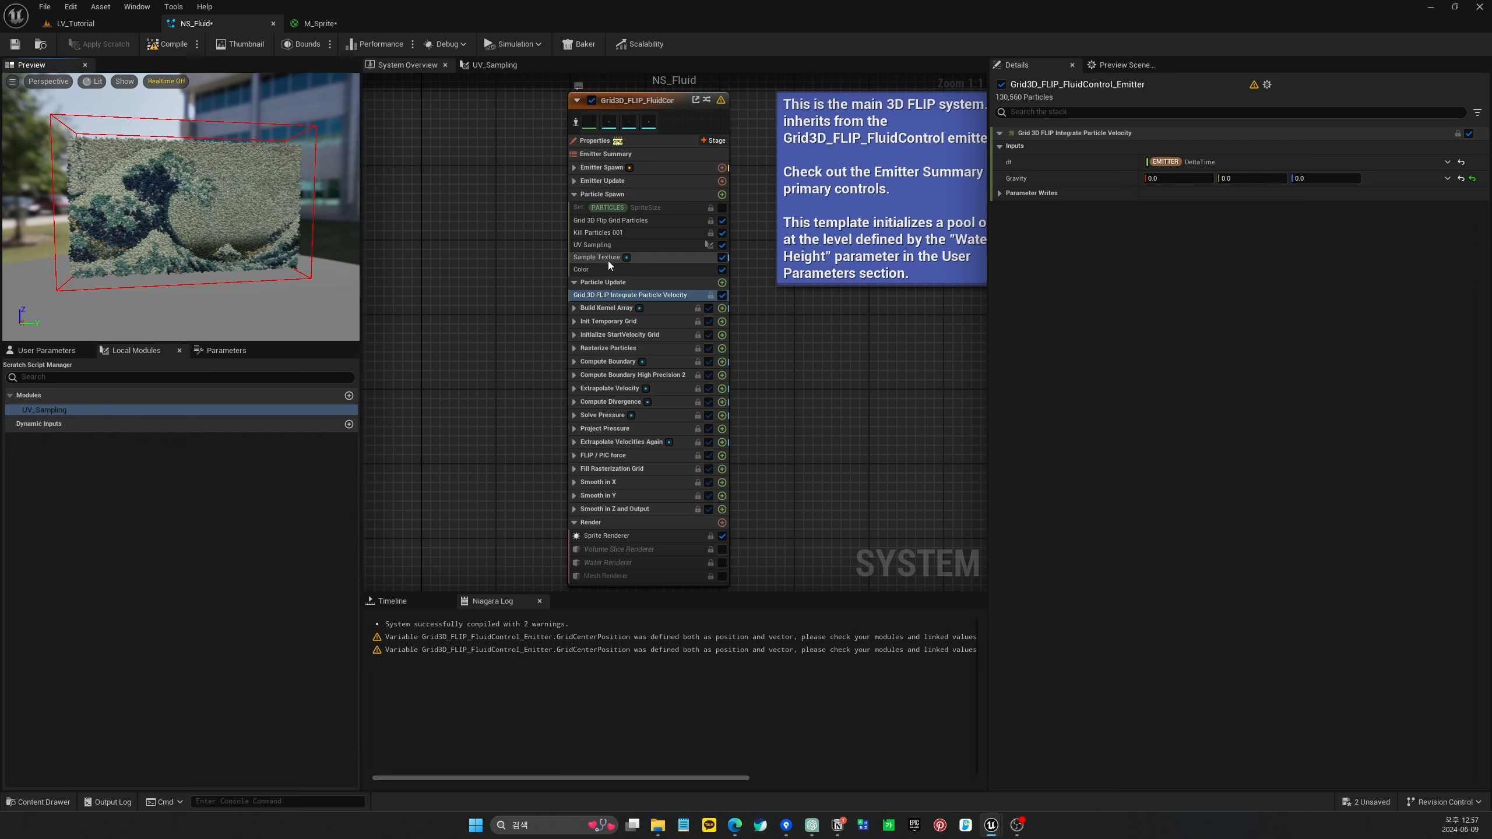
# Try X/Y sampling values (0, 90, 750, 430, 440) until the Great Wave fills the wall
pyautogui.click(597, 256)
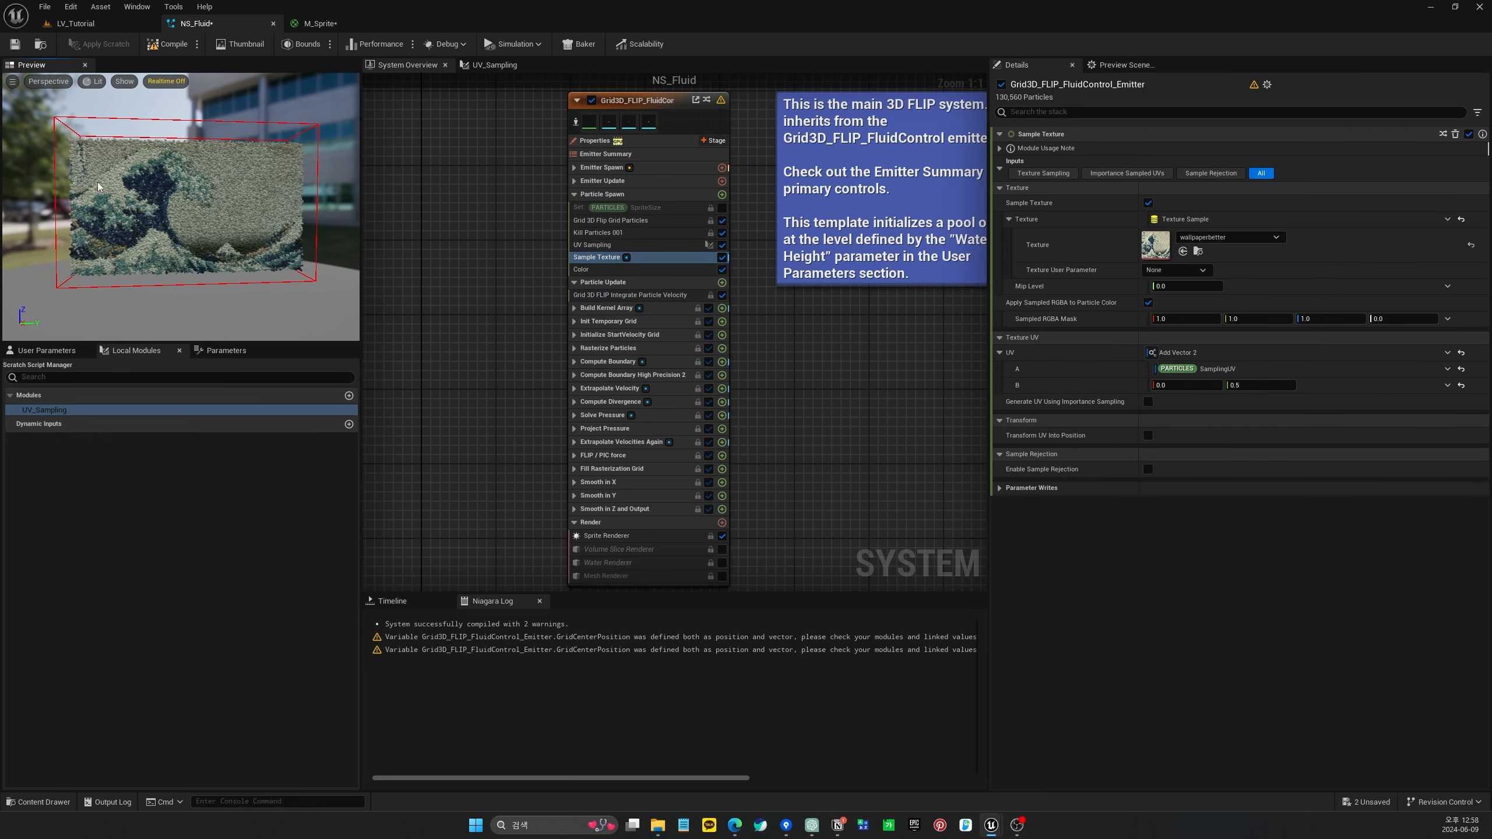
pyautogui.moveTo(344, 292)
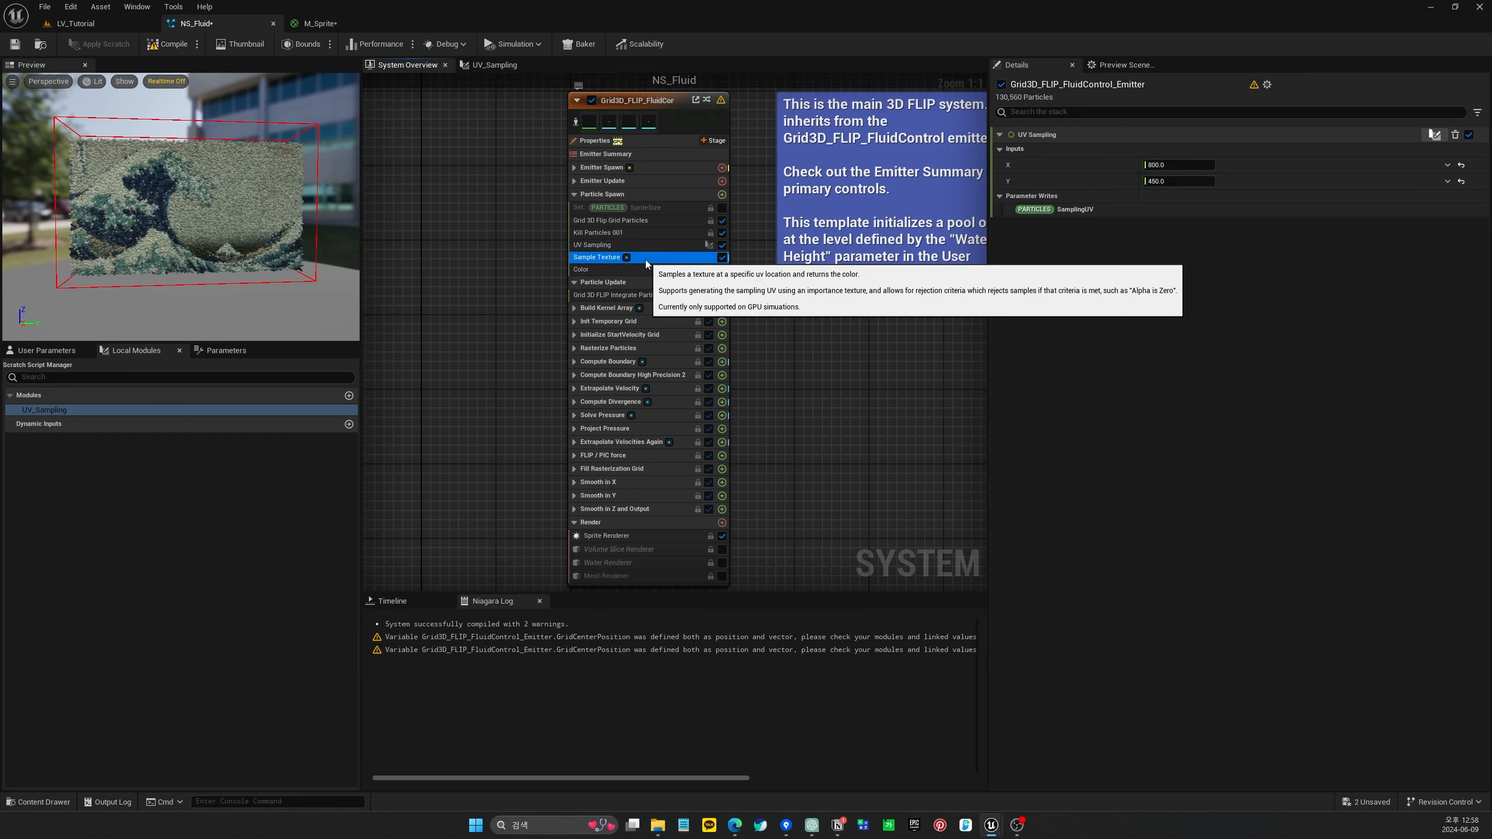
pyautogui.click(1179, 164)
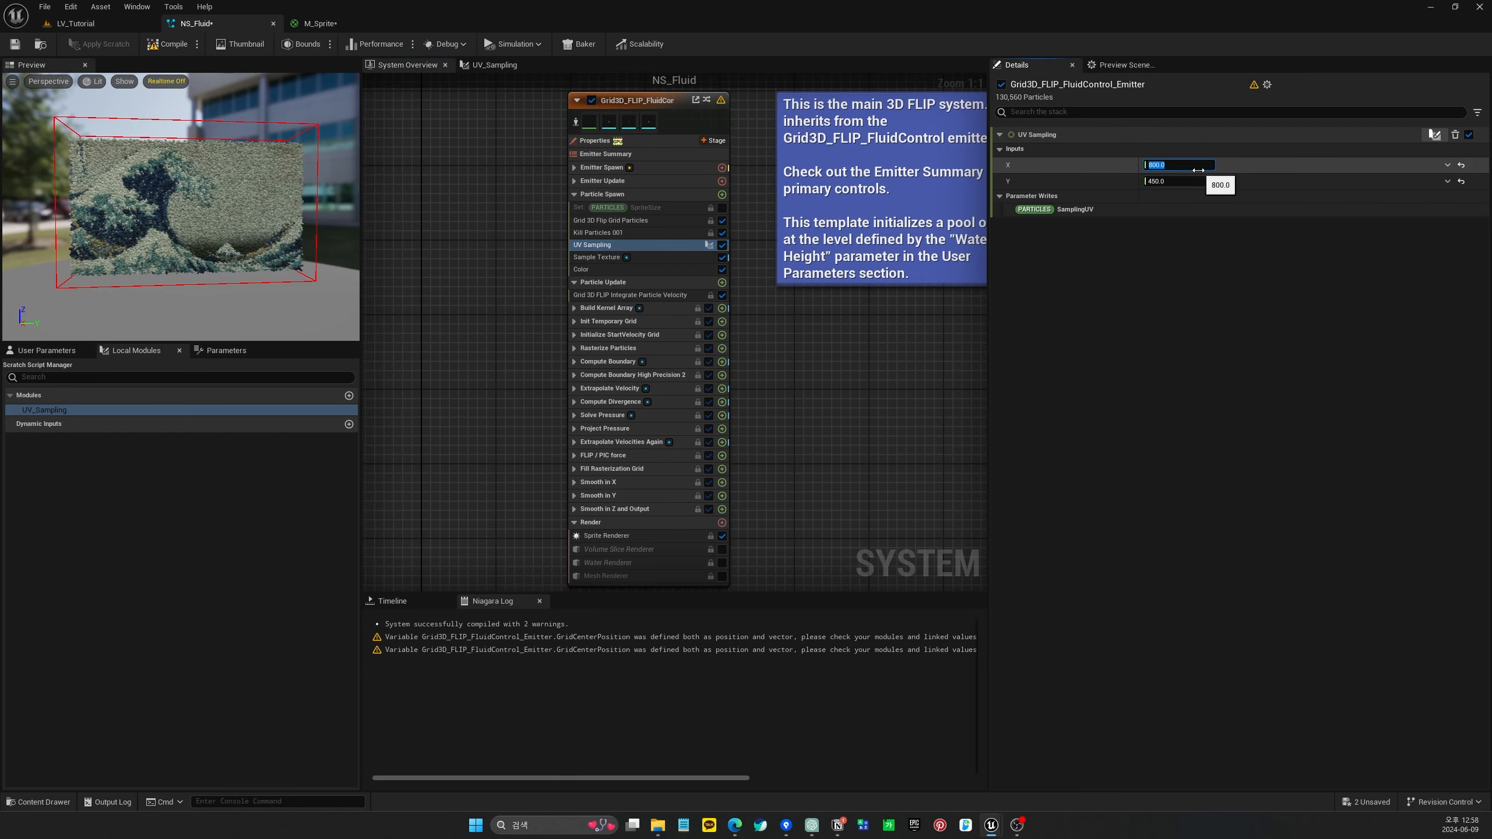
pyautogui.write('0.0')
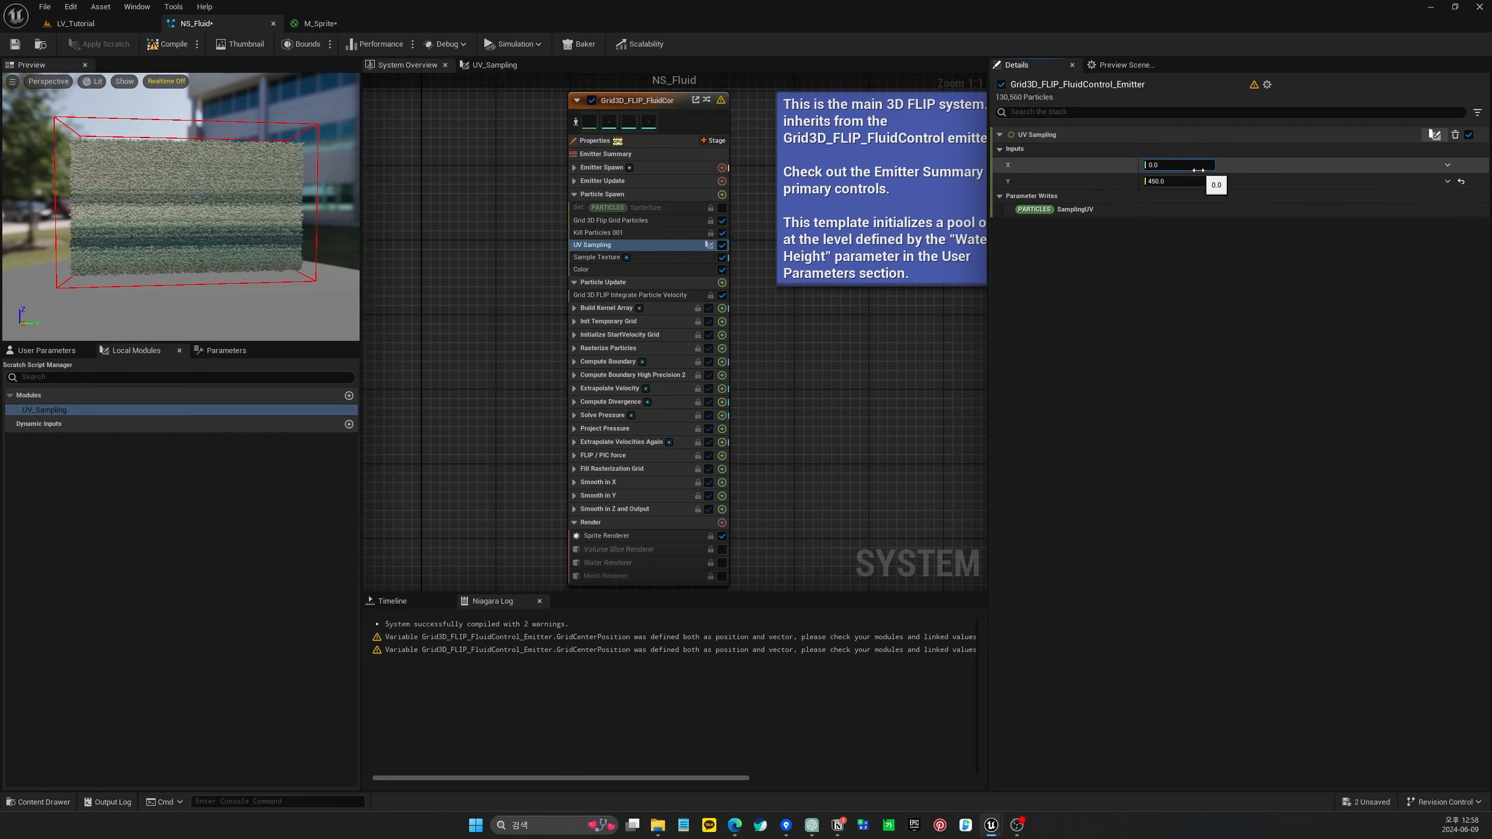
pyautogui.write('90.0')
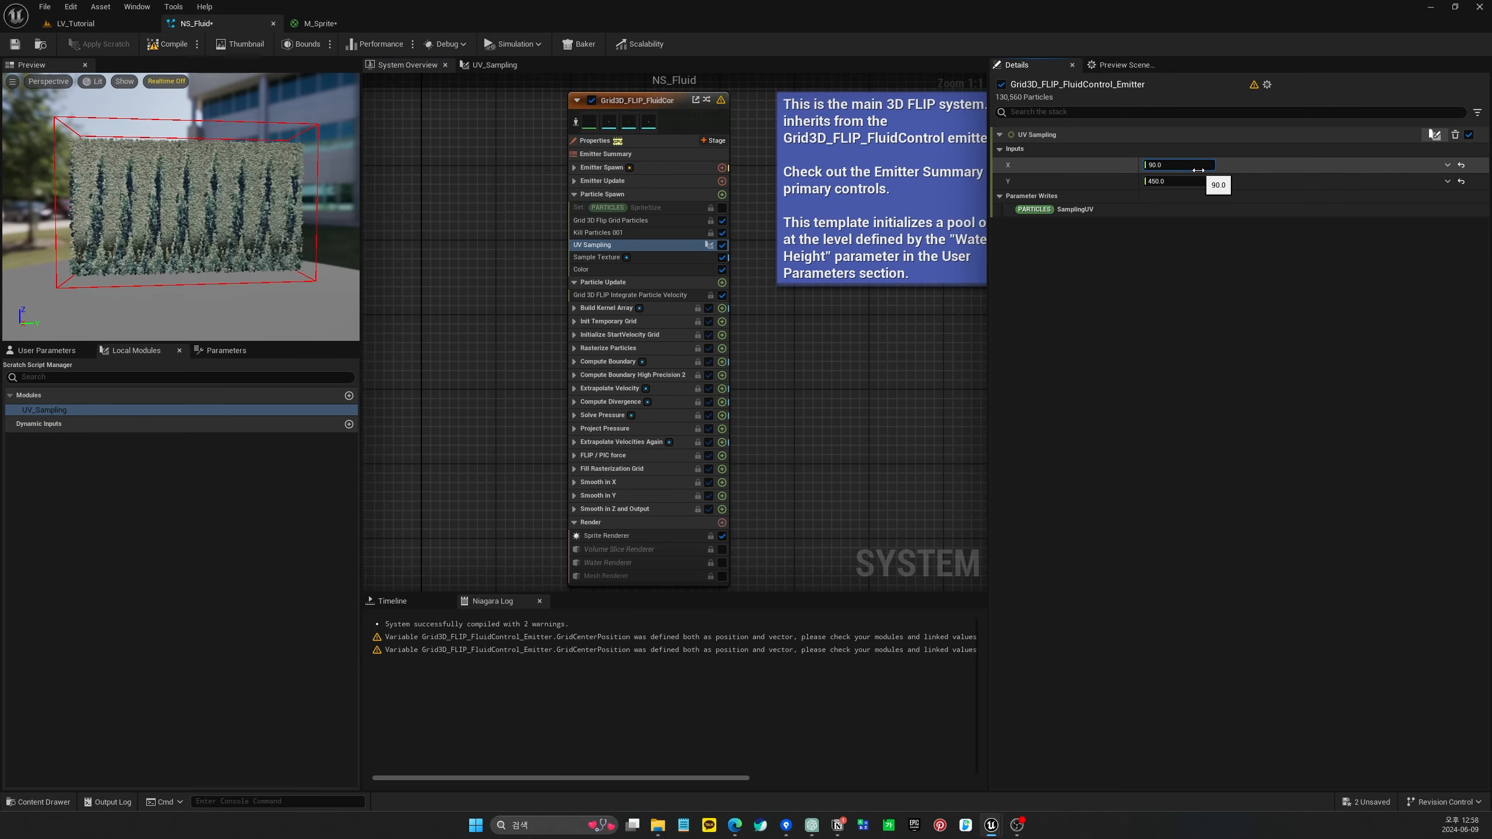
pyautogui.write('750.0')
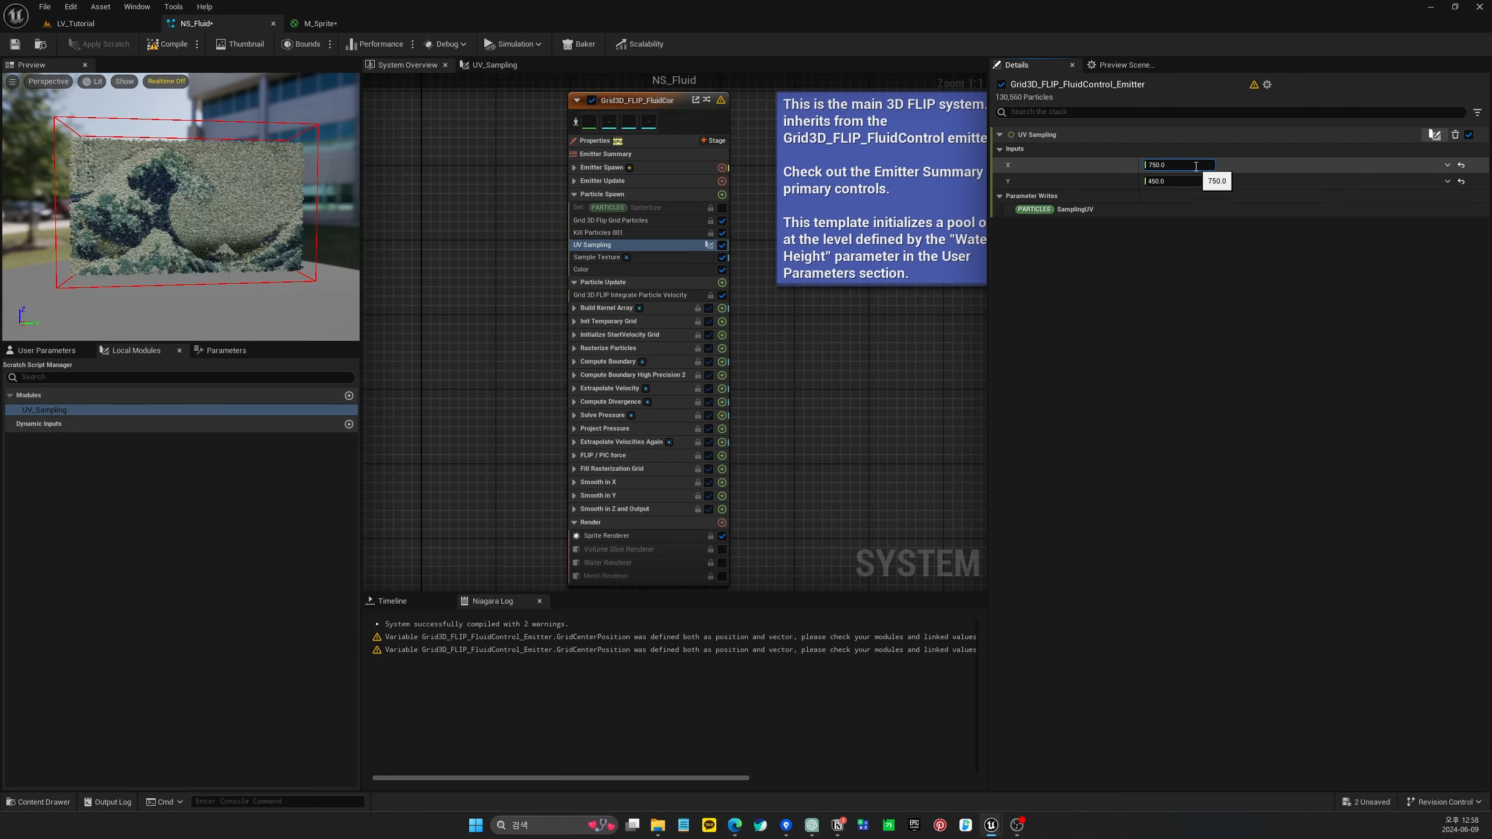
pyautogui.write('430.0')
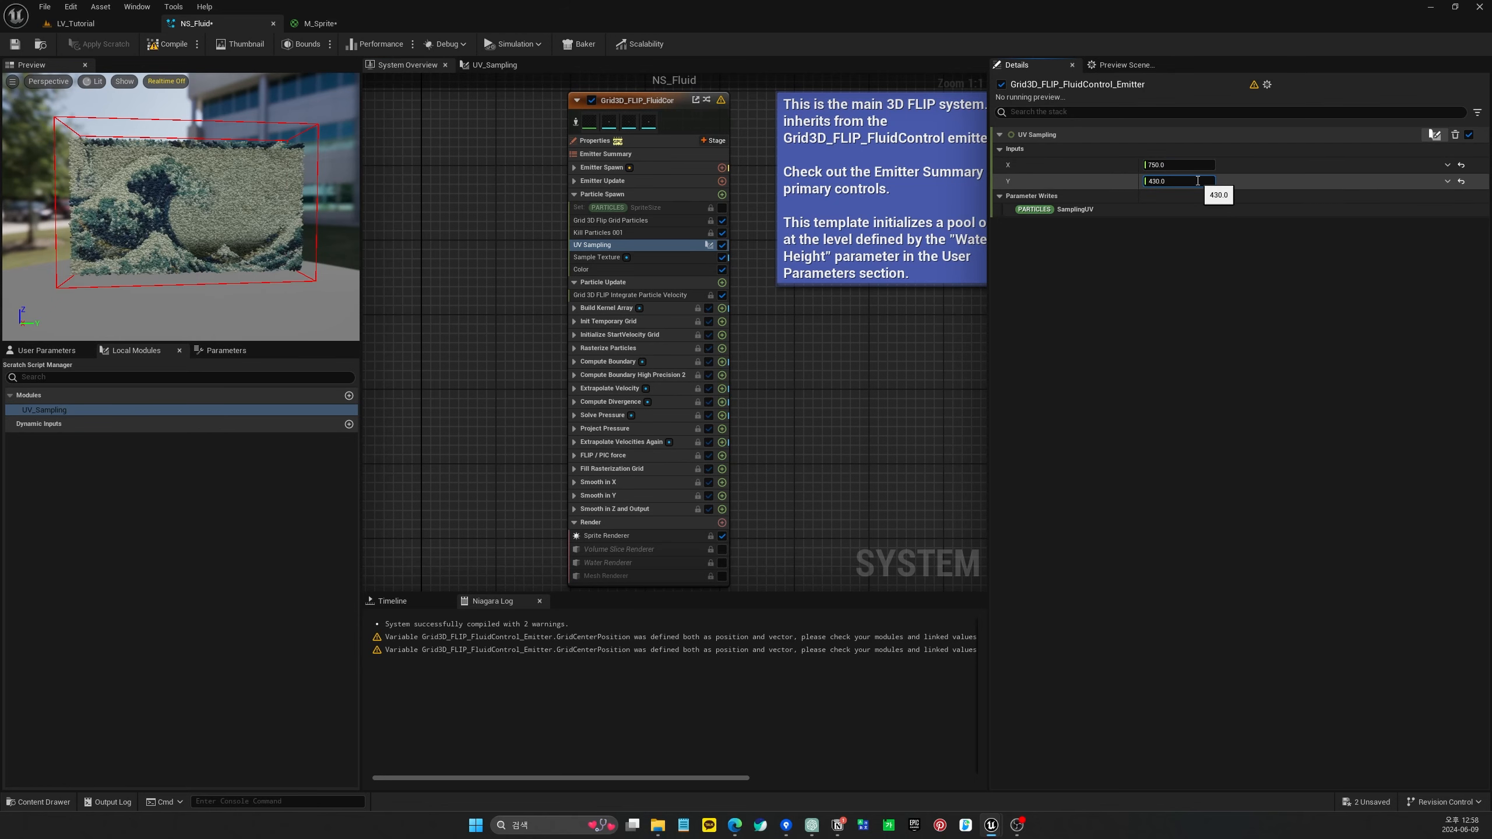
pyautogui.write('440.0')
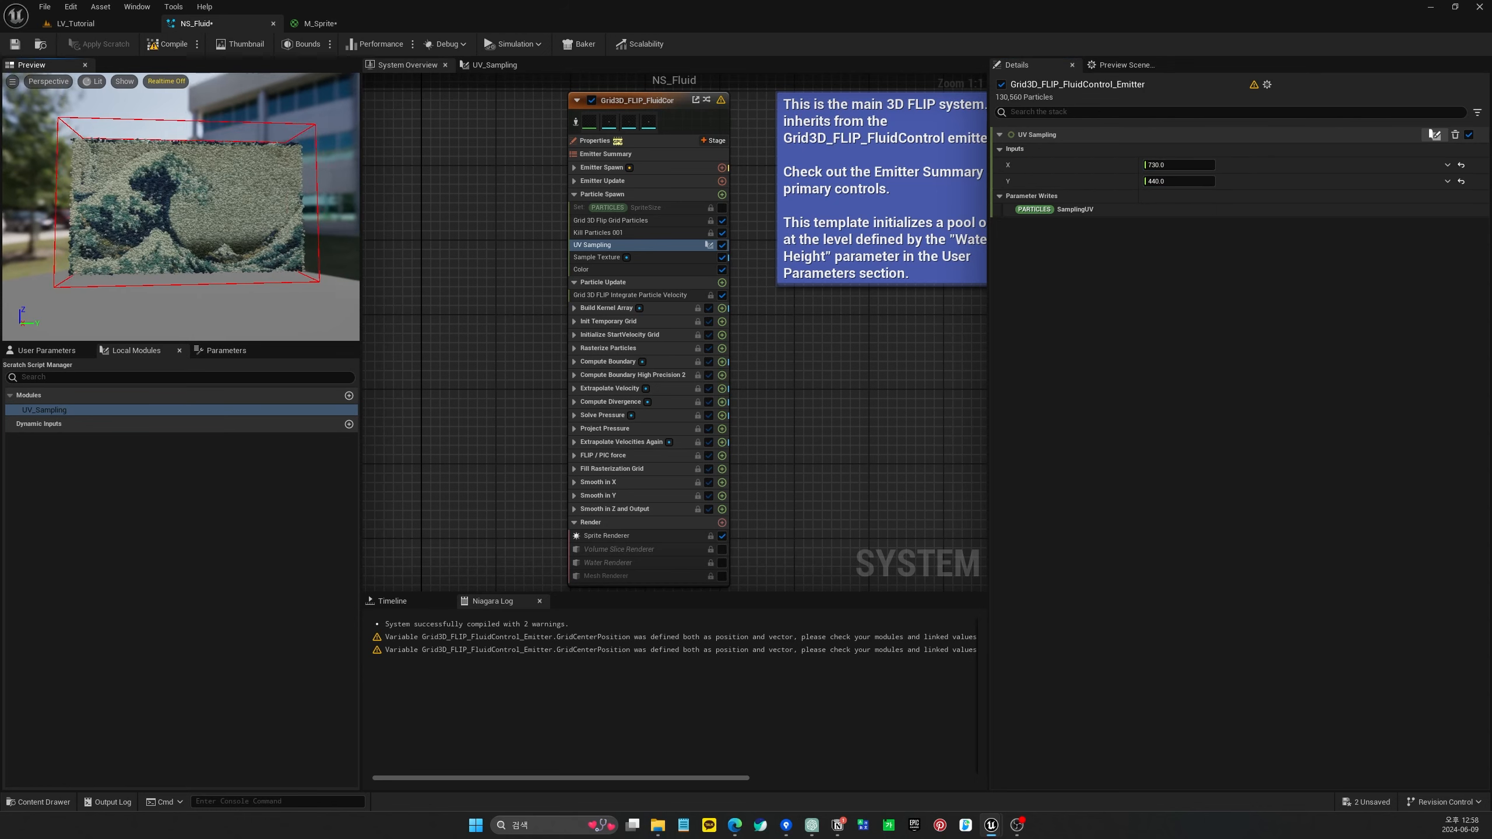
pyautogui.click(595, 256)
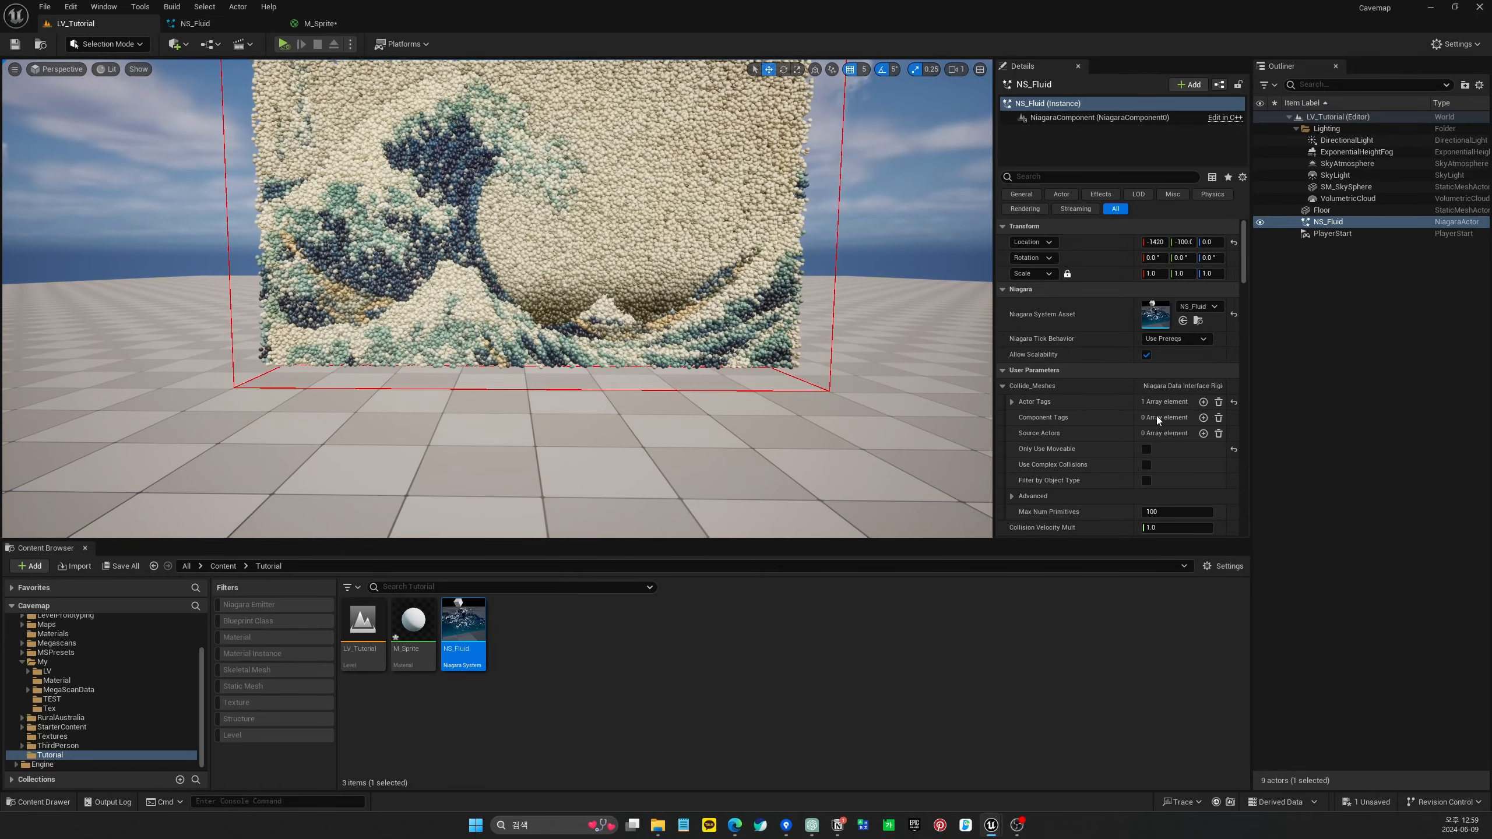
# Set Num Cells Max Axis to 99 and review the grid particle spawning settings in NS_Fluid
pyautogui.scroll(-3)
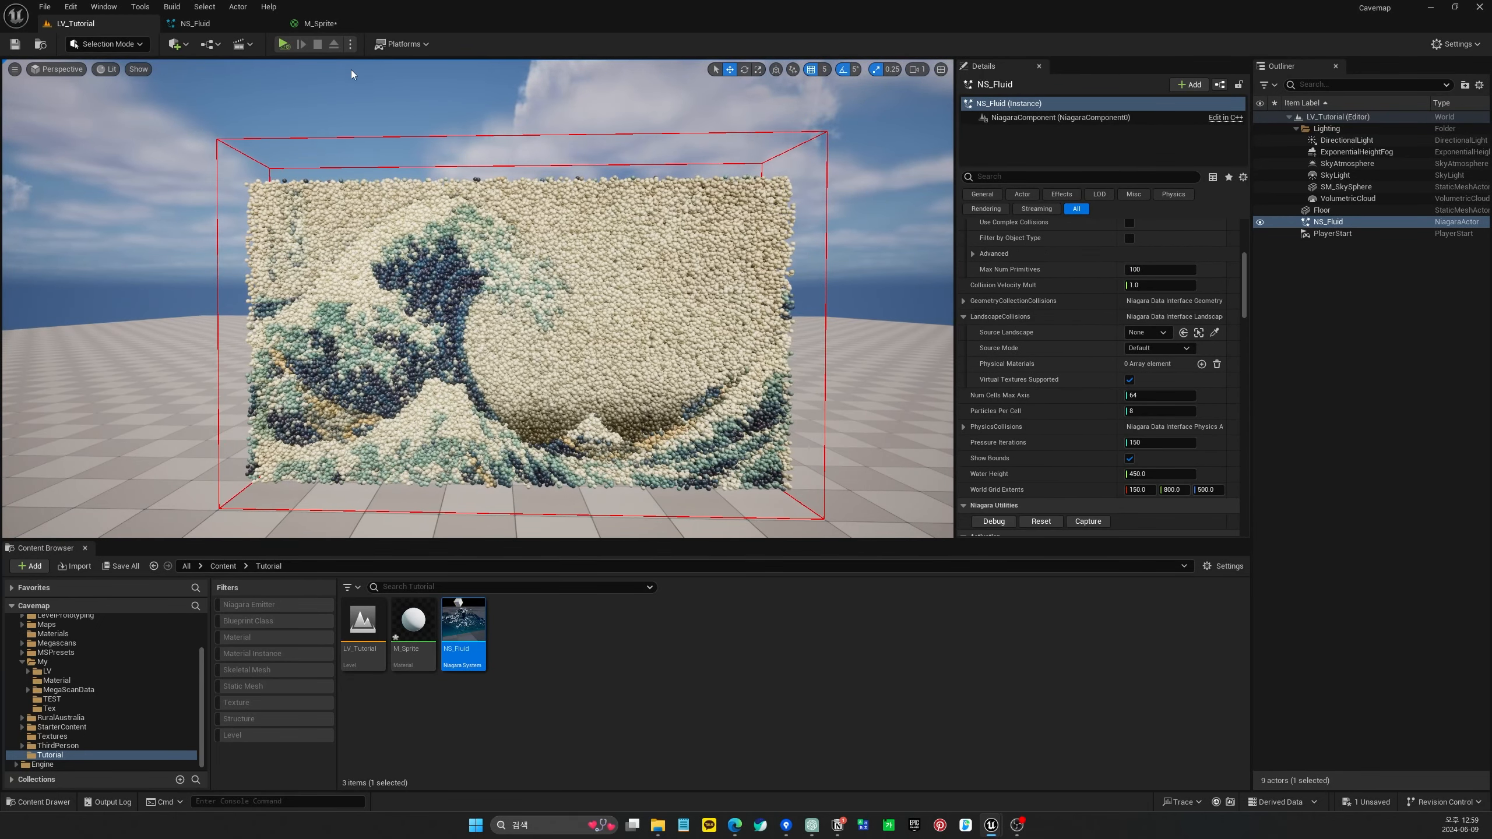
pyautogui.doubleClick(463, 619)
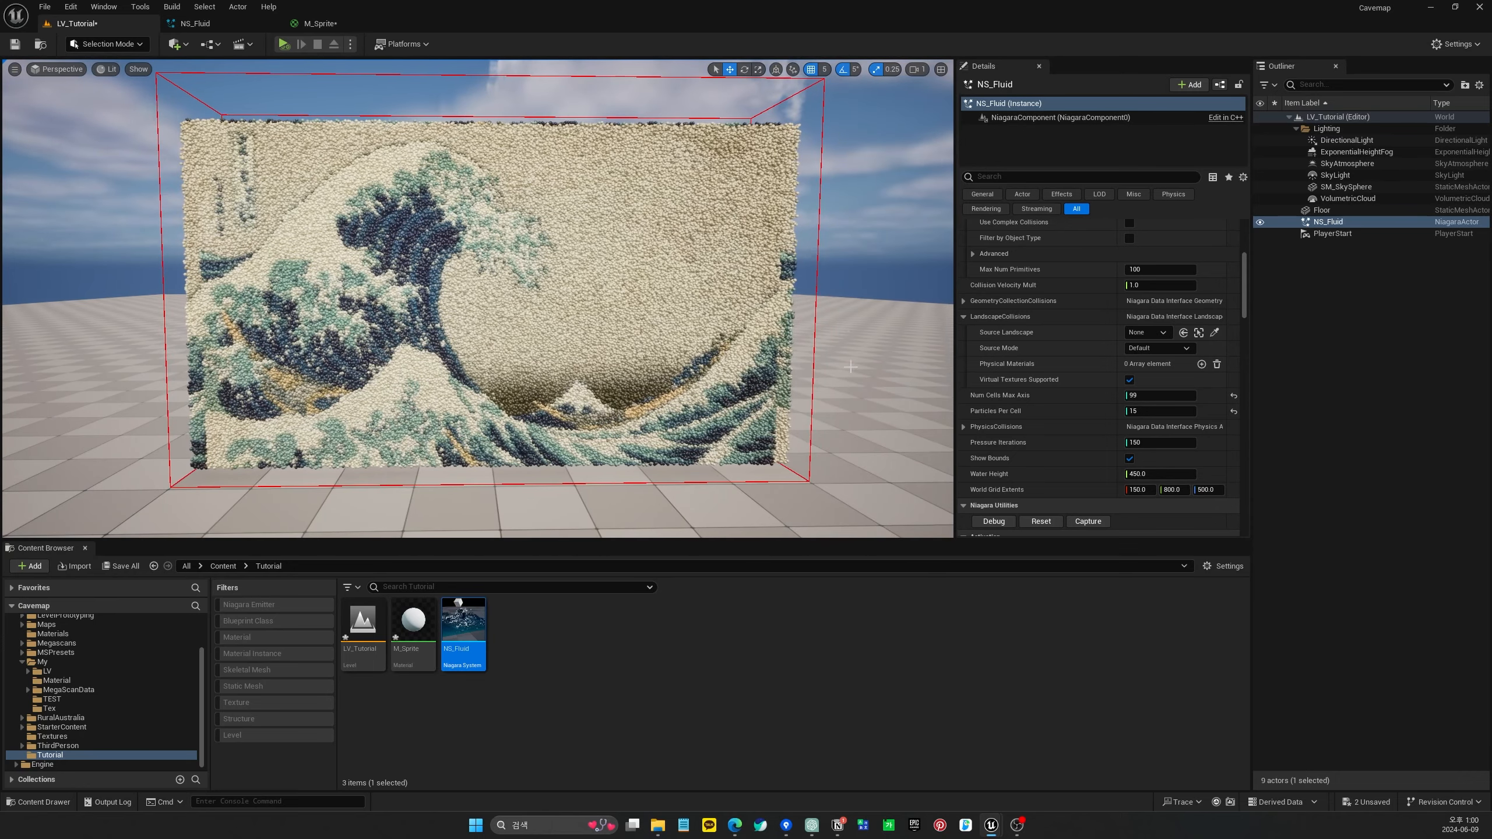
pyautogui.click(194, 23)
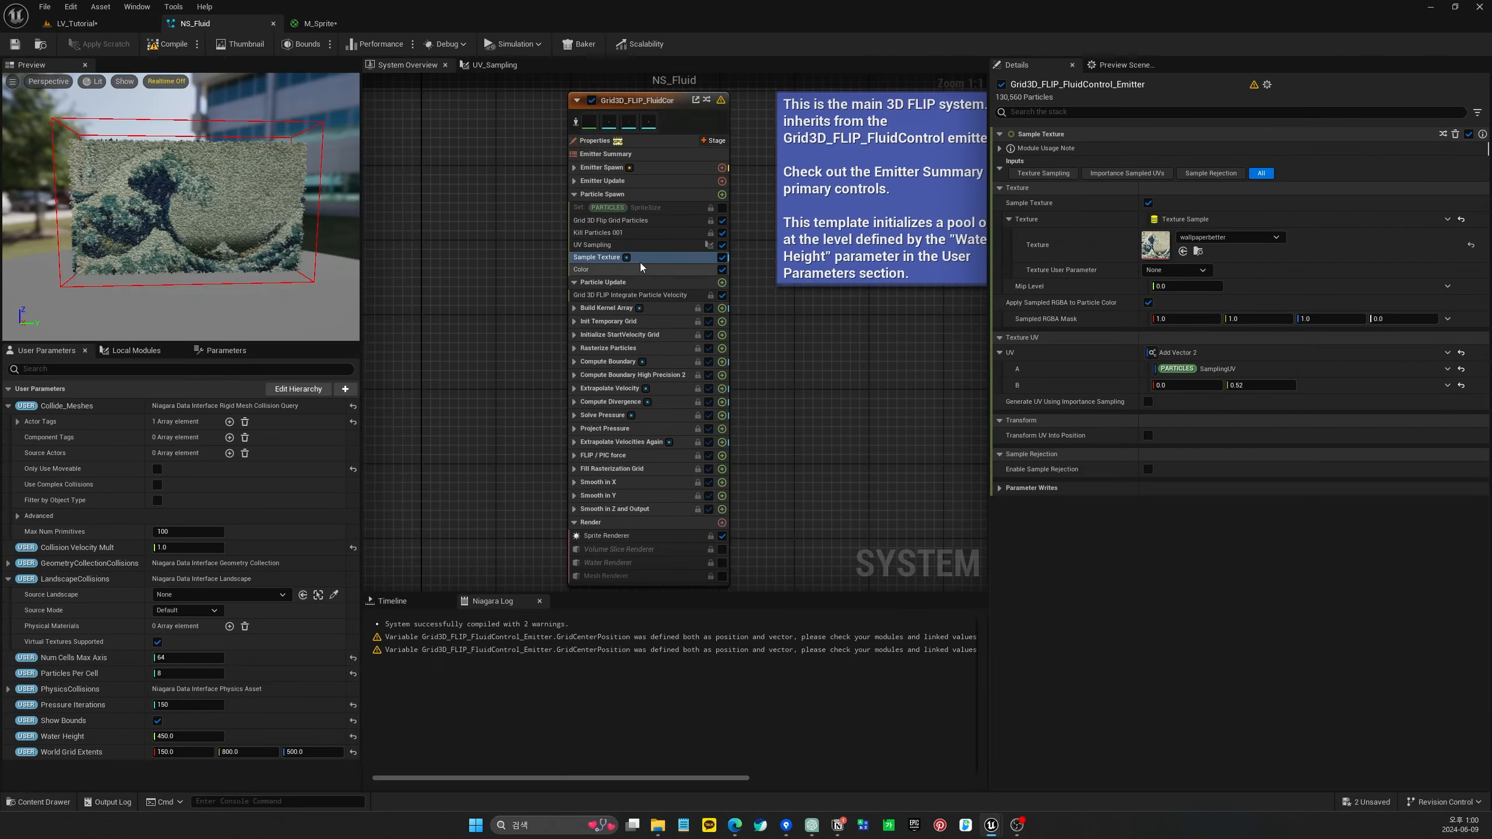
pyautogui.click(610, 221)
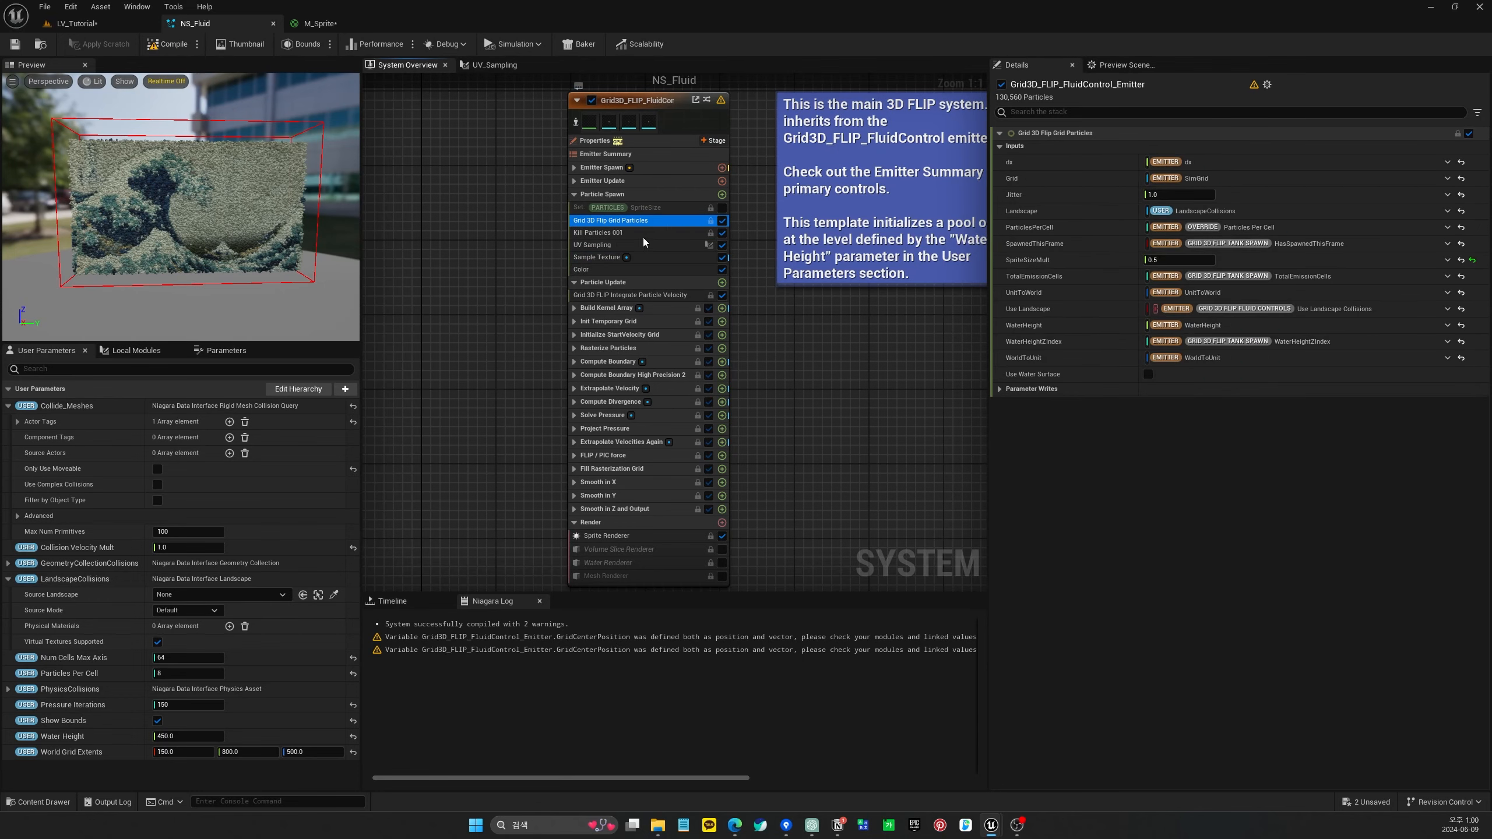
pyautogui.click(591, 244)
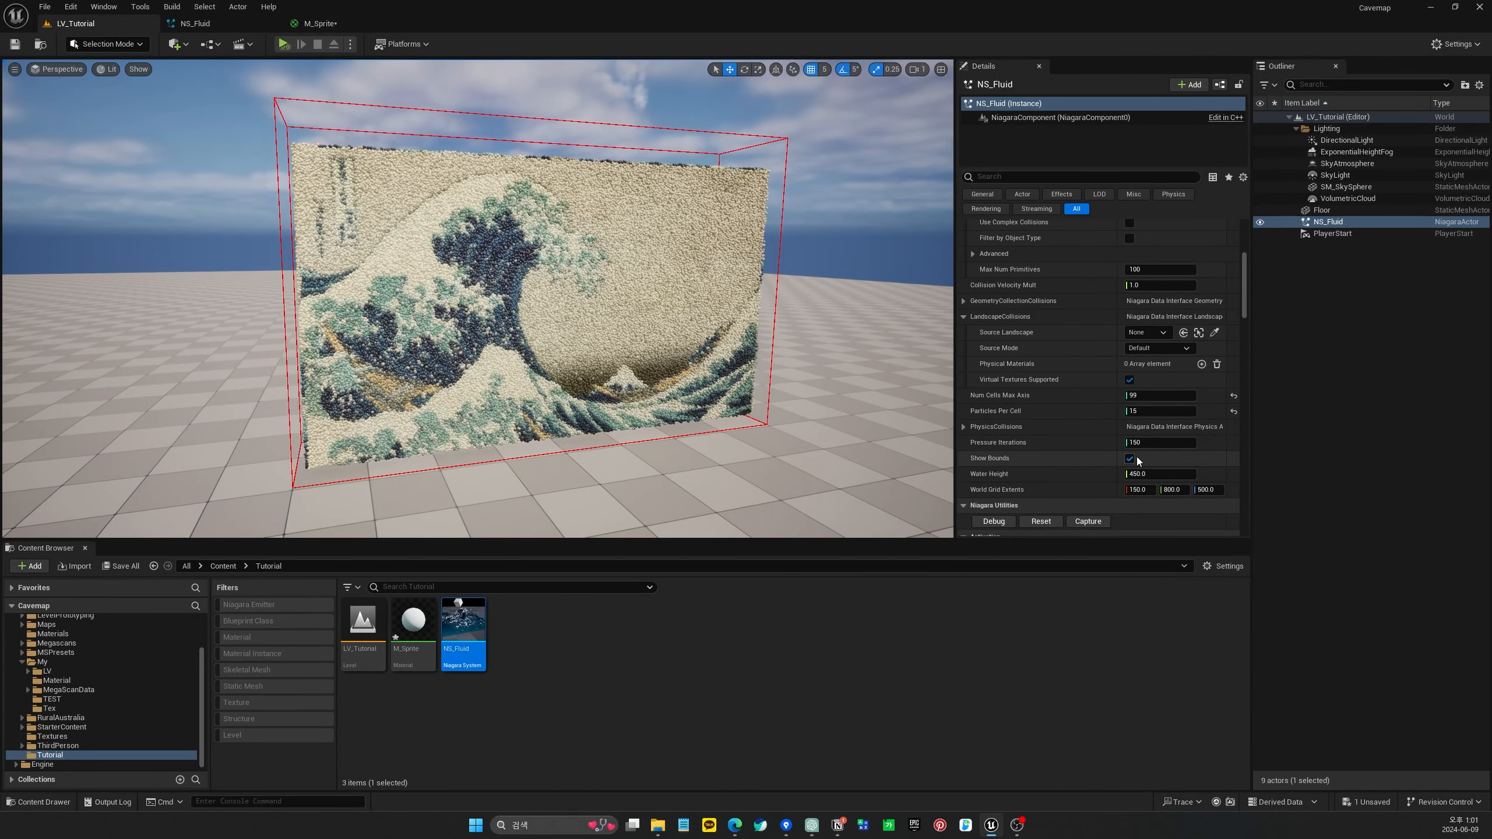
# Turn off Show Bounds and reveal the Collide_Meshes actor tag 'collider', then start adding a sphere
pyautogui.click(1129, 458)
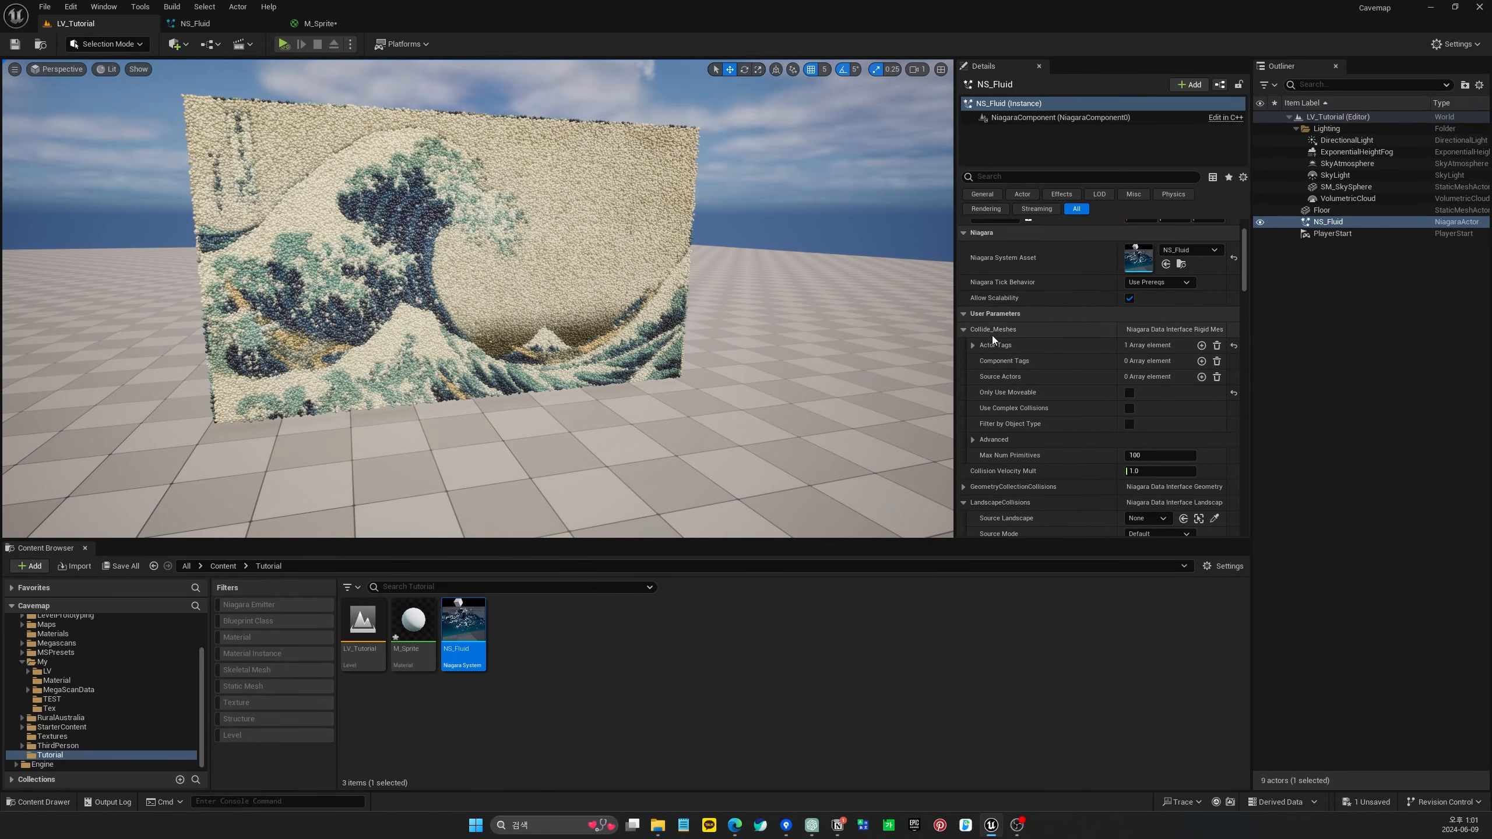
pyautogui.scroll(-3)
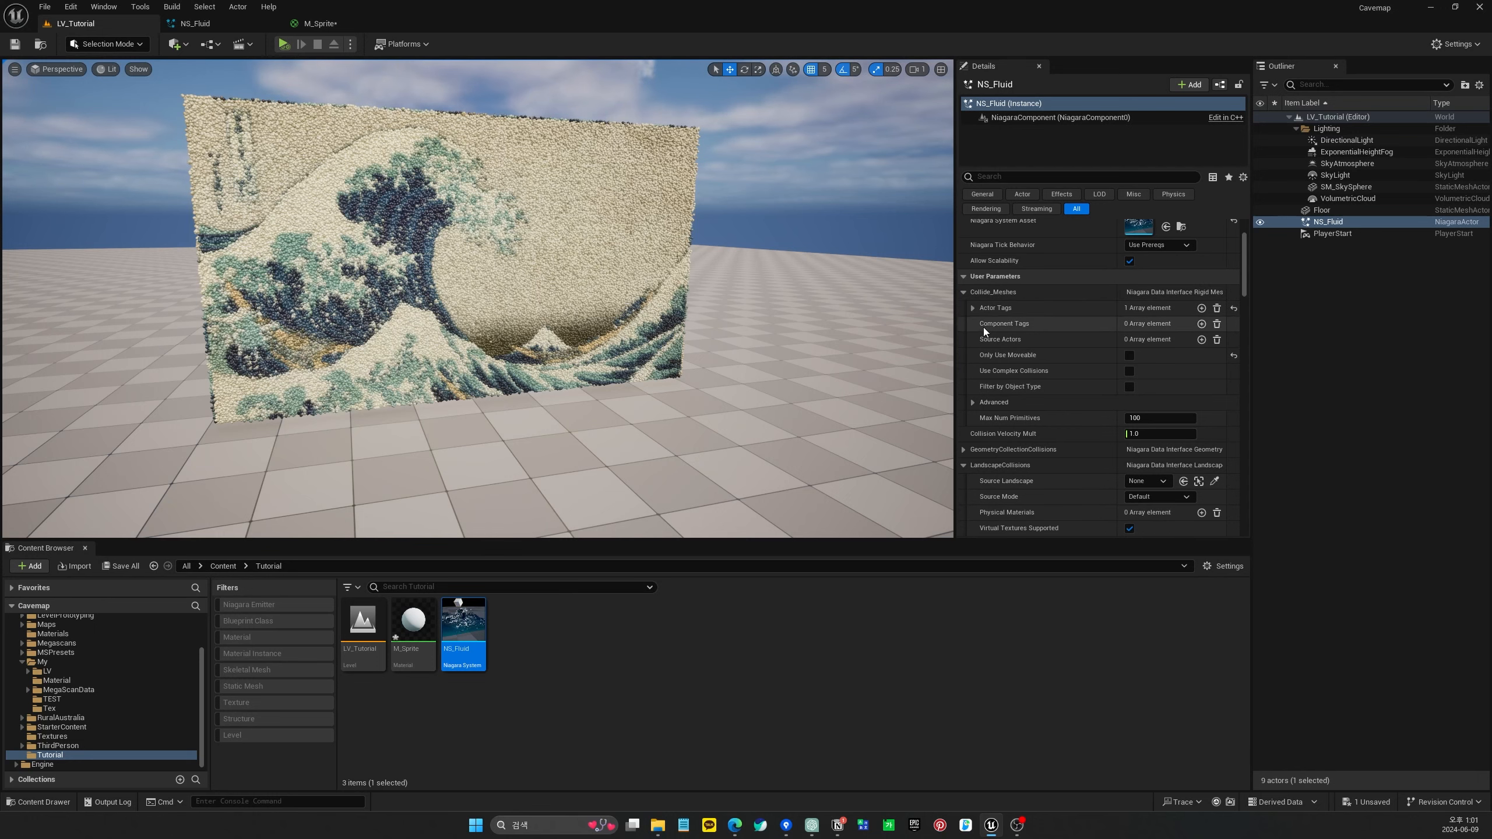
pyautogui.click(972, 308)
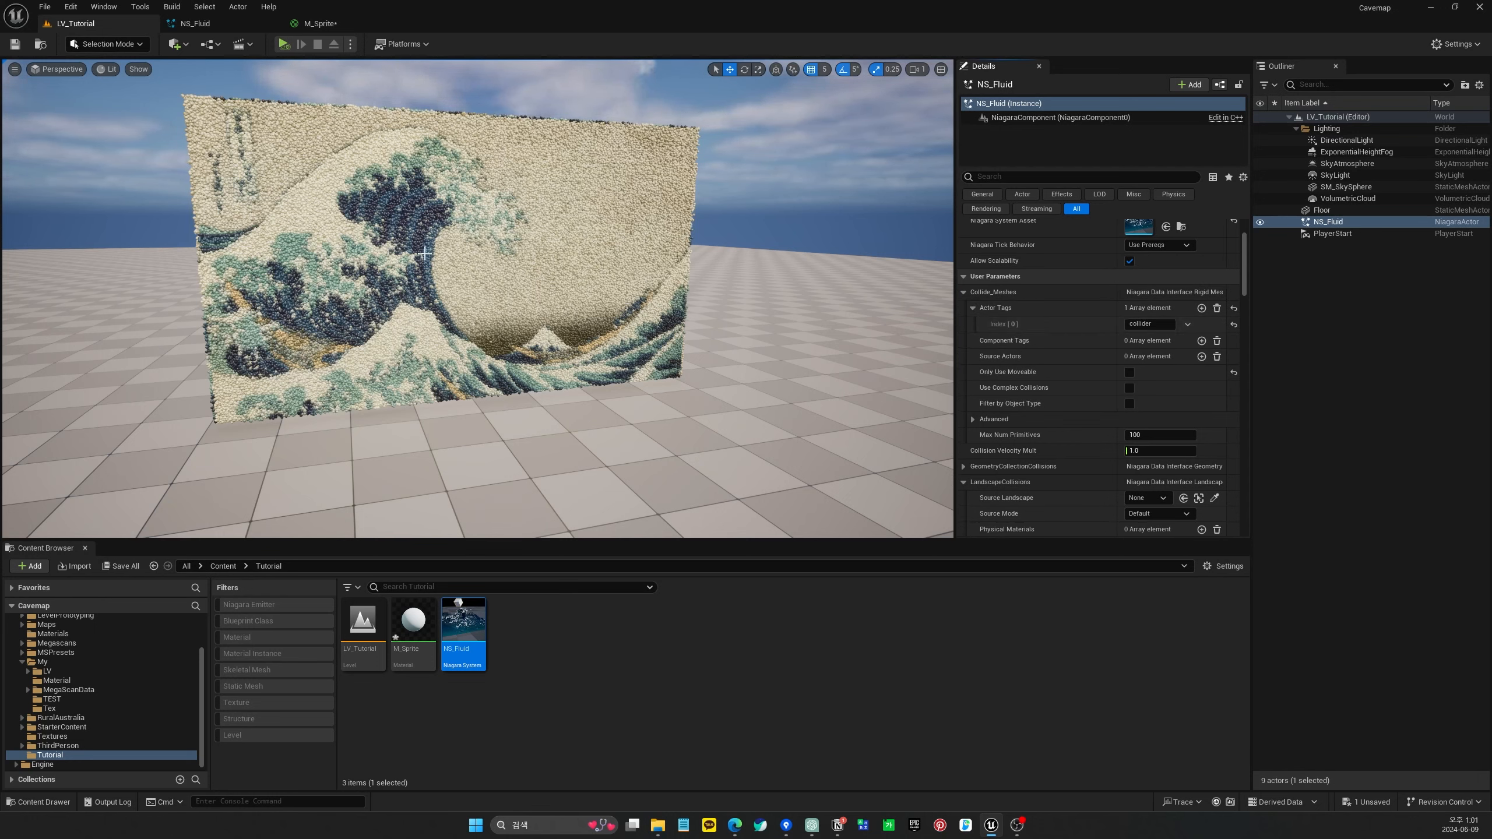
pyautogui.click(173, 44)
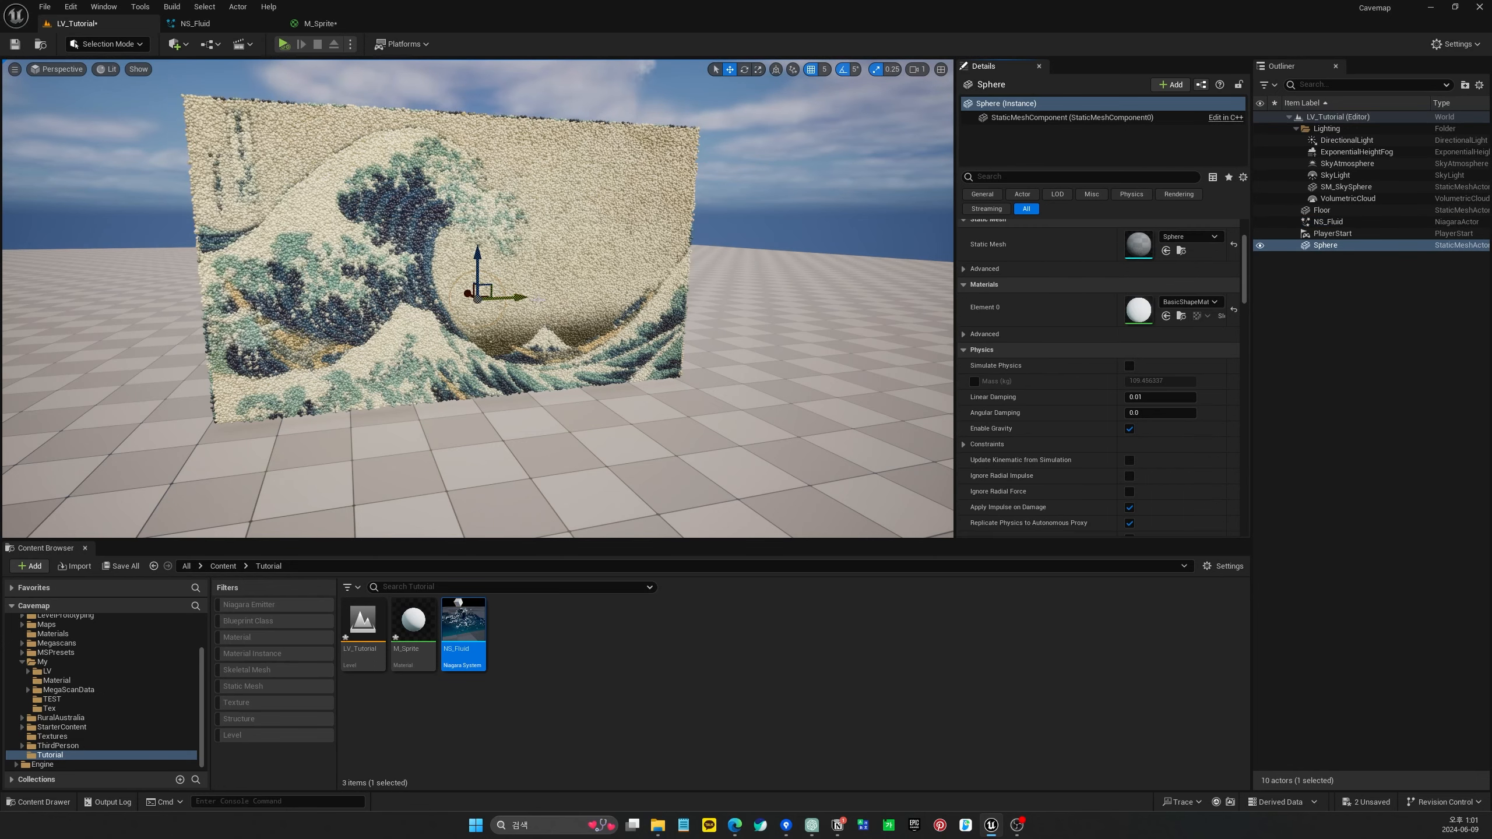
# Place the Sphere, tag it 'collider', and sweep it through the FLIP particle wall
pyautogui.moveTo(476, 295); pyautogui.dragTo(569, 350)
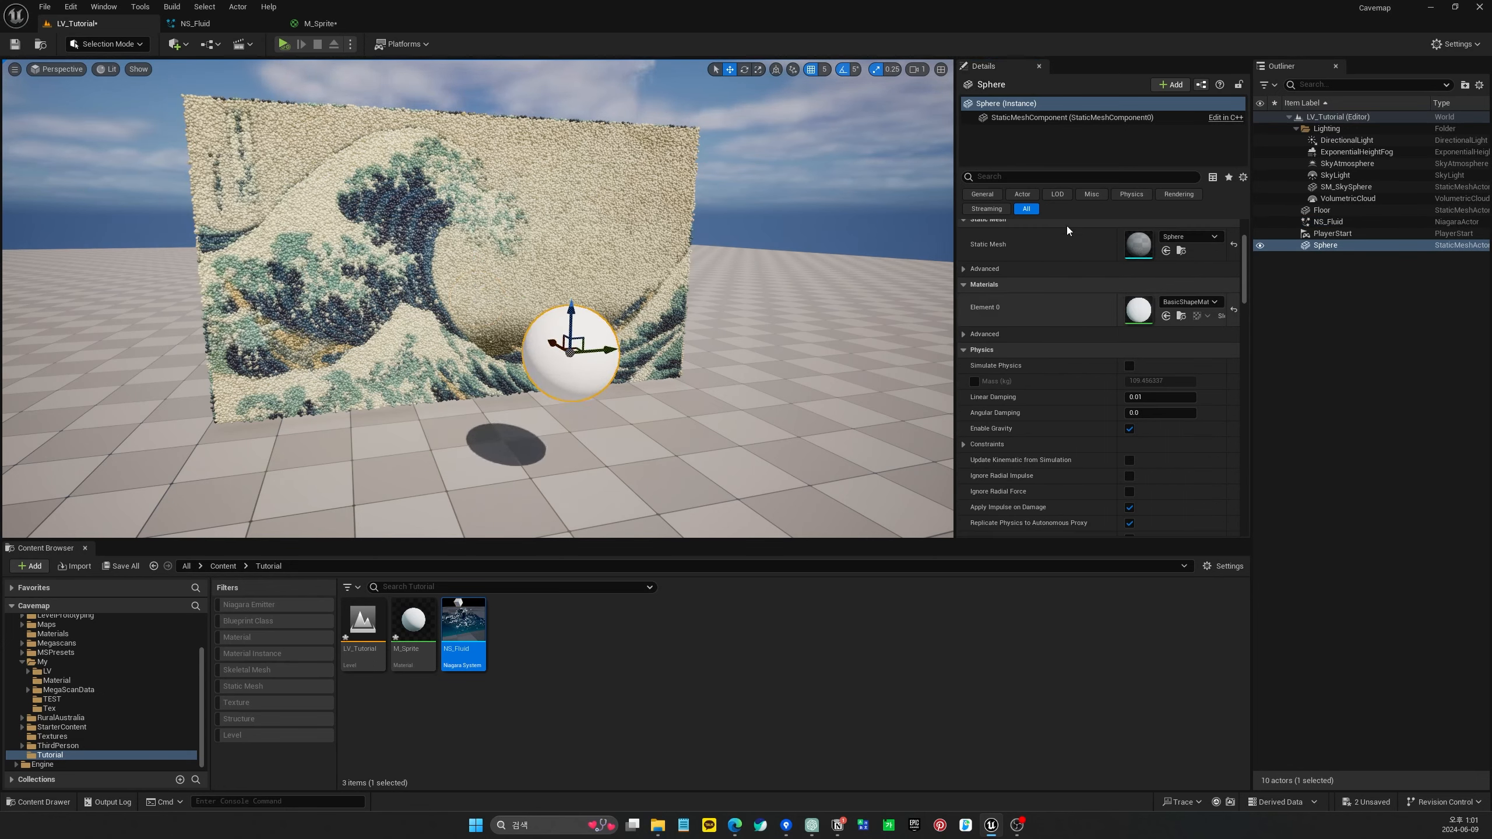
pyautogui.write('tag')
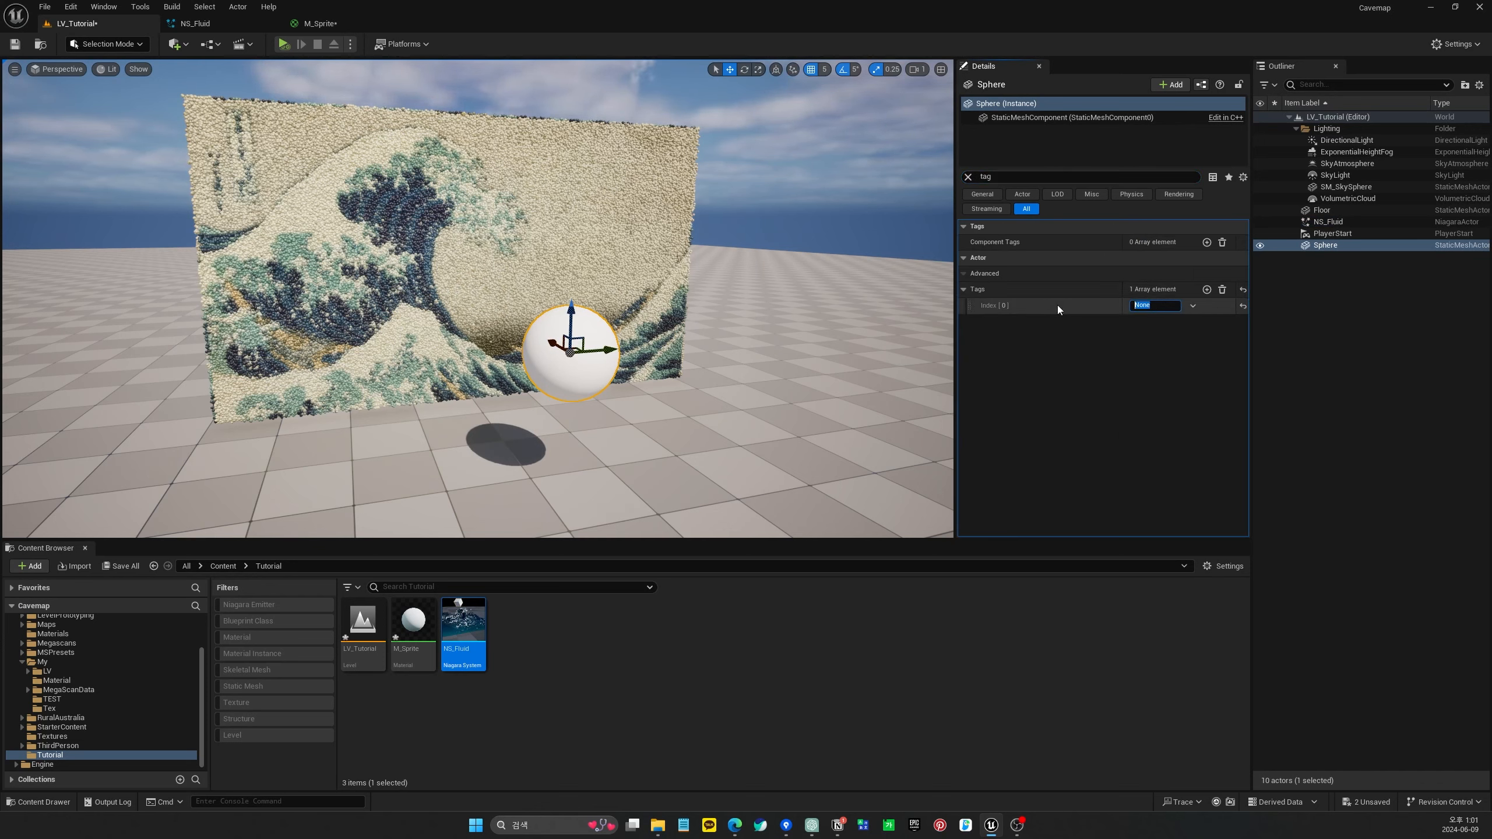
pyautogui.write('collider')
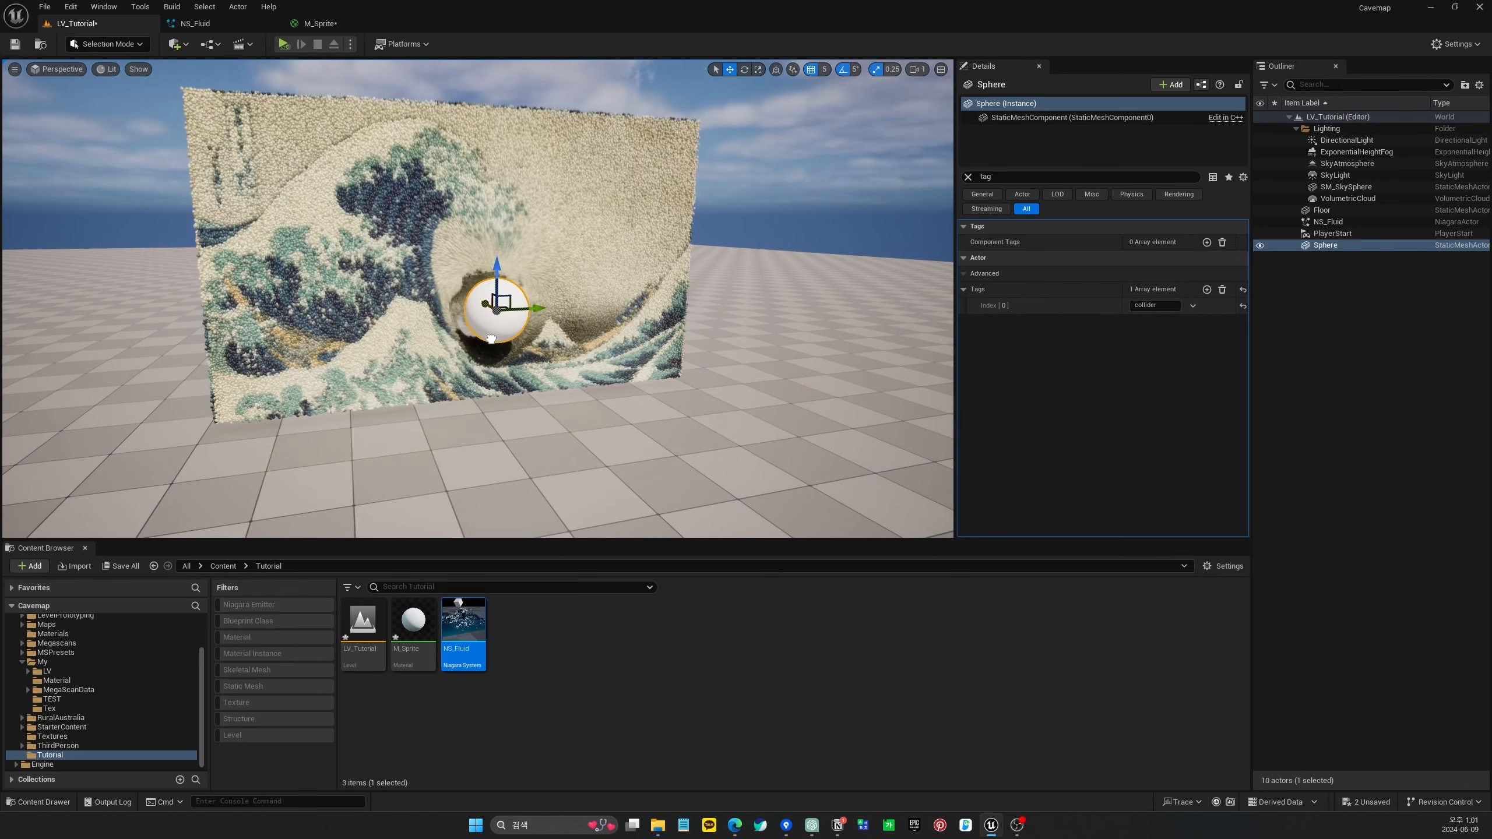
pyautogui.moveTo(494, 304); pyautogui.dragTo(495, 153)
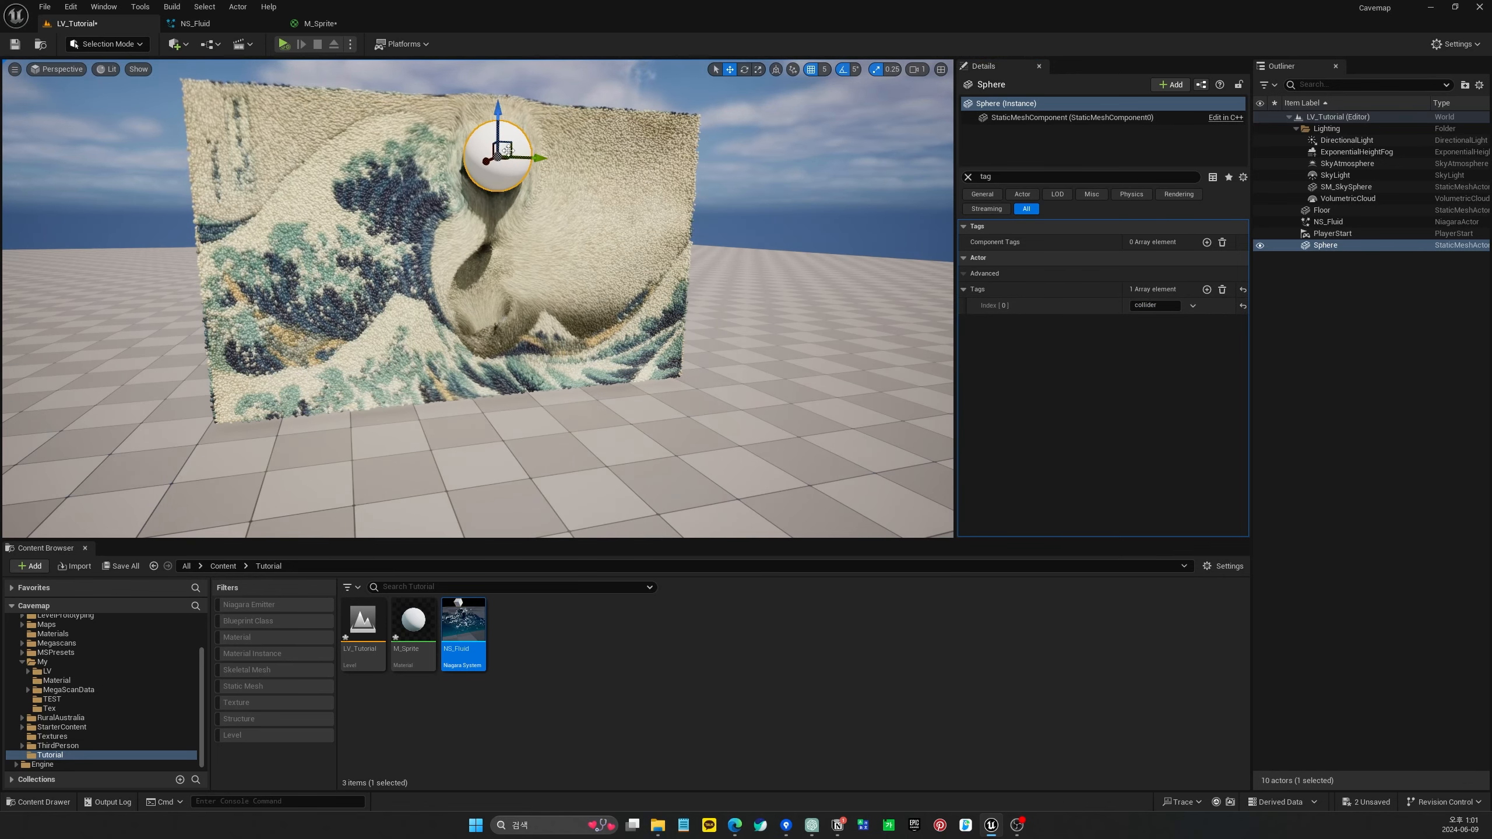
pyautogui.moveTo(494, 157); pyautogui.dragTo(566, 279)
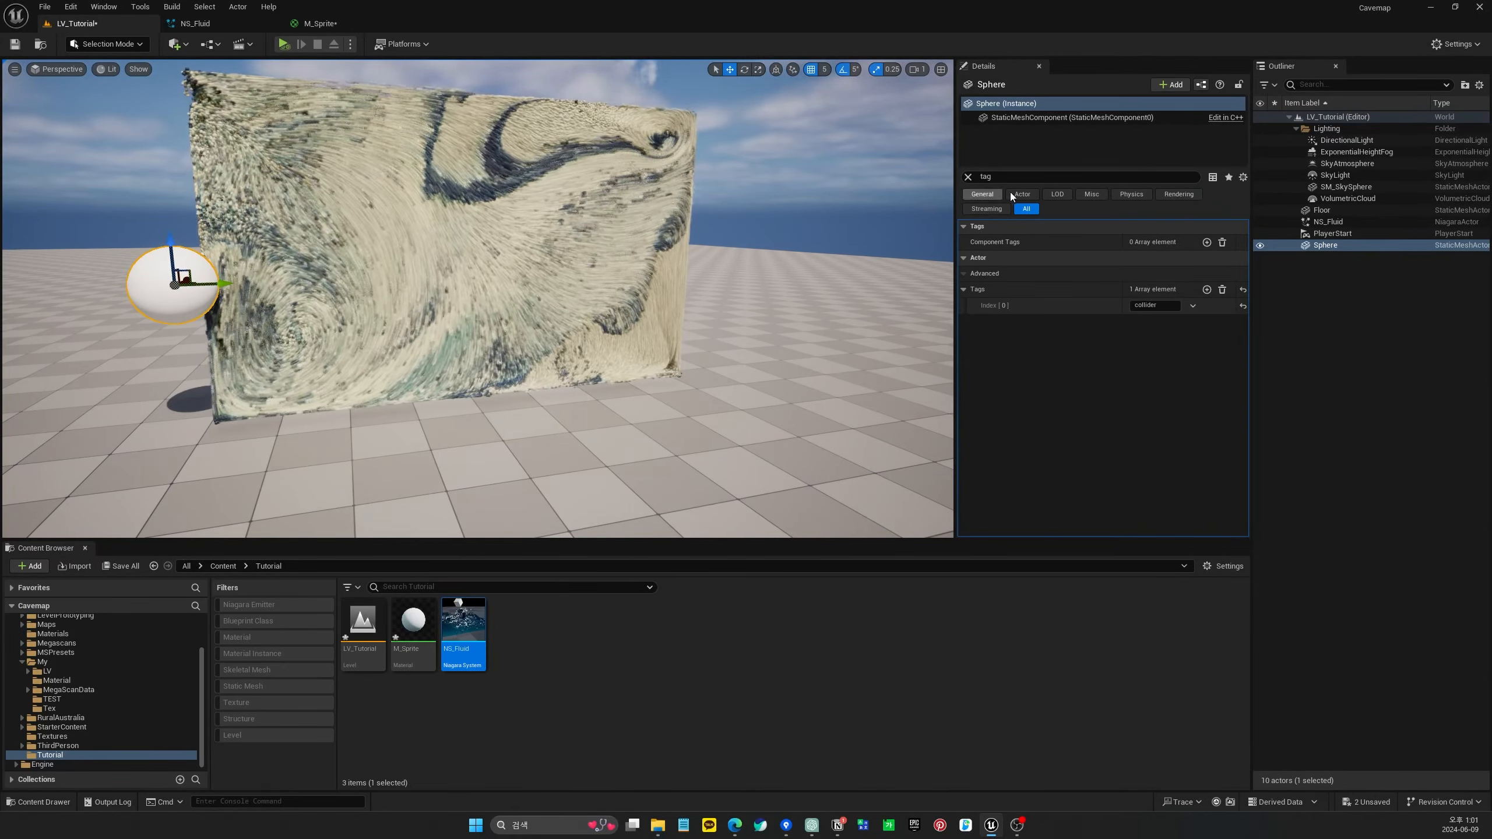
# Turn off the Sphere's Rendering > Visible property so only the particle wall shows
pyautogui.click(967, 176)
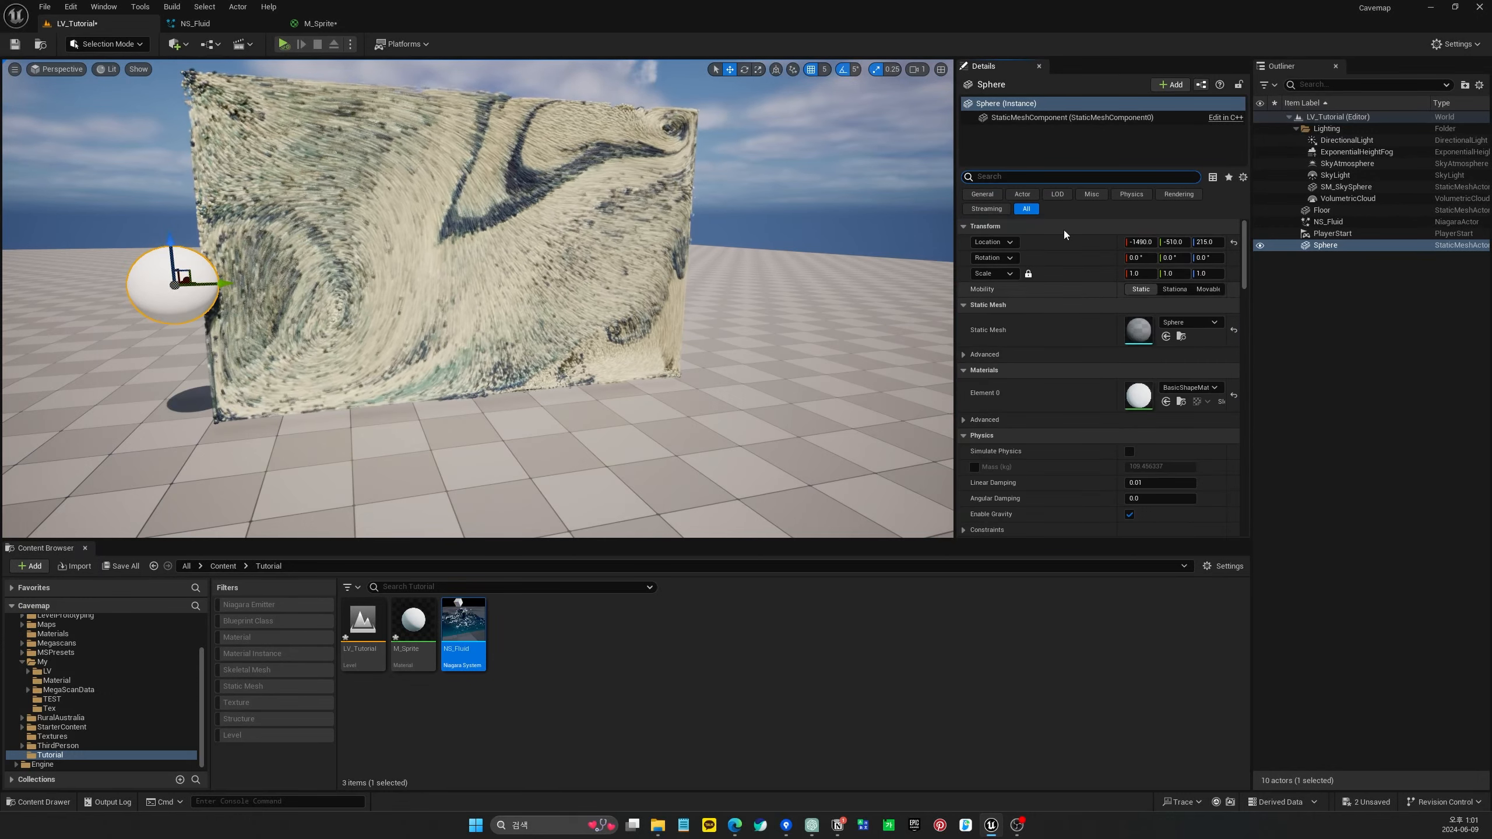
pyautogui.write('visi')
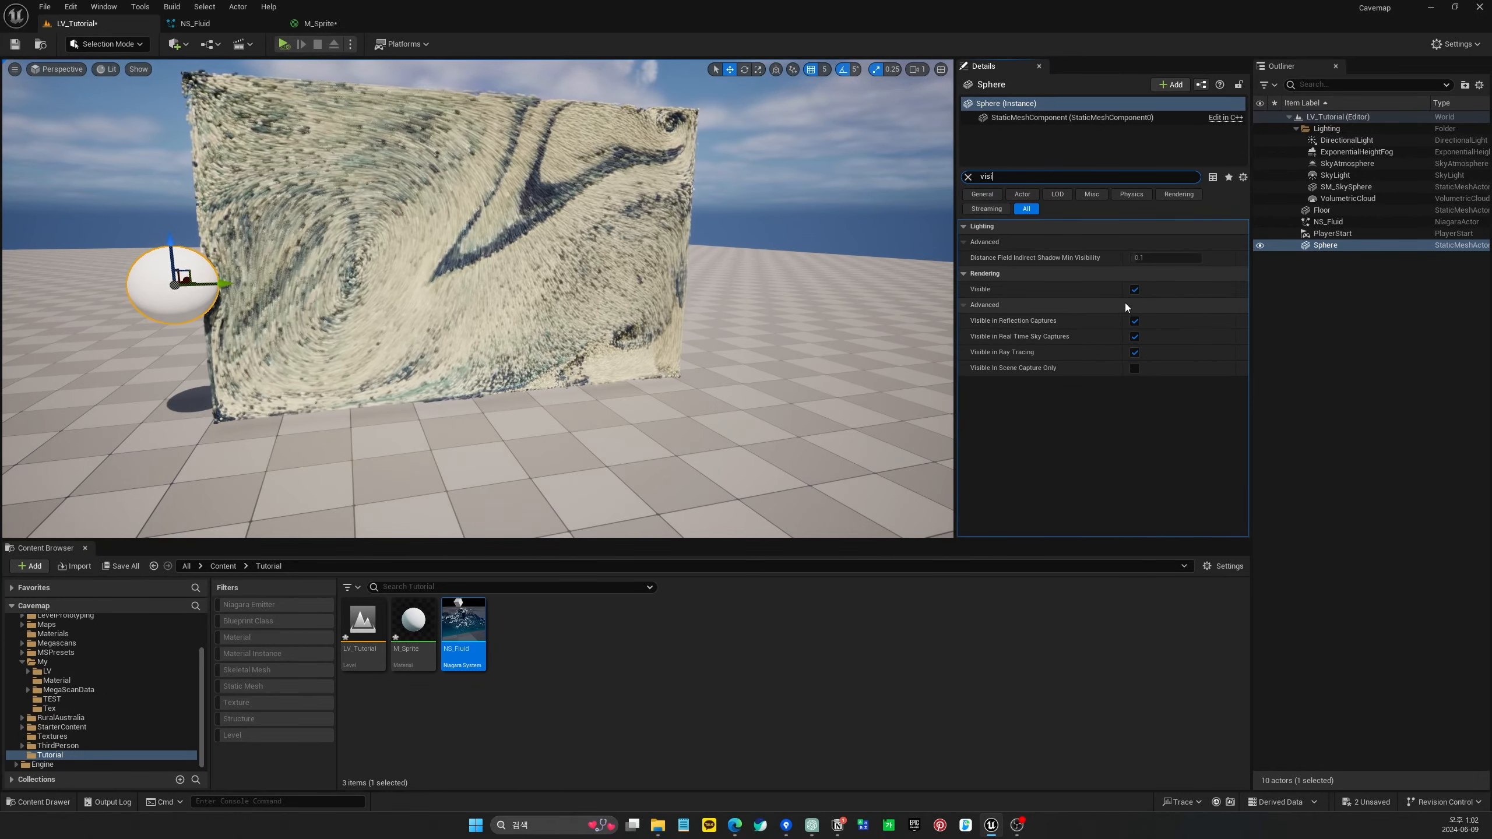
pyautogui.click(1134, 289)
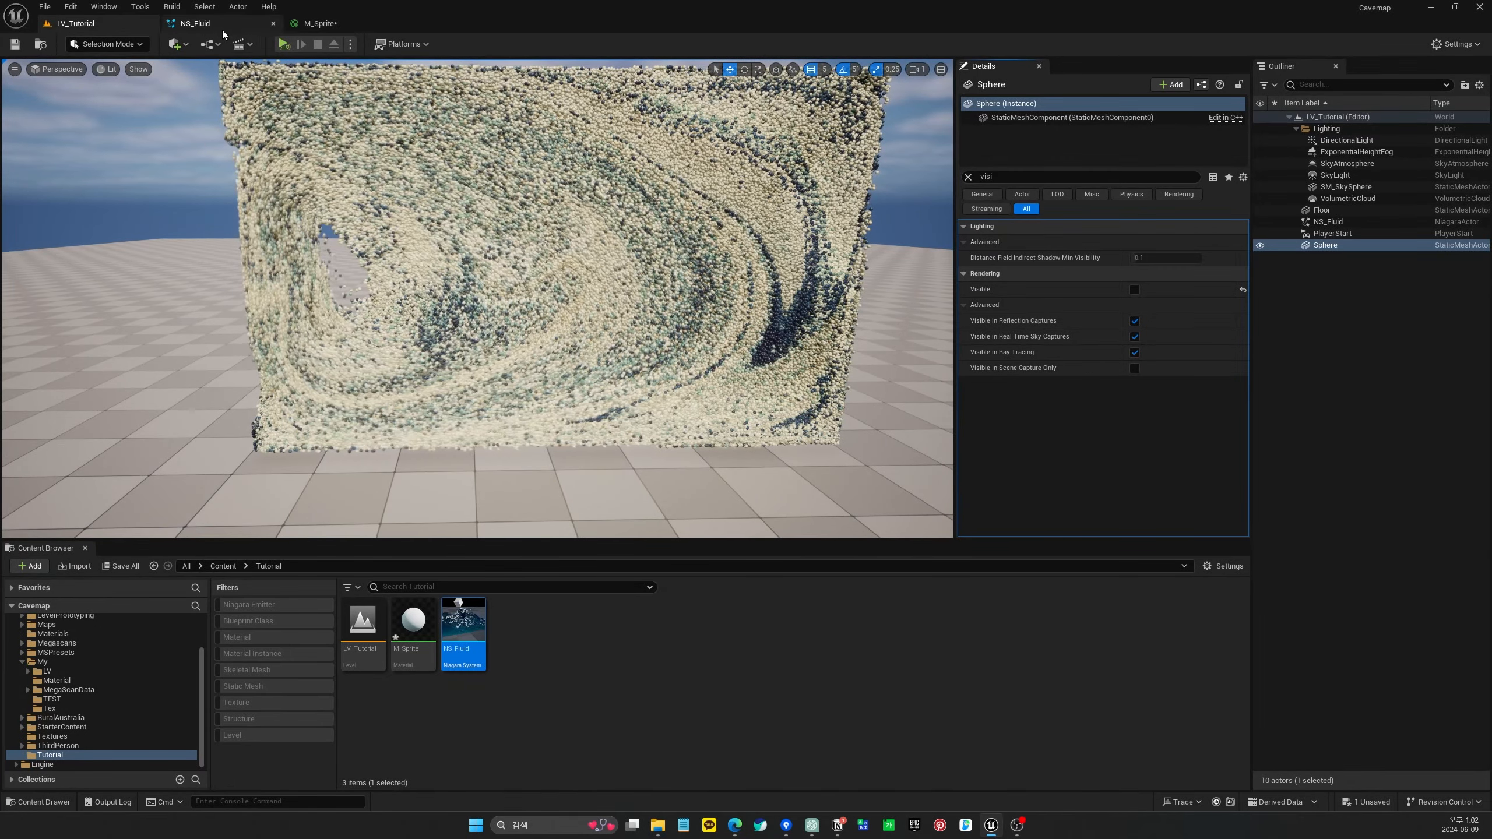
# Add a Curl Noise Force module to Particle Update, dismiss the dependency warning, strength 50, frequency 3
pyautogui.click(195, 23)
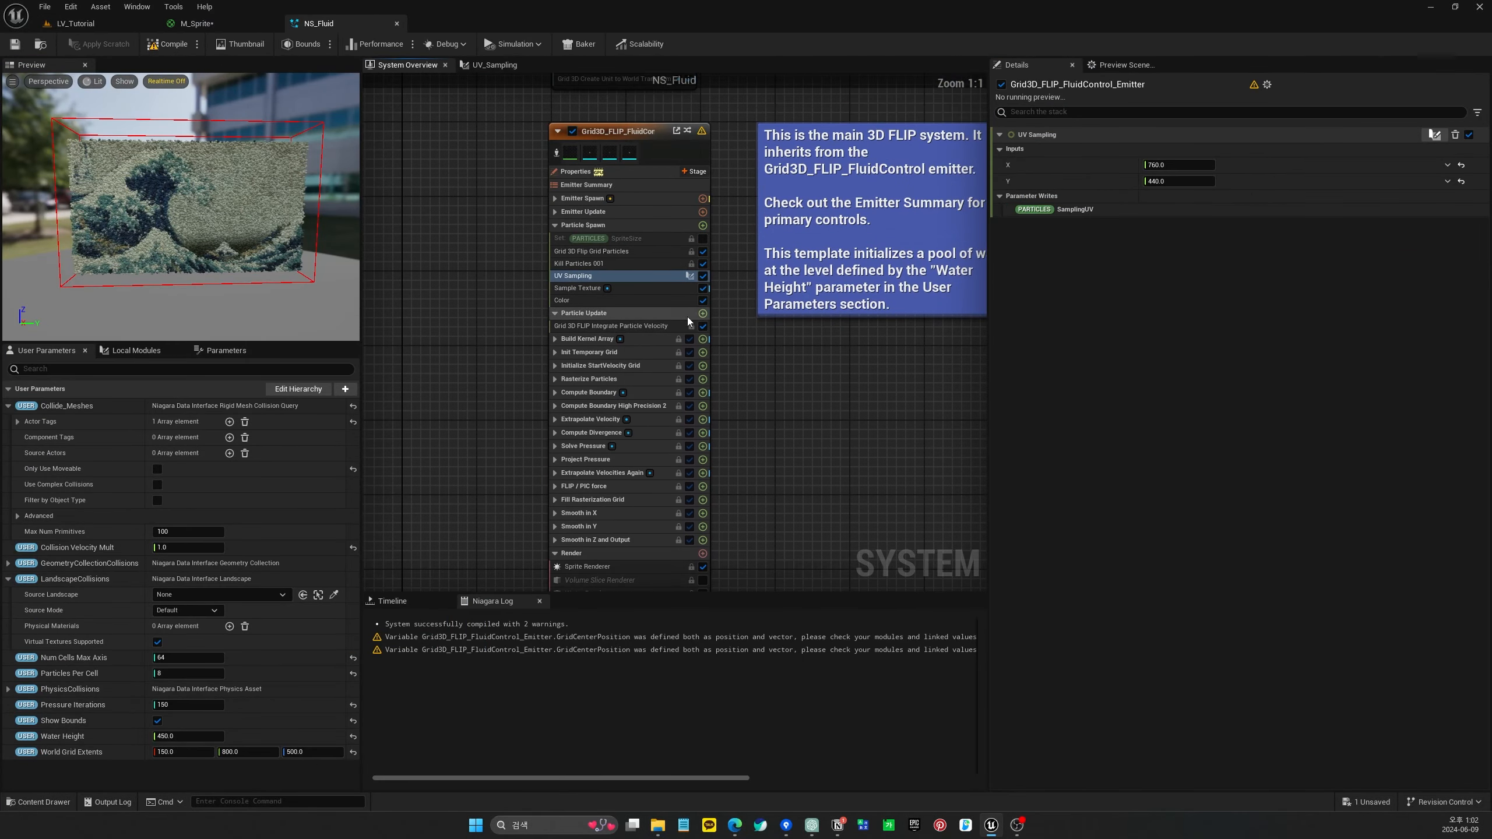
pyautogui.click(702, 313)
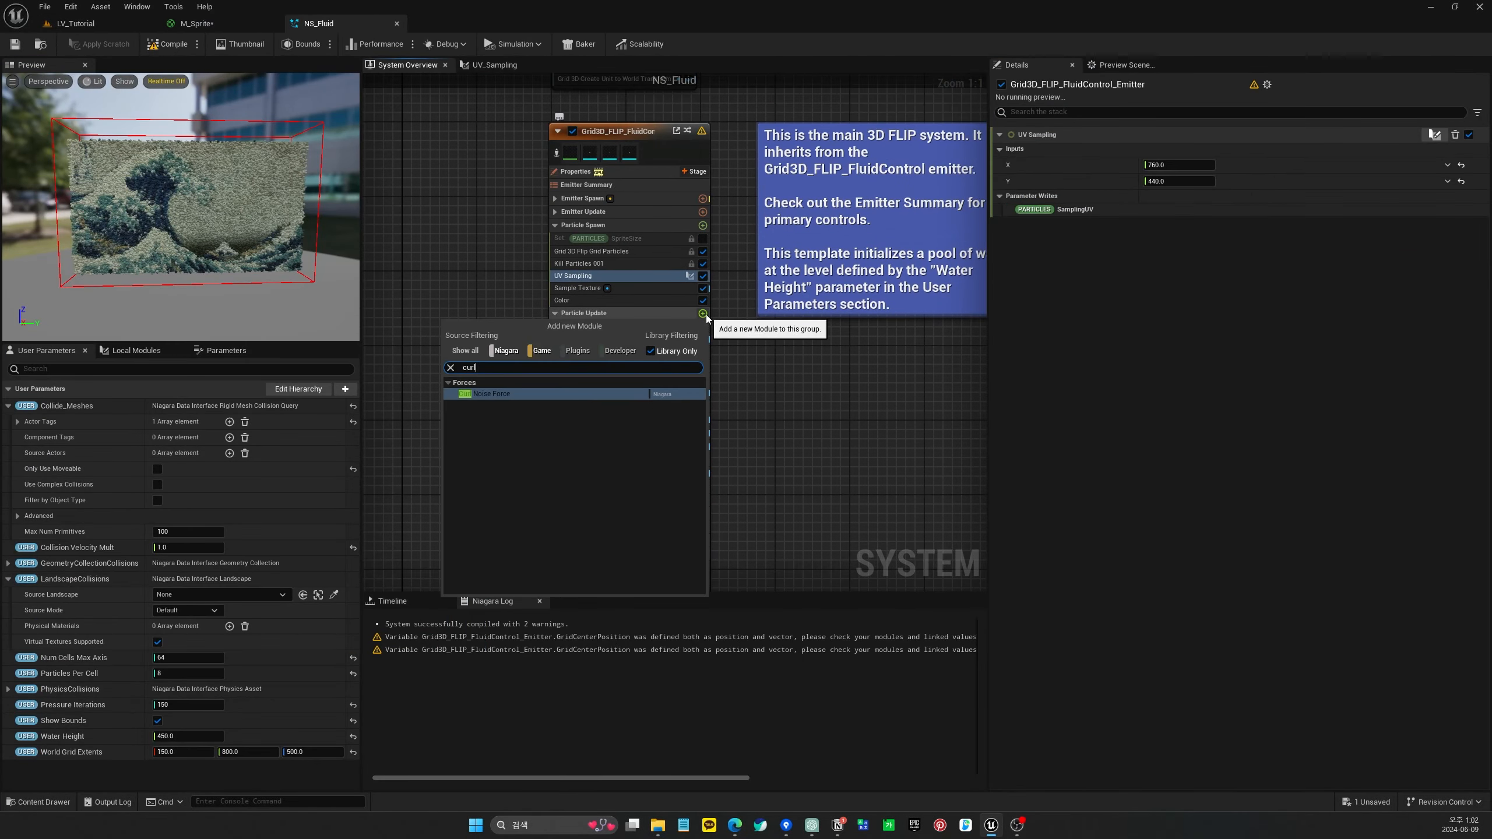
pyautogui.click(491, 393)
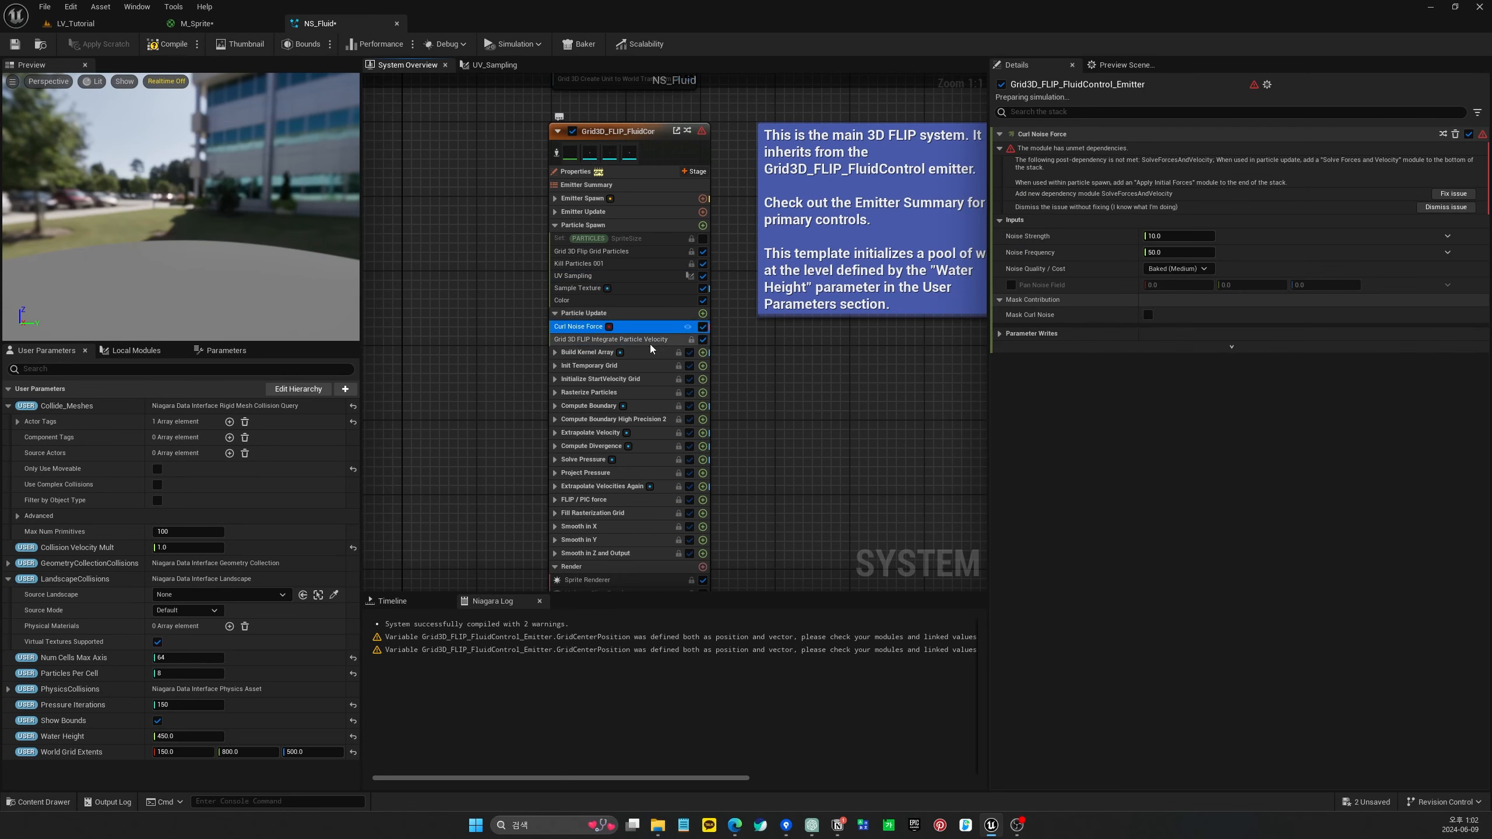
pyautogui.click(615, 339)
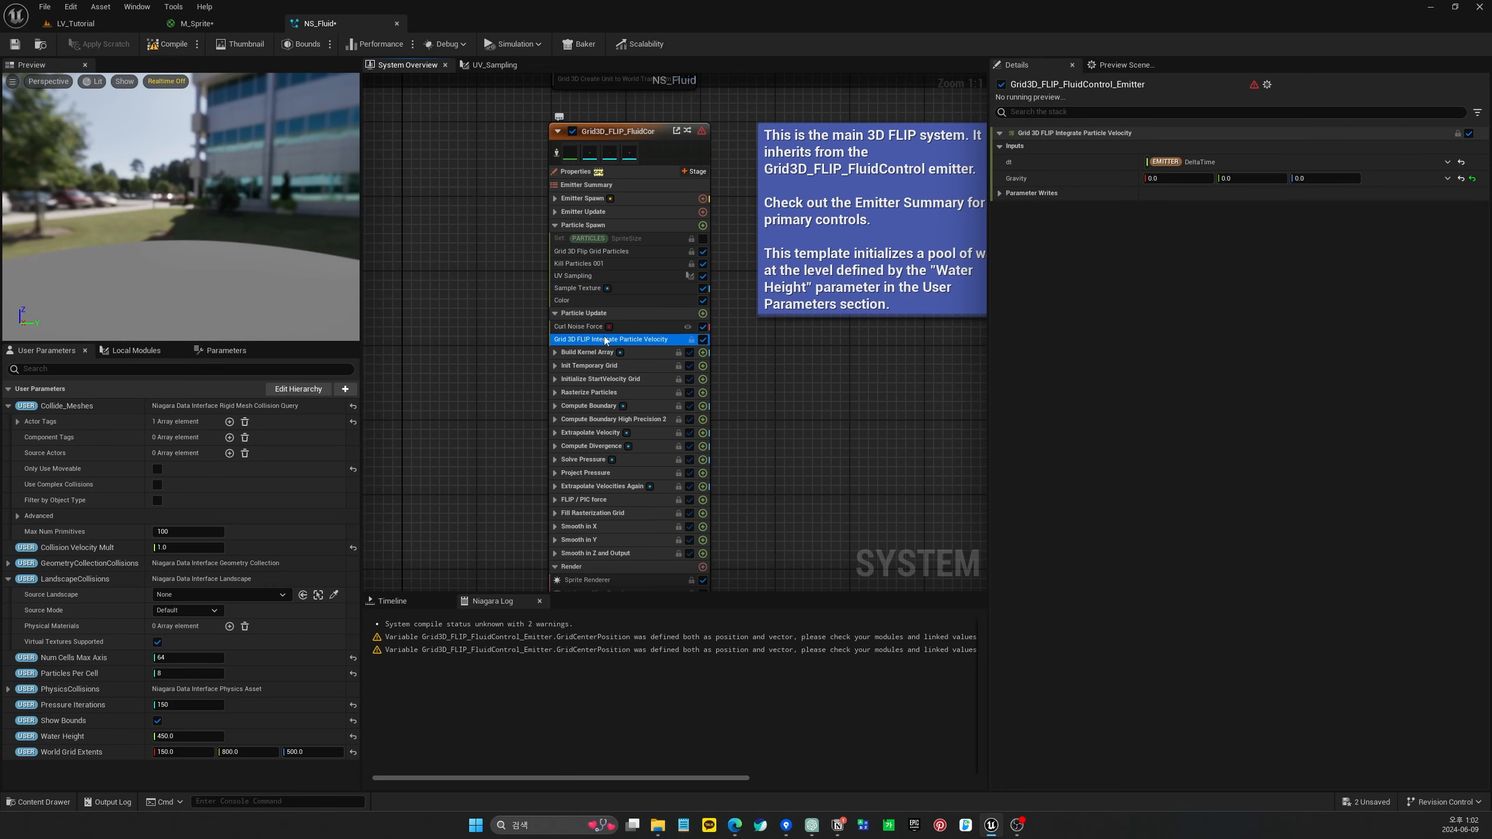
pyautogui.click(578, 326)
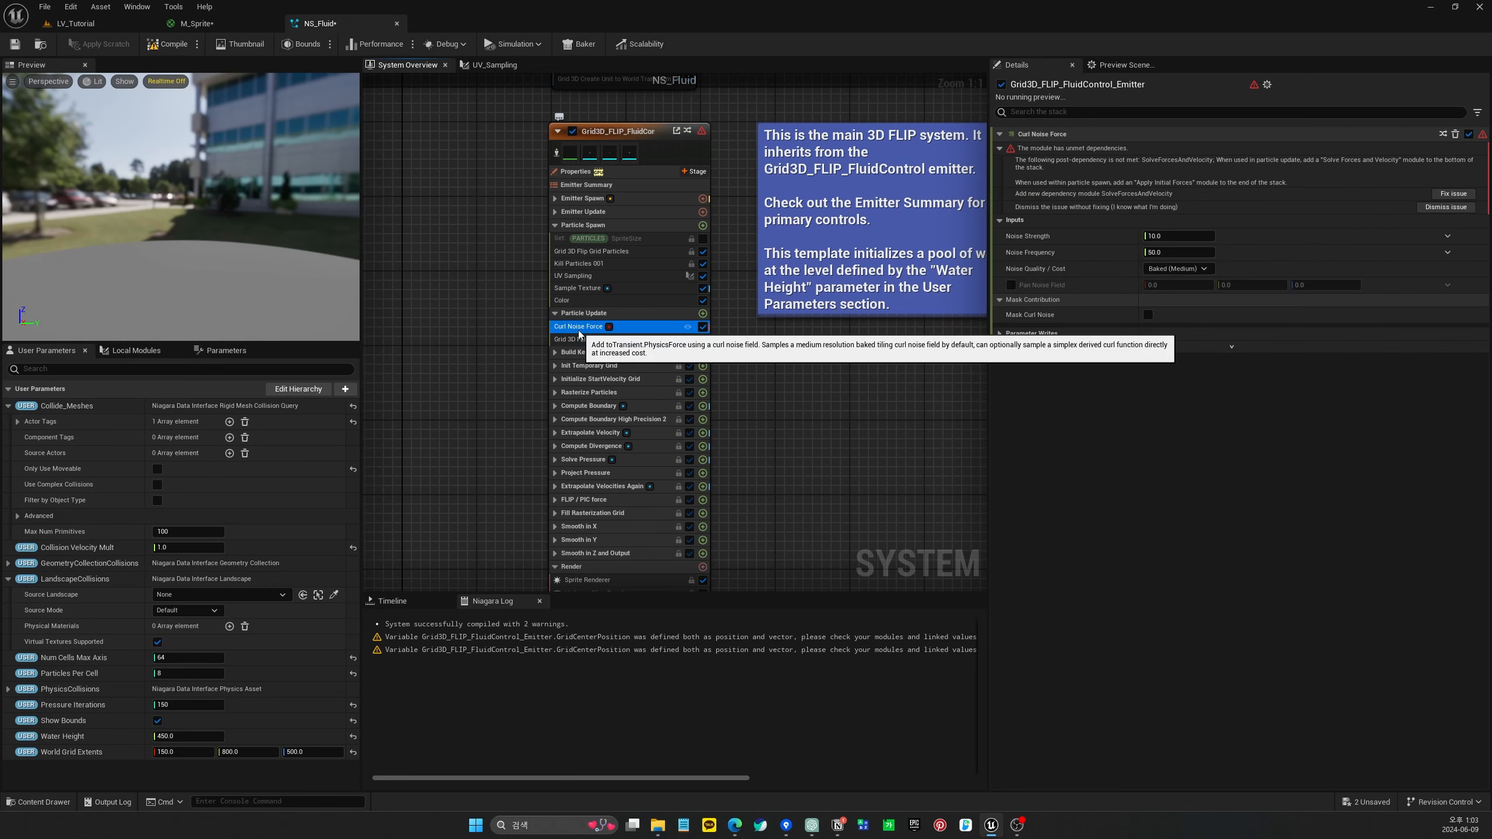
pyautogui.moveTo(772, 357)
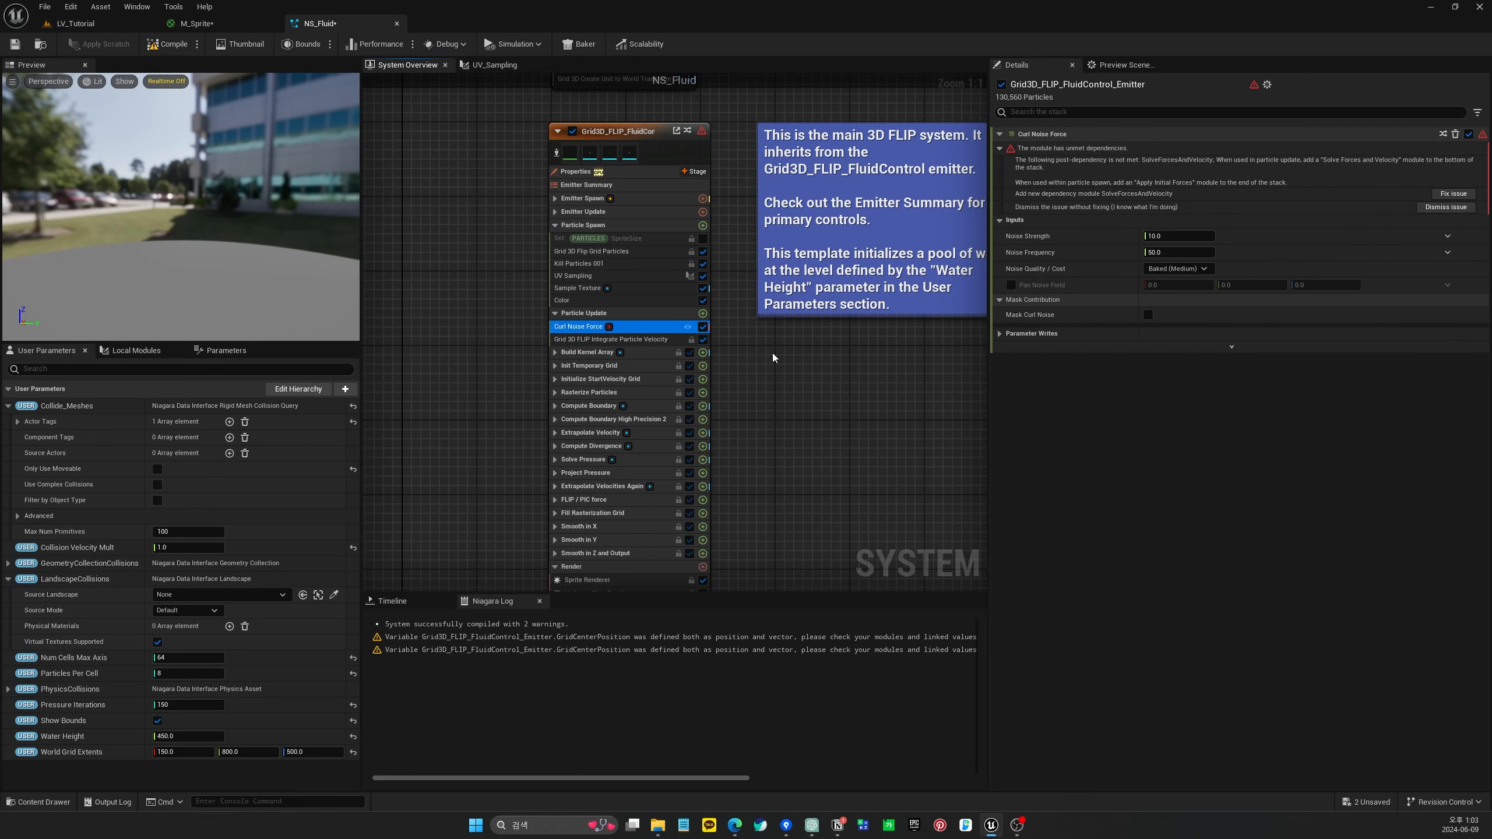
pyautogui.click(702, 314)
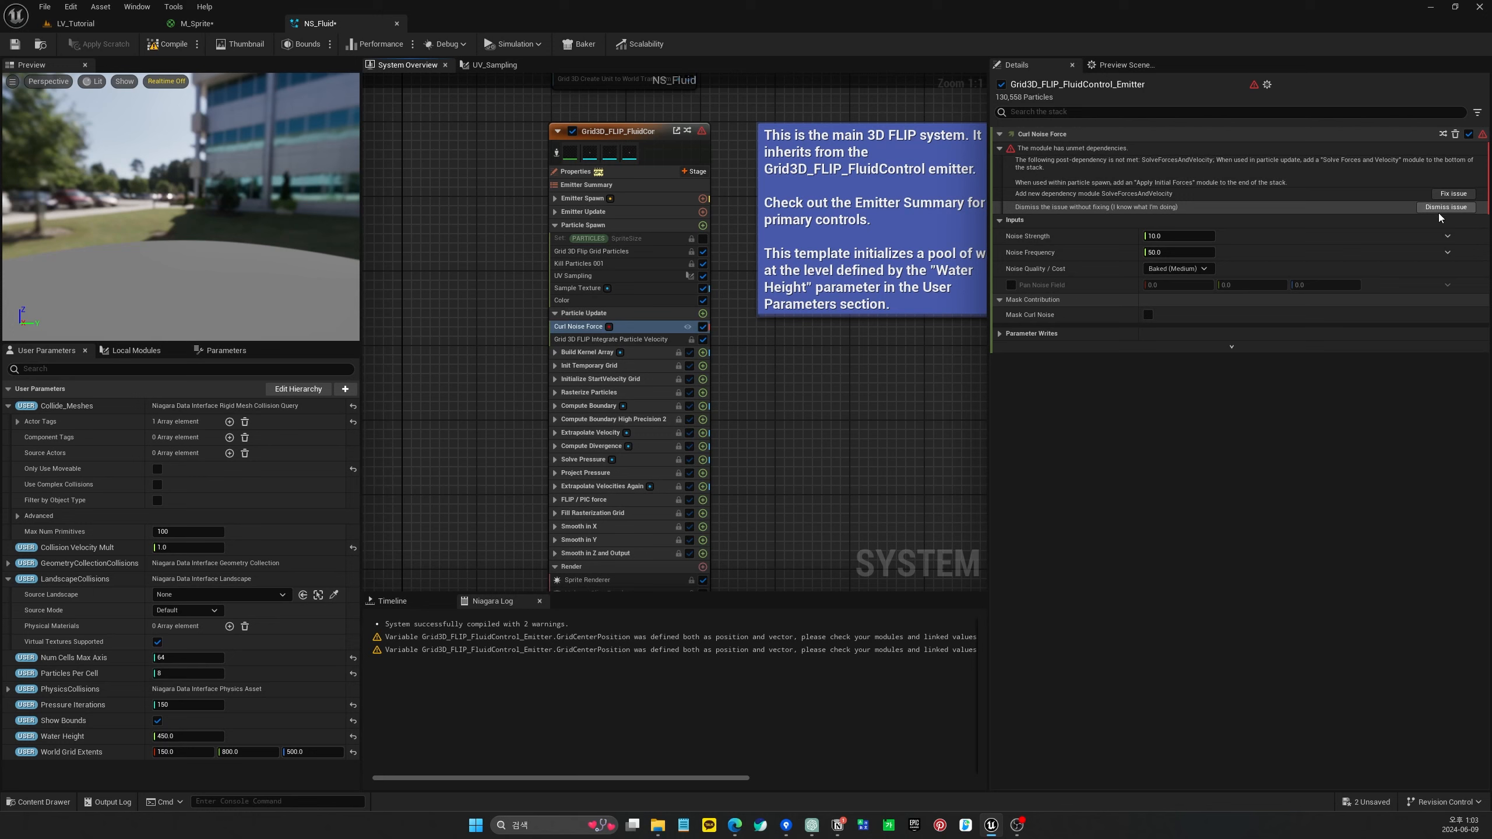
pyautogui.click(1444, 207)
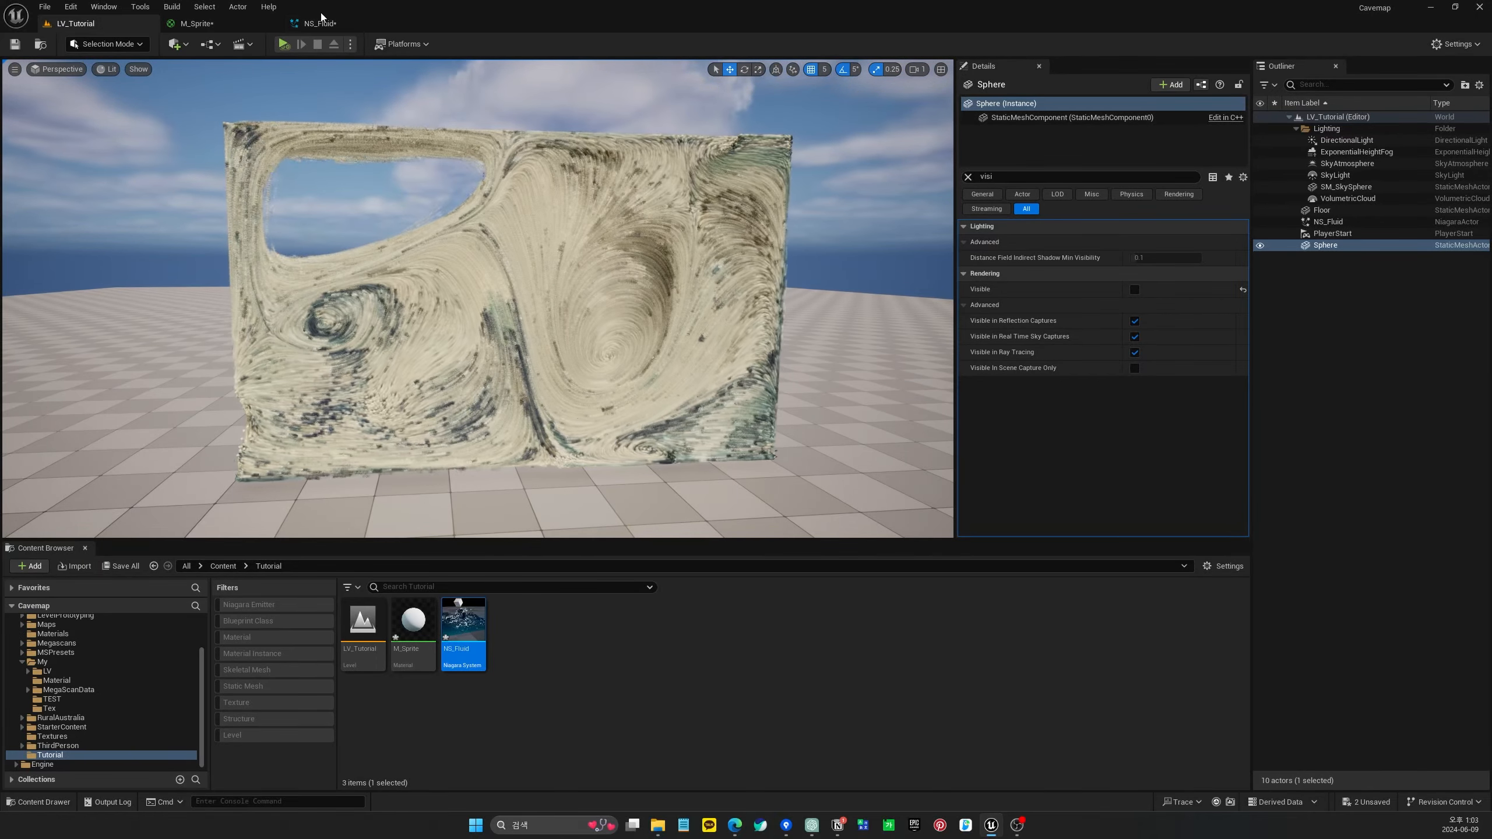
# Recompile the NS_Fluid system
pyautogui.click(316, 23)
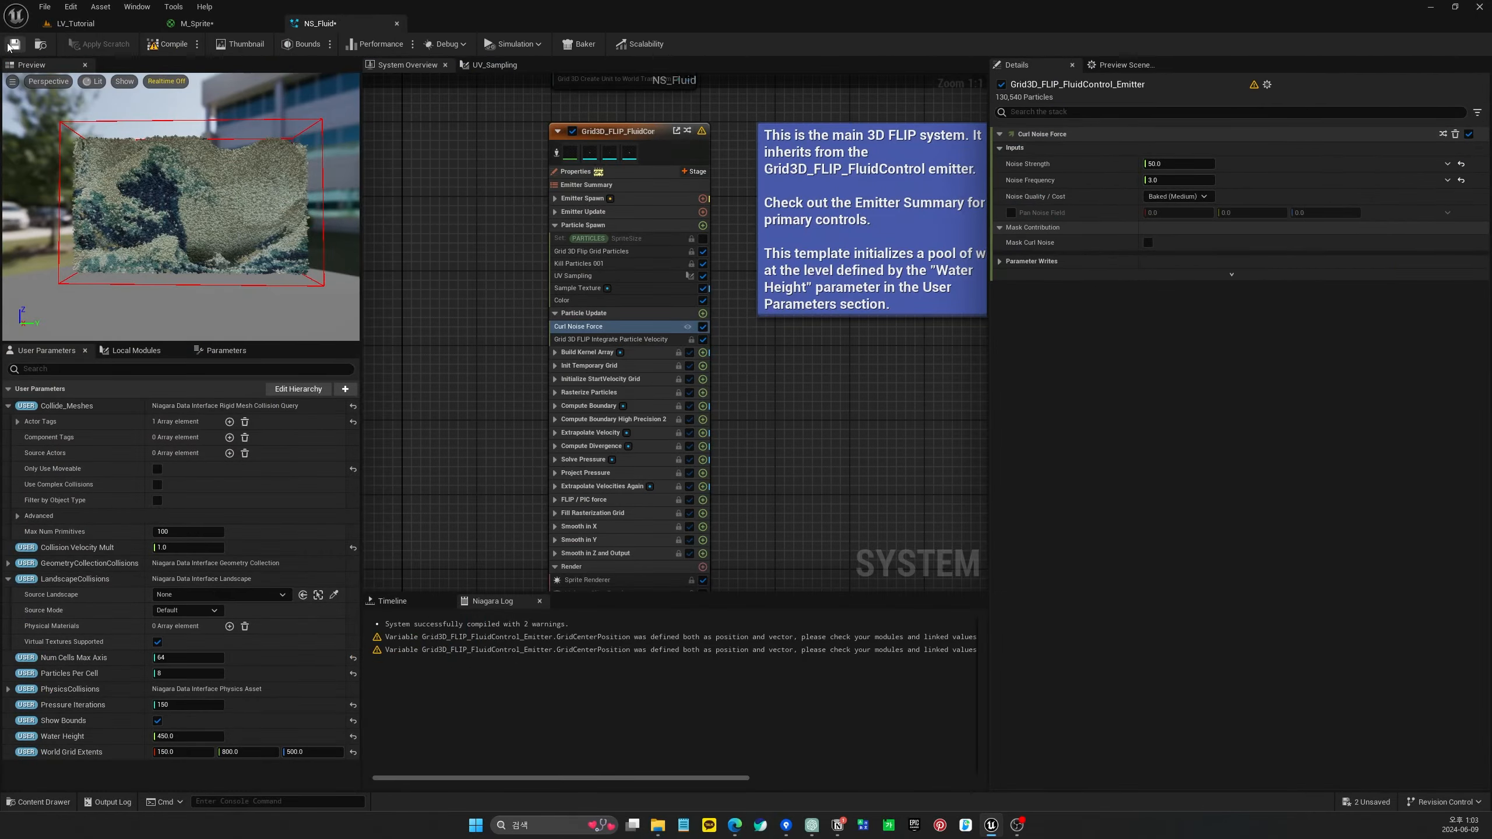
pyautogui.click(171, 44)
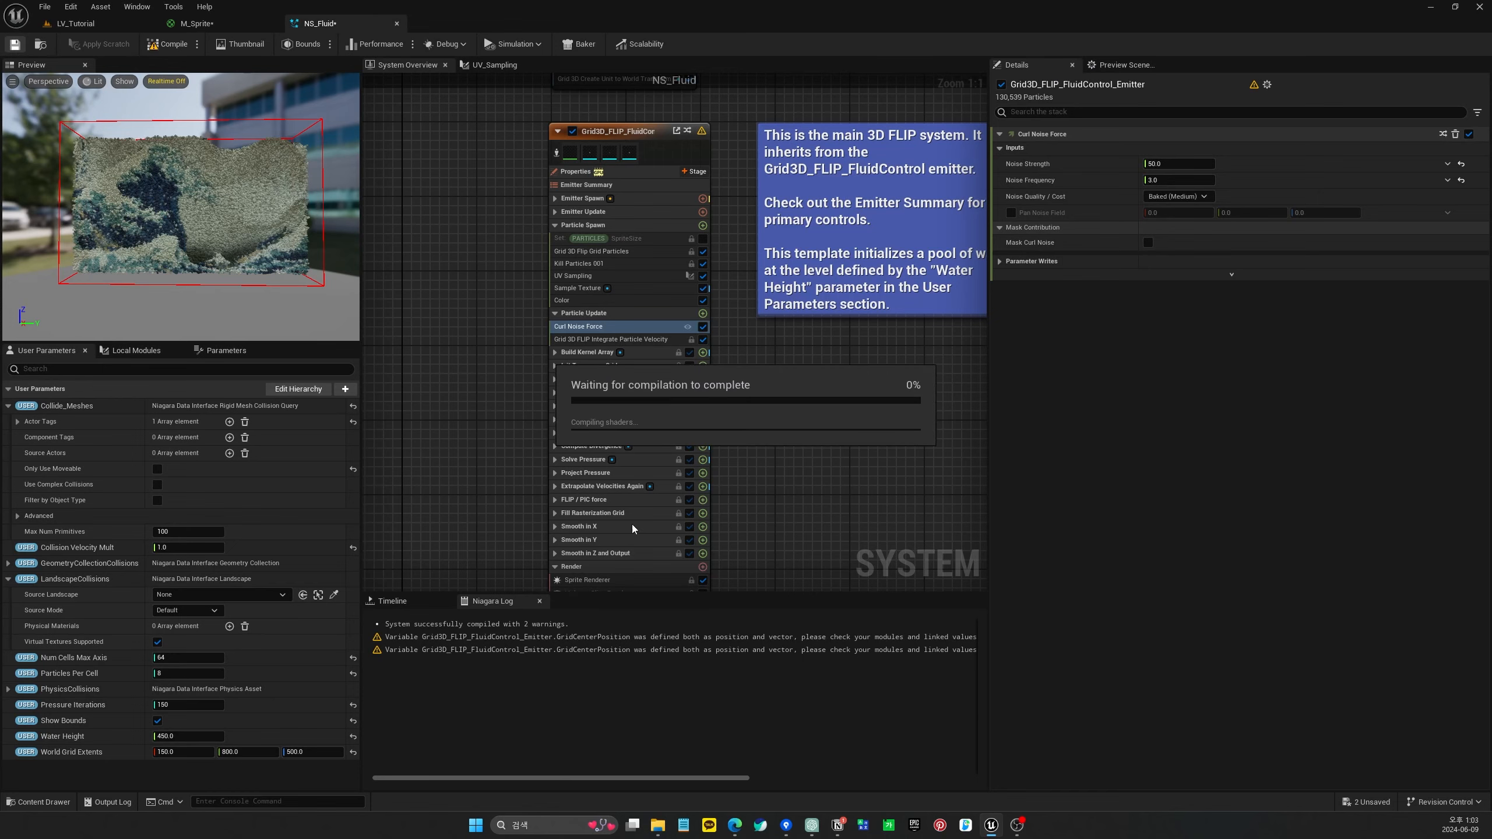